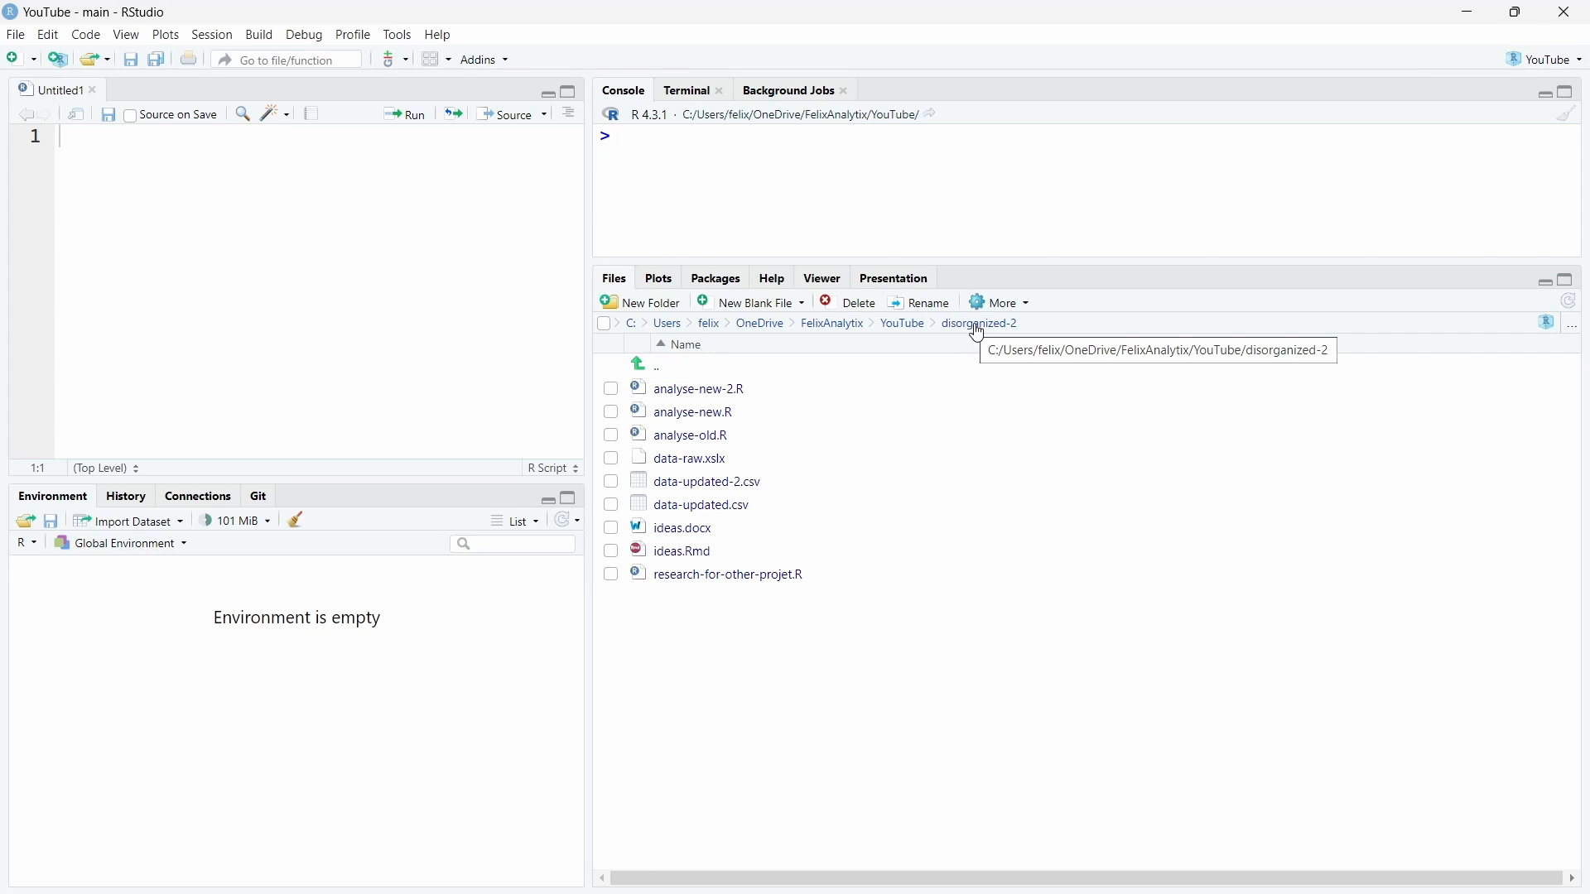
mouse_move(694, 383)
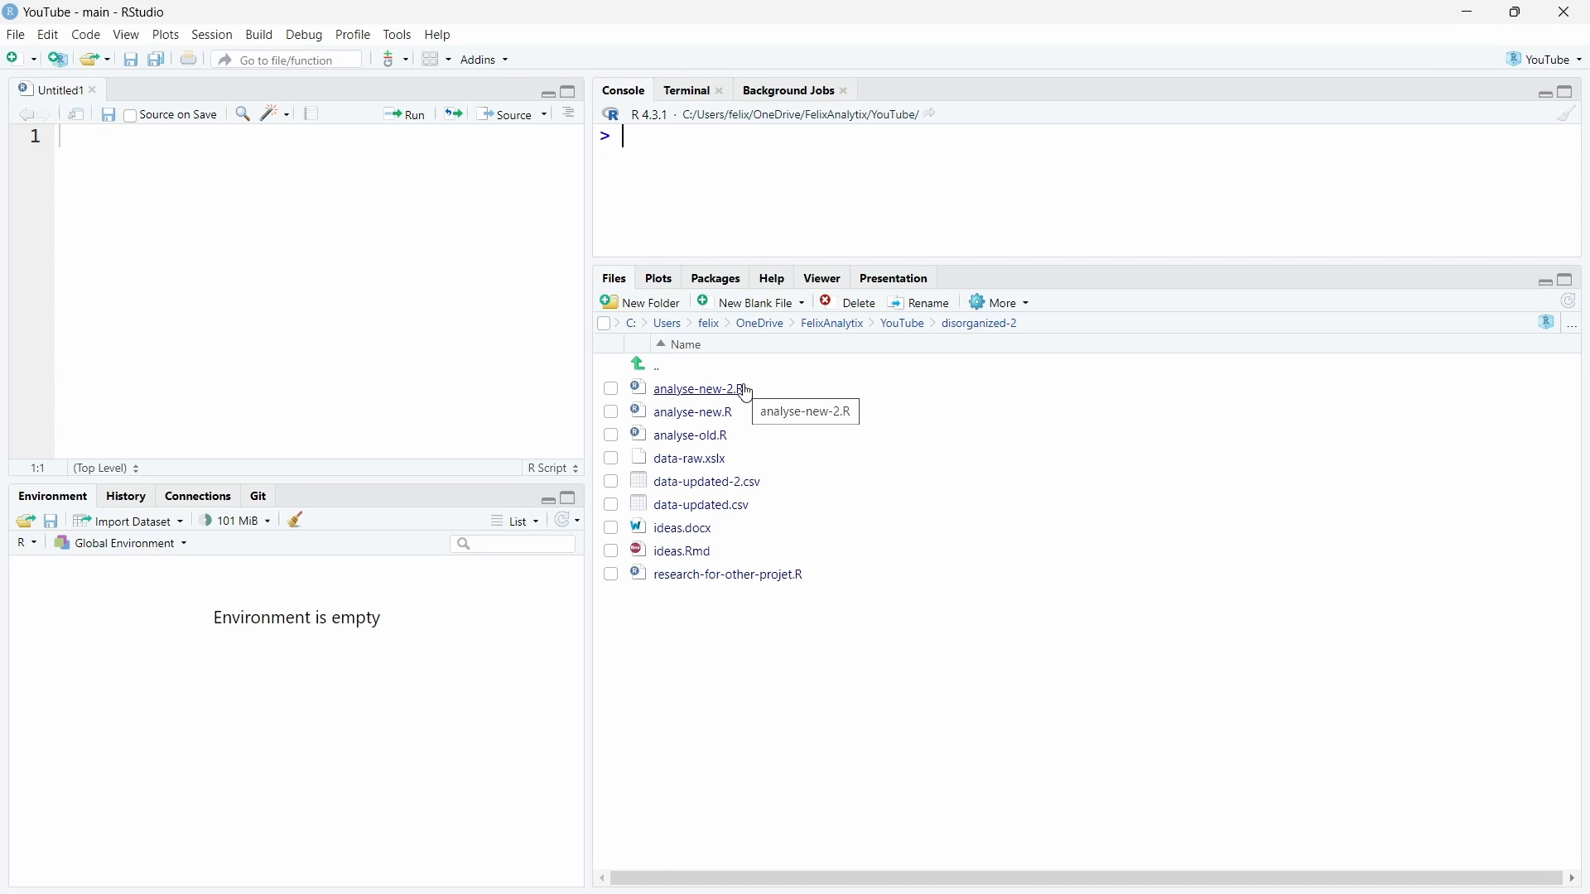
mouse_move(723, 399)
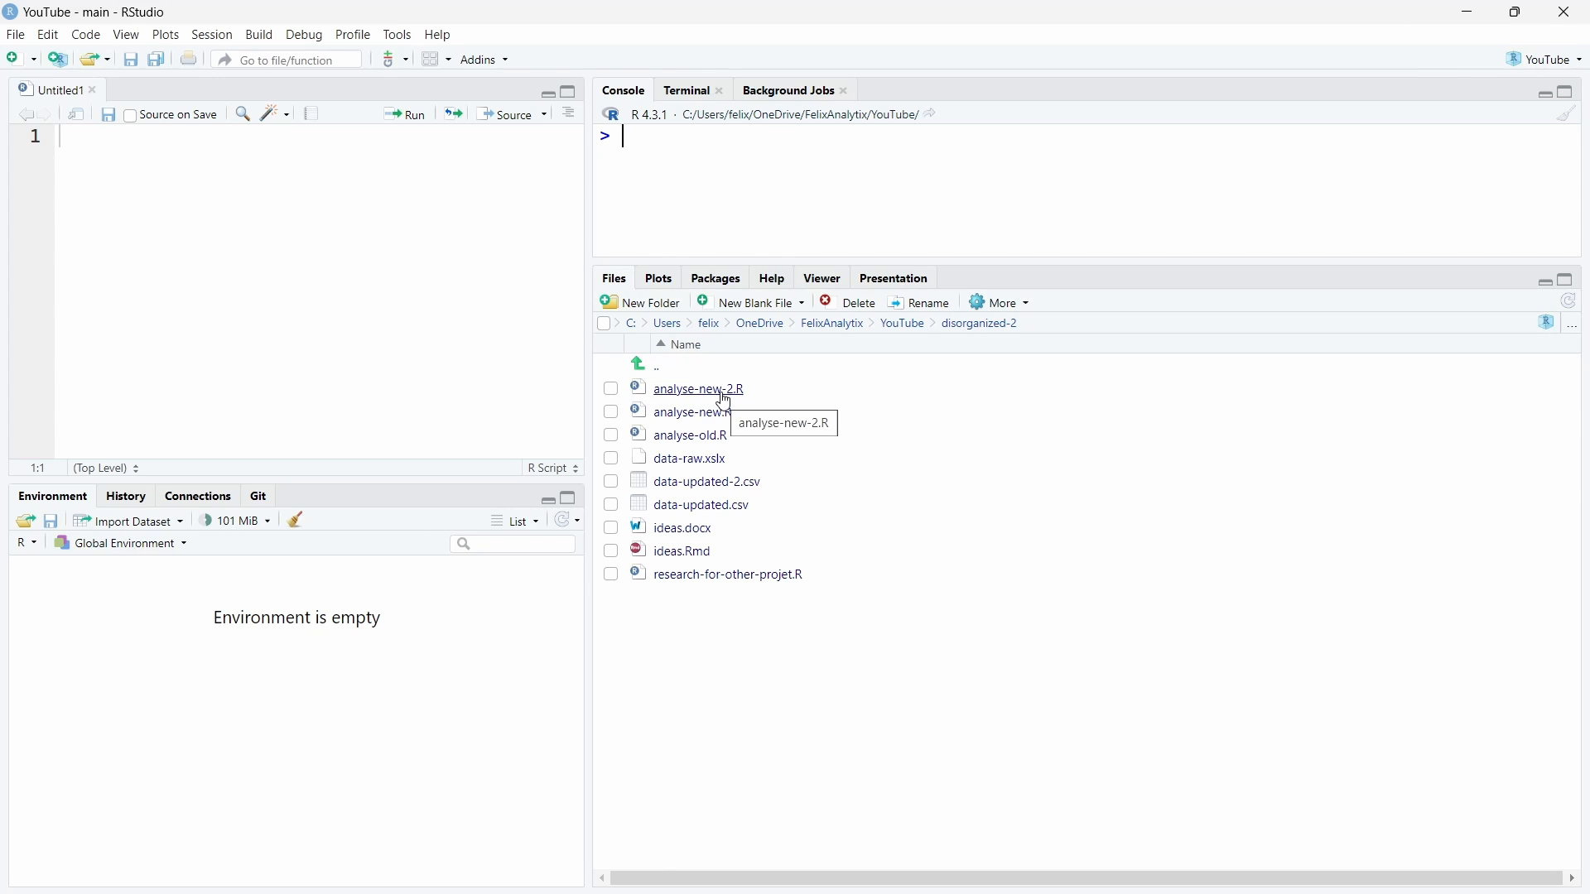
mouse_move(692, 412)
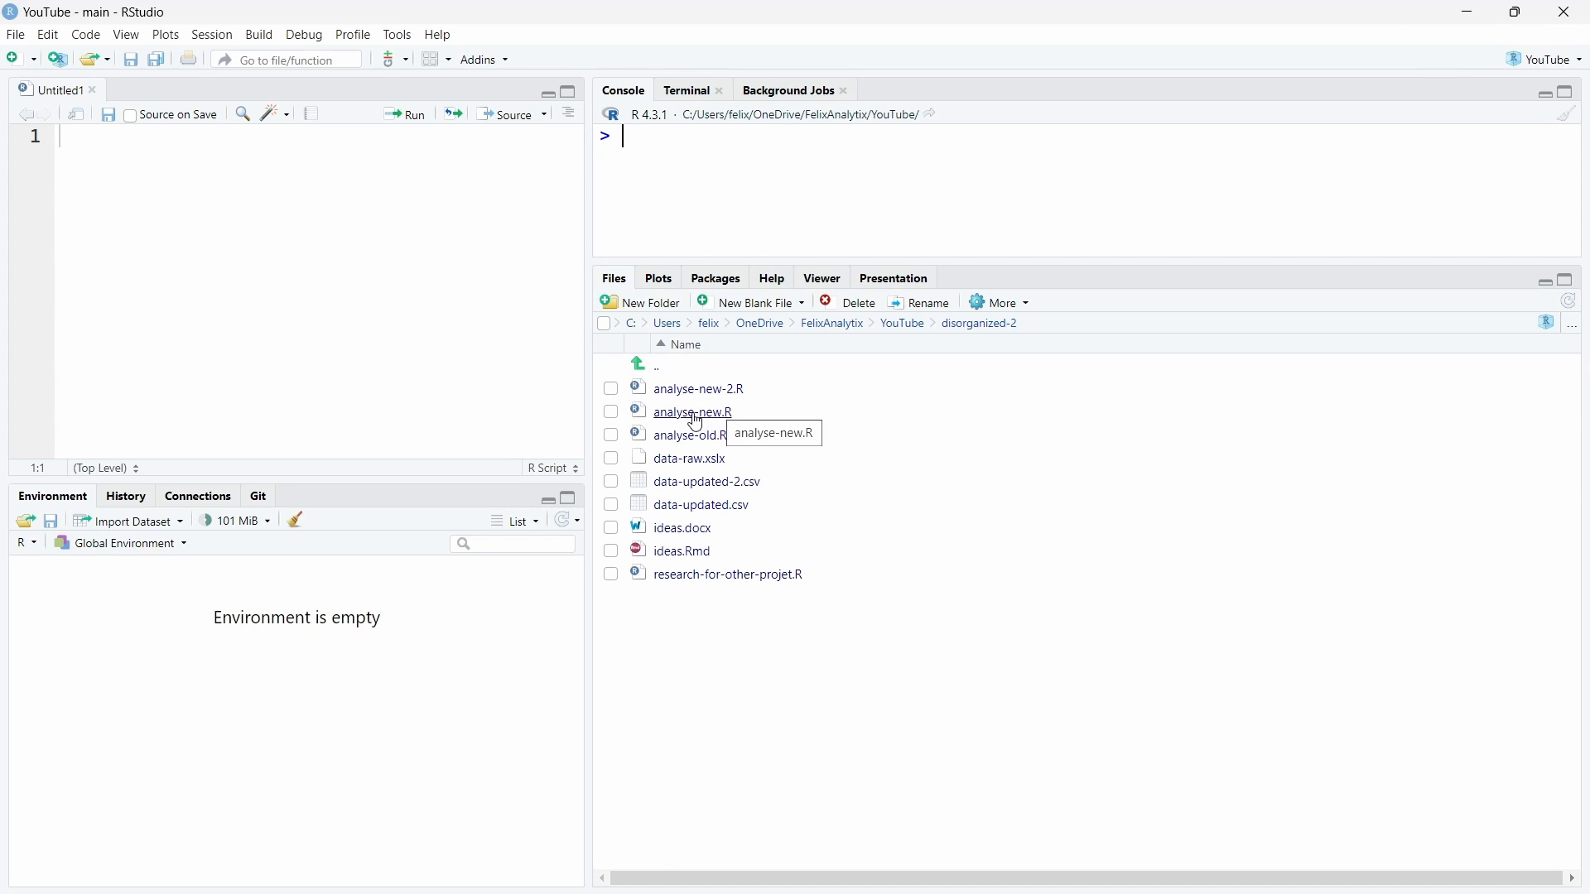
mouse_move(717, 437)
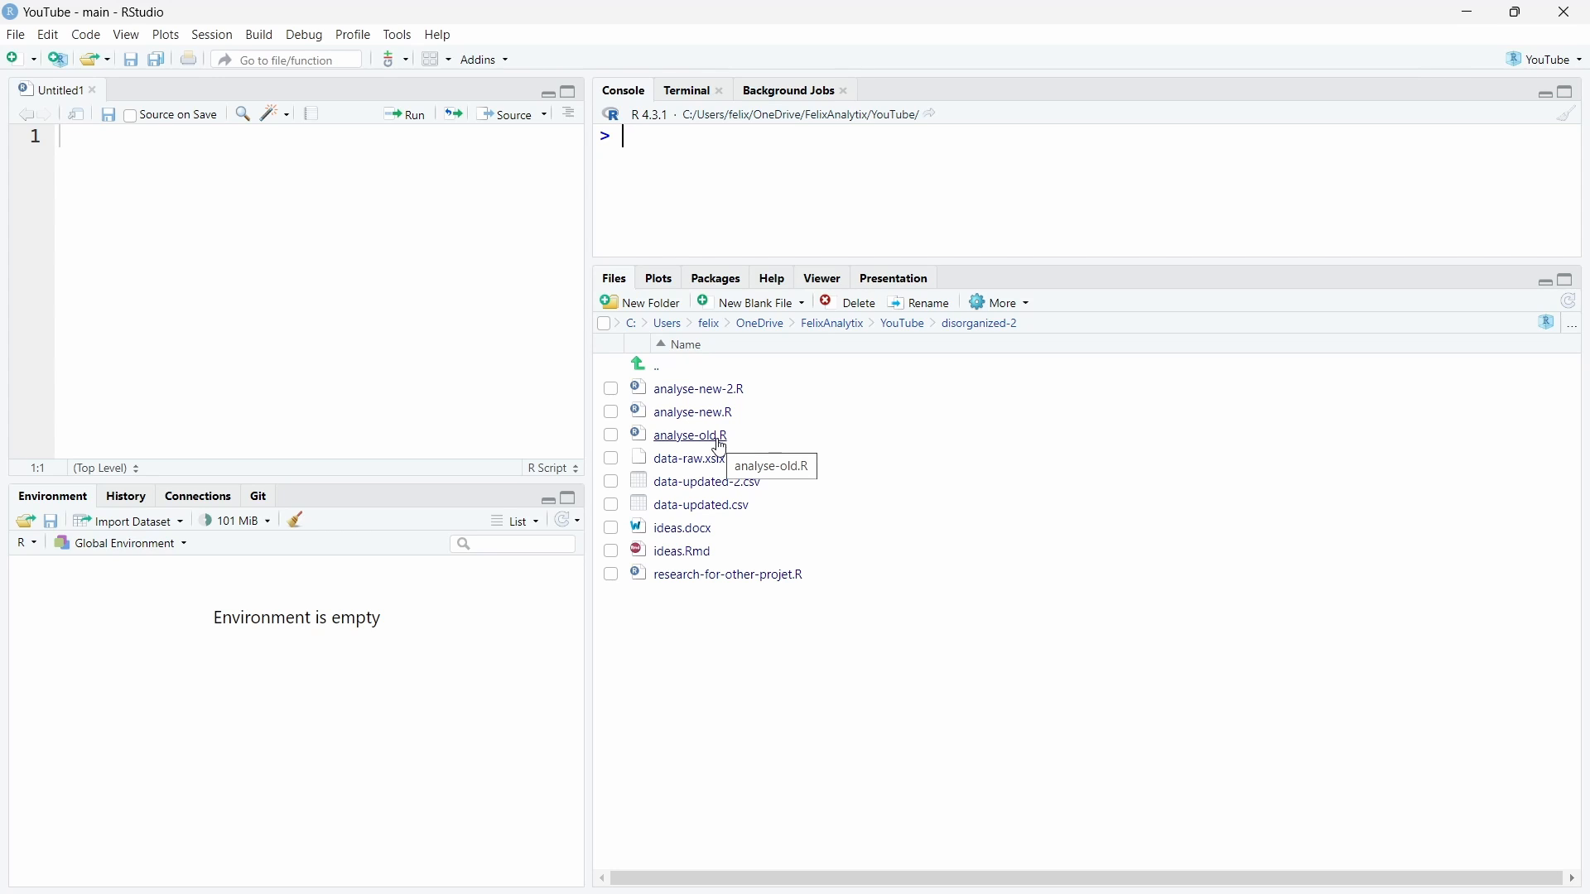
mouse_move(758, 536)
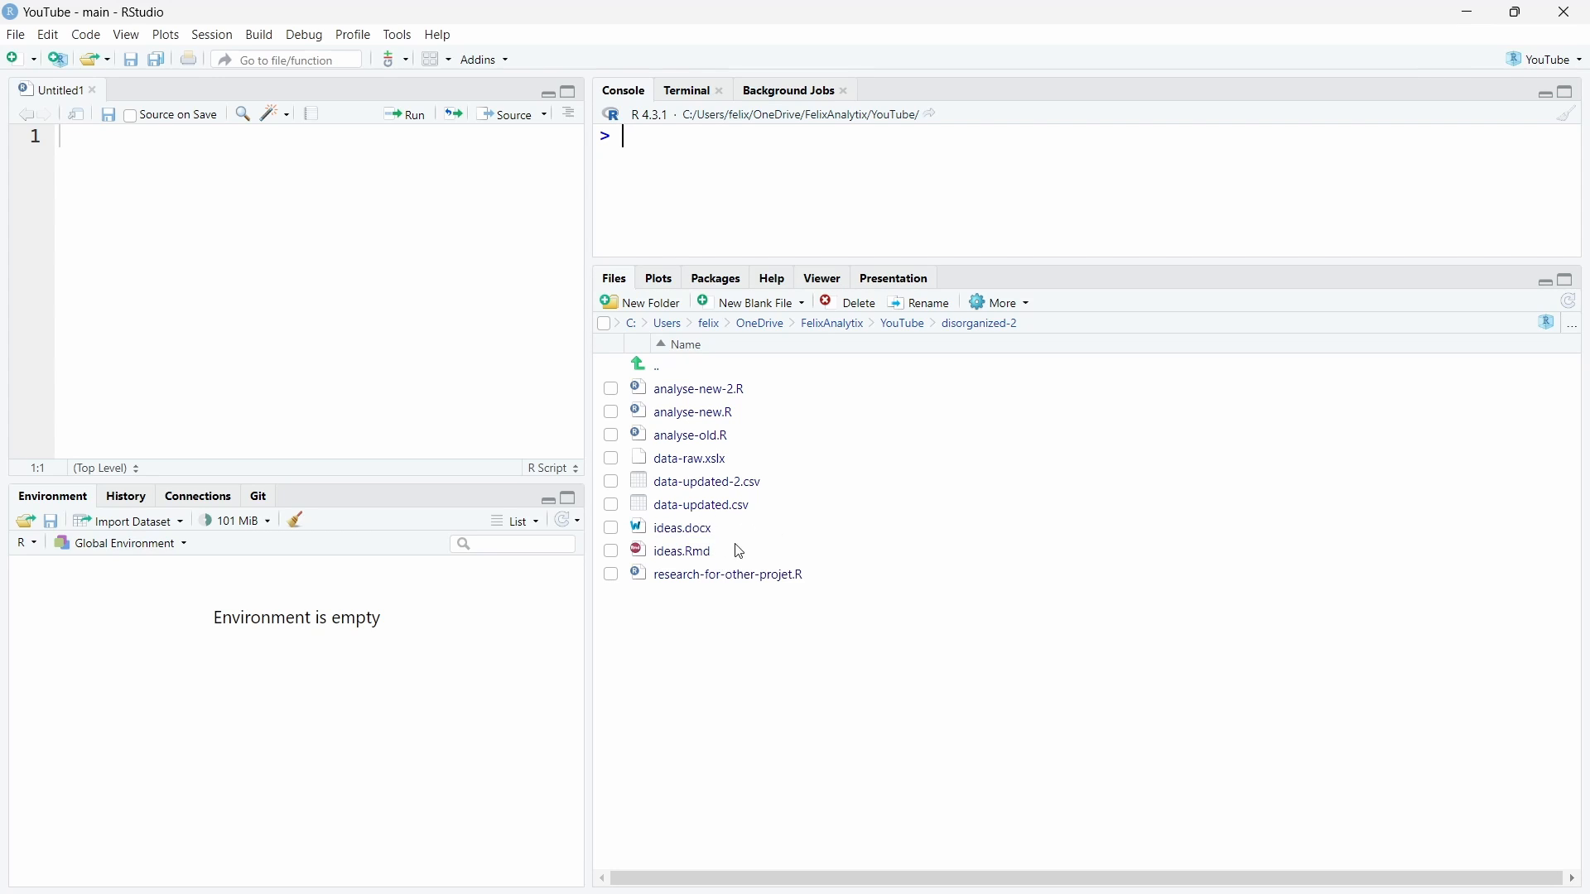
mouse_move(726, 575)
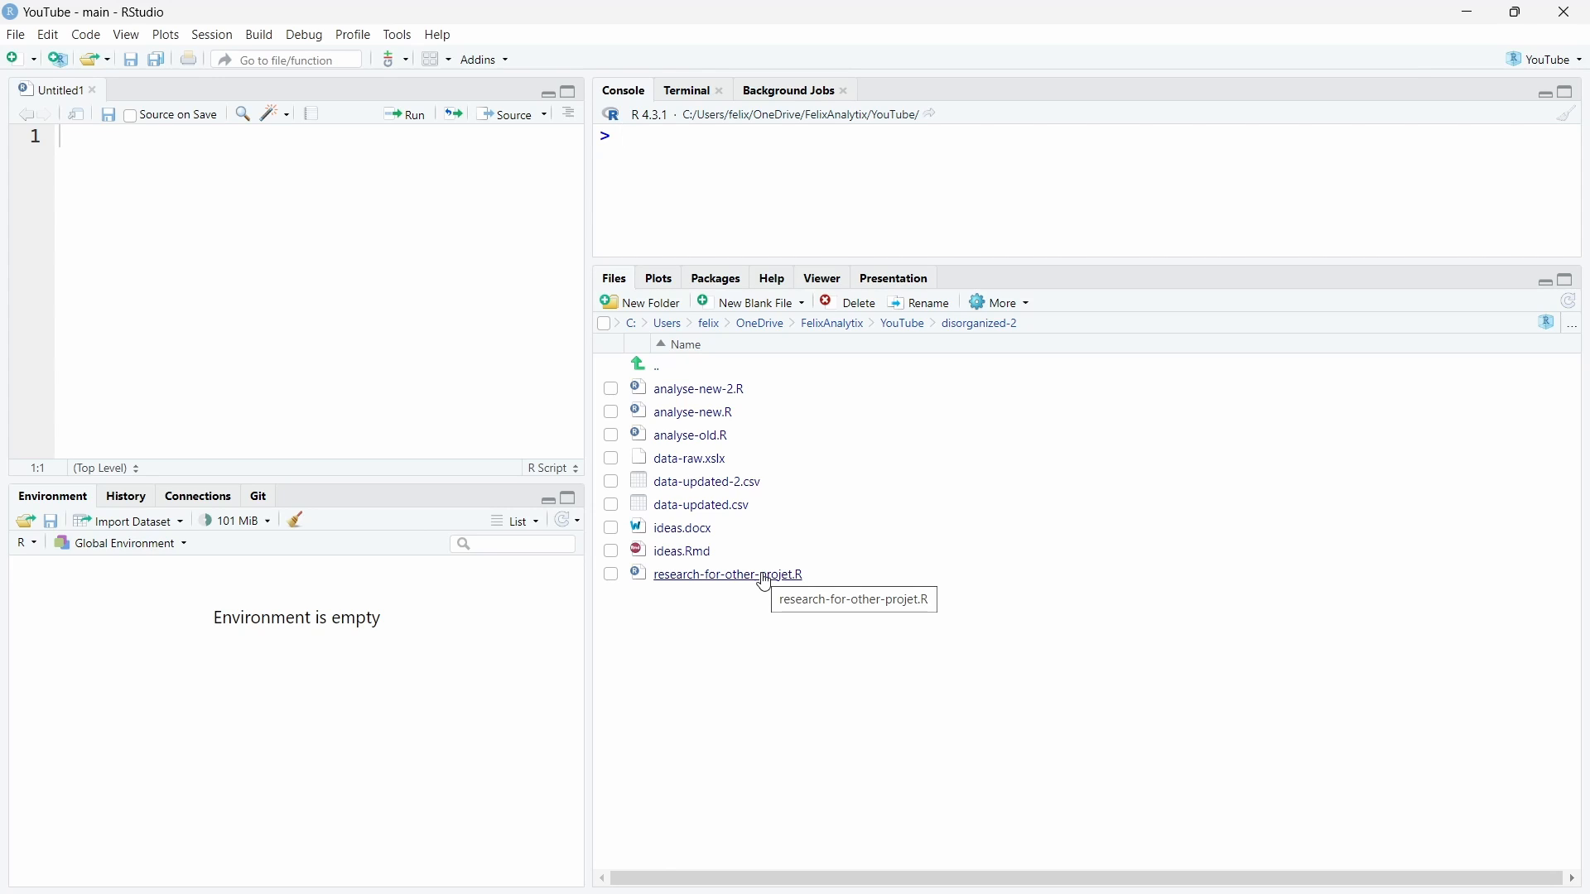
Start the New Project wizard from the project dropdown at the top right.
click(623, 134)
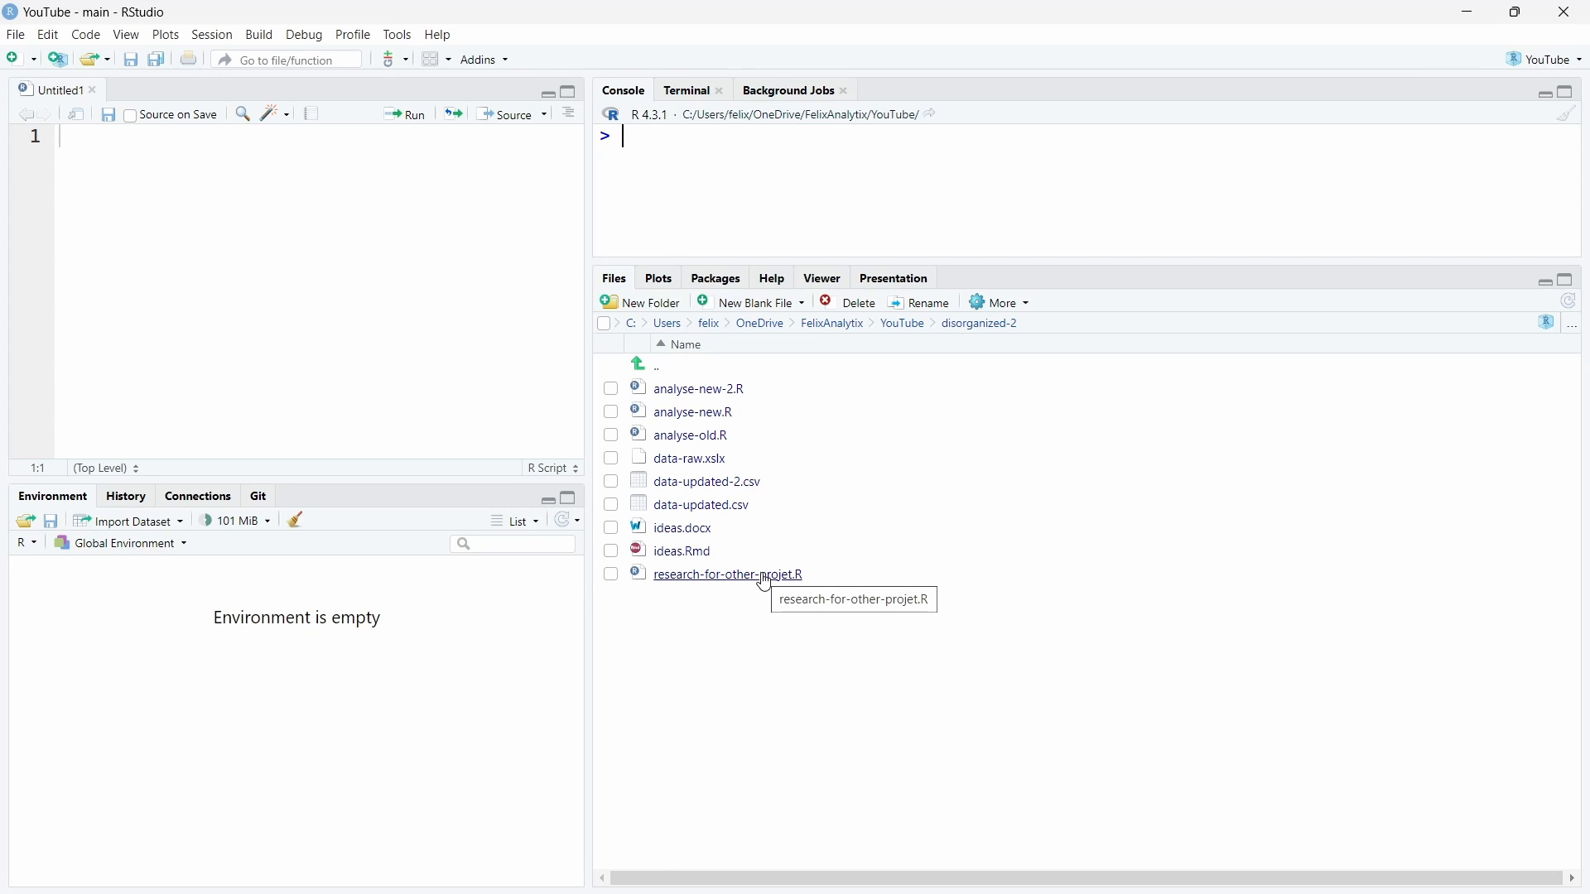
mouse_move(798, 426)
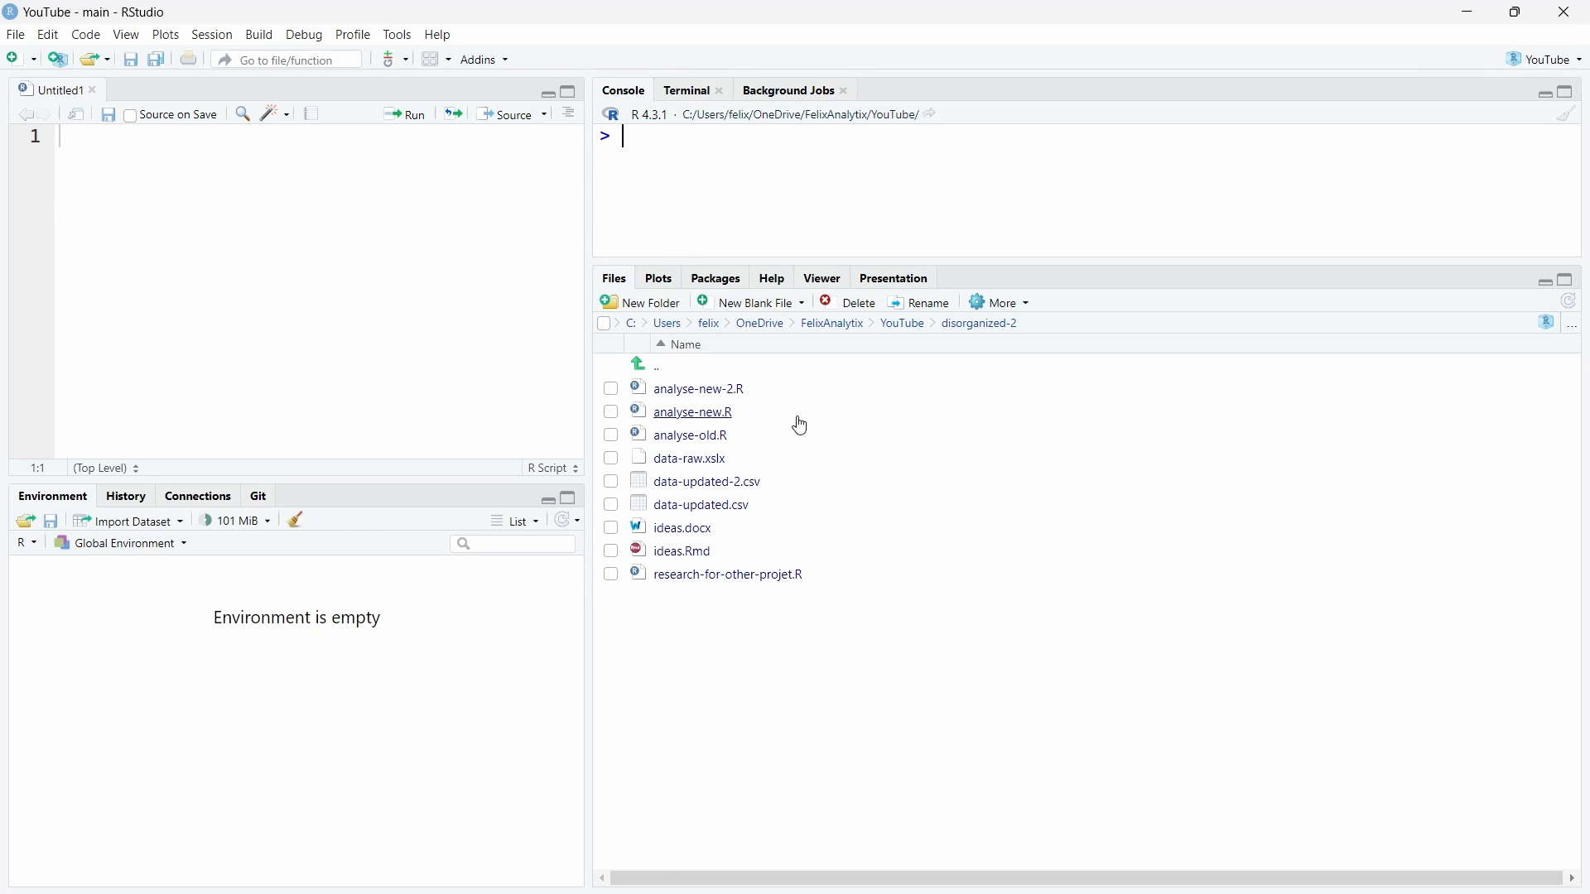
mouse_move(773, 434)
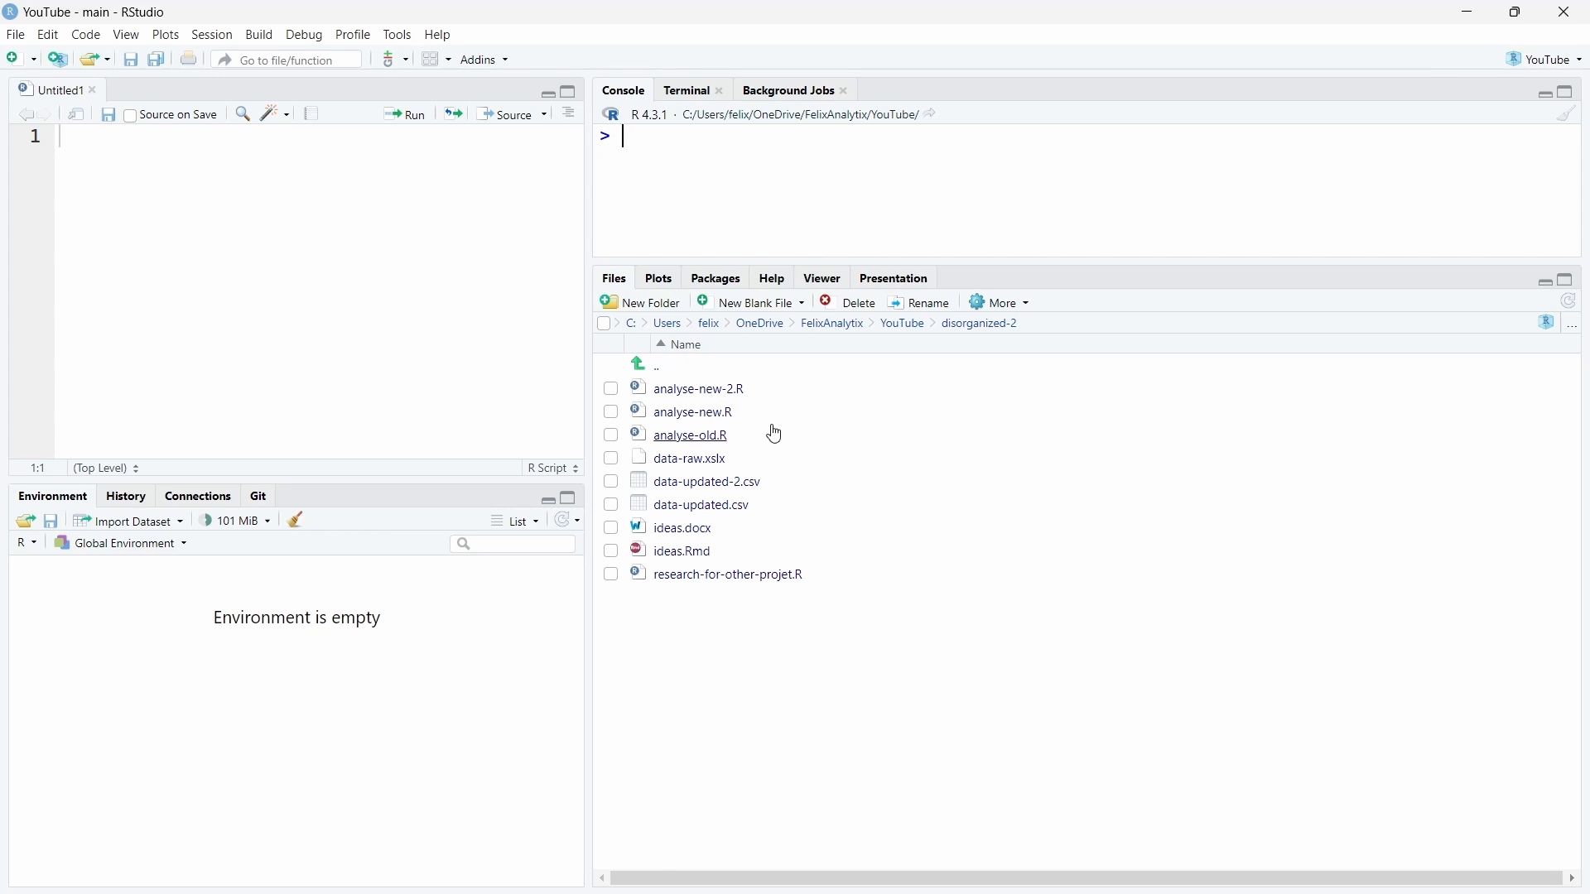
mouse_move(692, 413)
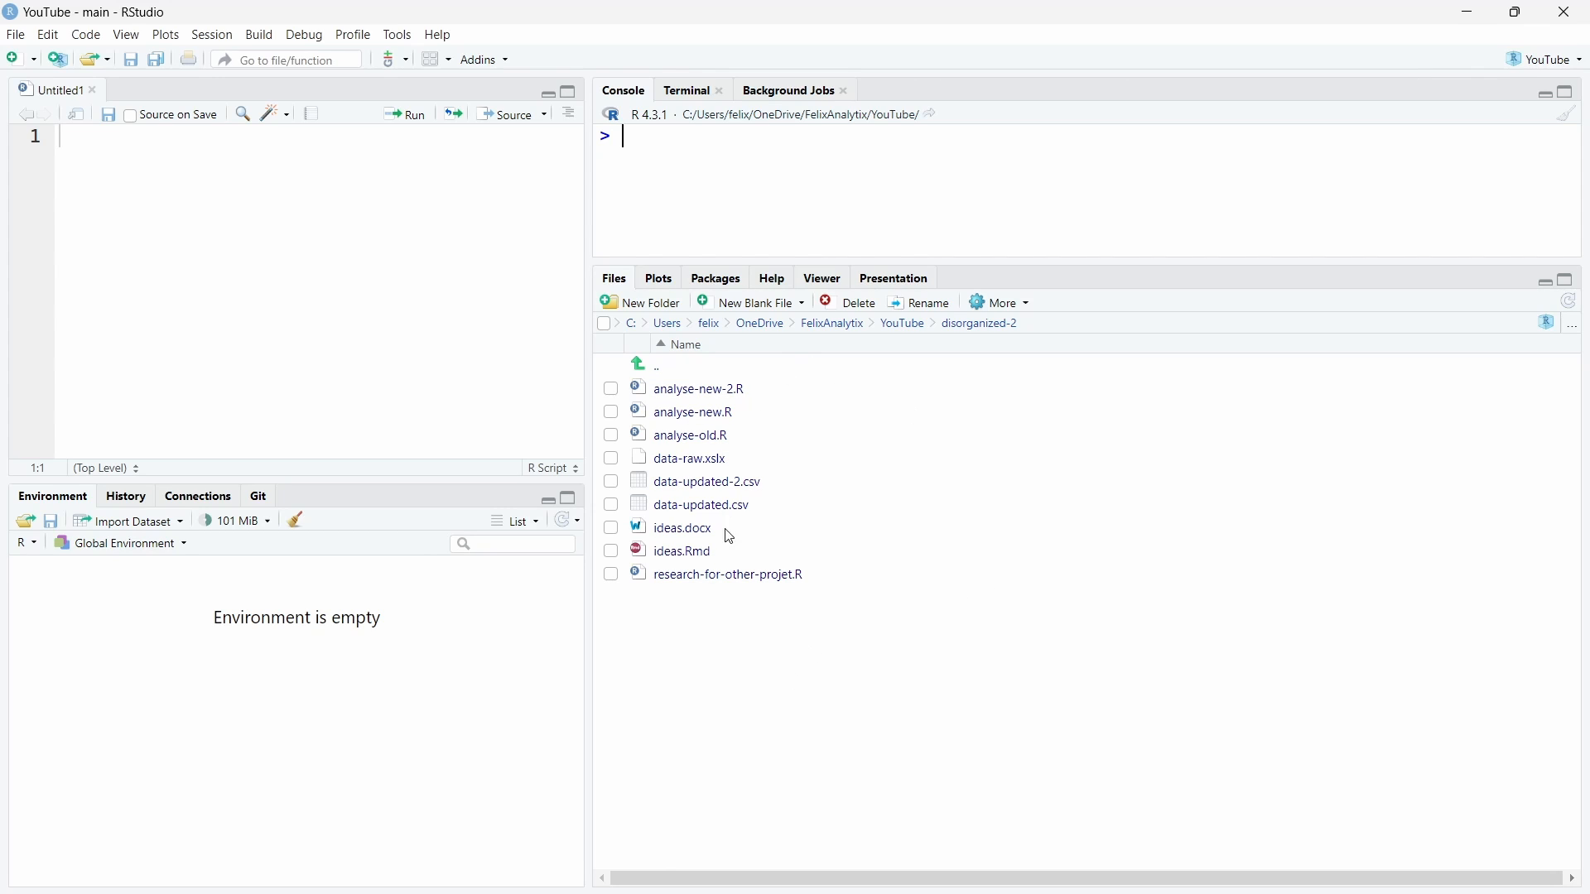
mouse_move(692, 413)
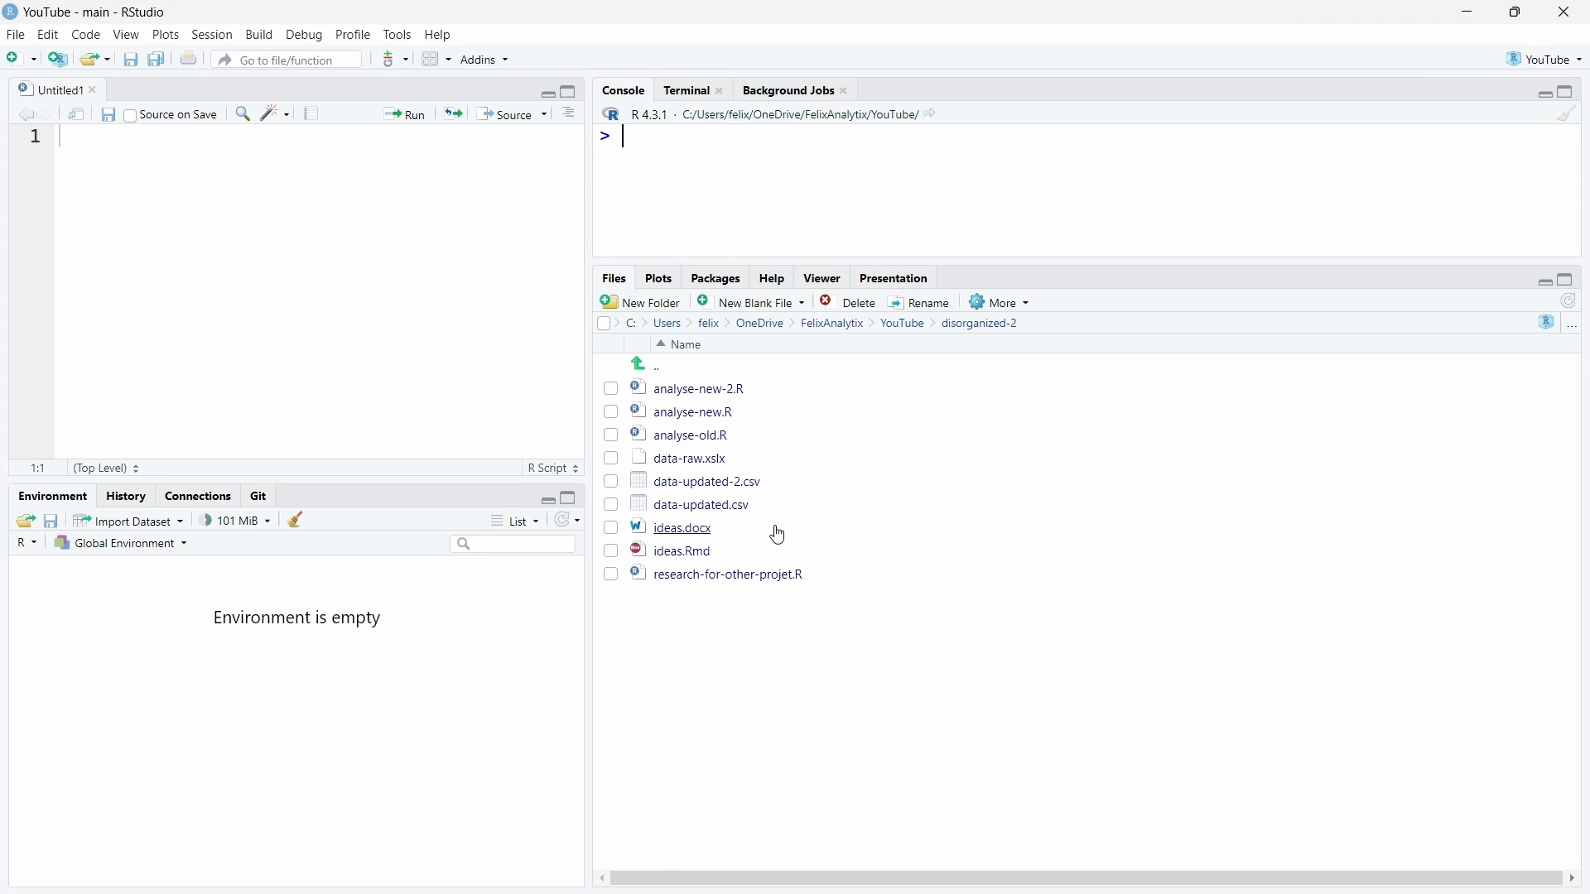
mouse_move(689, 458)
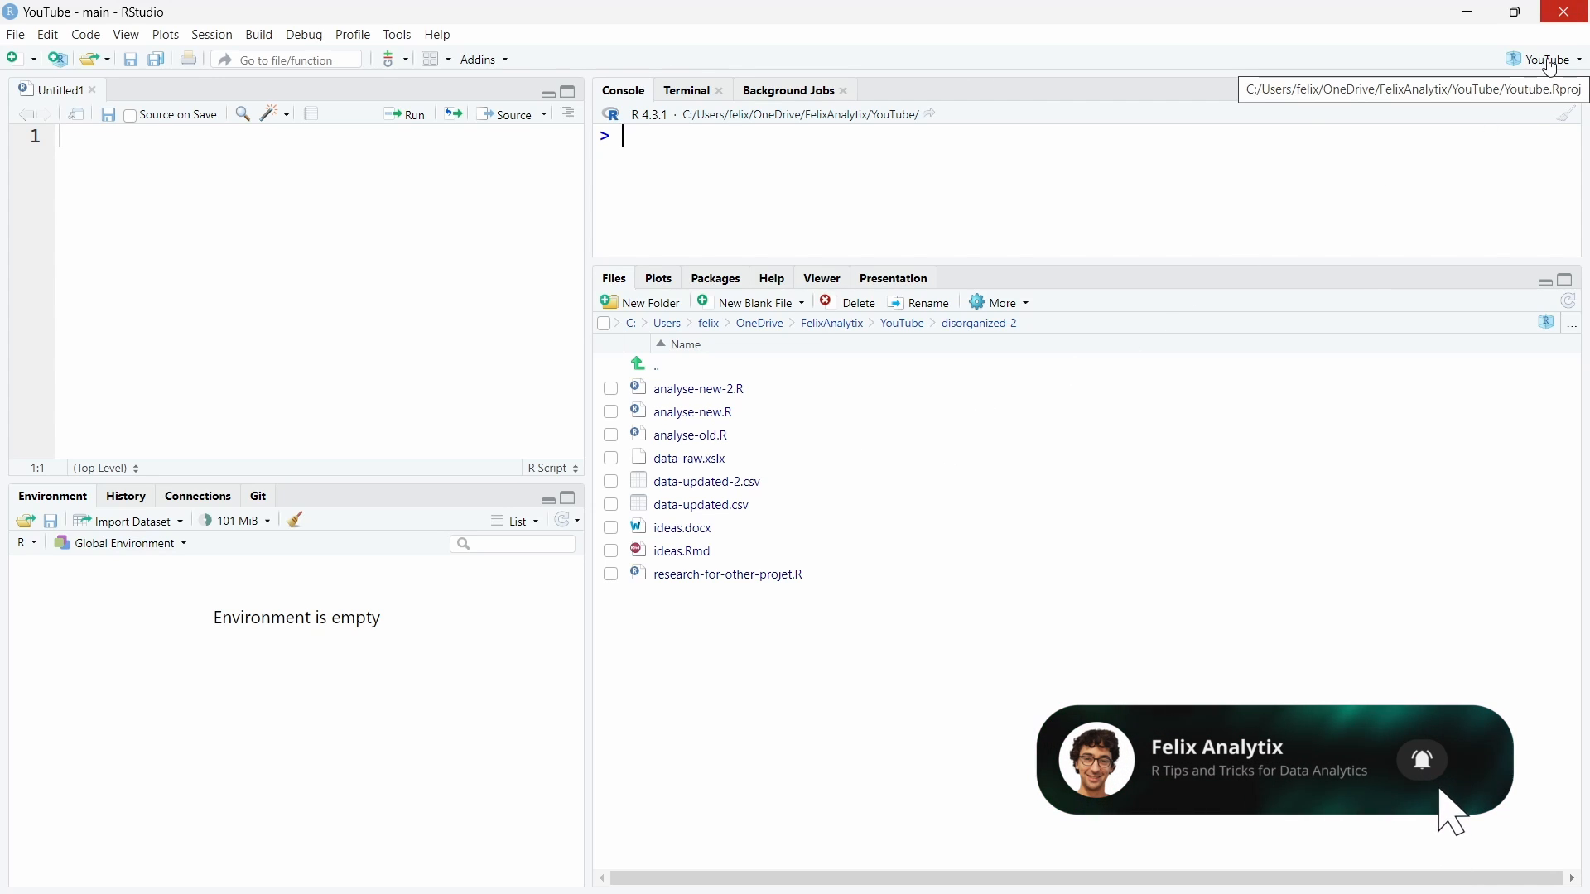
click(1541, 60)
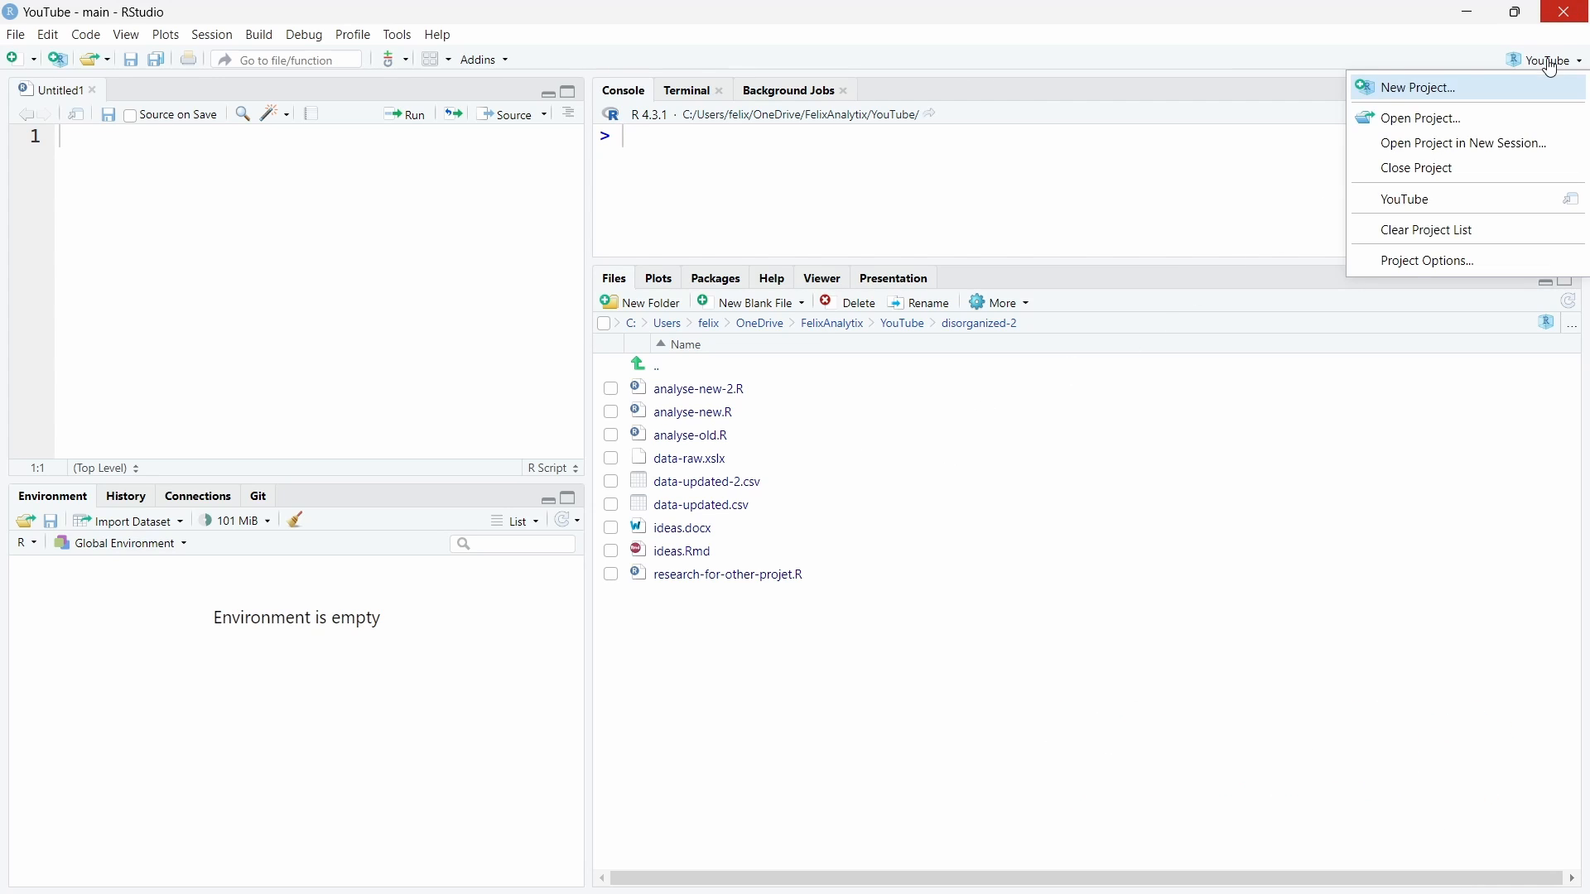
click(1407, 88)
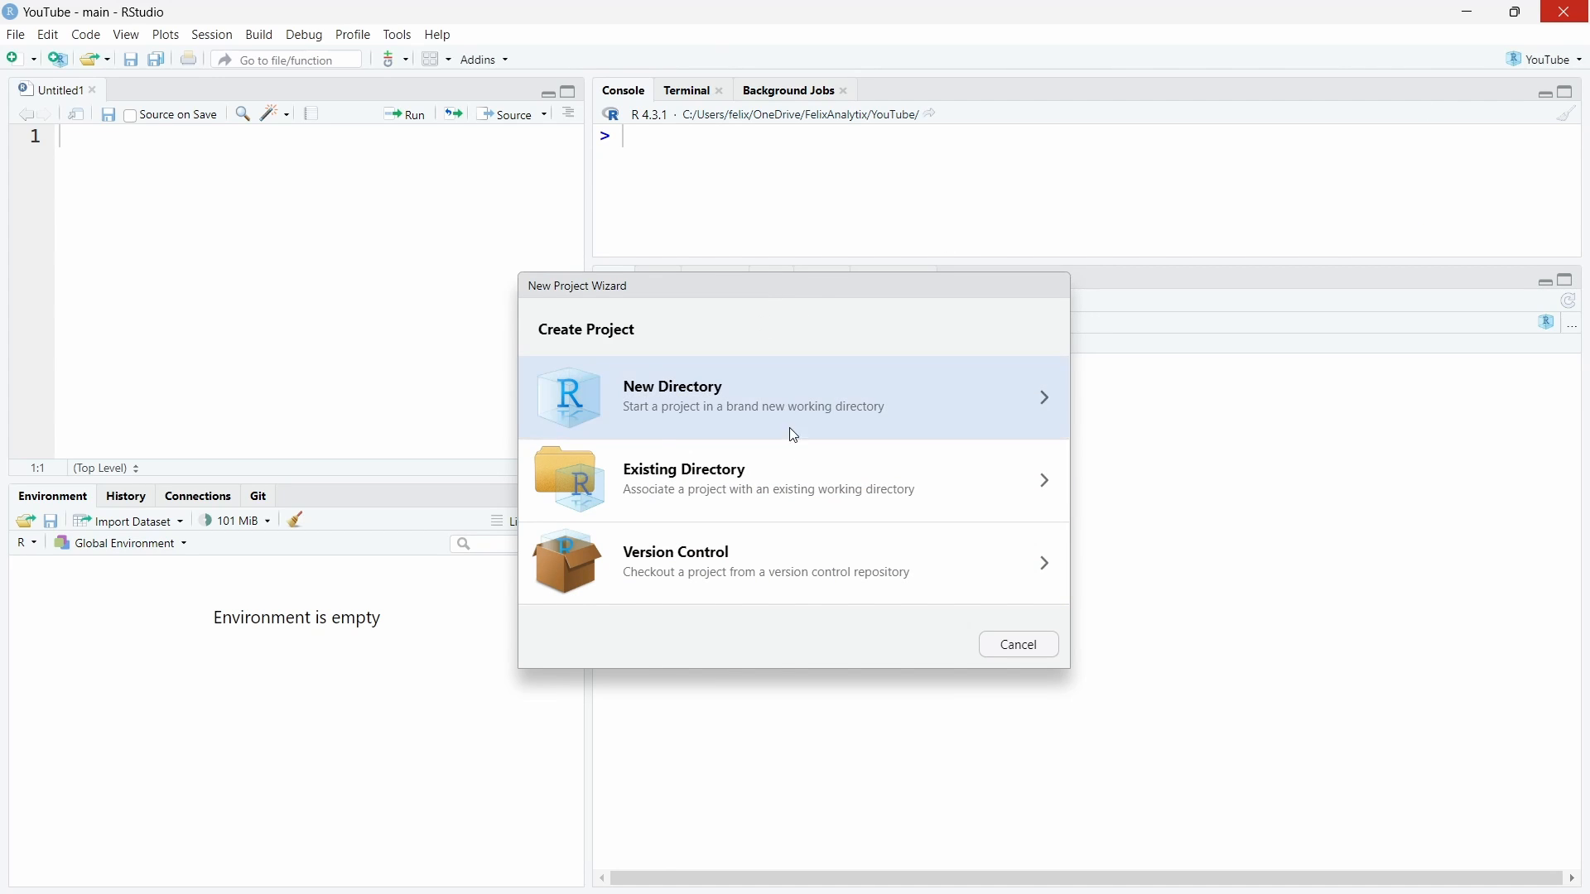
mouse_move(651, 409)
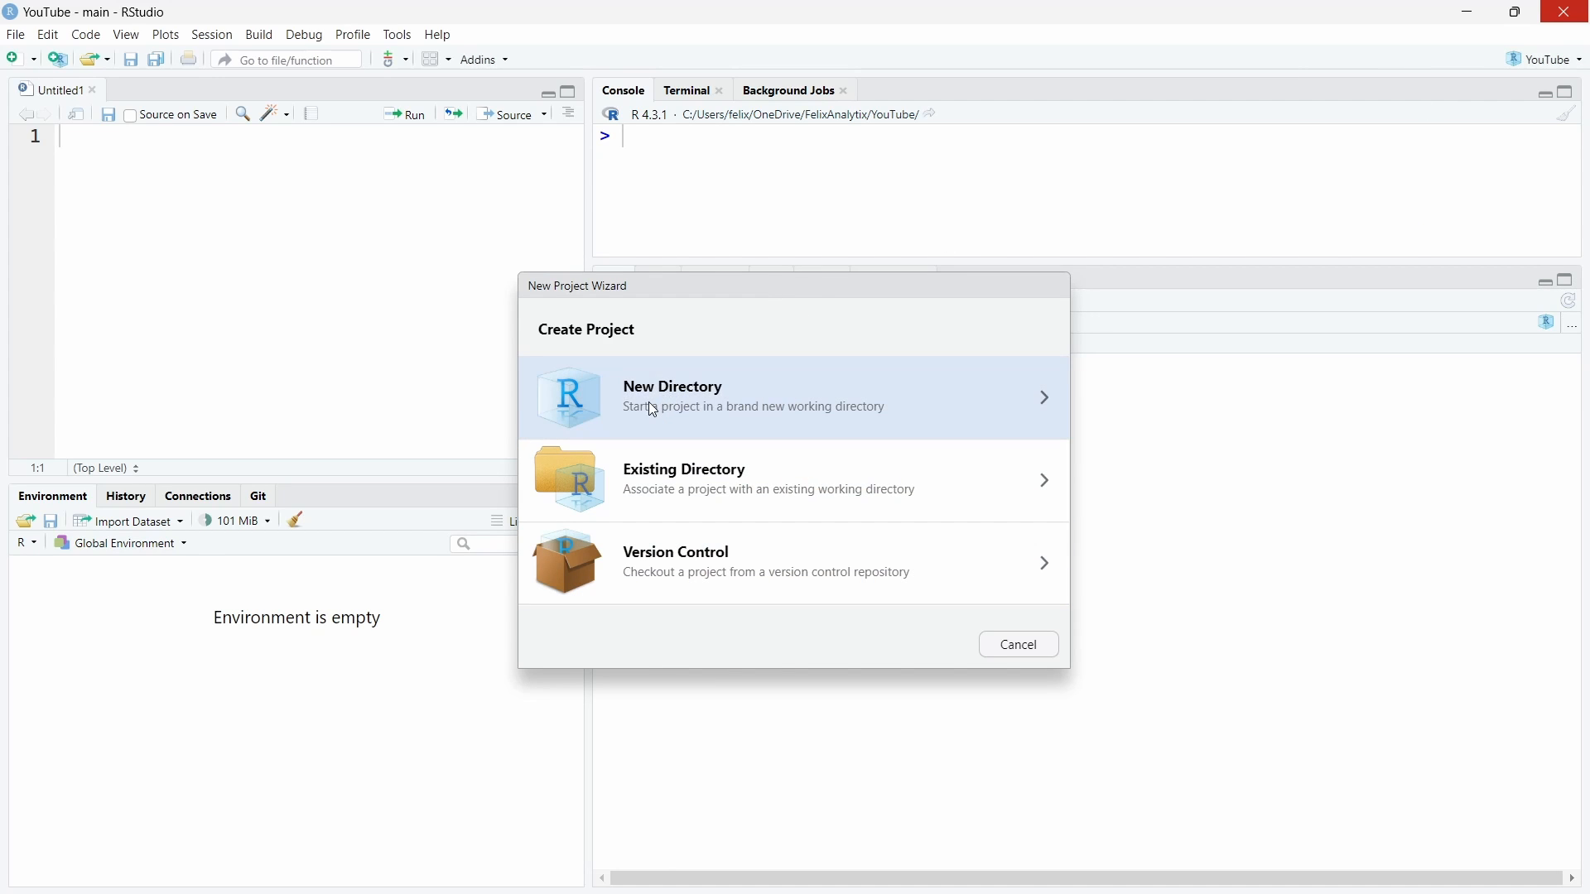
mouse_move(701, 417)
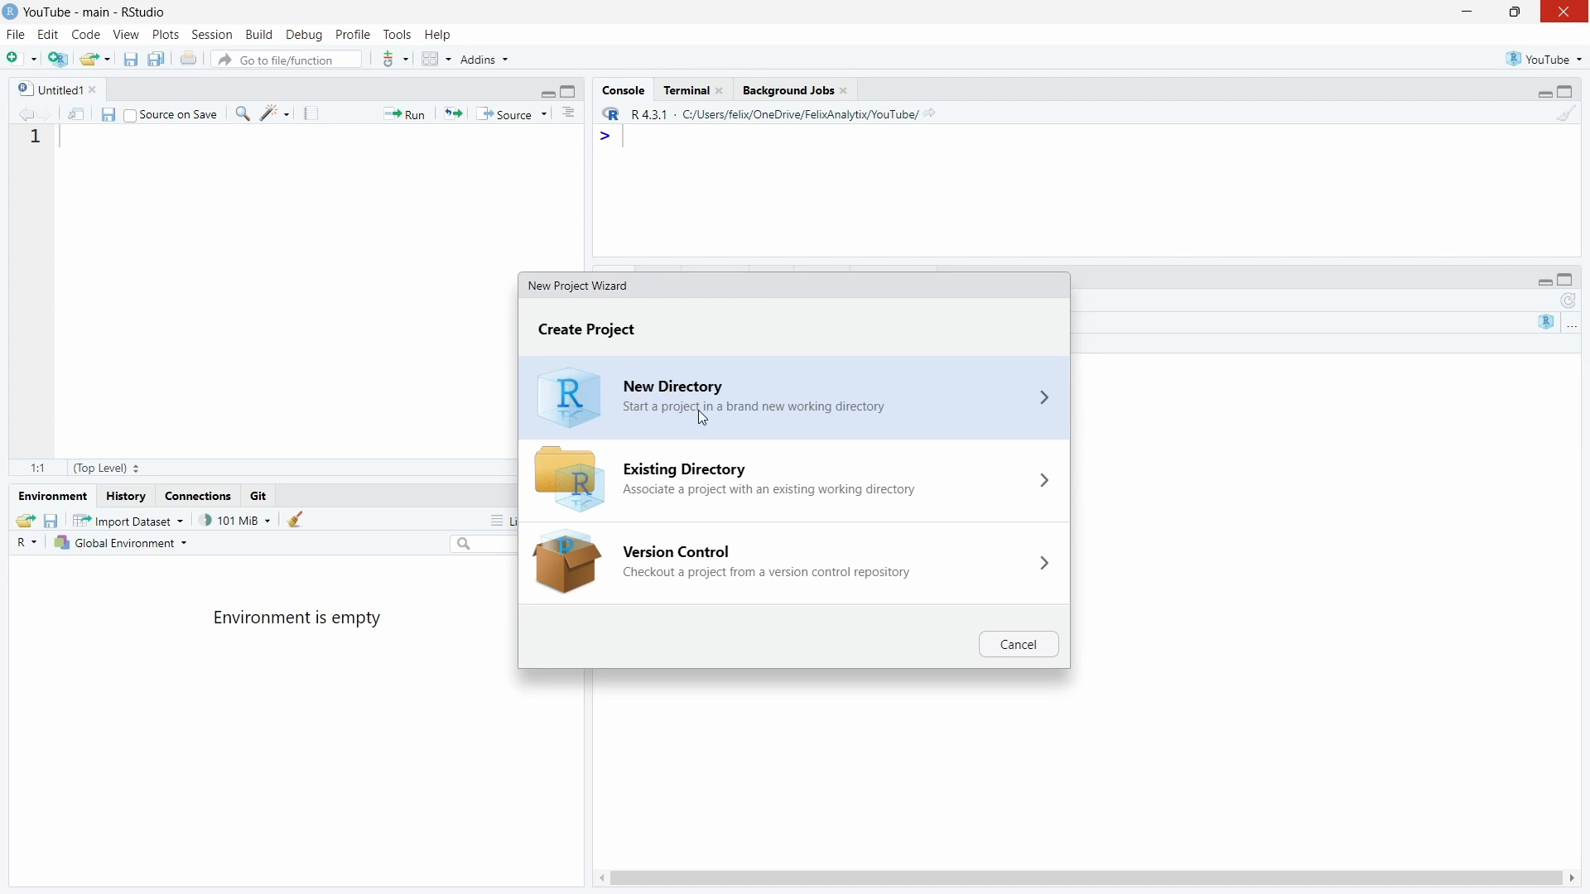
mouse_move(742, 495)
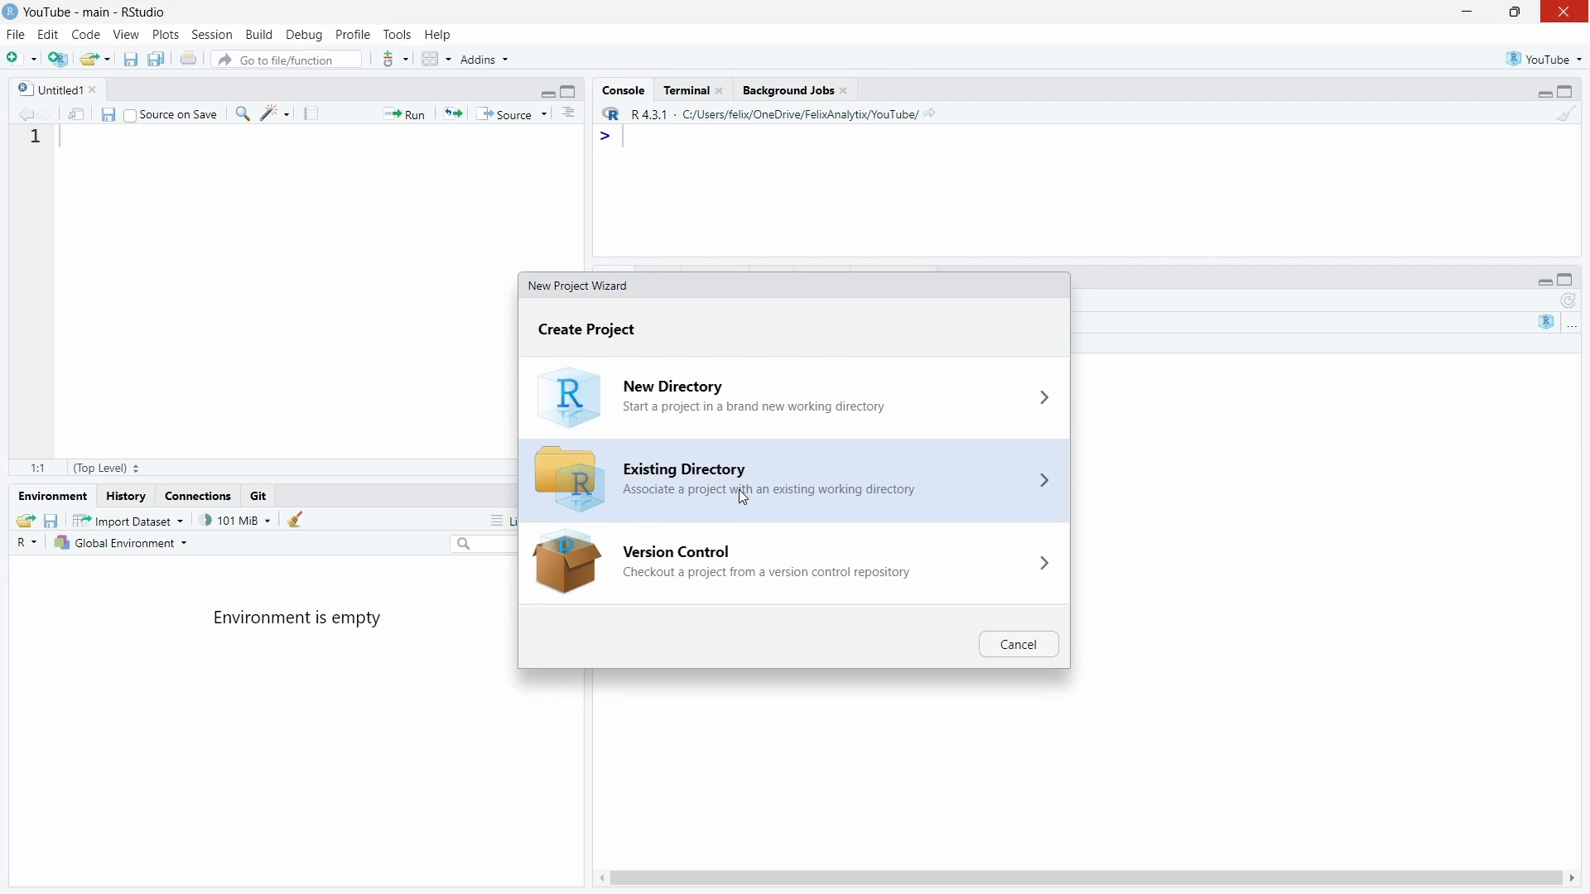
mouse_move(709, 573)
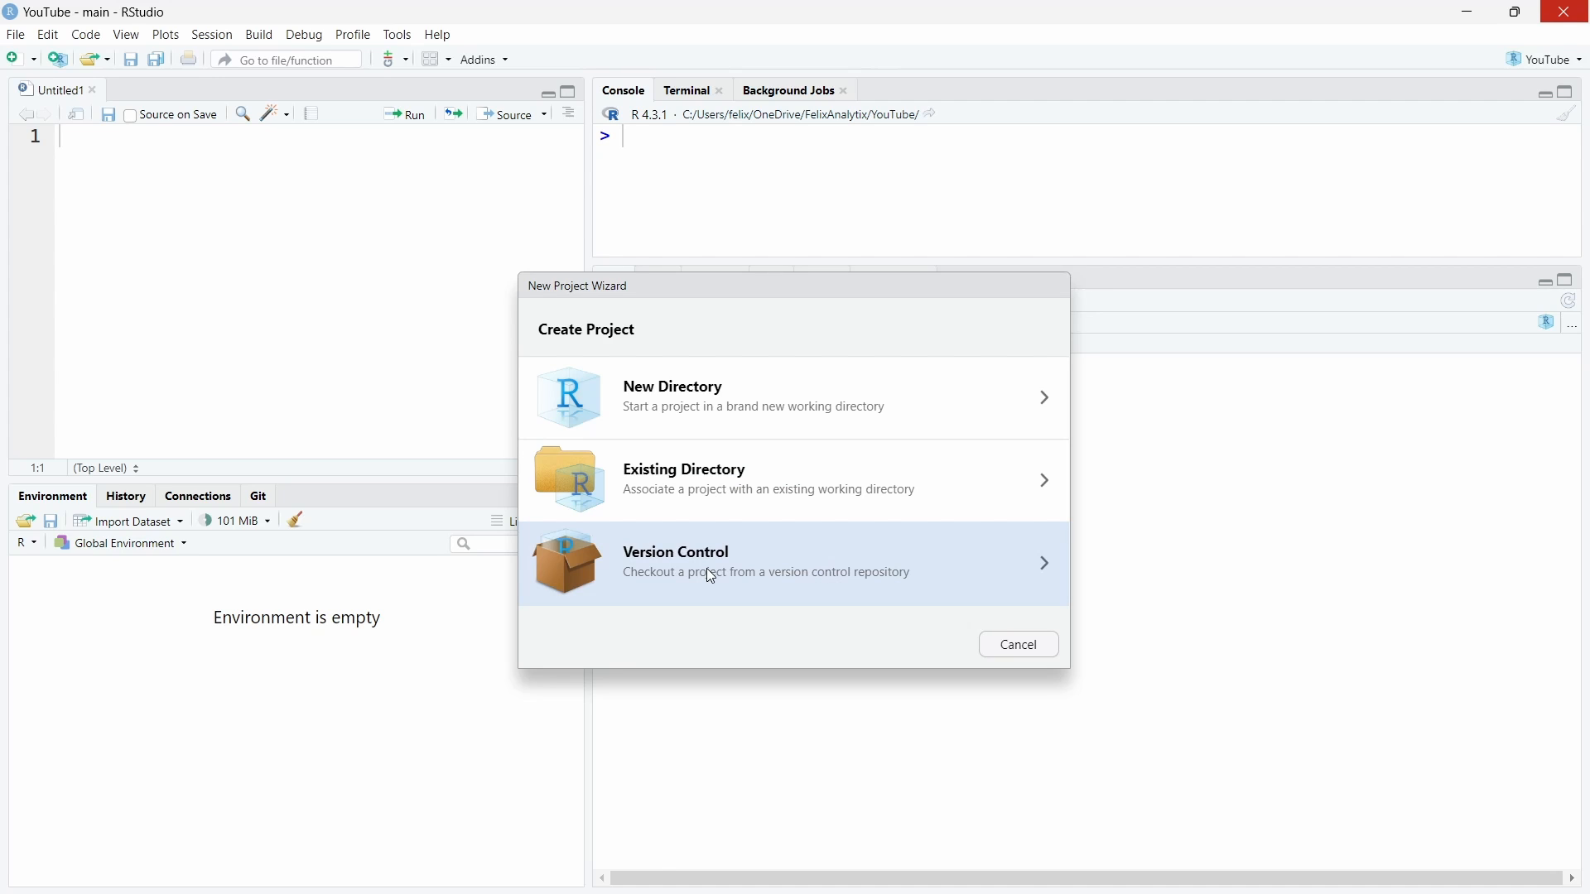
mouse_move(725, 519)
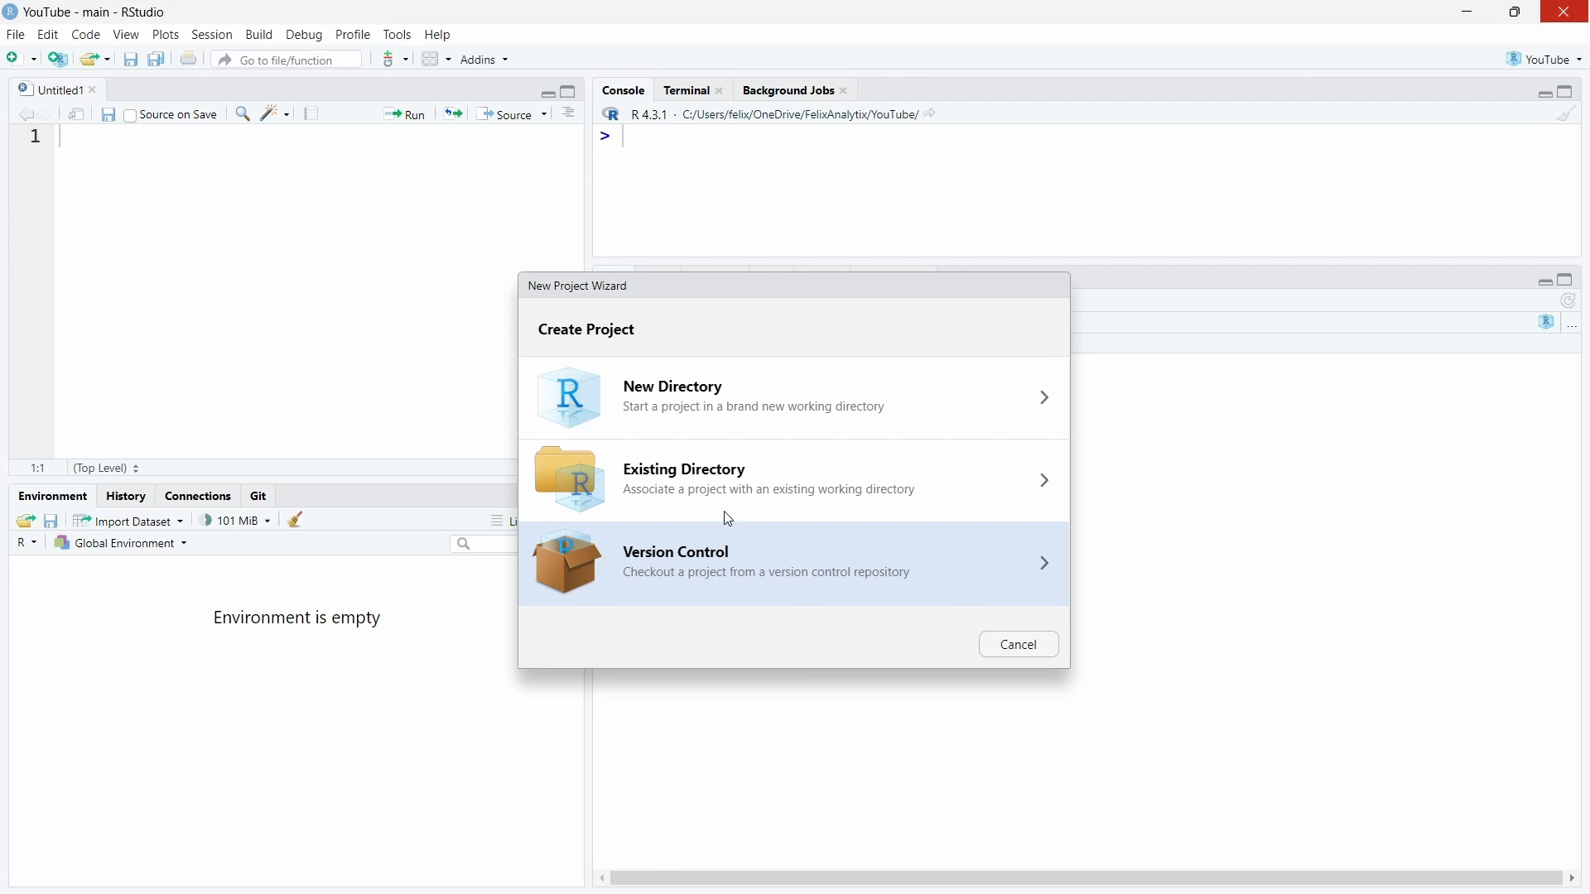
mouse_move(775, 397)
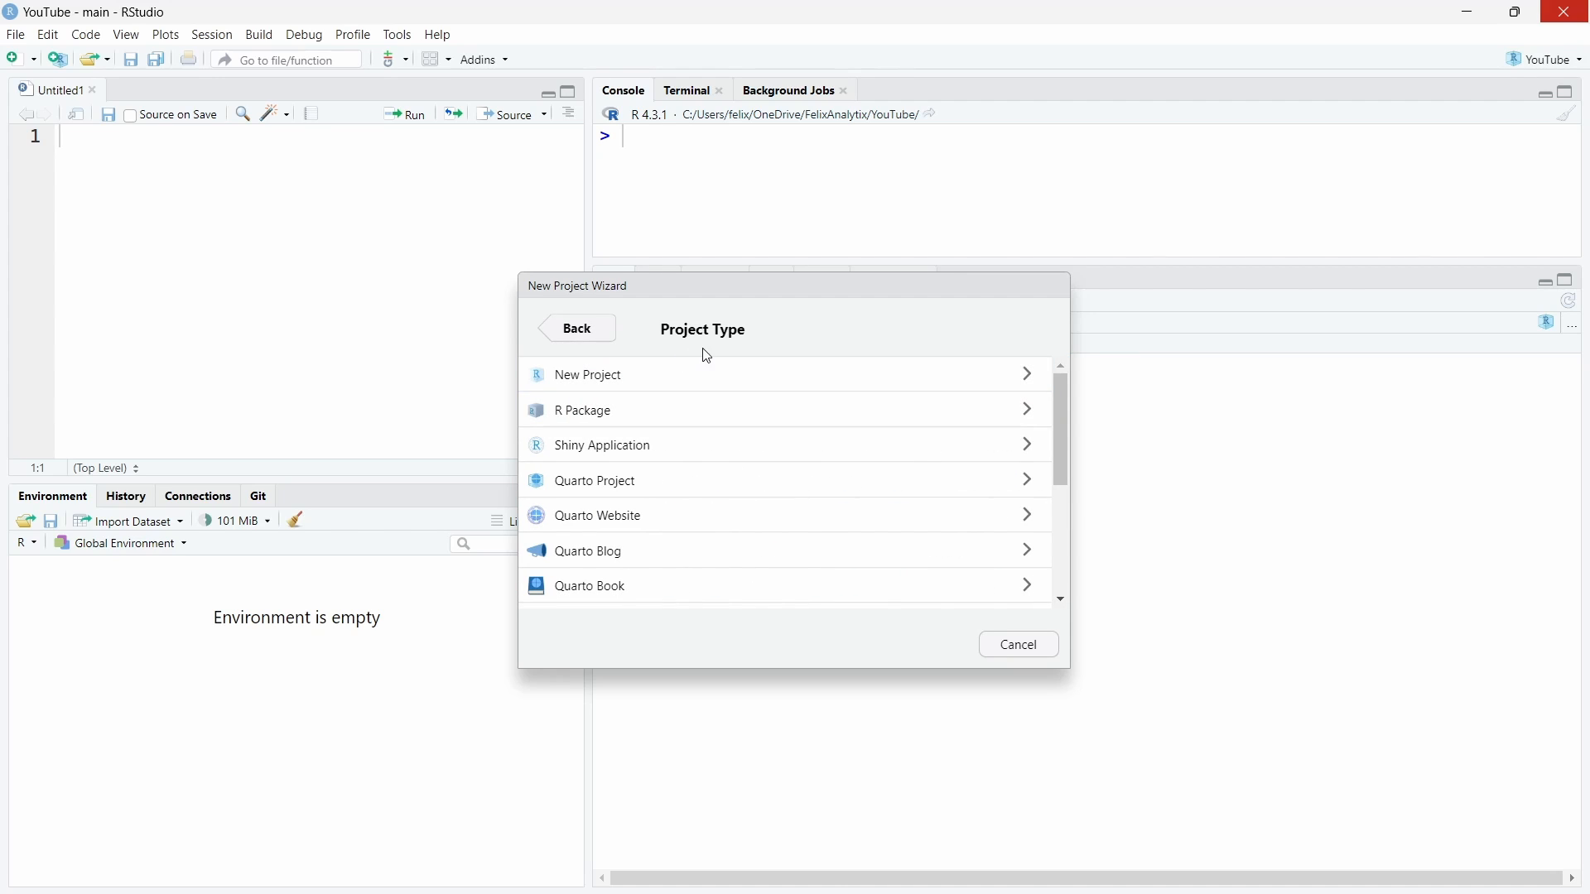
mouse_move(745, 376)
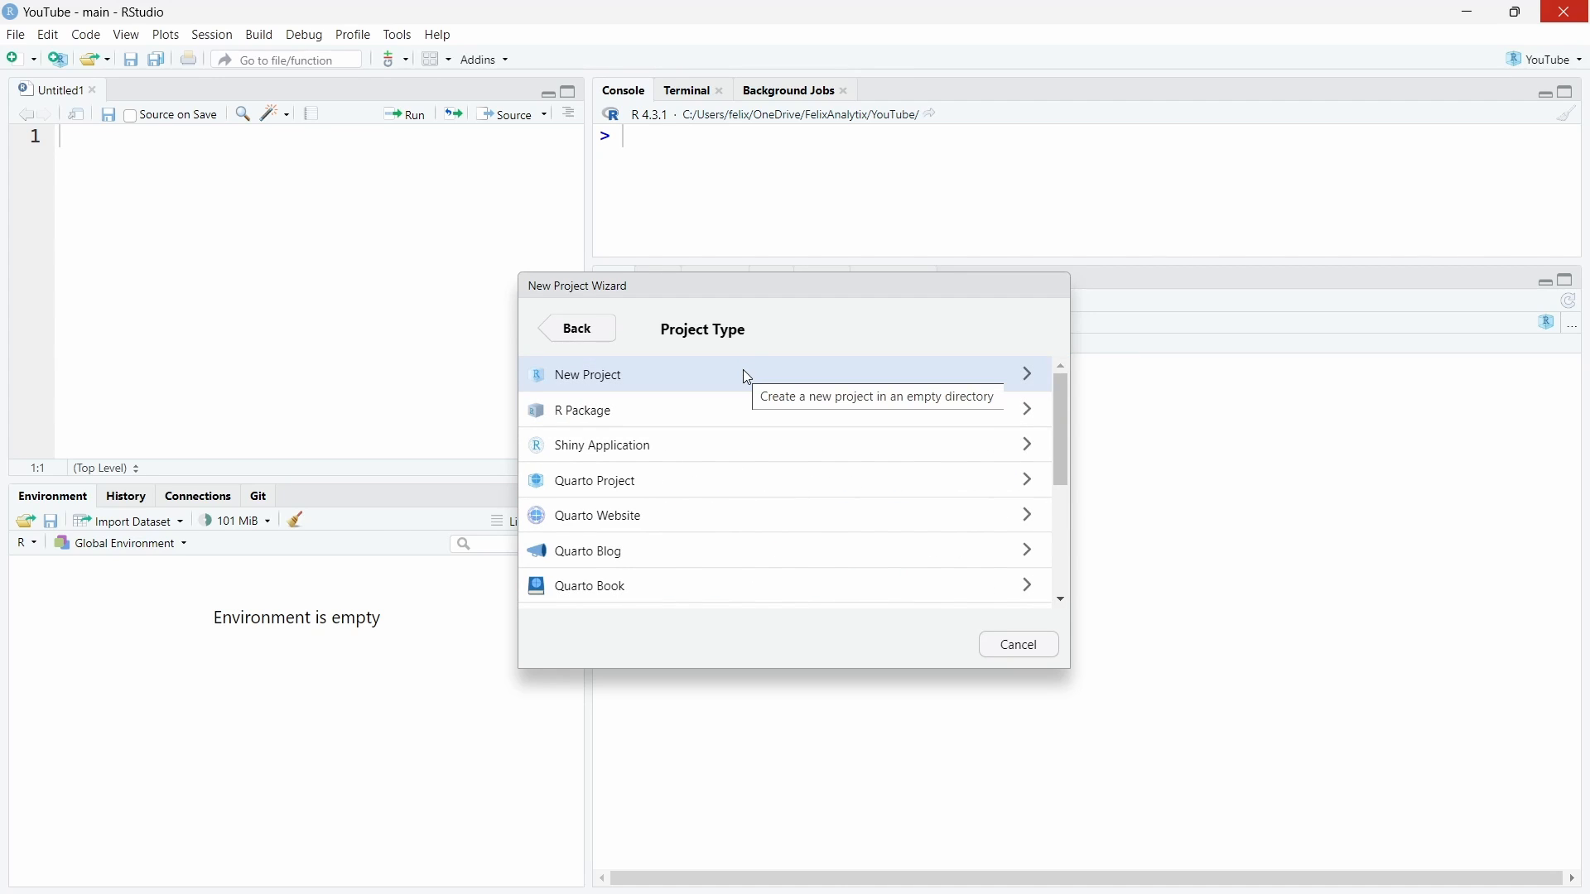
mouse_move(752, 388)
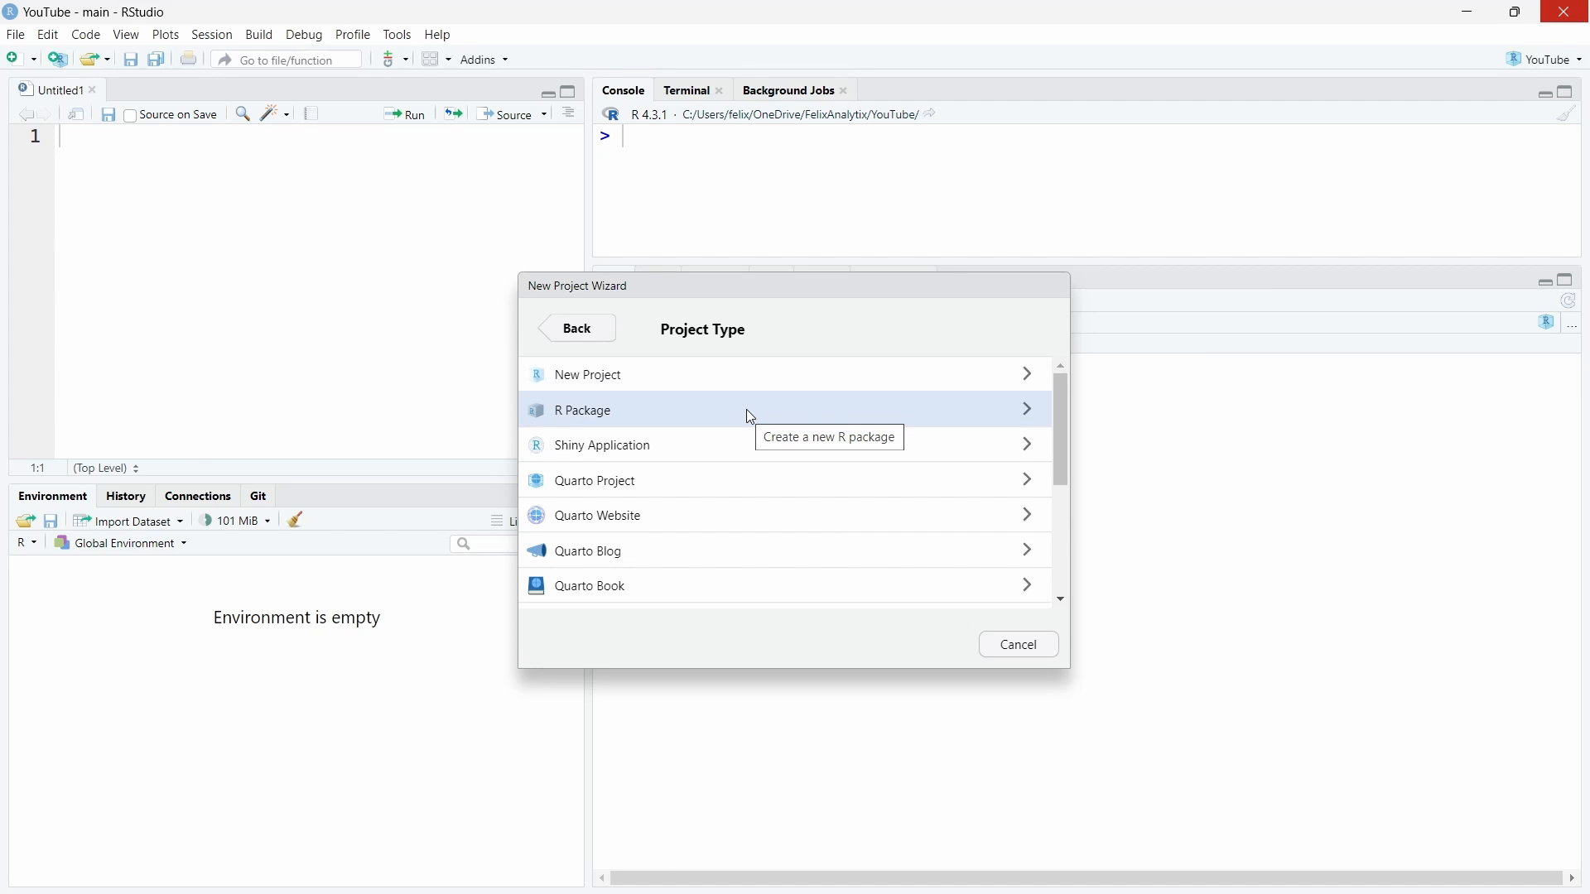
mouse_move(752, 446)
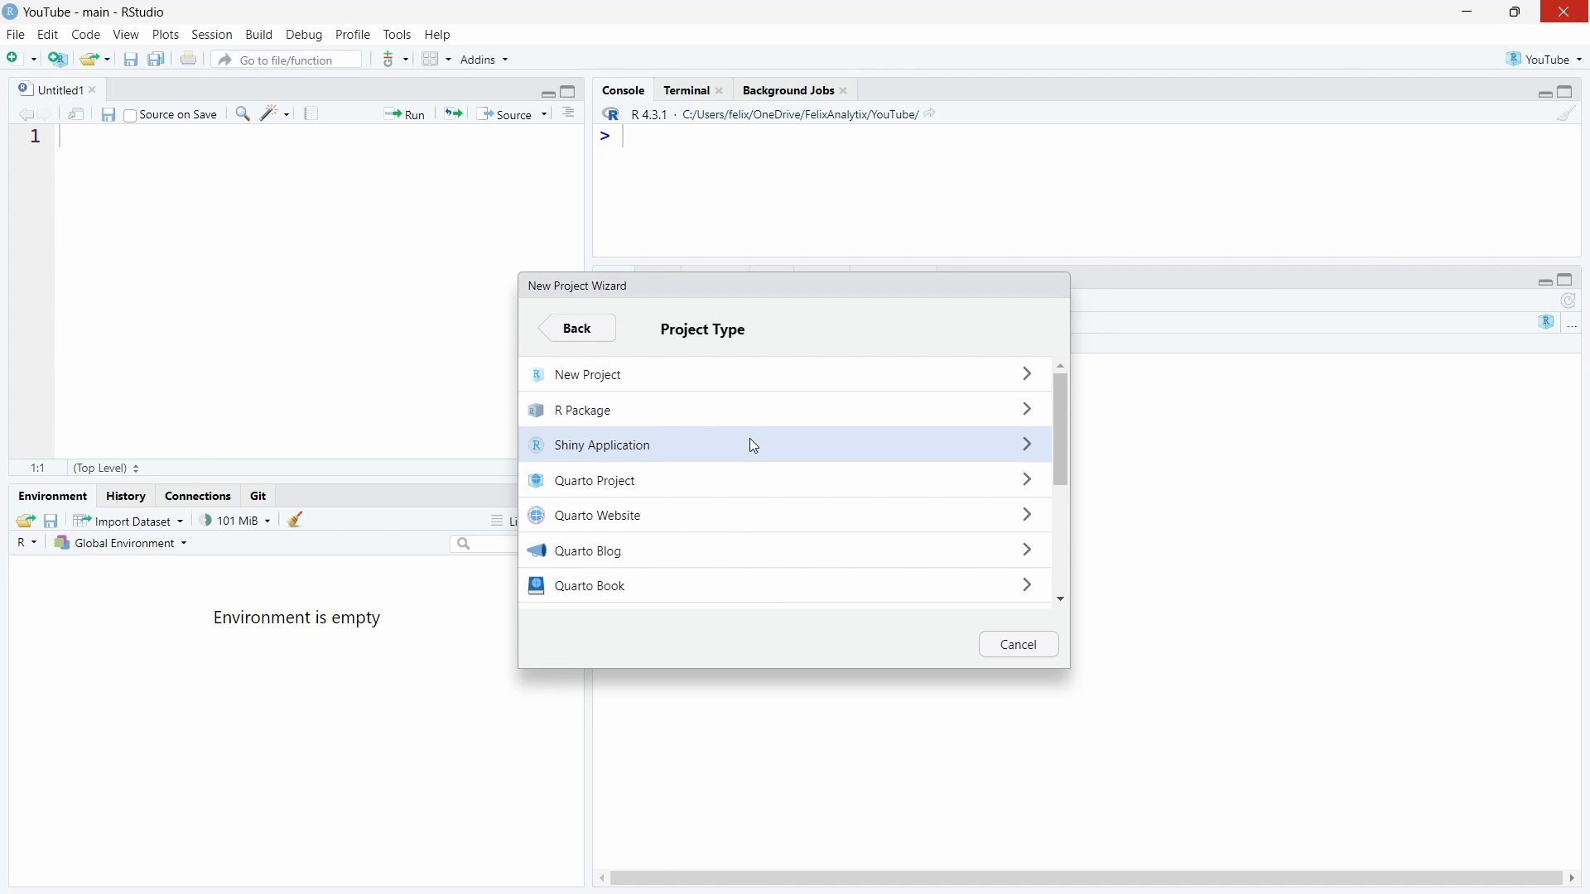
mouse_move(722, 550)
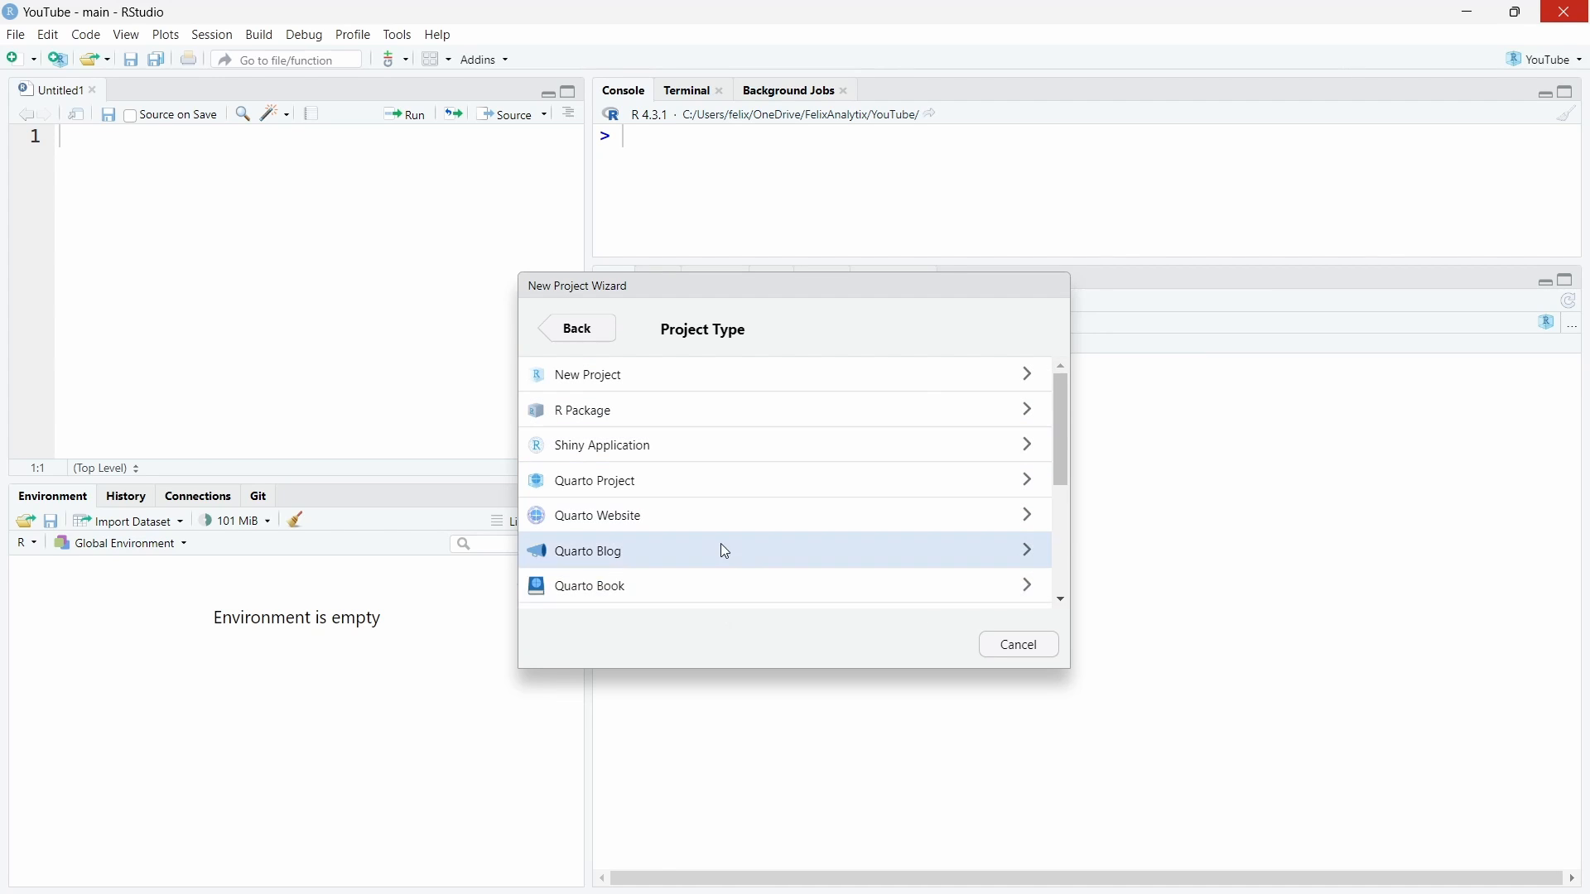
mouse_move(738, 515)
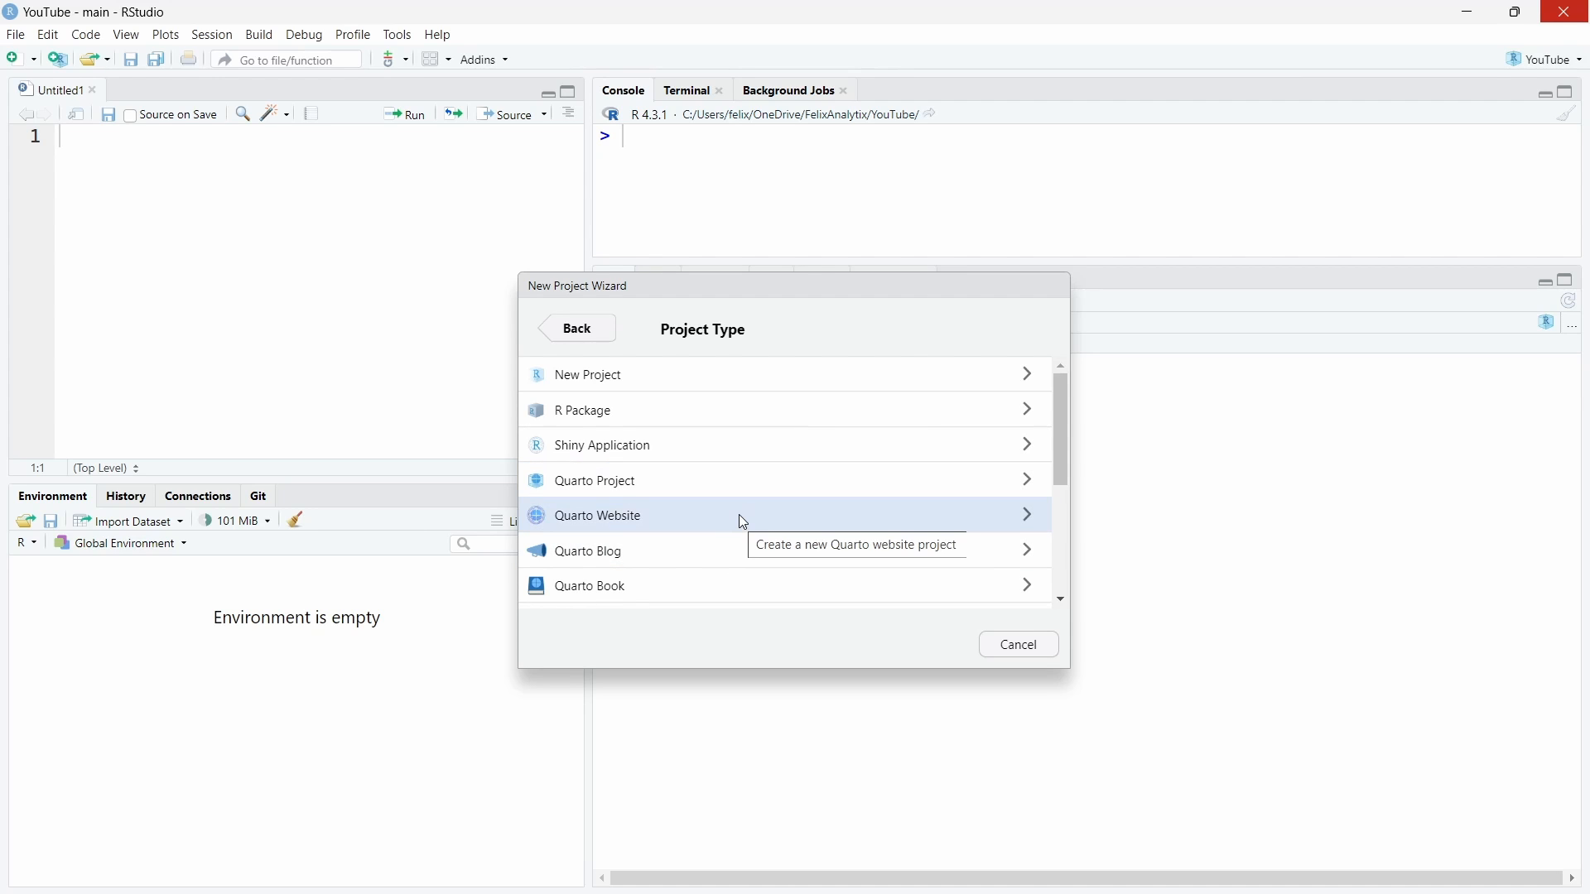
scroll(down, 3)
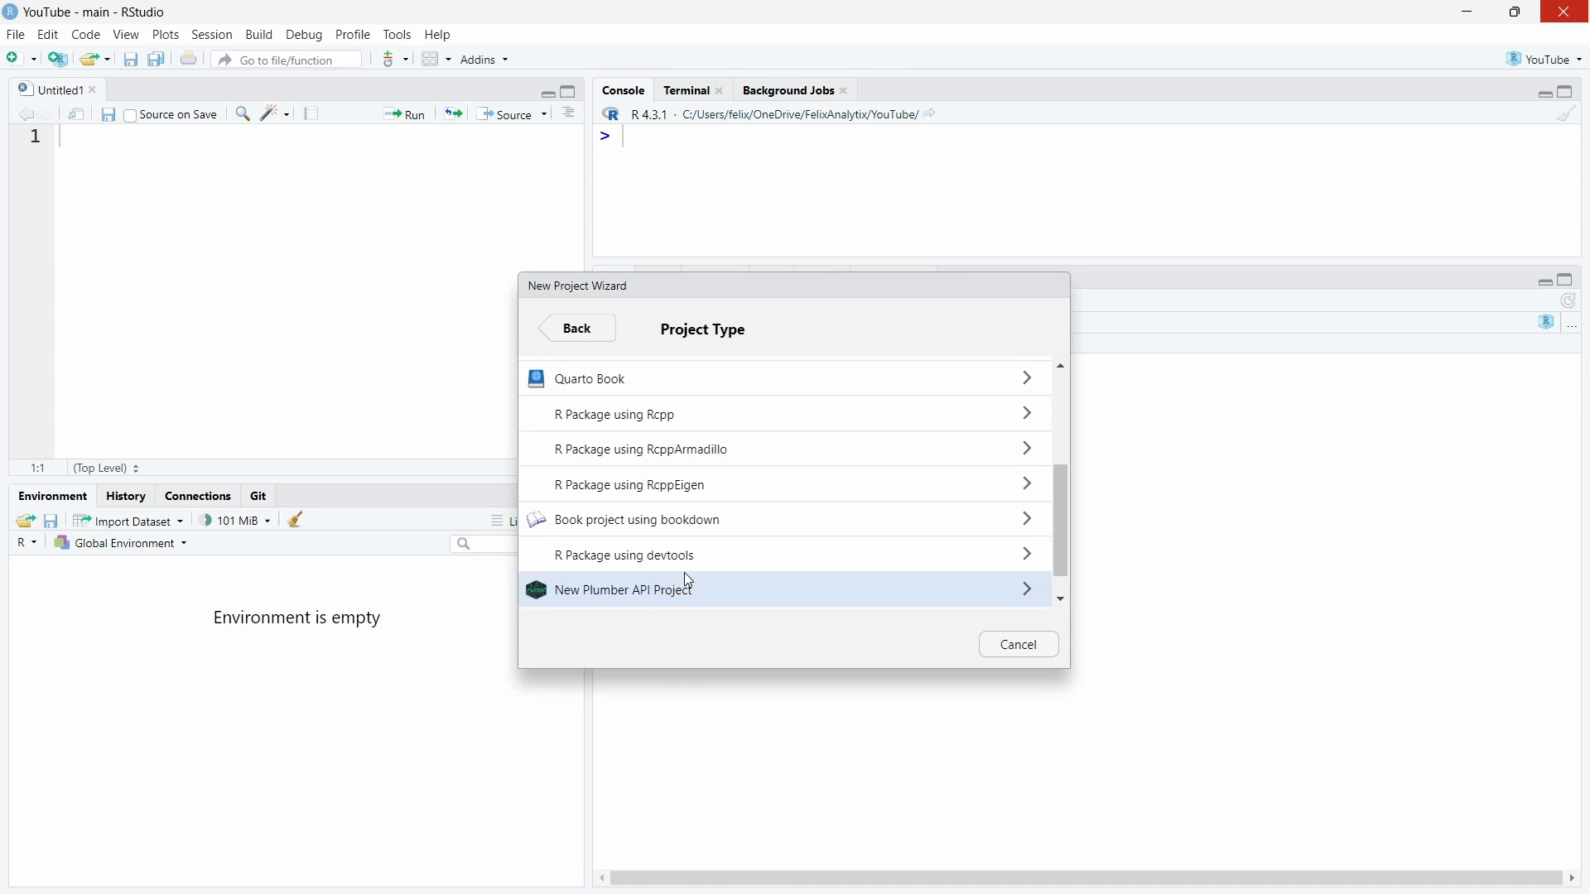
scroll(down, 3)
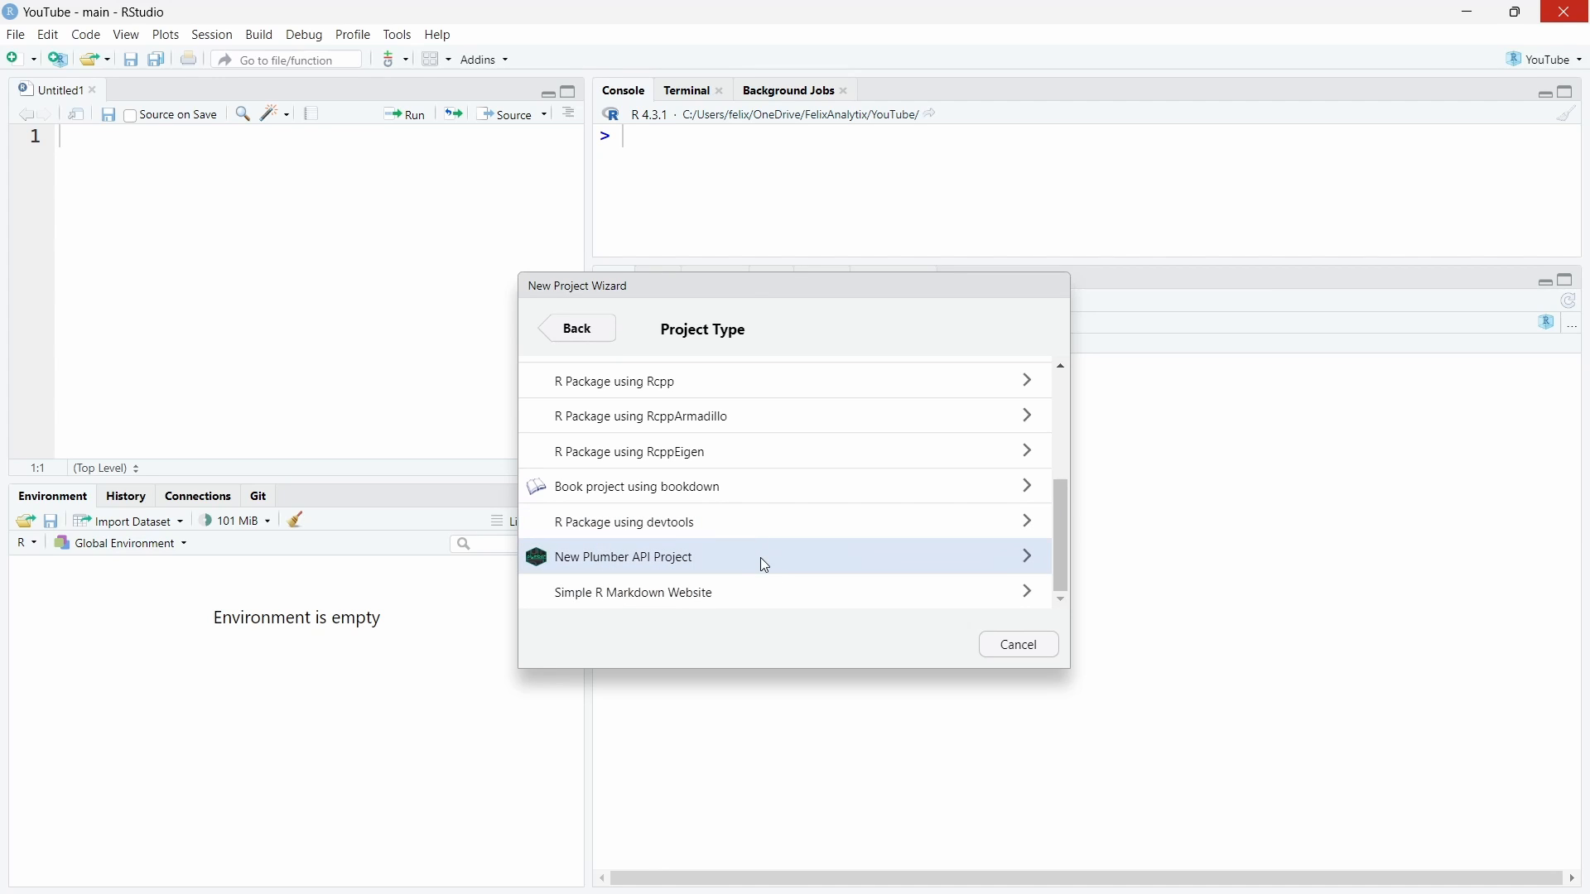
mouse_move(646, 592)
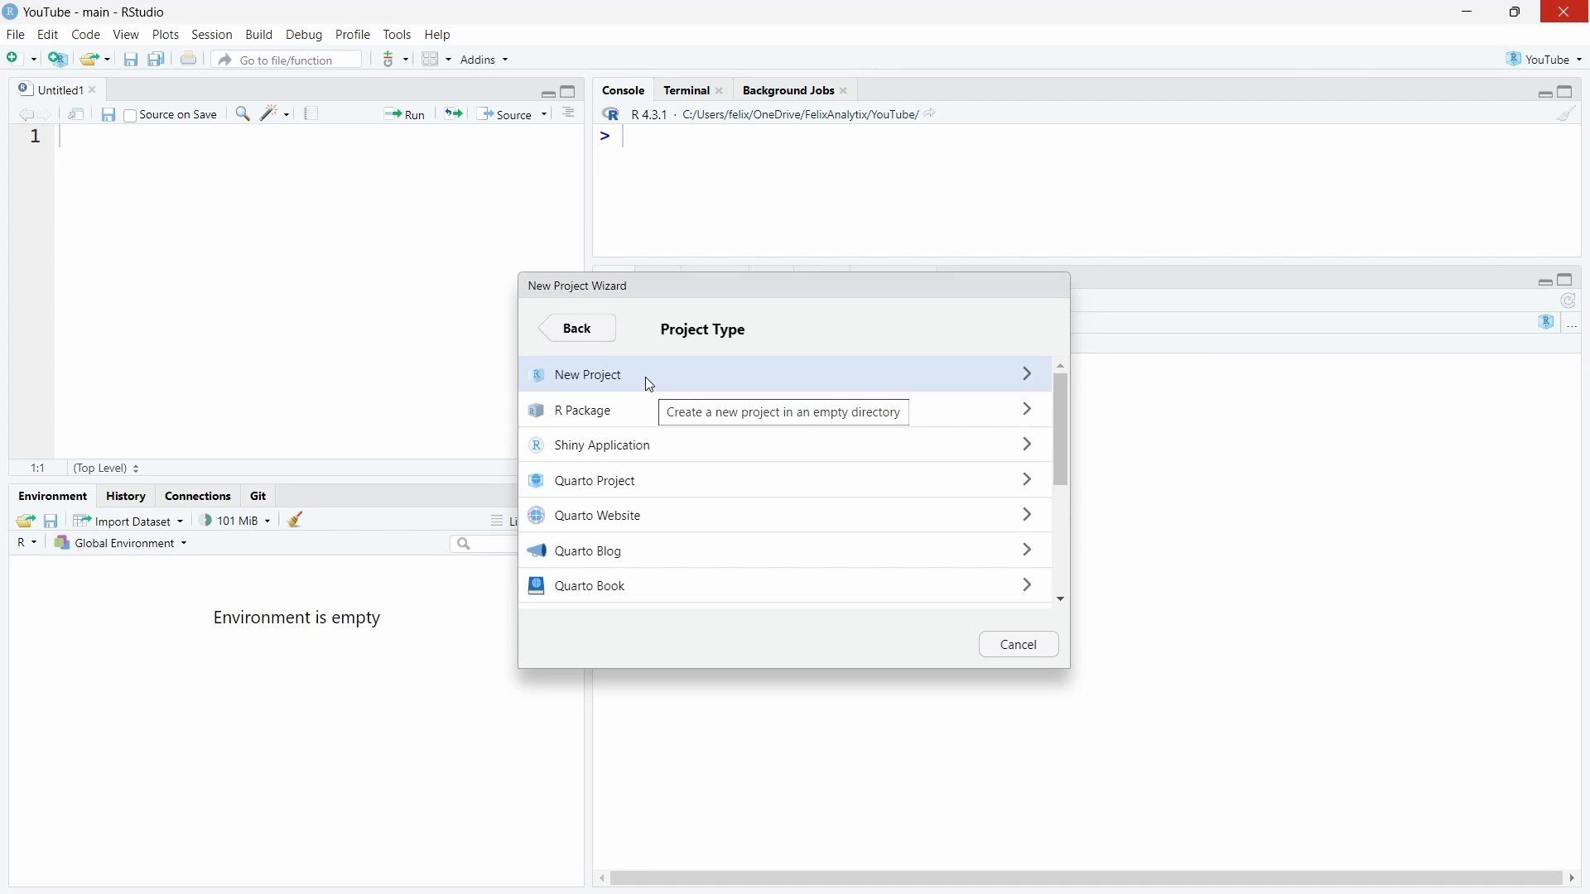
Choose a plain new project and name its directory 'organized' under Projects, without git.
click(586, 374)
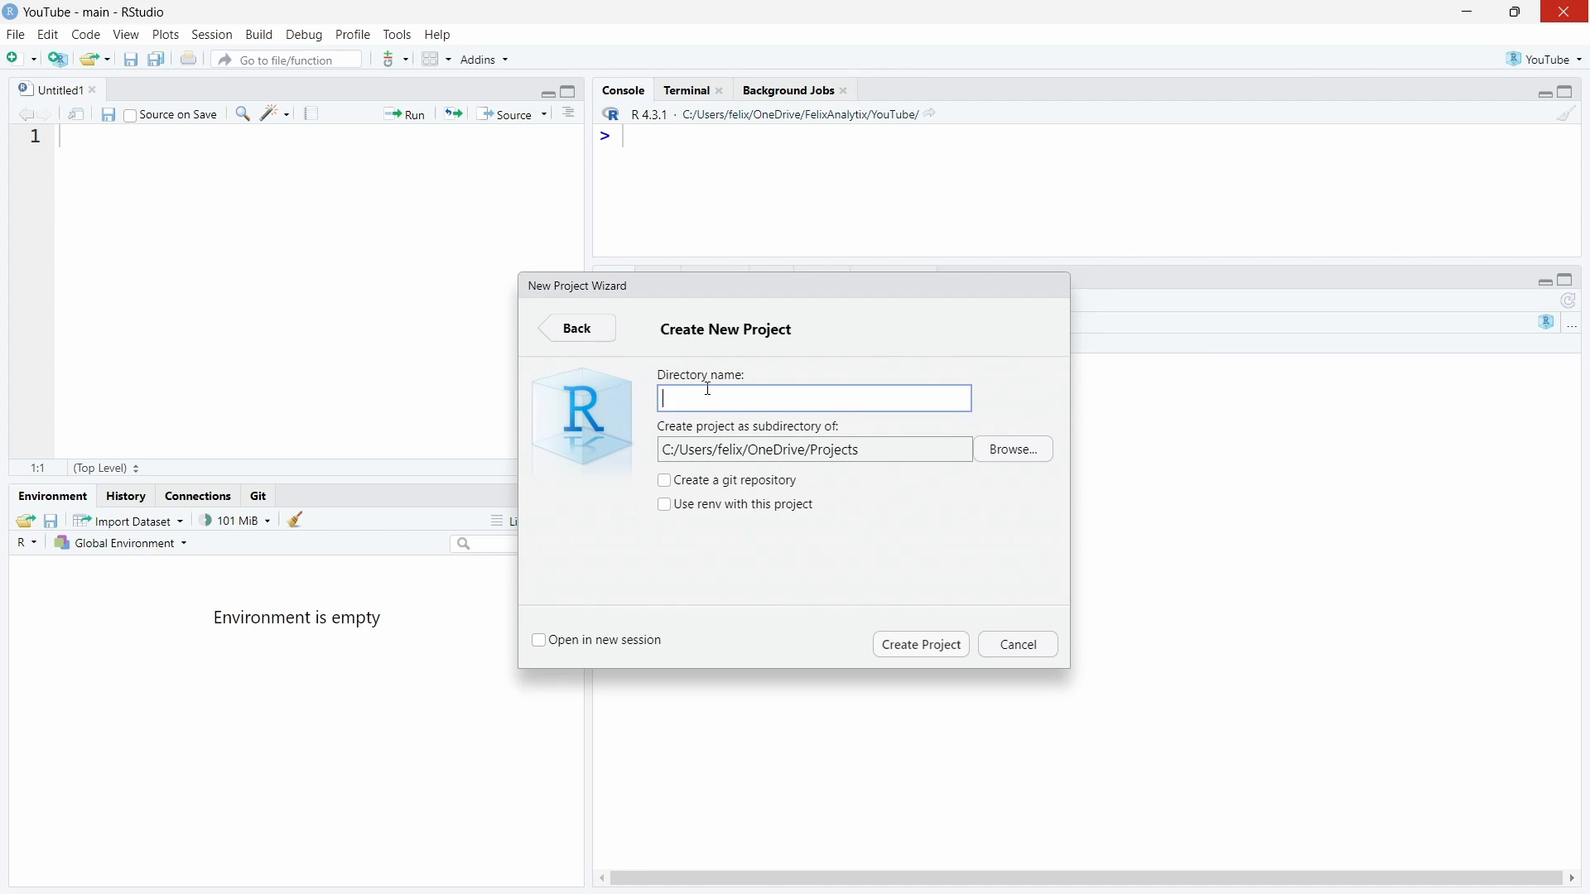
mouse_move(774, 381)
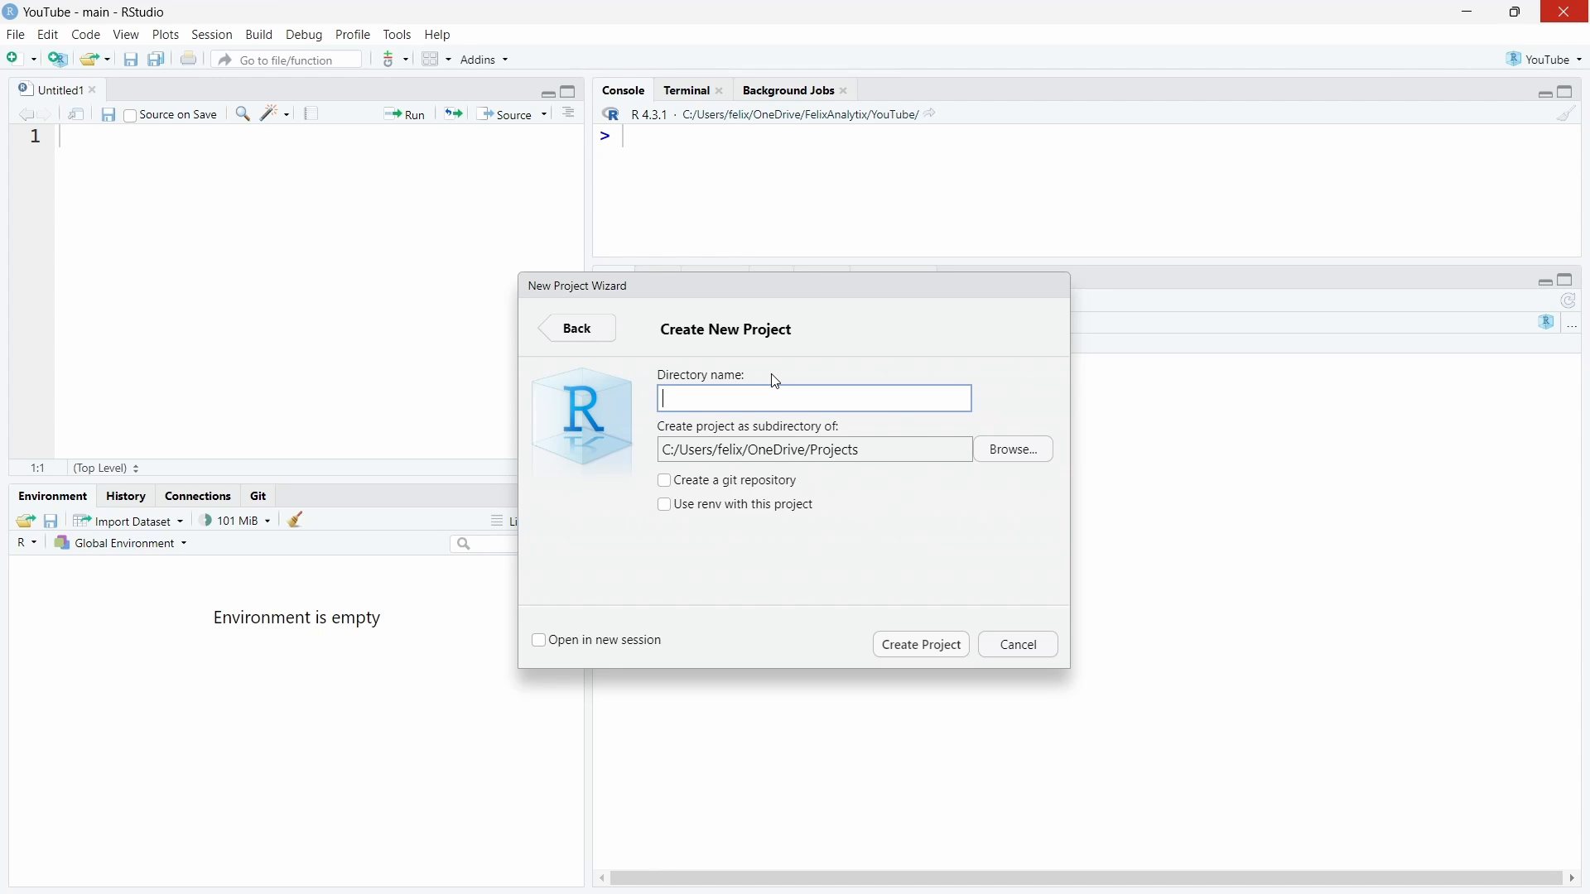
text(organized)
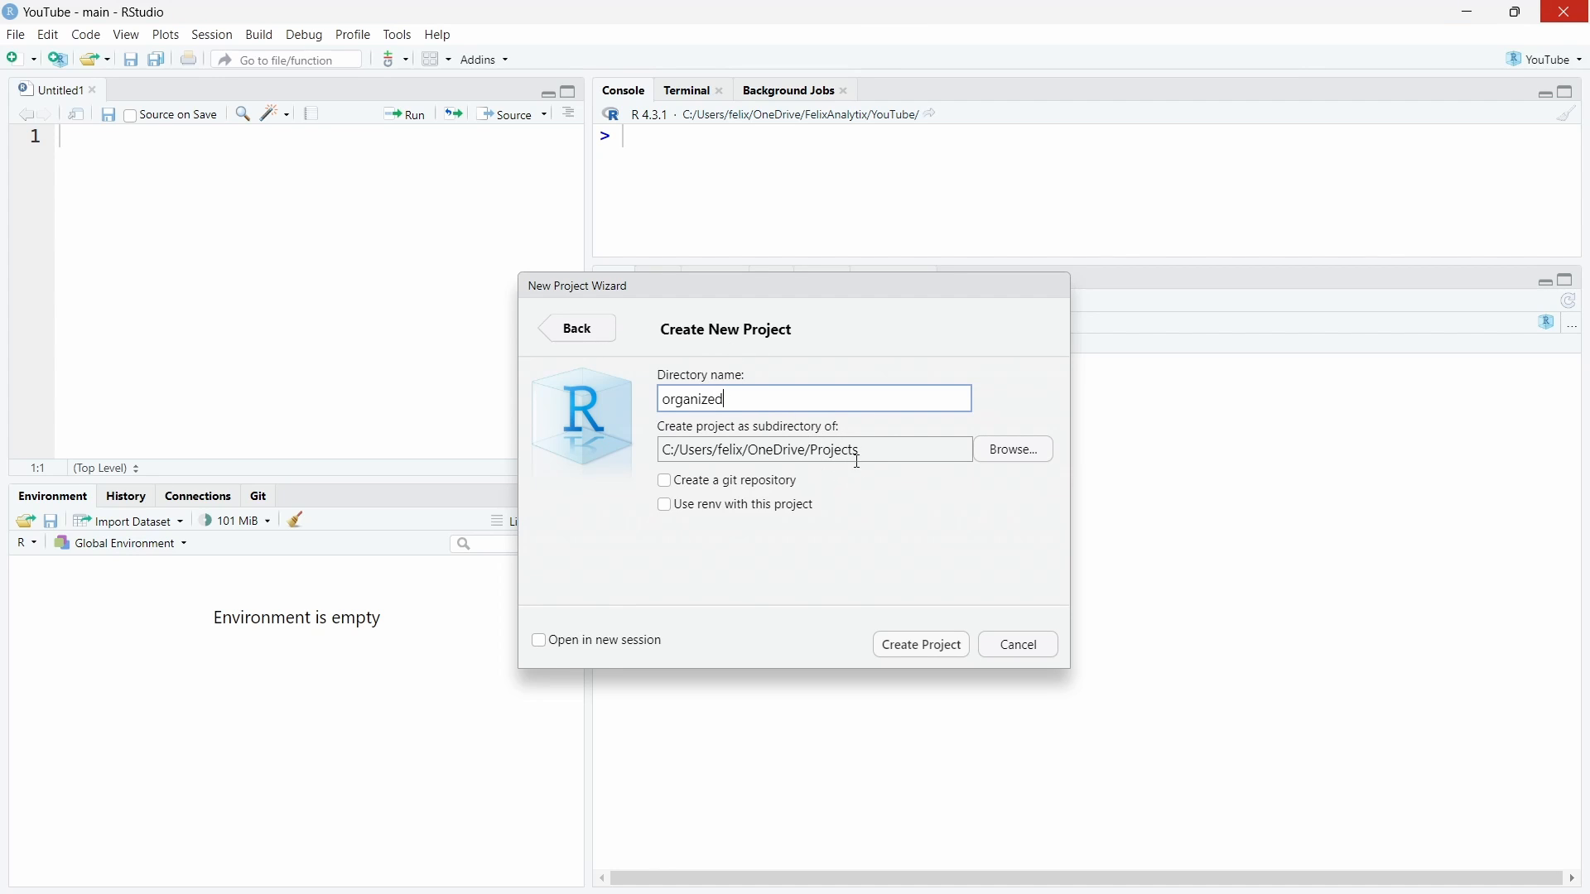
mouse_move(862, 436)
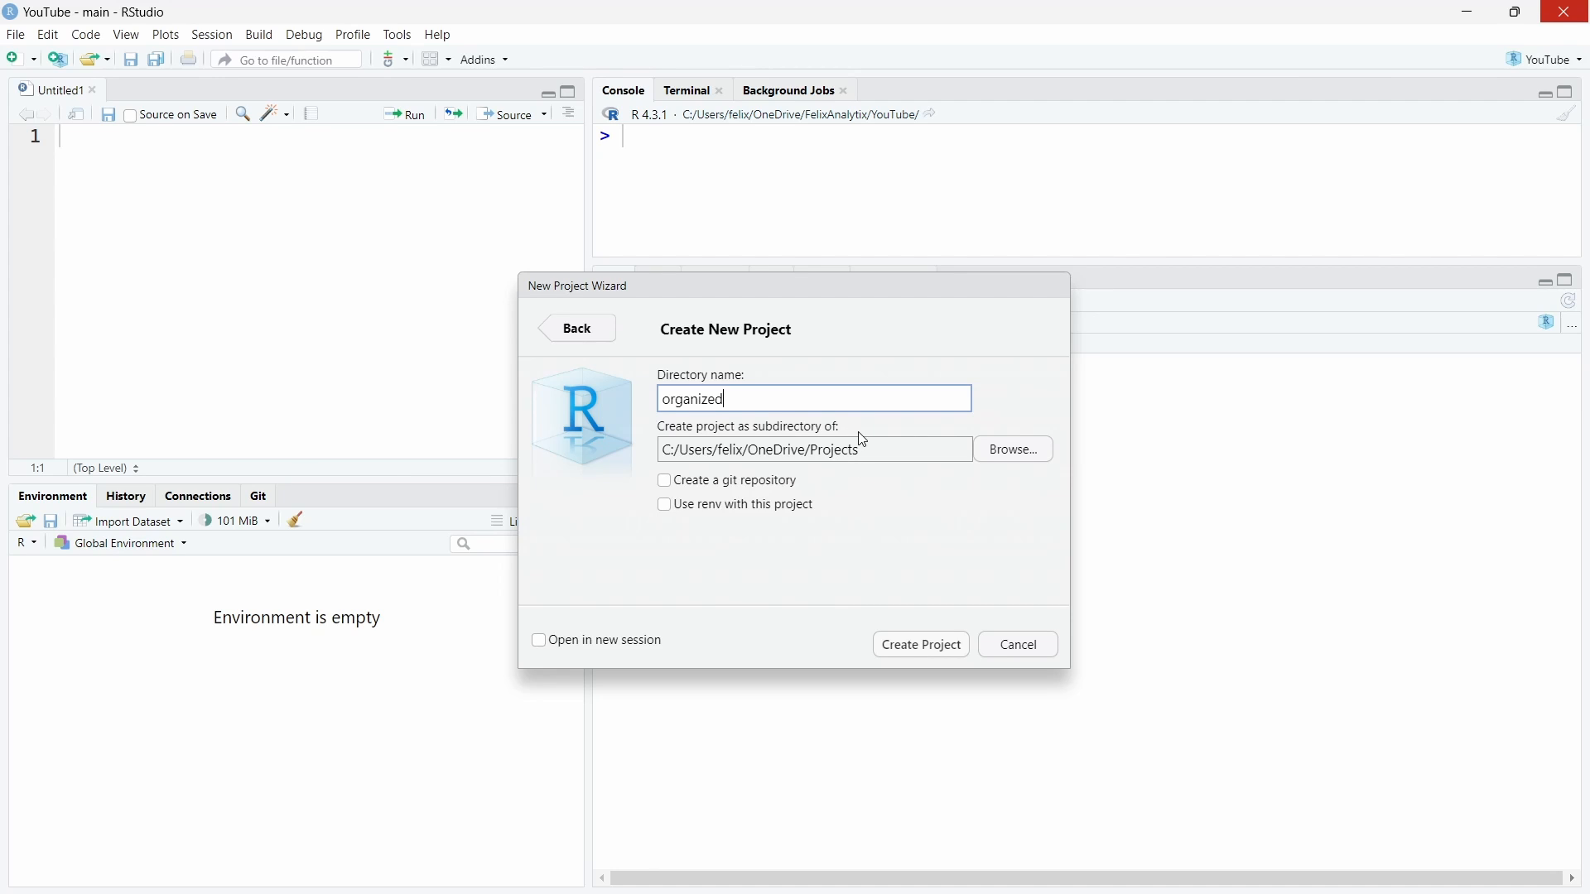
mouse_move(866, 434)
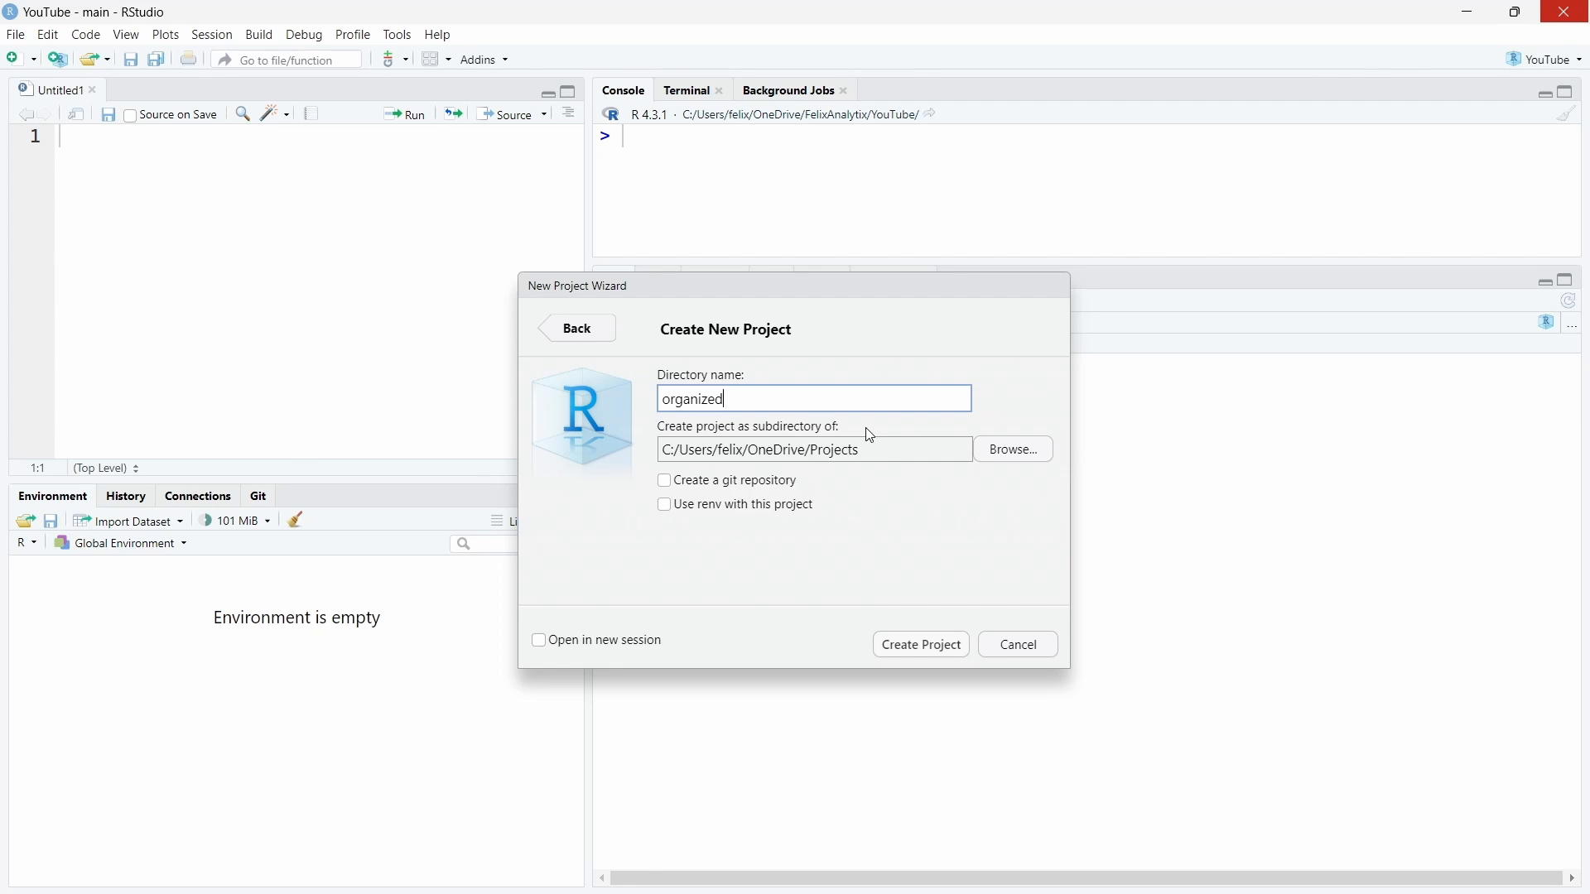
mouse_move(805, 480)
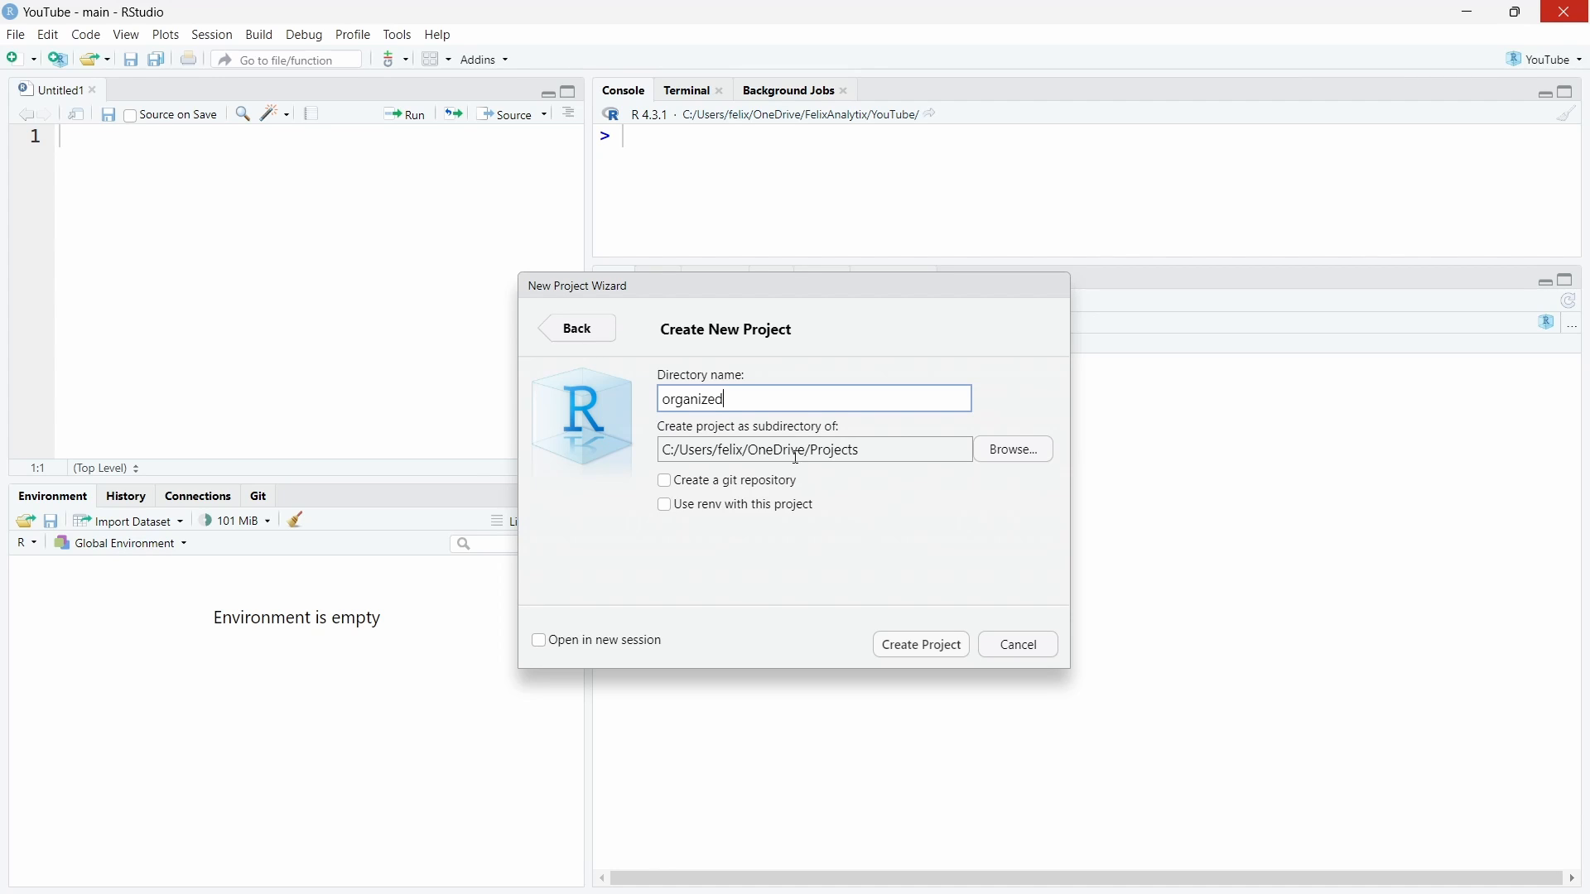
mouse_move(747, 498)
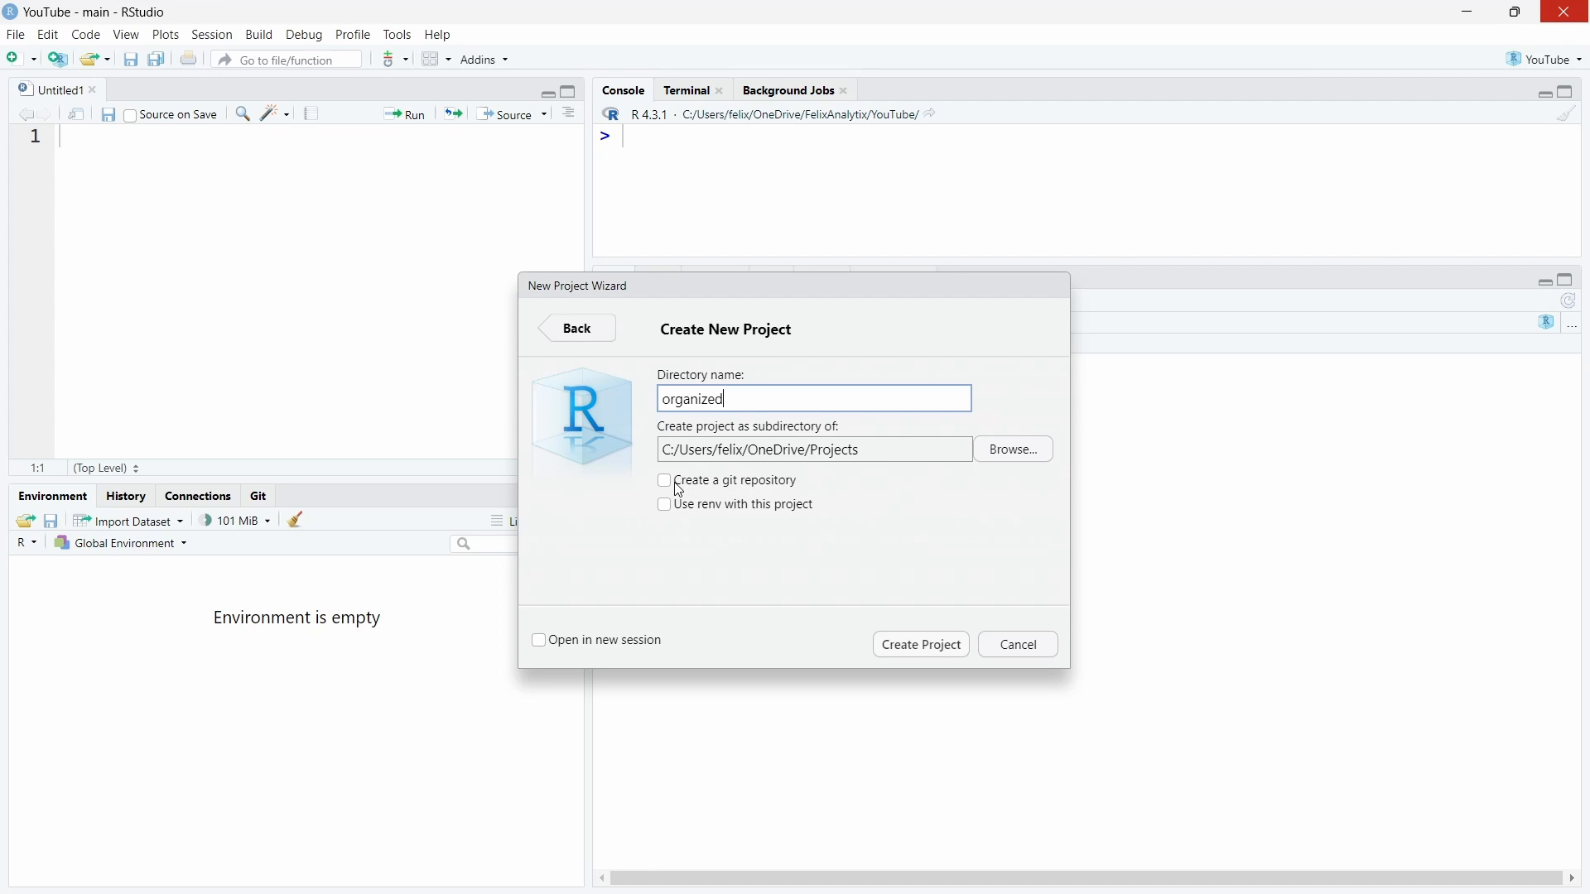
mouse_move(755, 482)
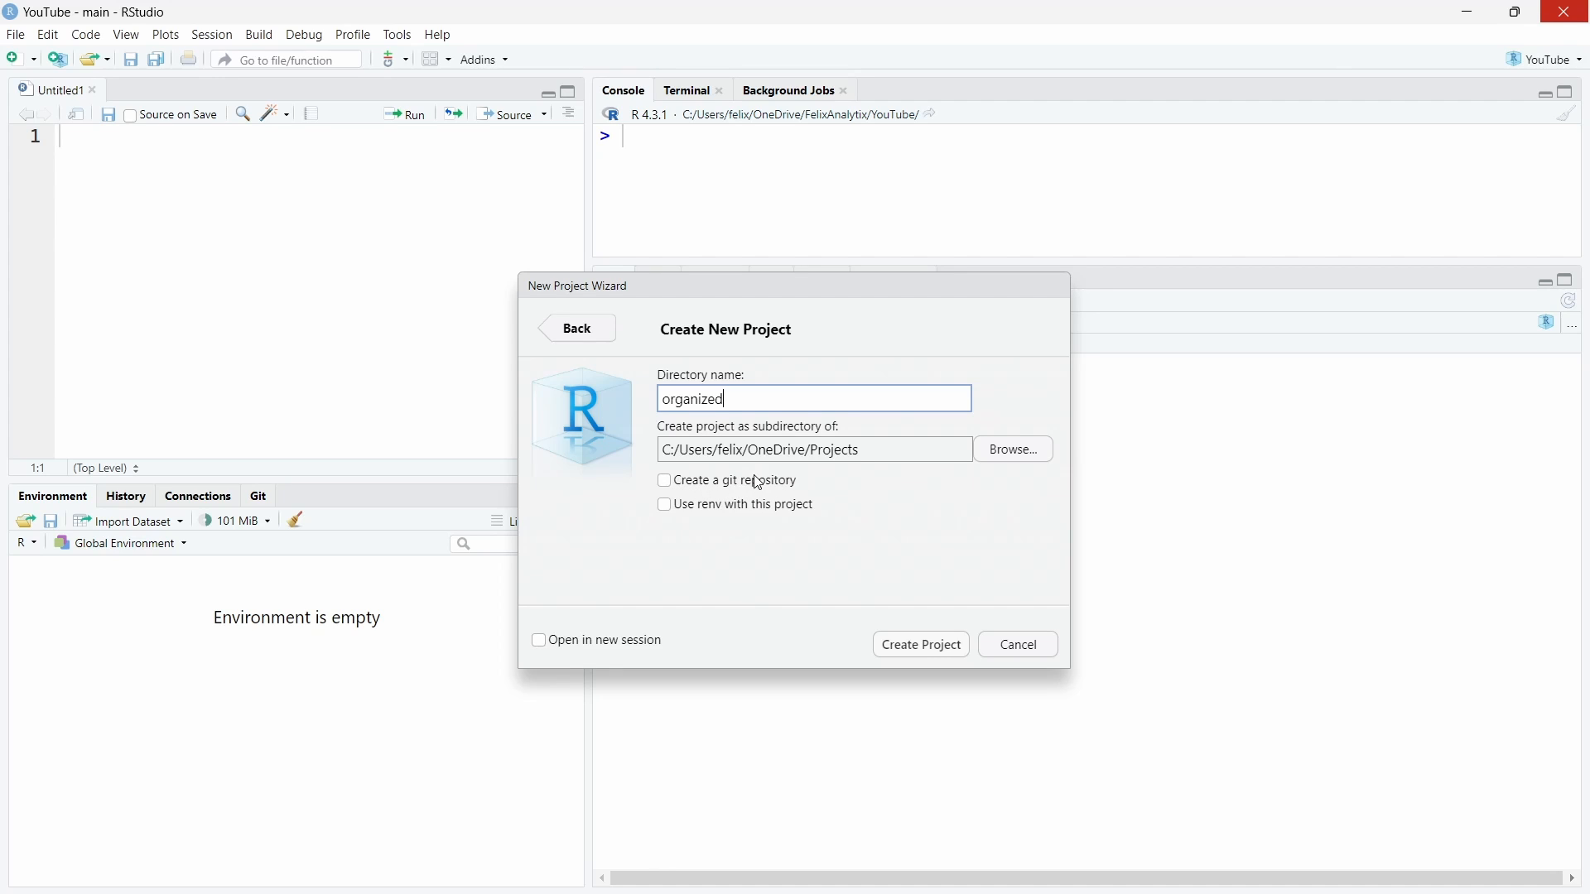
mouse_move(707, 518)
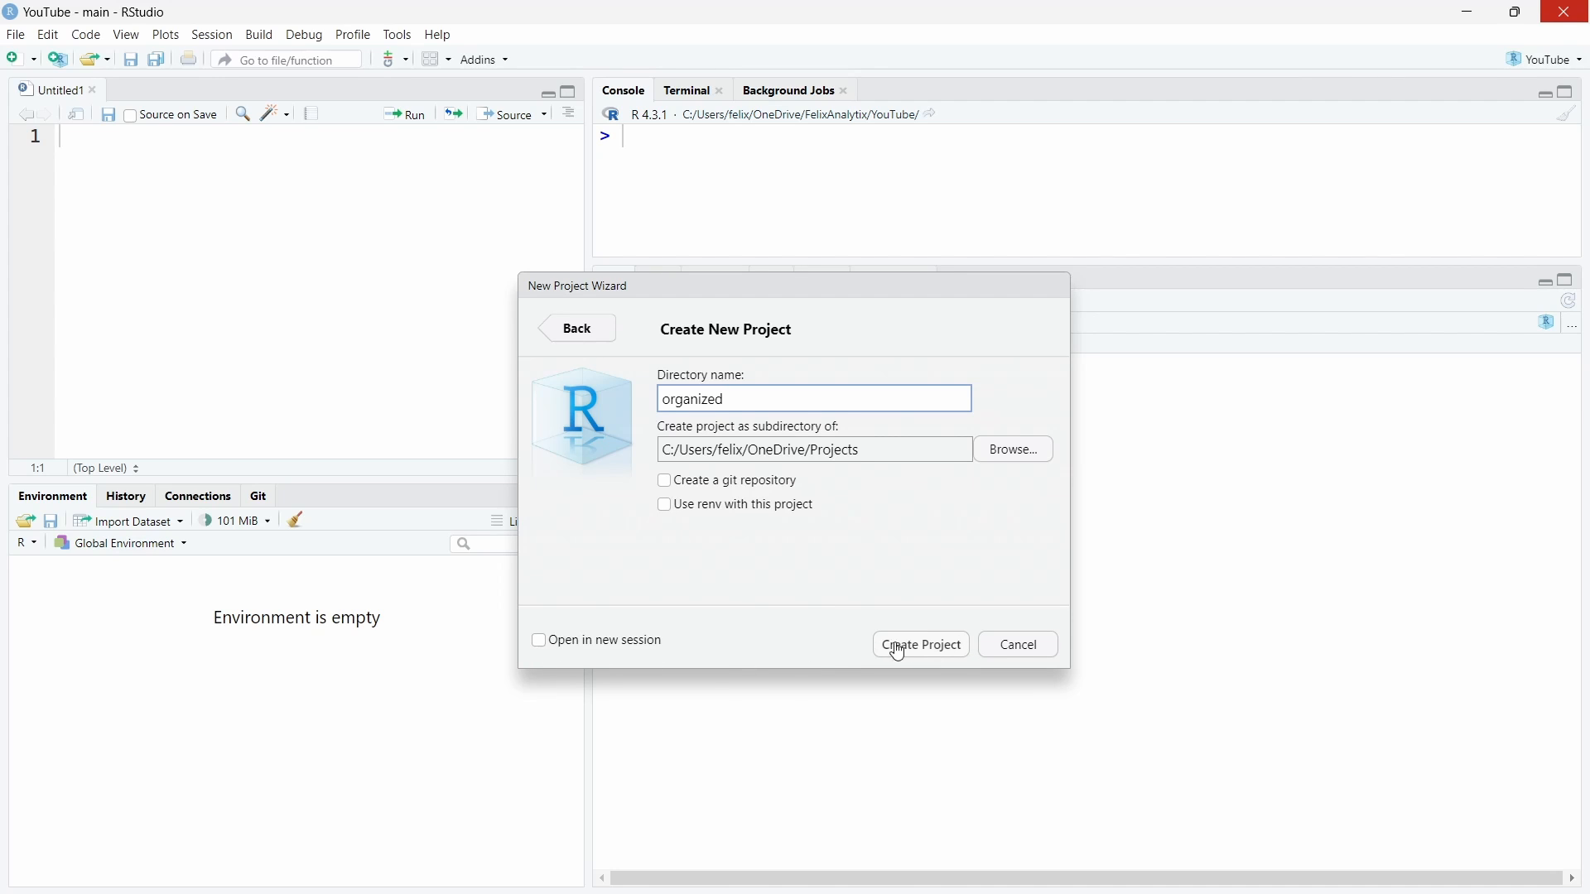
mouse_move(221, 308)
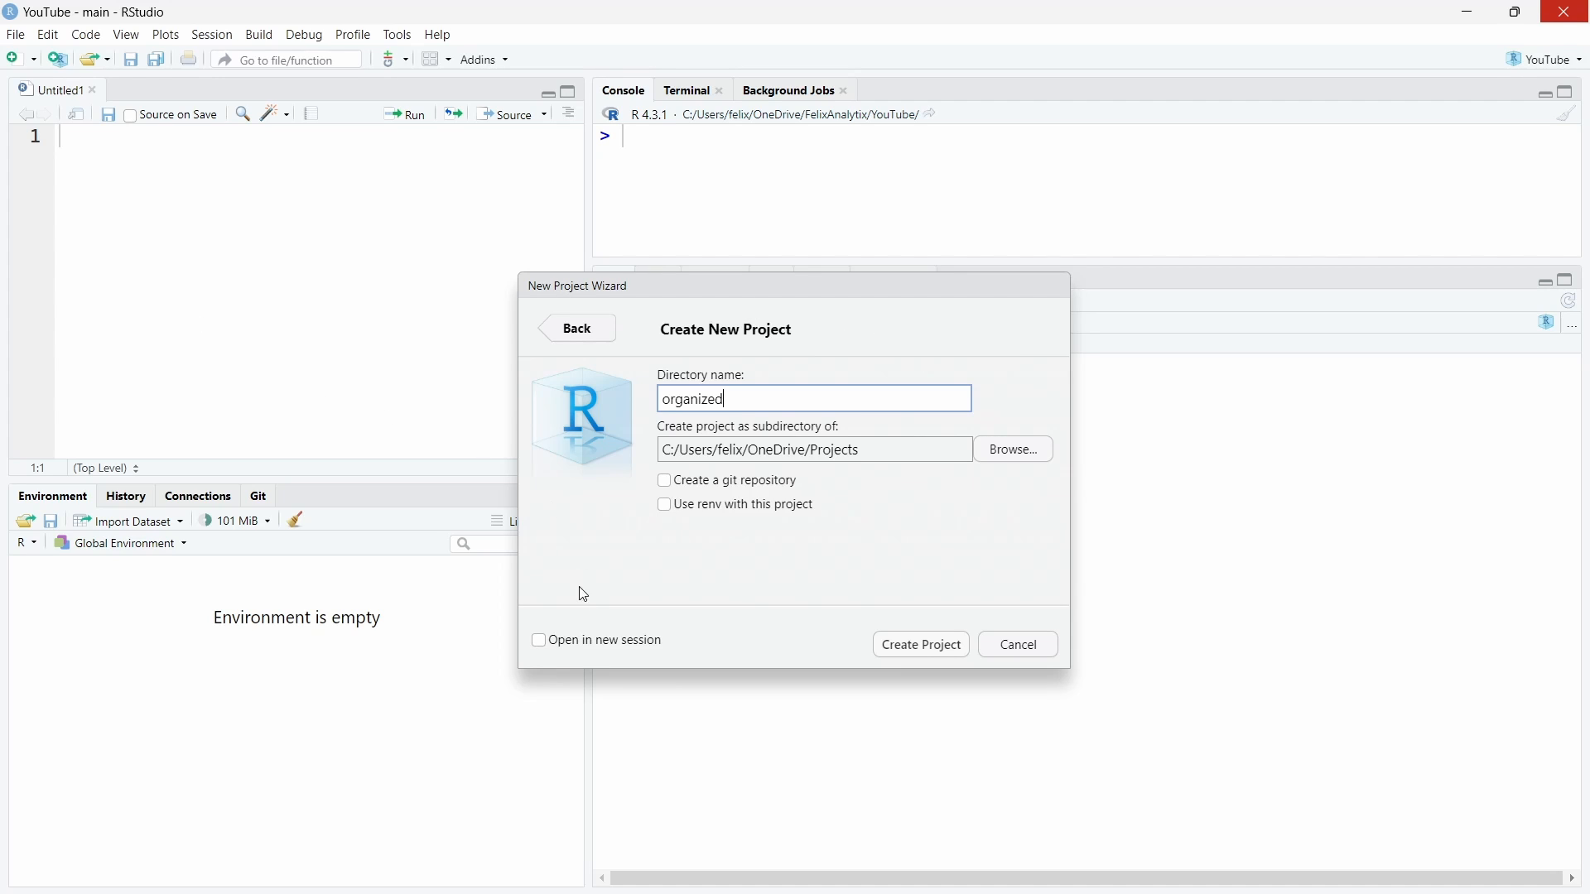
mouse_move(881, 652)
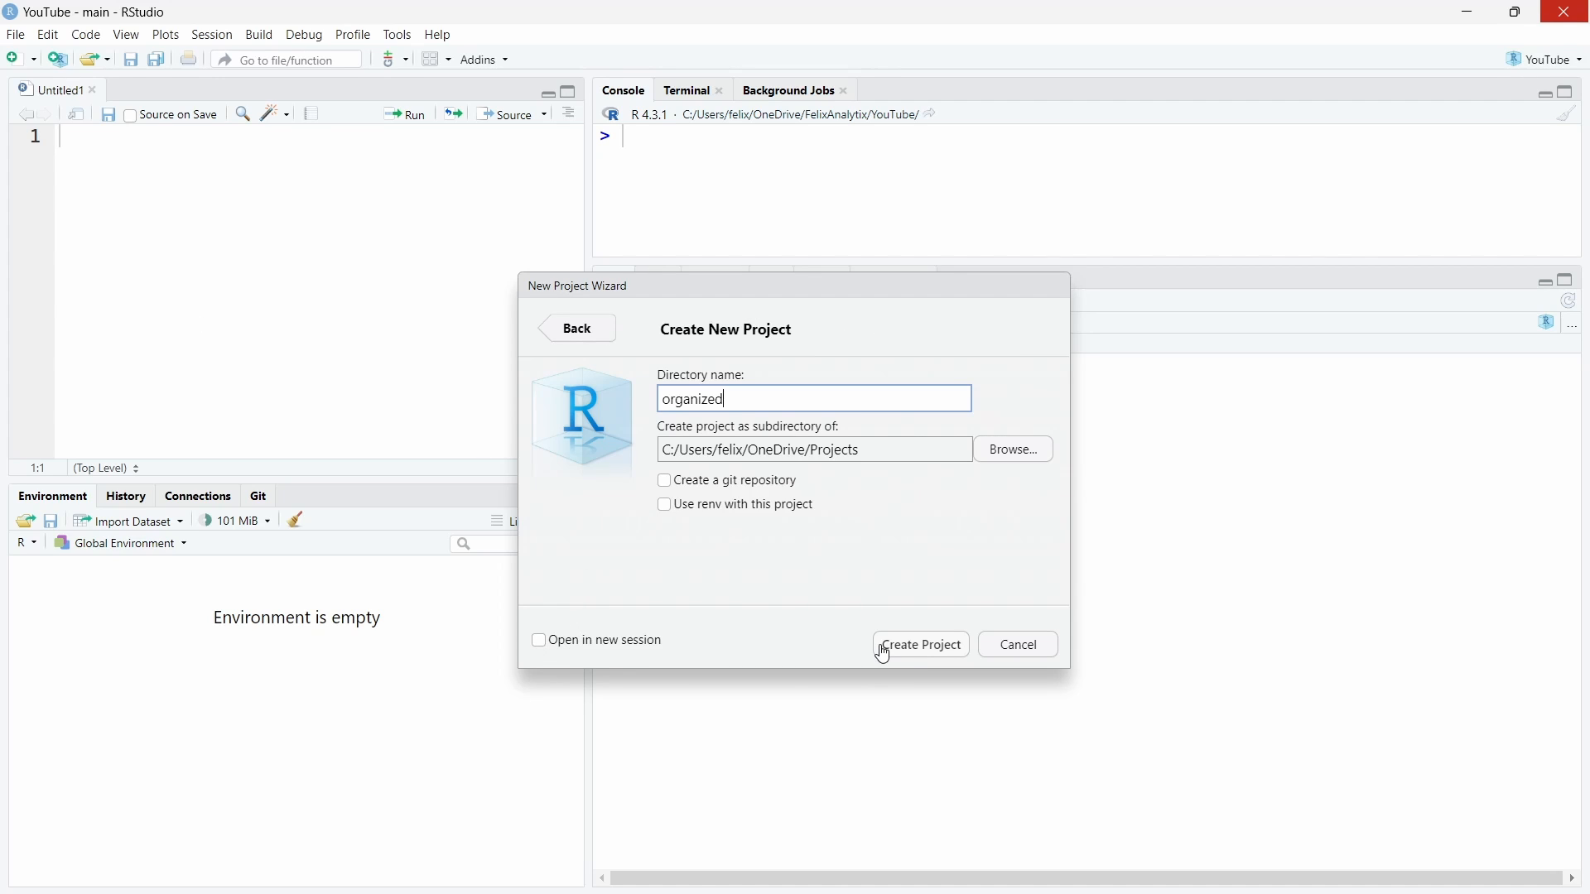
Create the organized project and check it appears in the recent projects list.
click(919, 644)
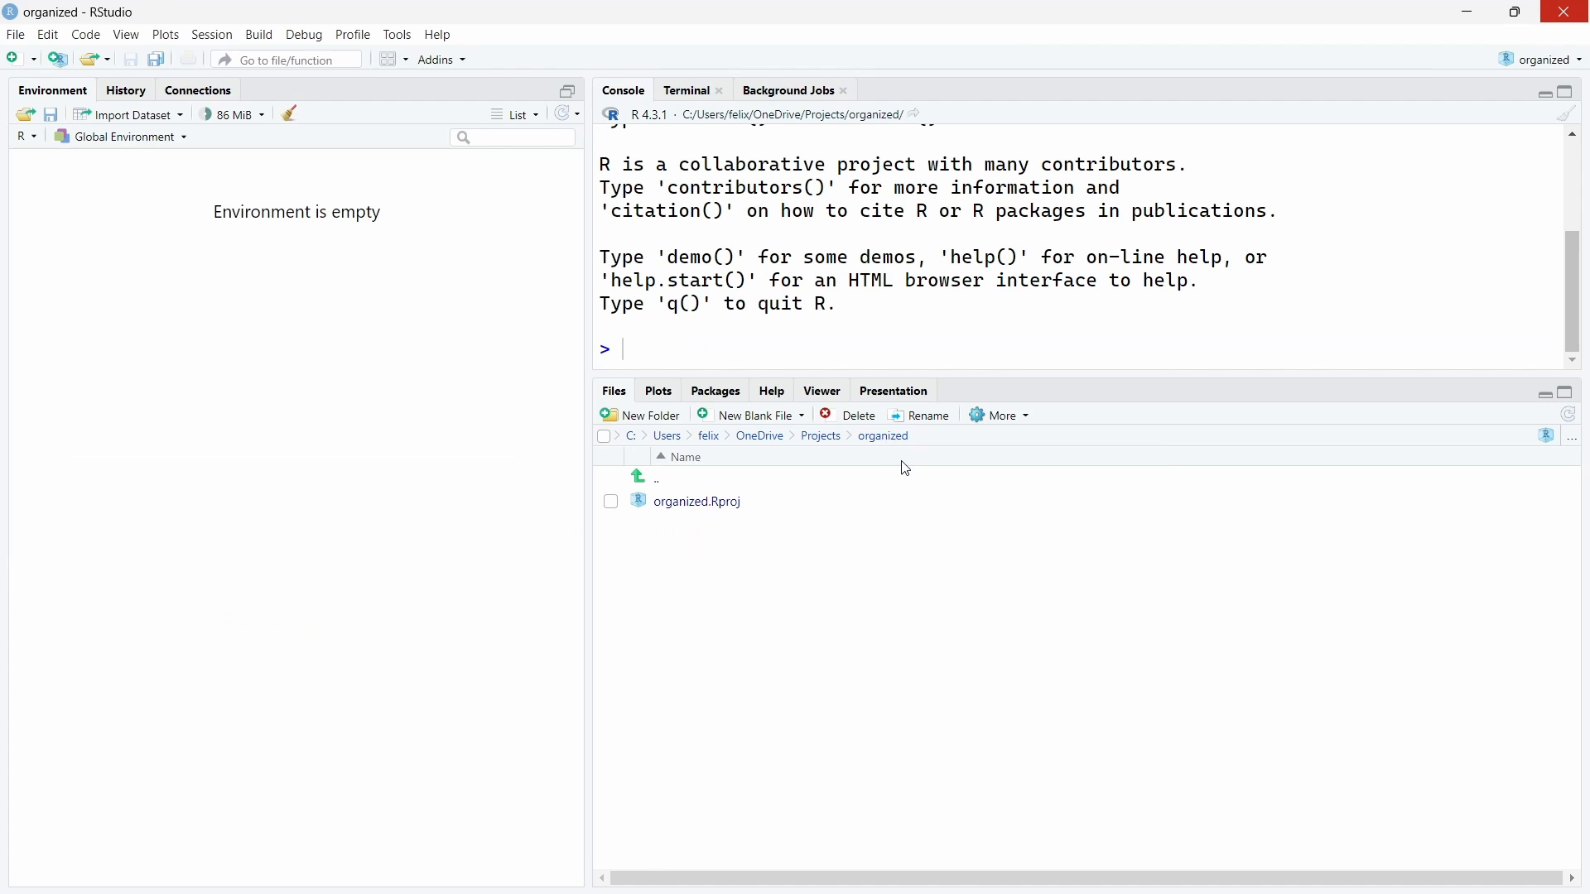
mouse_move(876, 464)
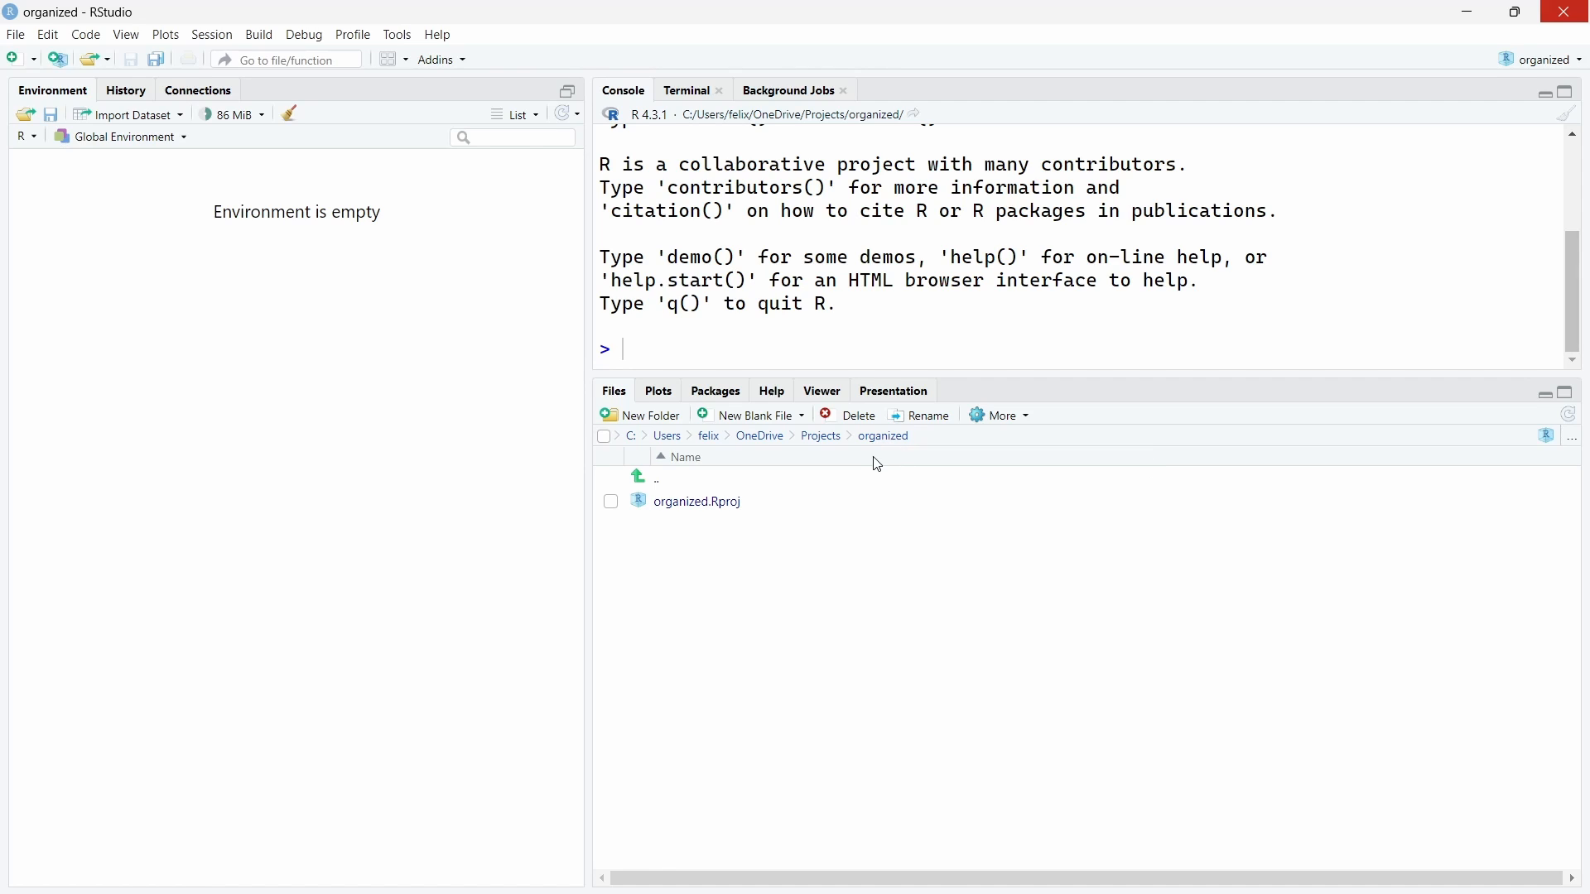
mouse_move(695, 500)
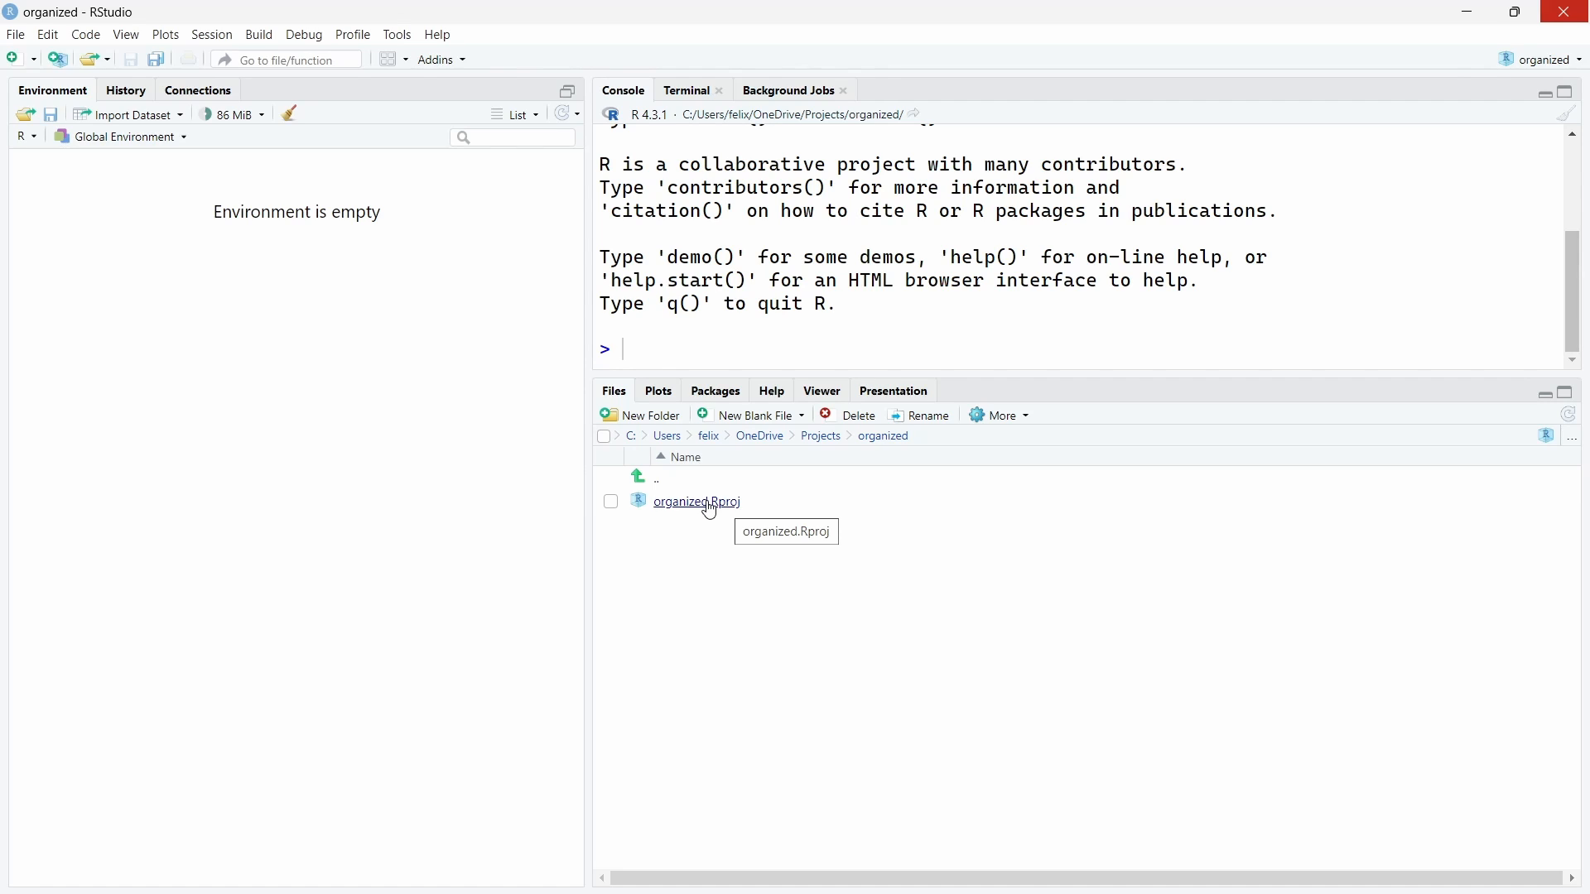
mouse_move(1538, 53)
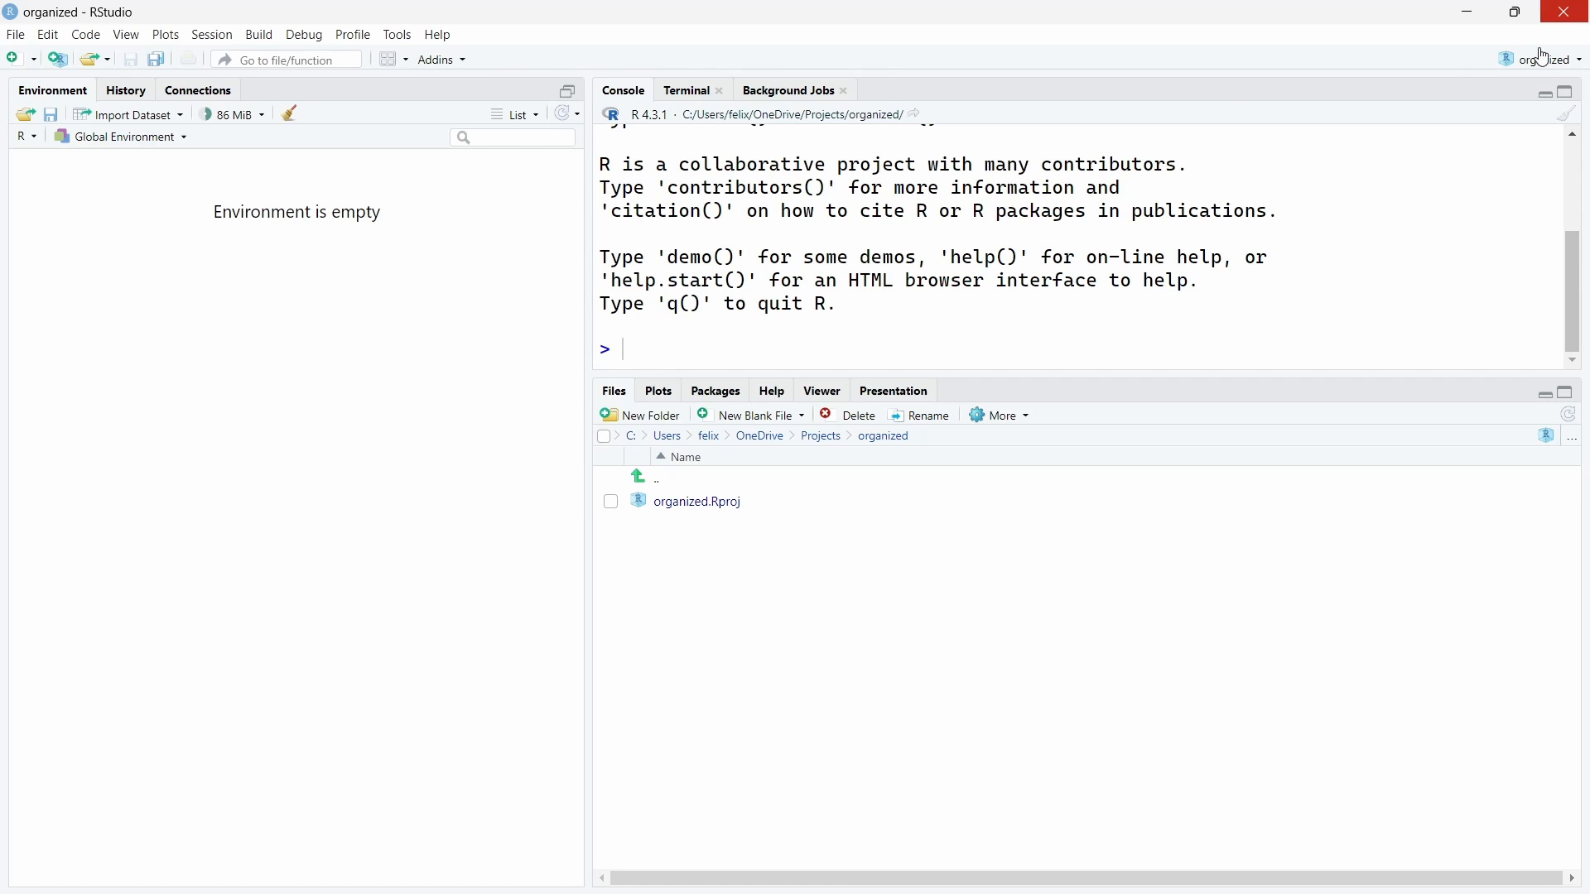
mouse_move(1538, 60)
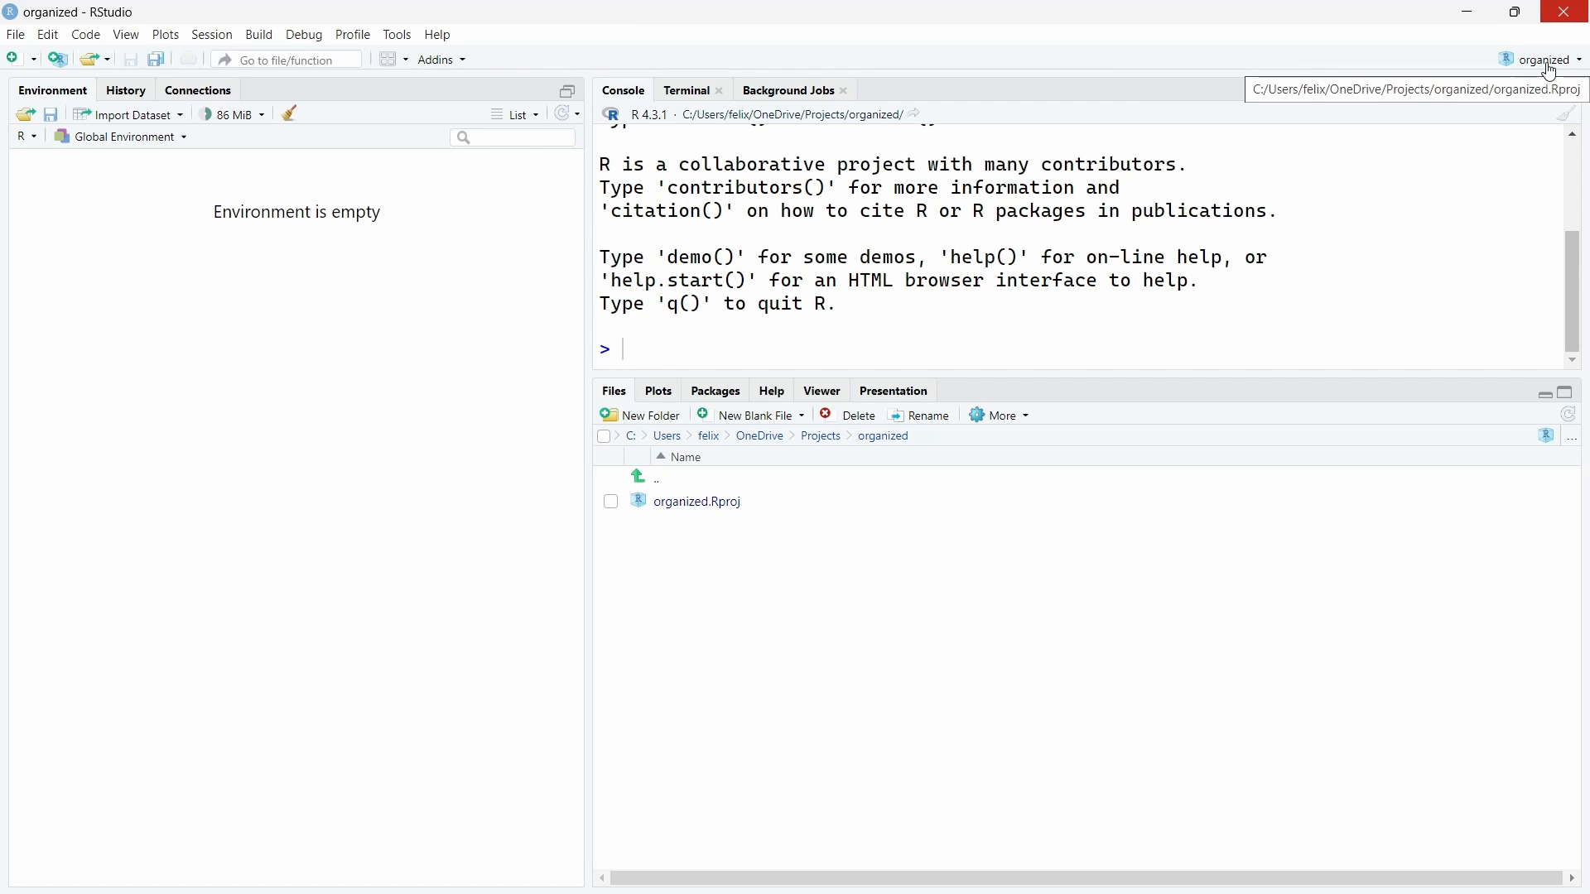
click(1542, 60)
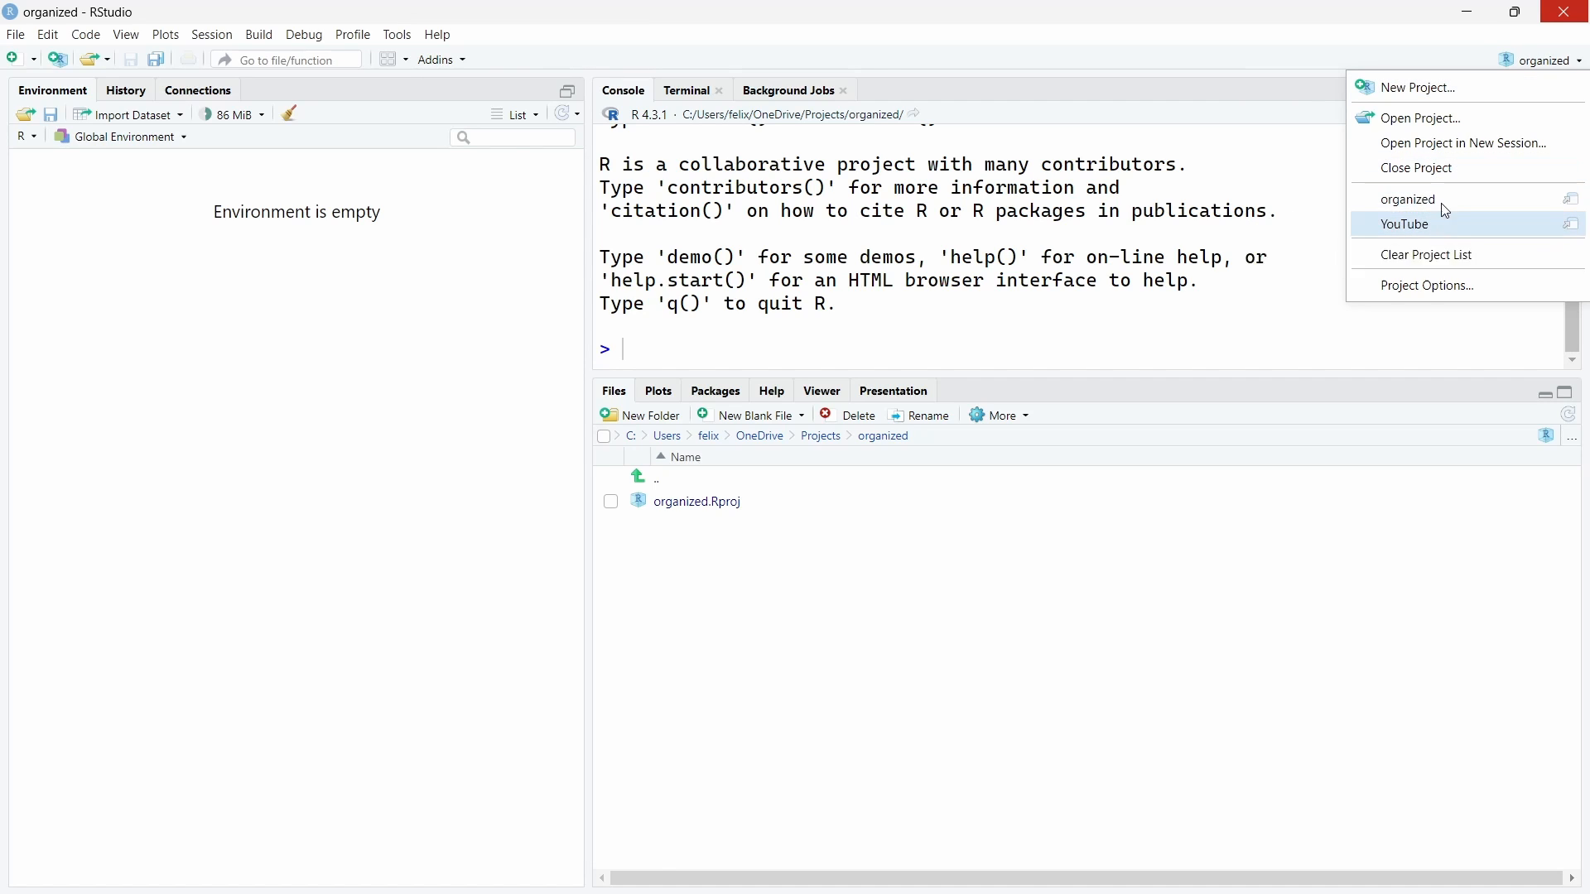
mouse_move(1407, 198)
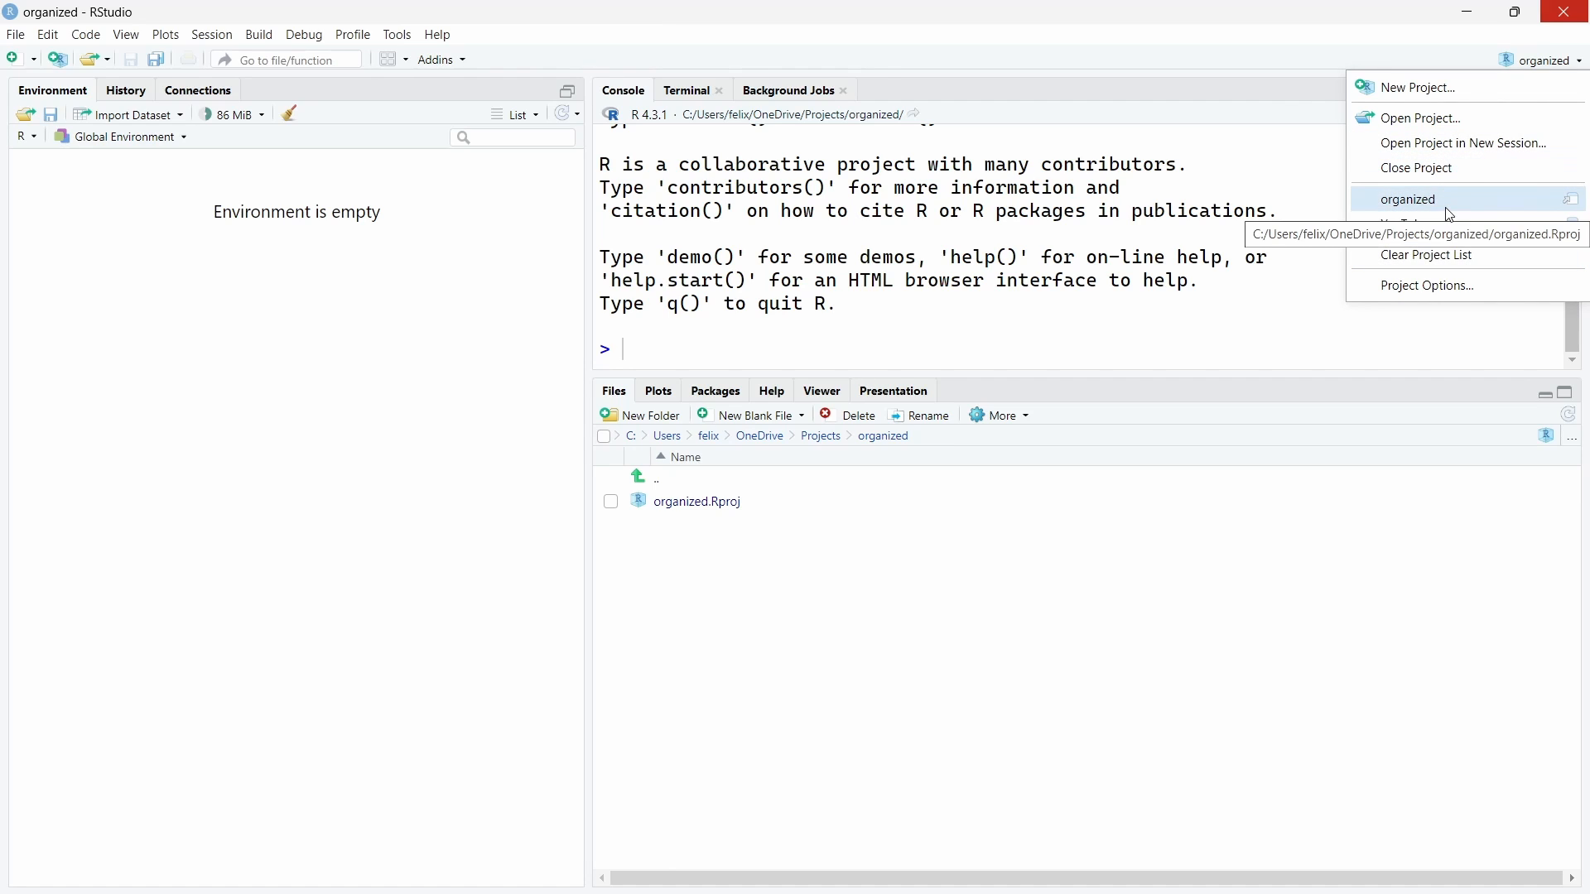
mouse_move(1408, 224)
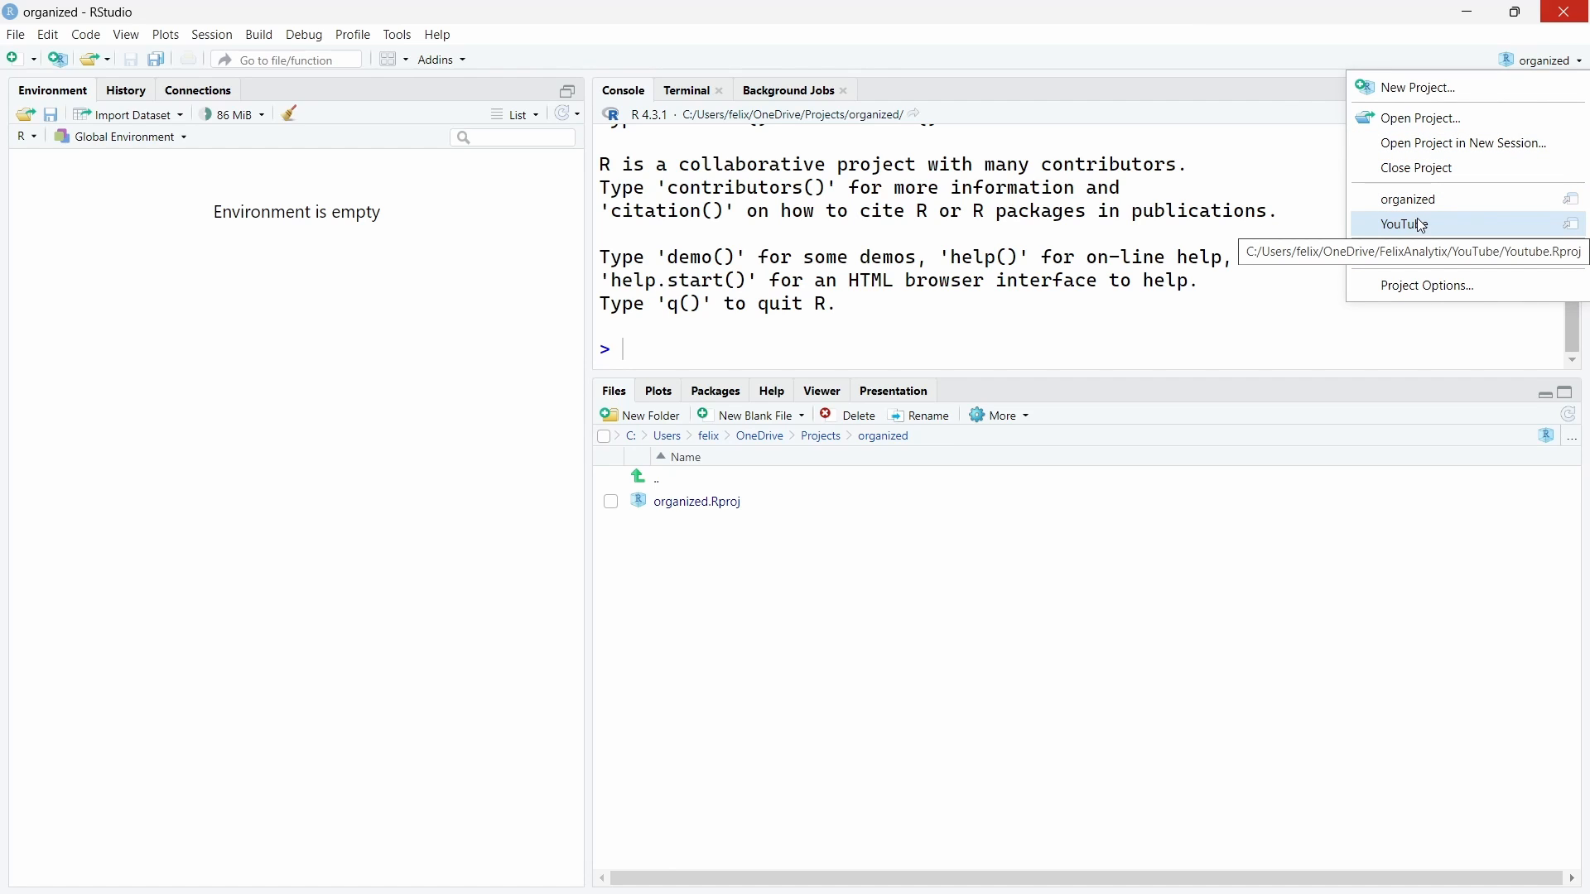
mouse_move(1419, 228)
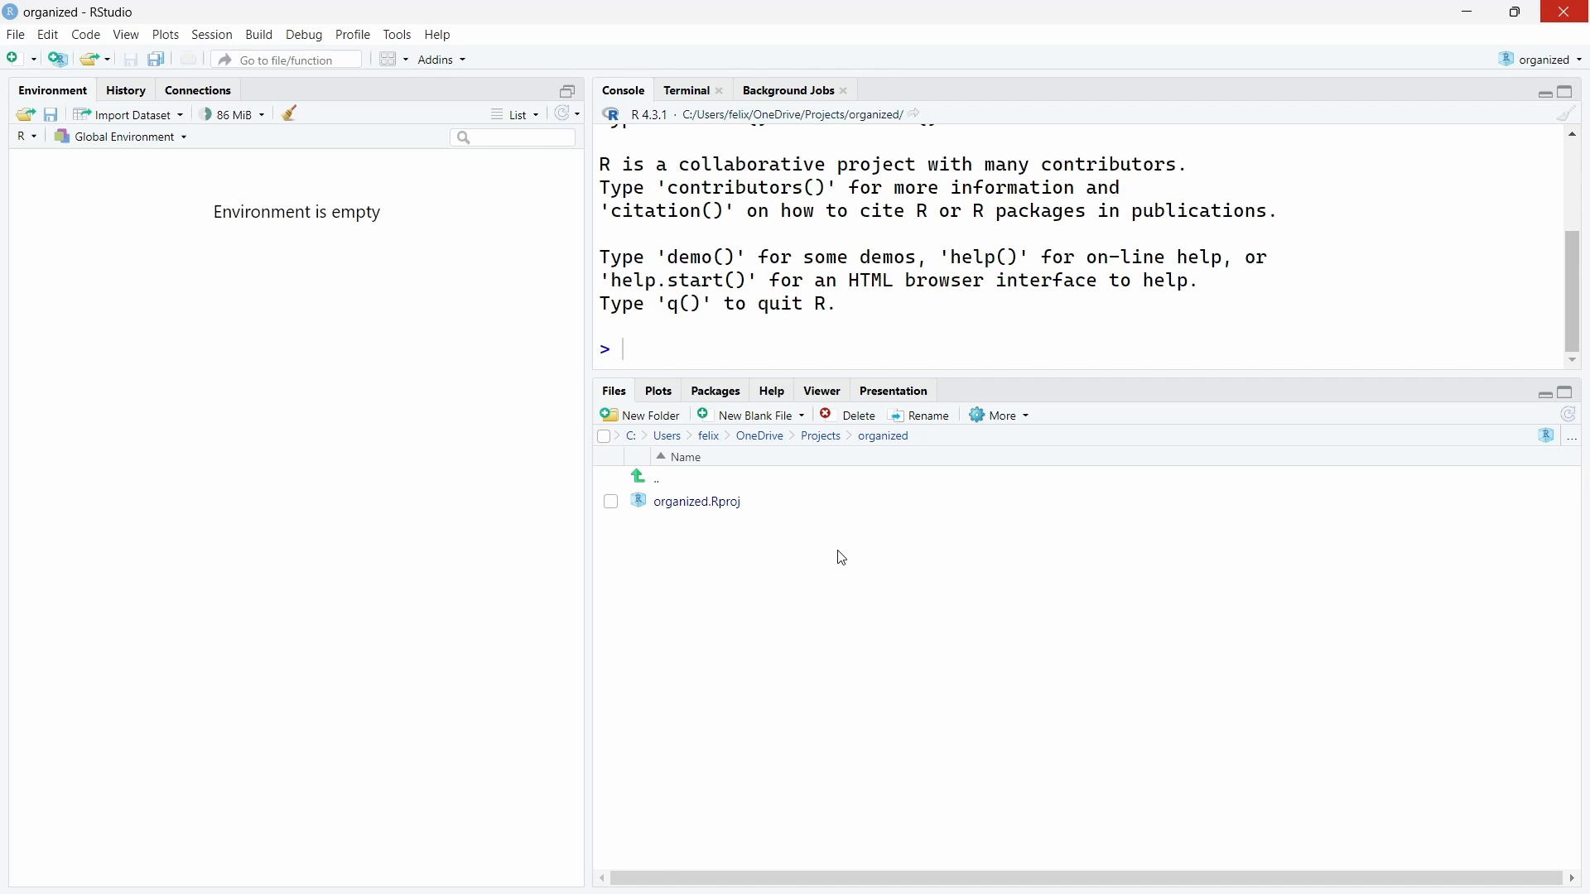
mouse_move(707, 598)
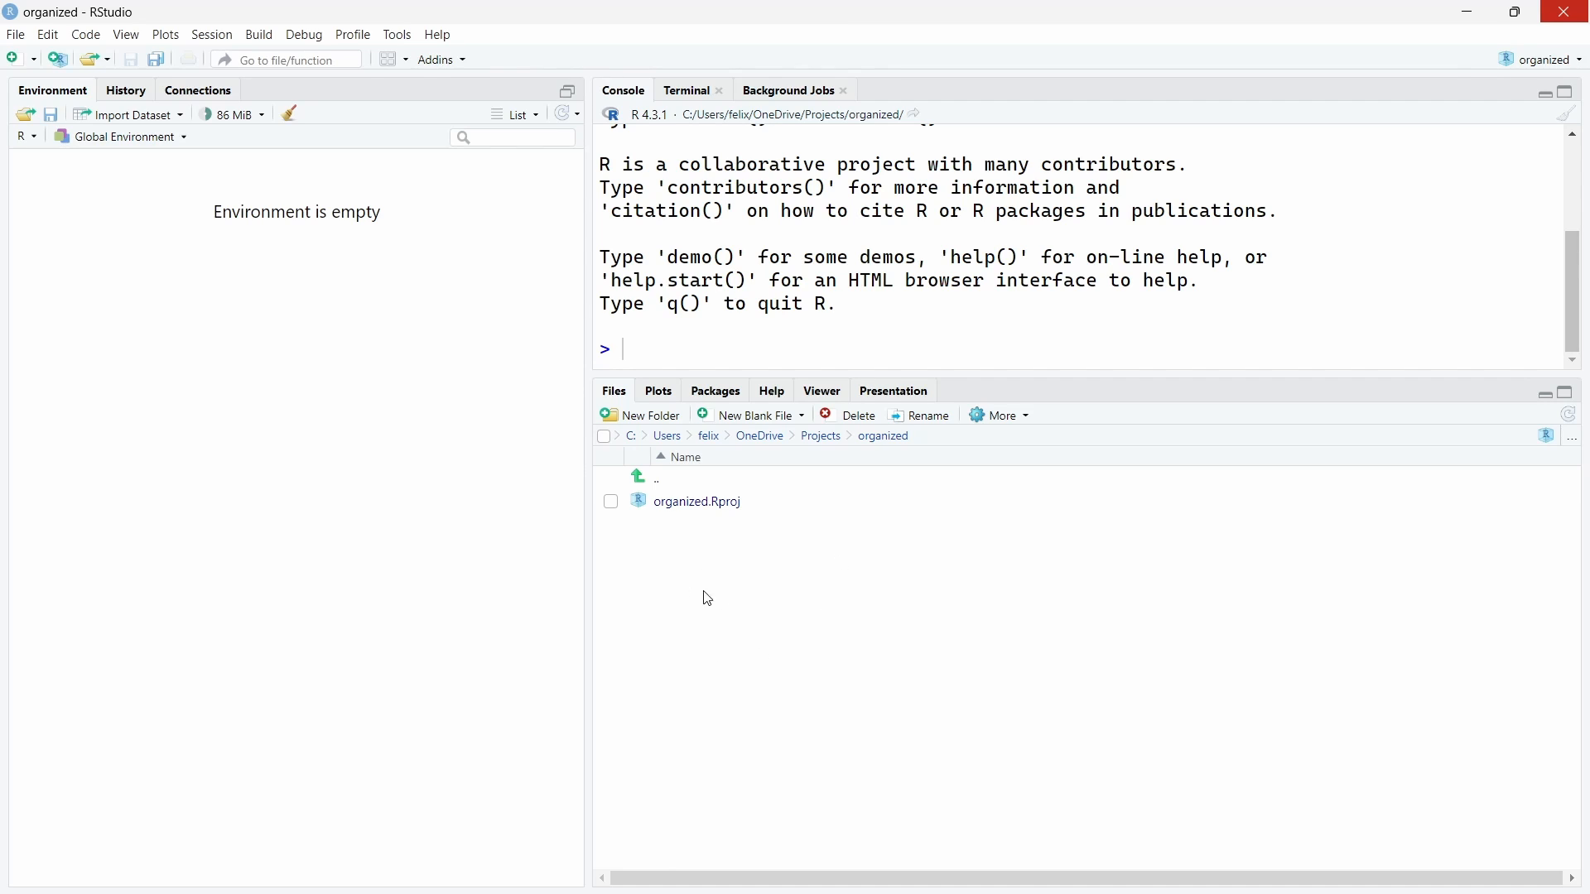
mouse_move(745, 581)
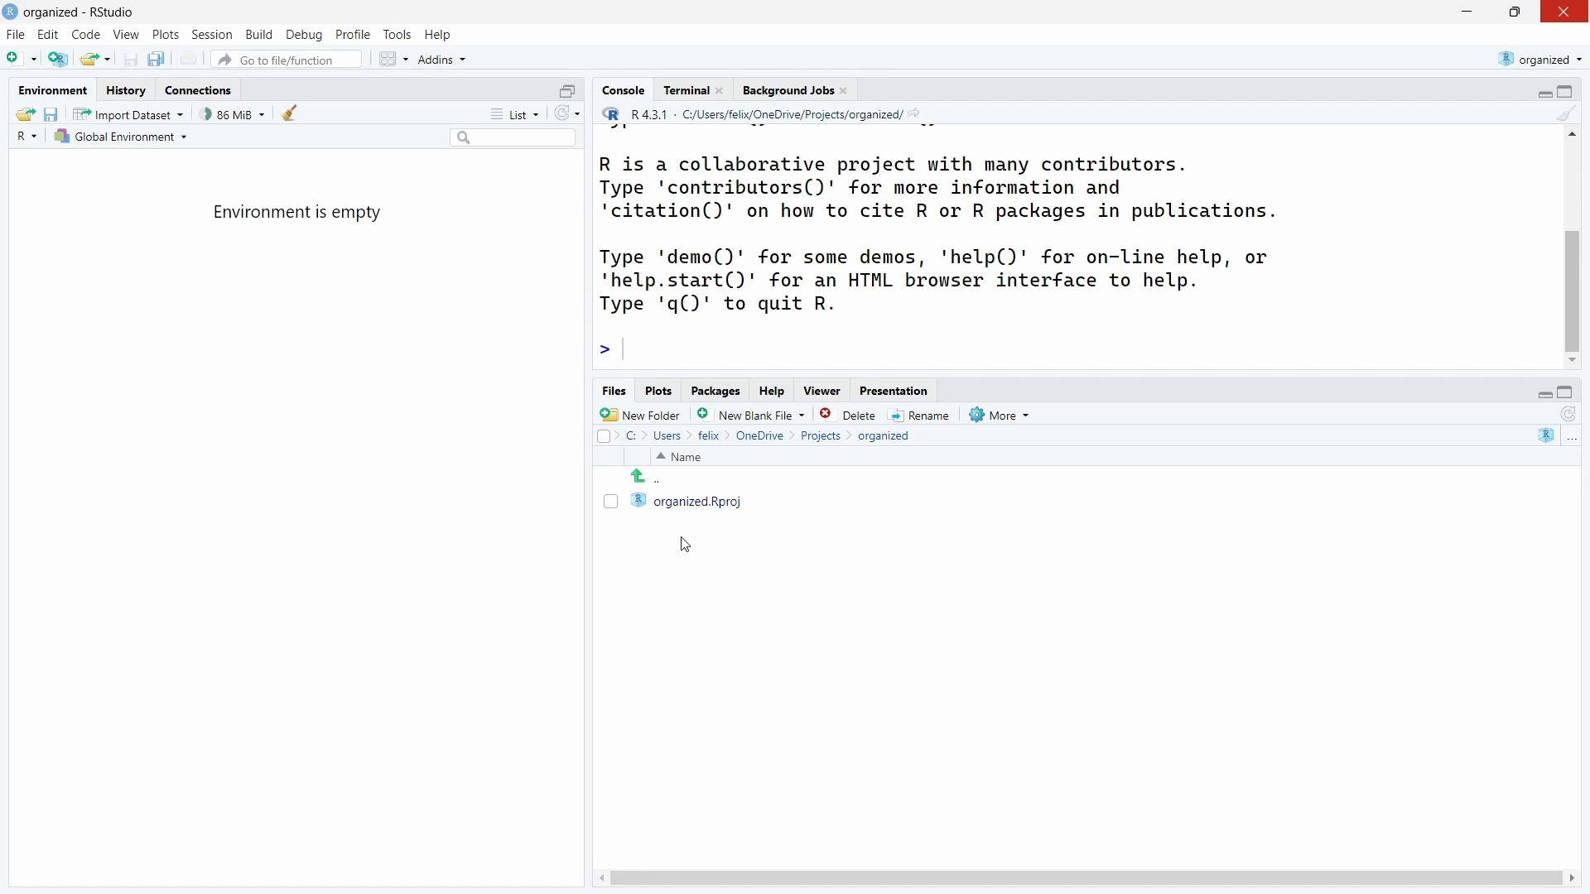
mouse_move(715, 427)
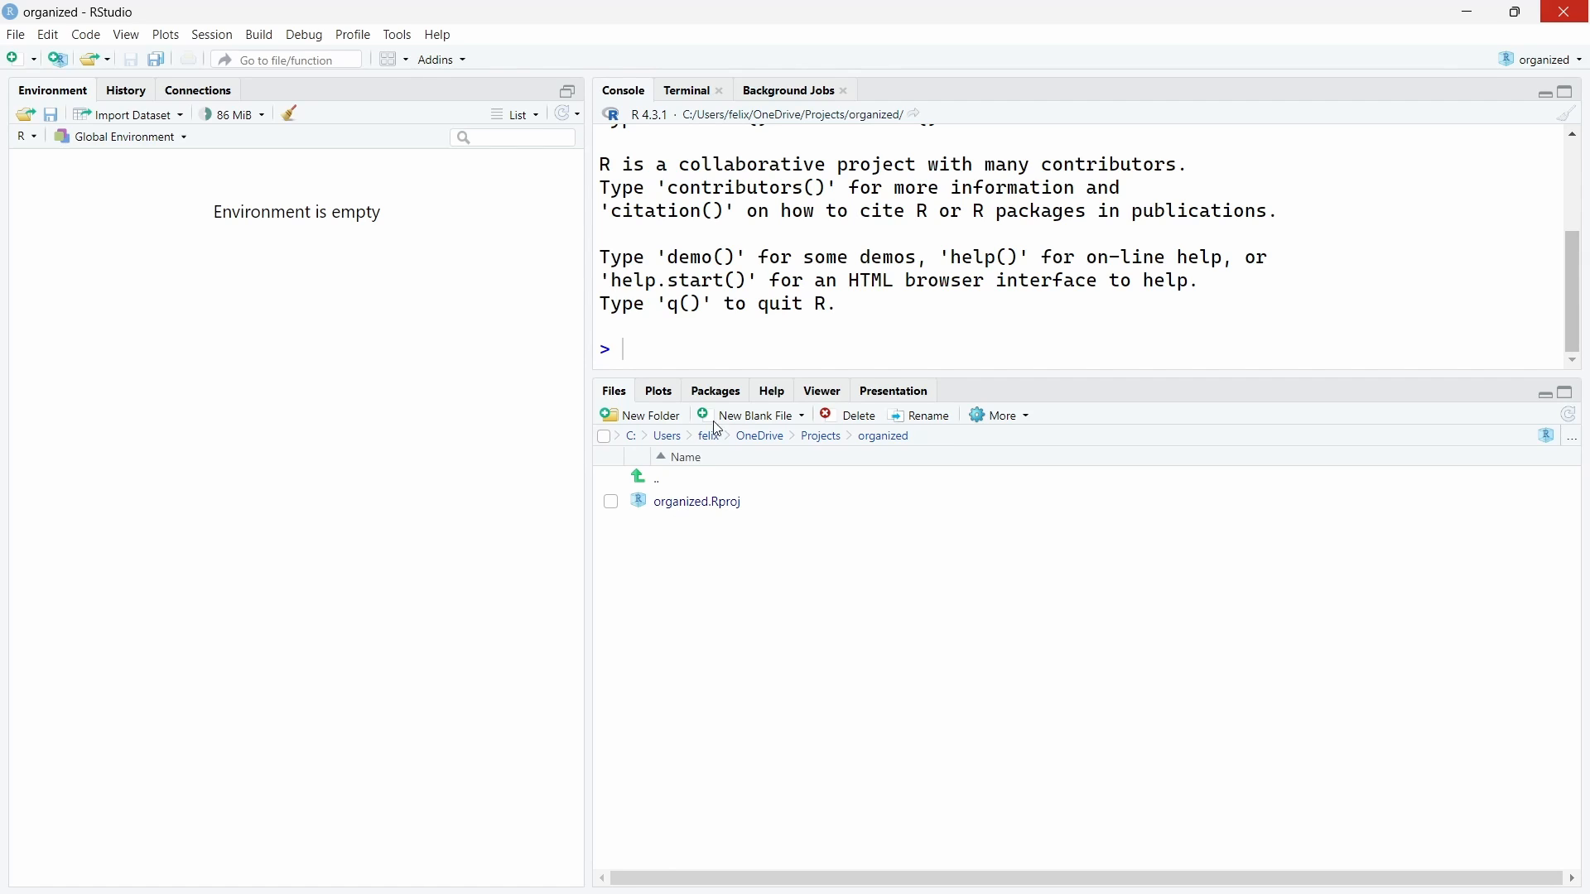
Create analyse.R that loads readr, writes iris to data-raw.csv and reads it back as data.
click(755, 414)
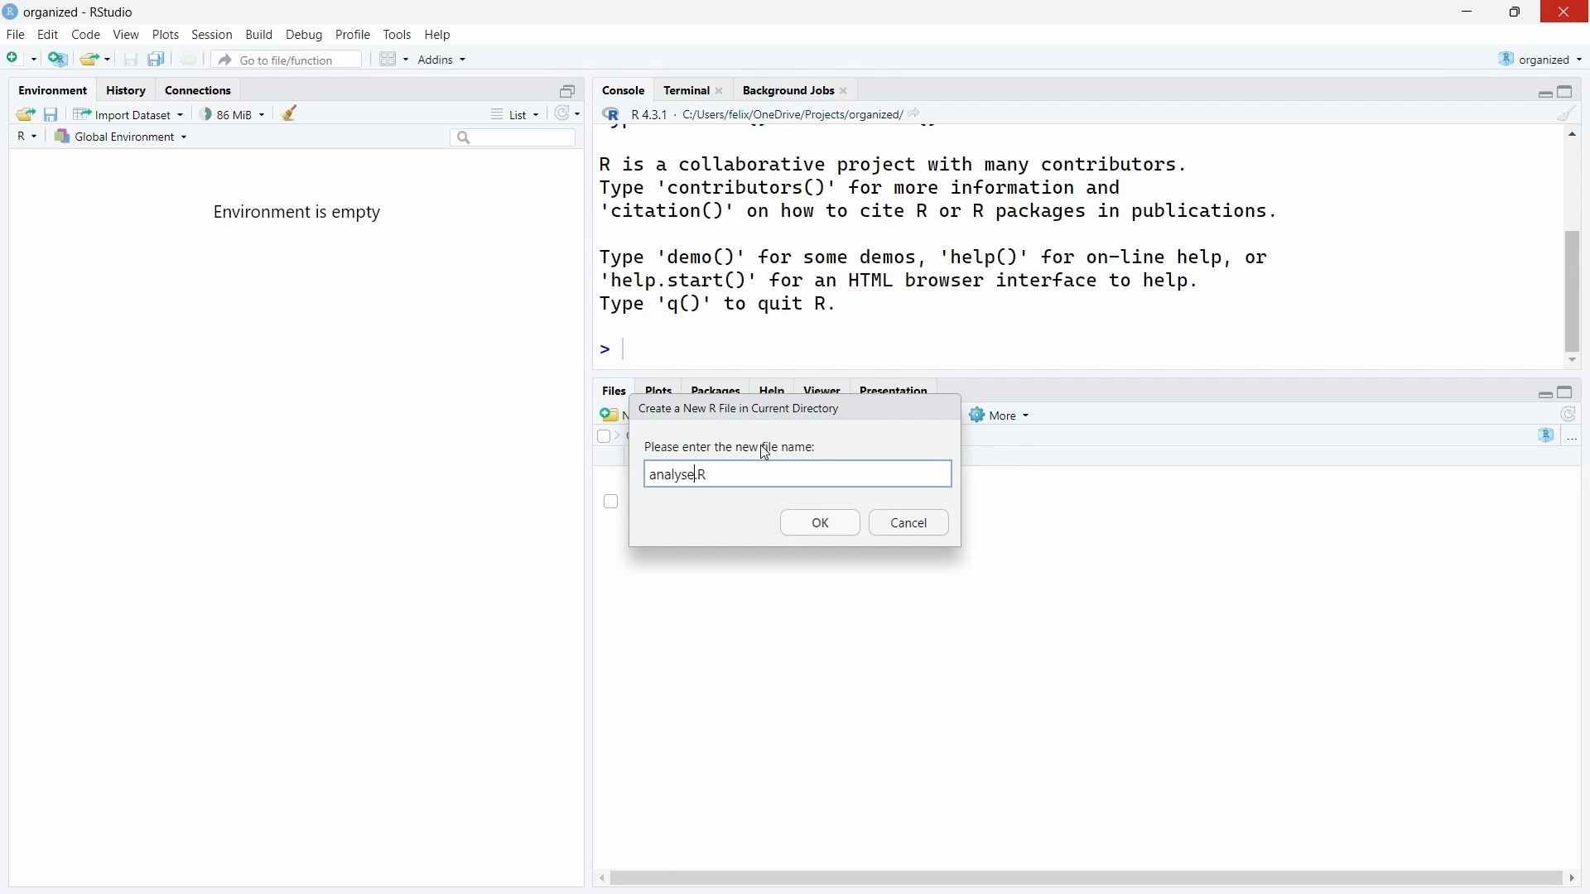
click(818, 521)
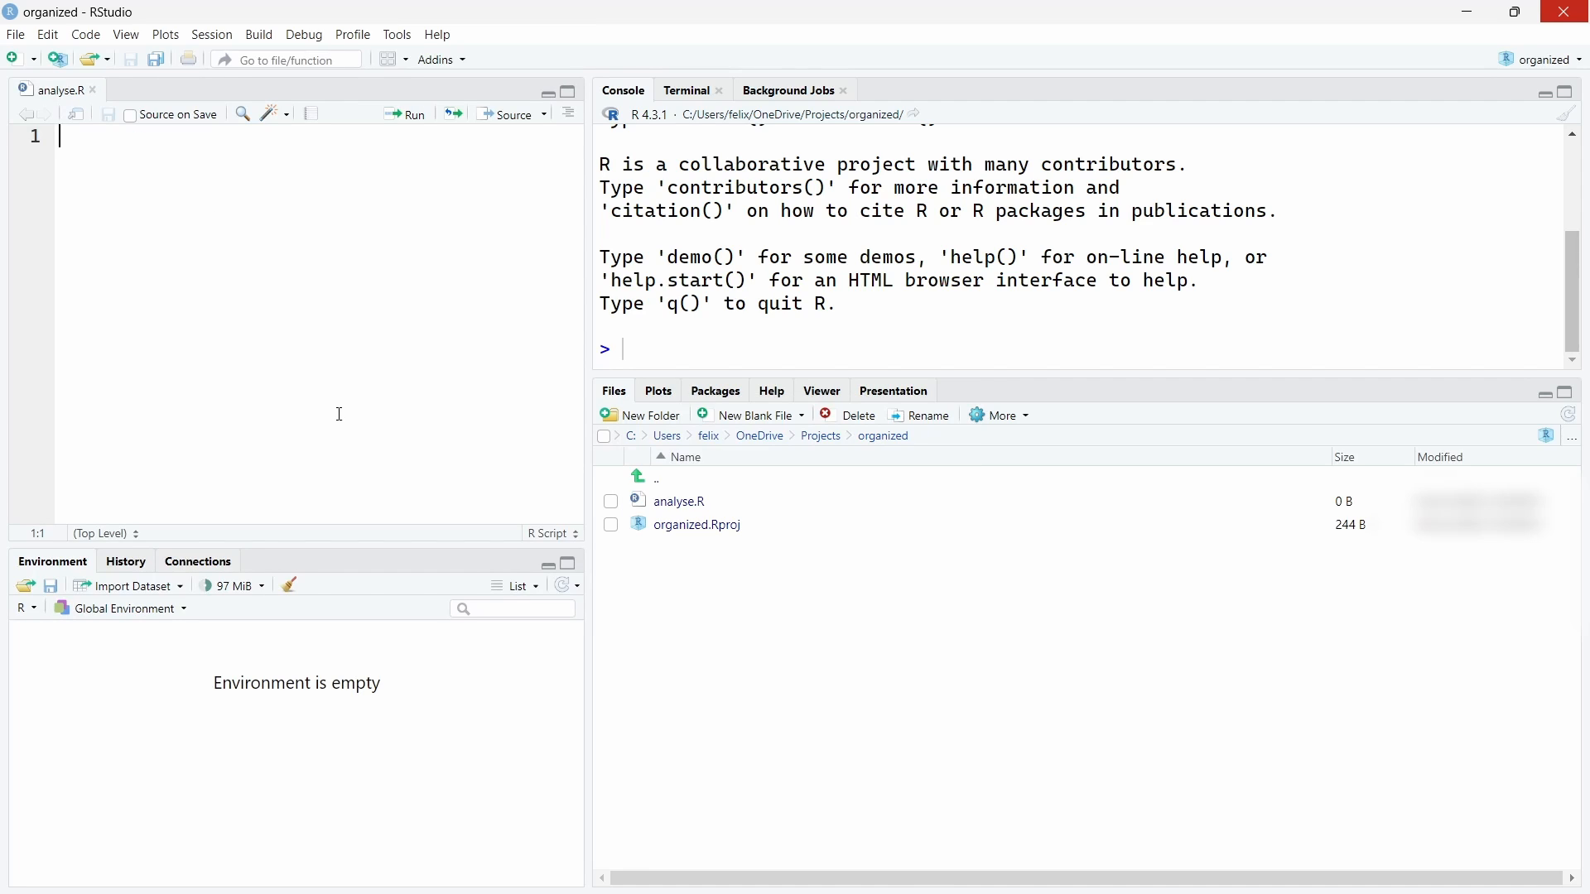
text(library(readr)
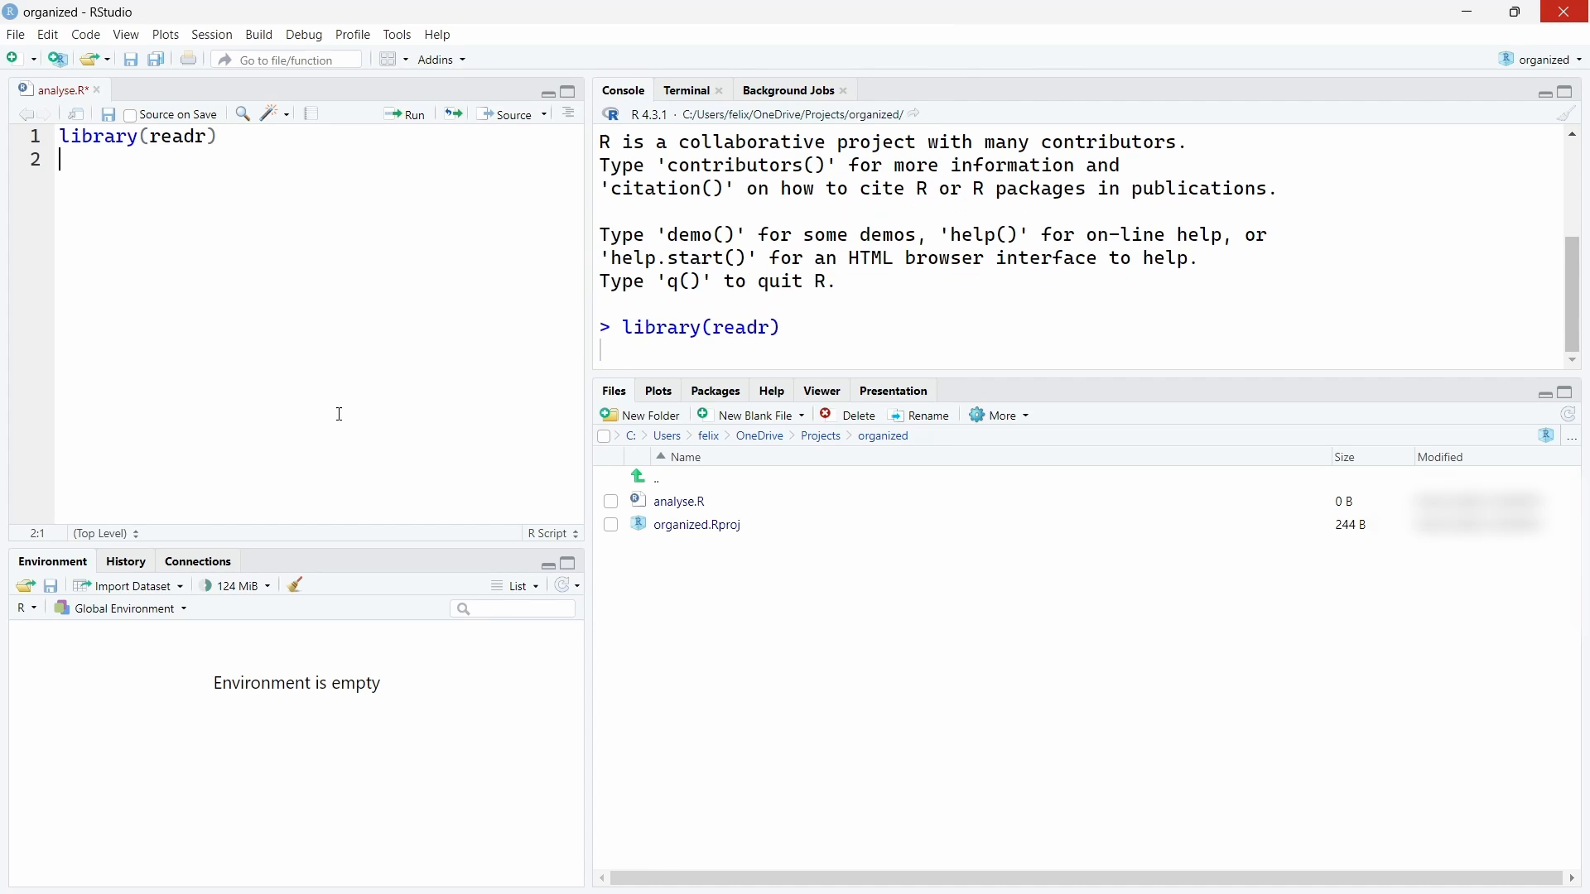
text(write_csv(iris, "data-raw)
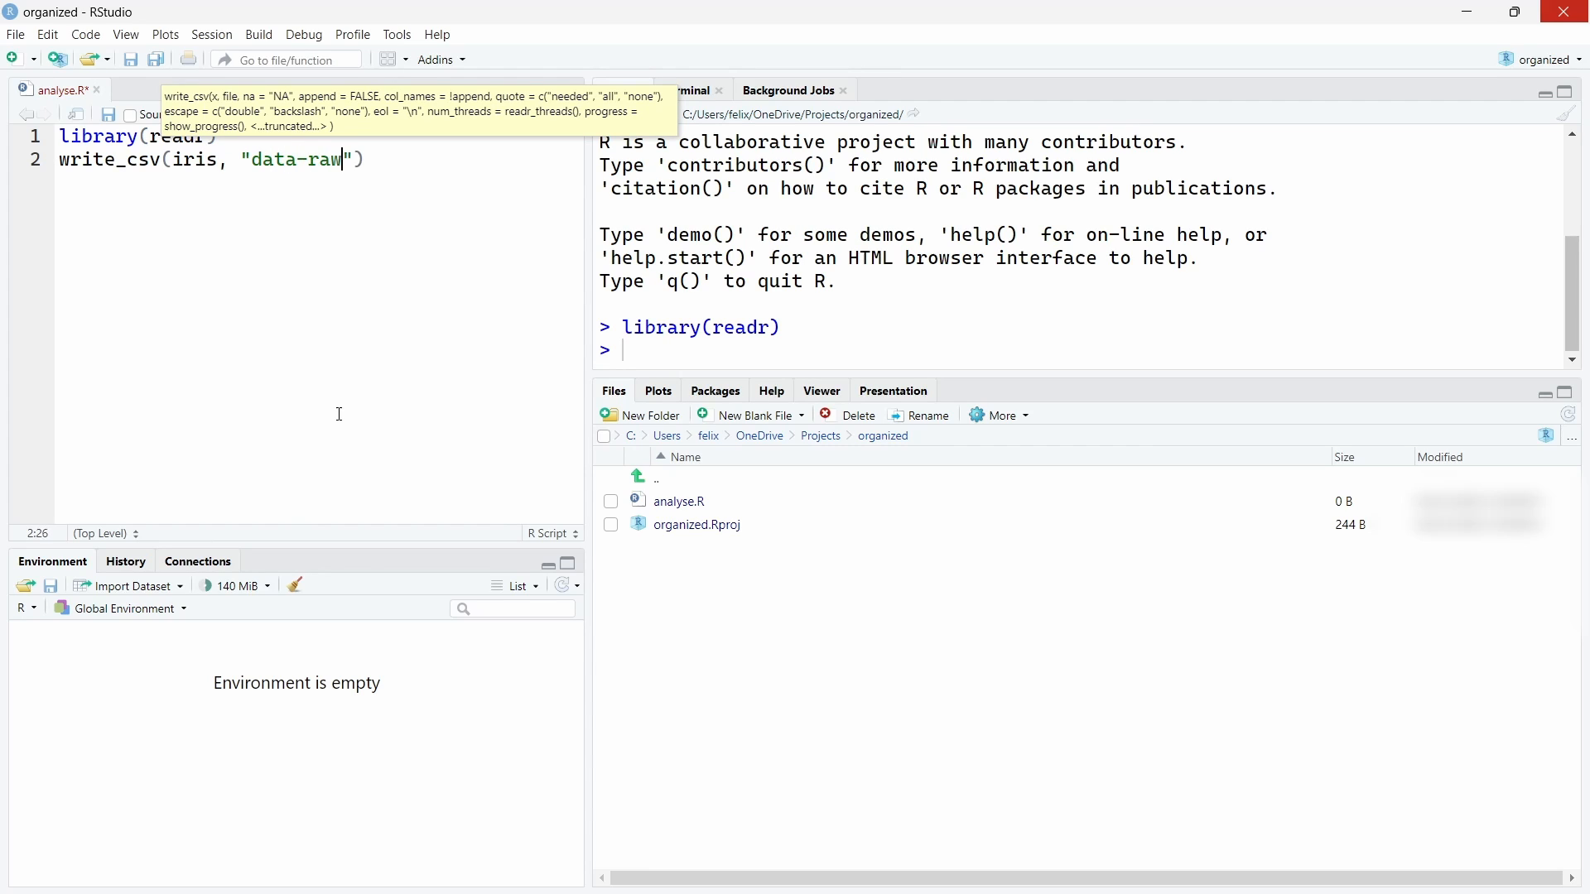
text(.csv)
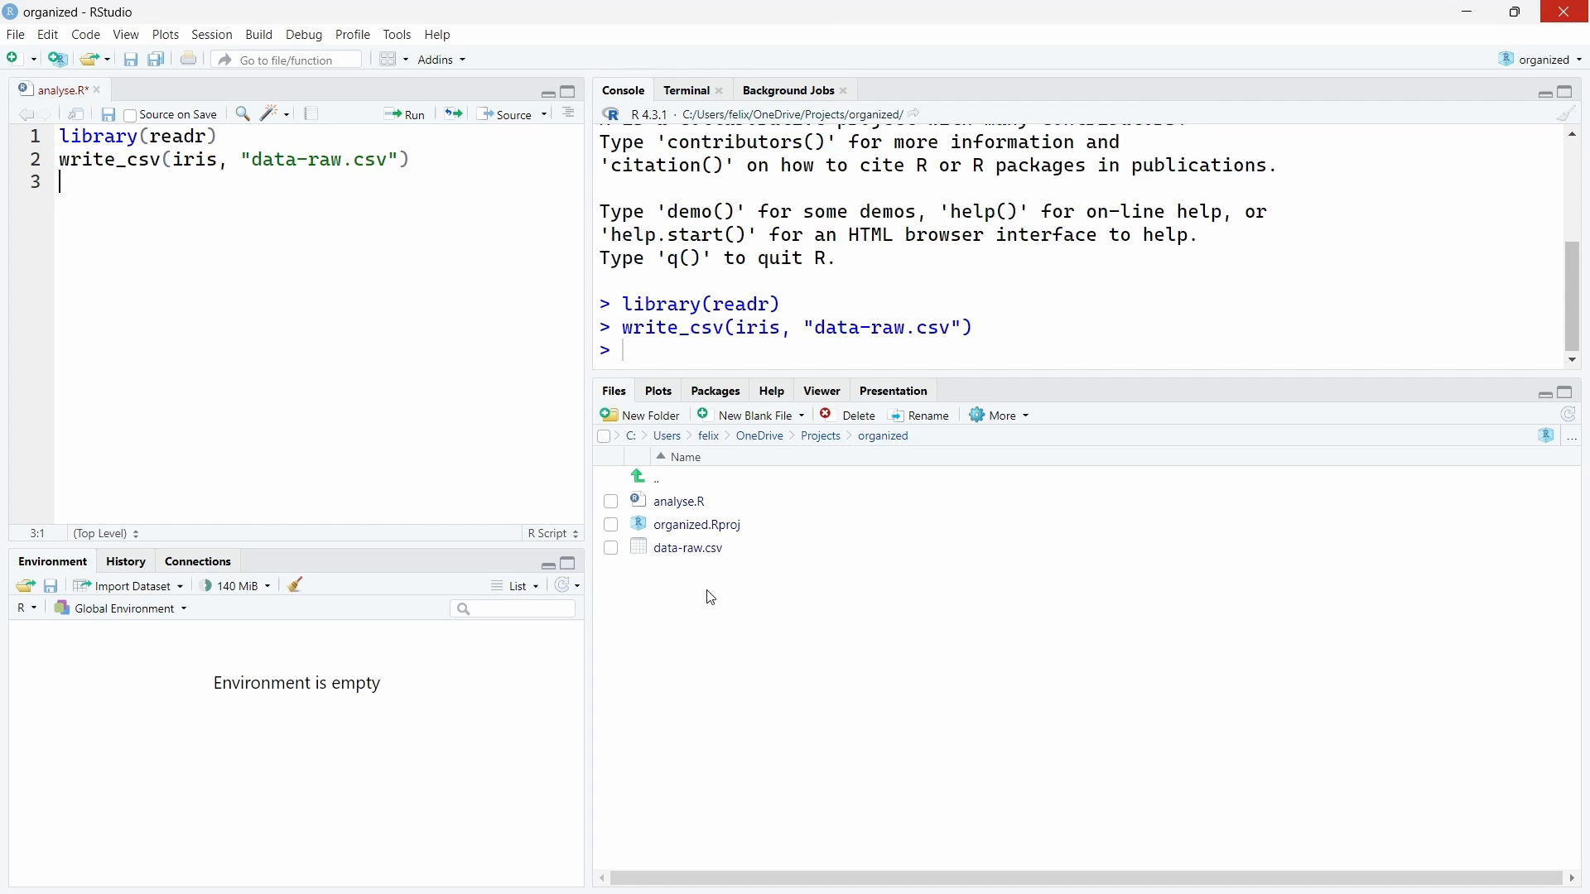
mouse_move(687, 548)
text(data <- read)
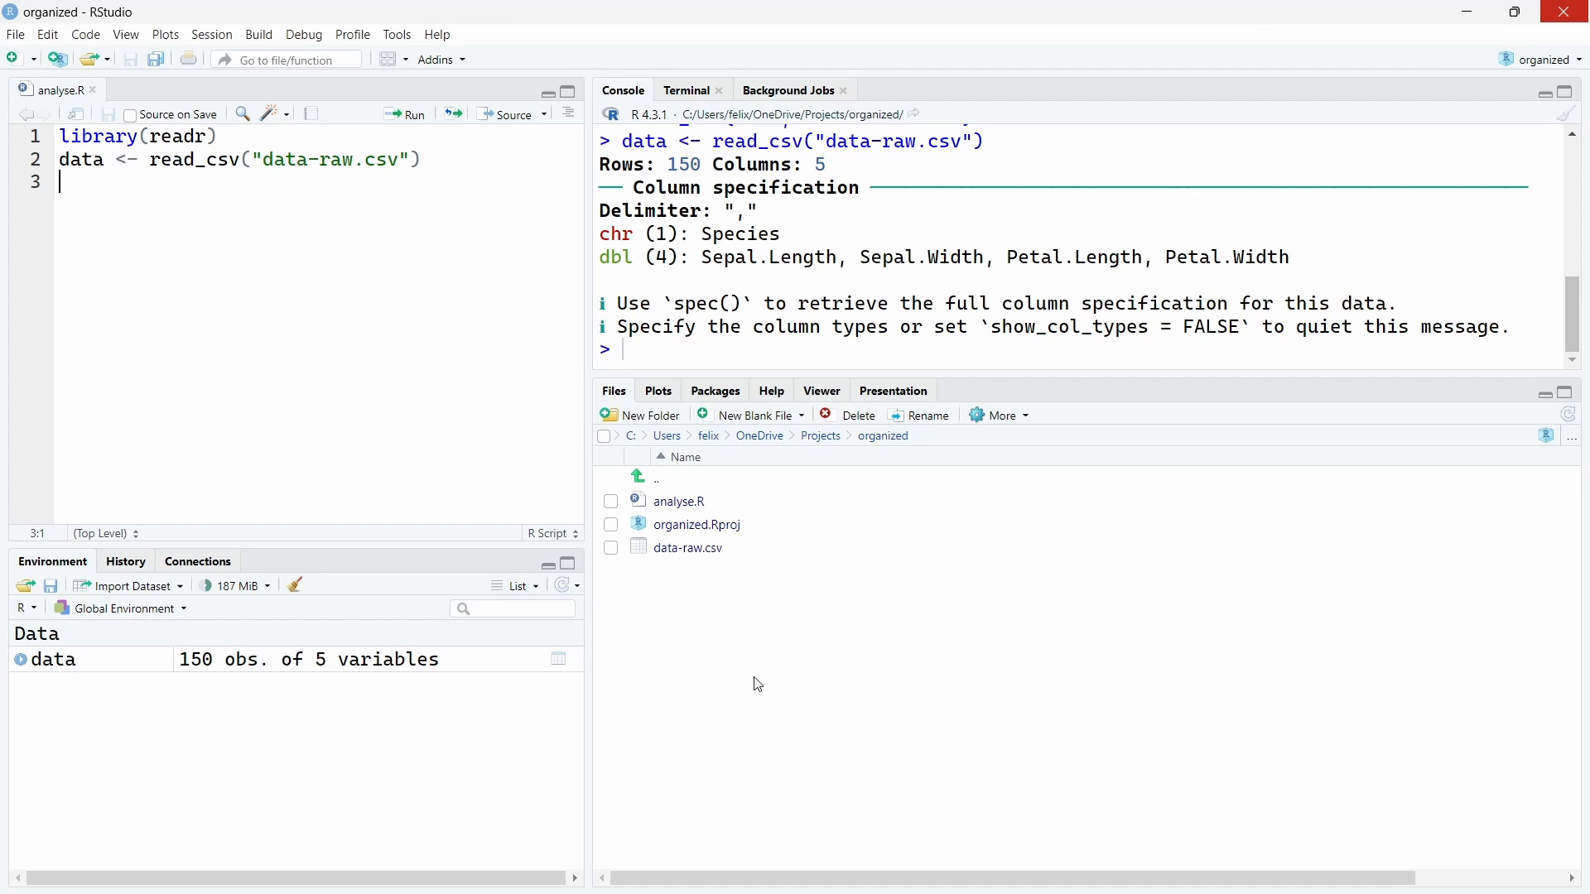
mouse_move(882, 435)
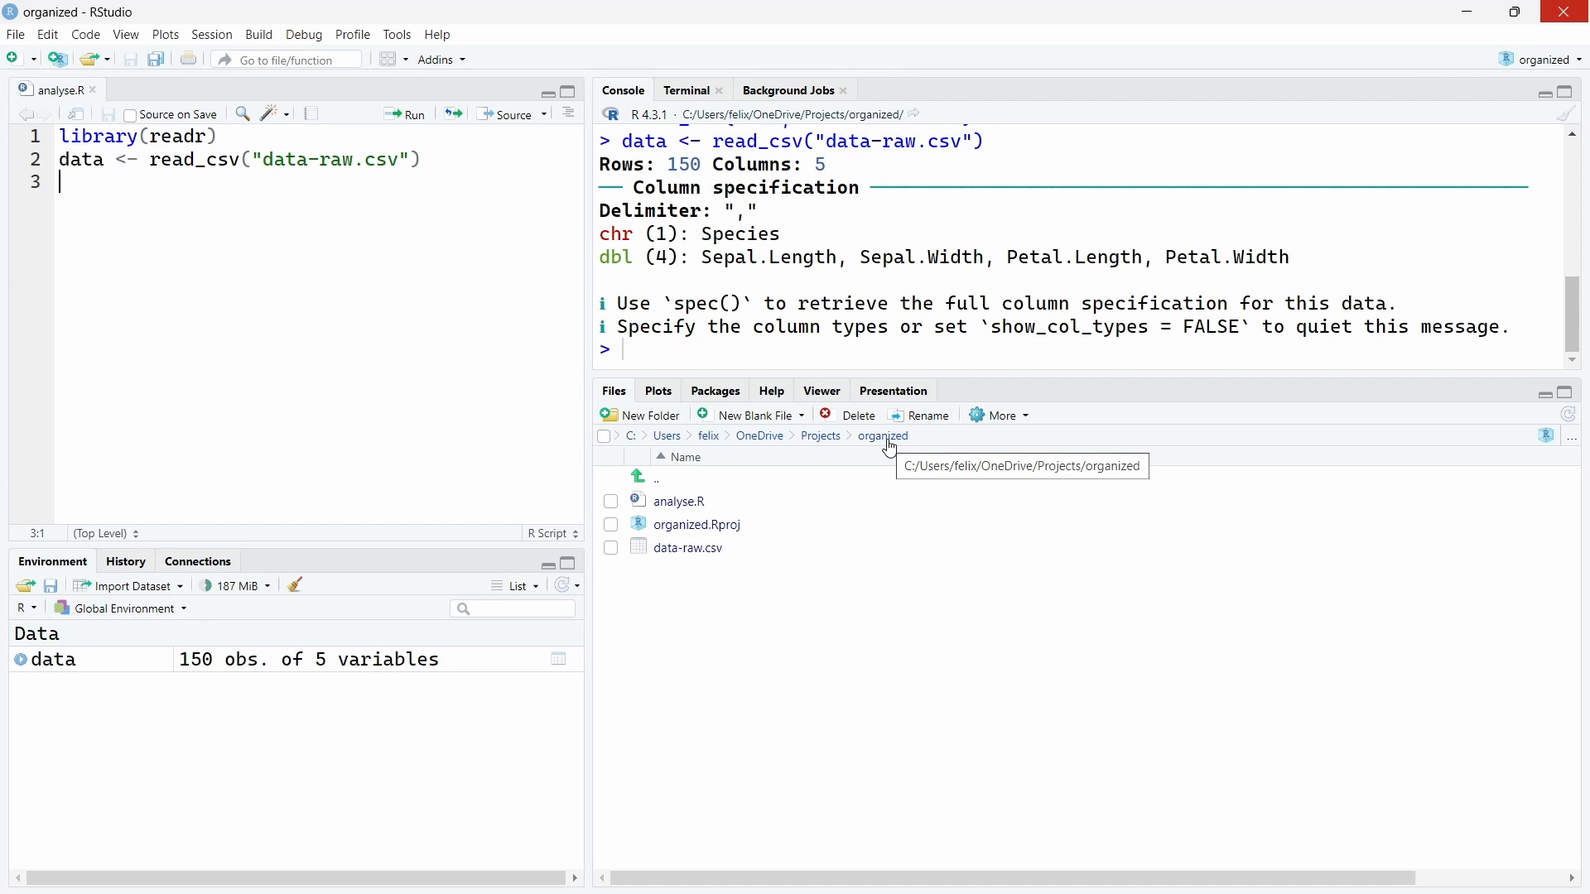
mouse_move(908, 467)
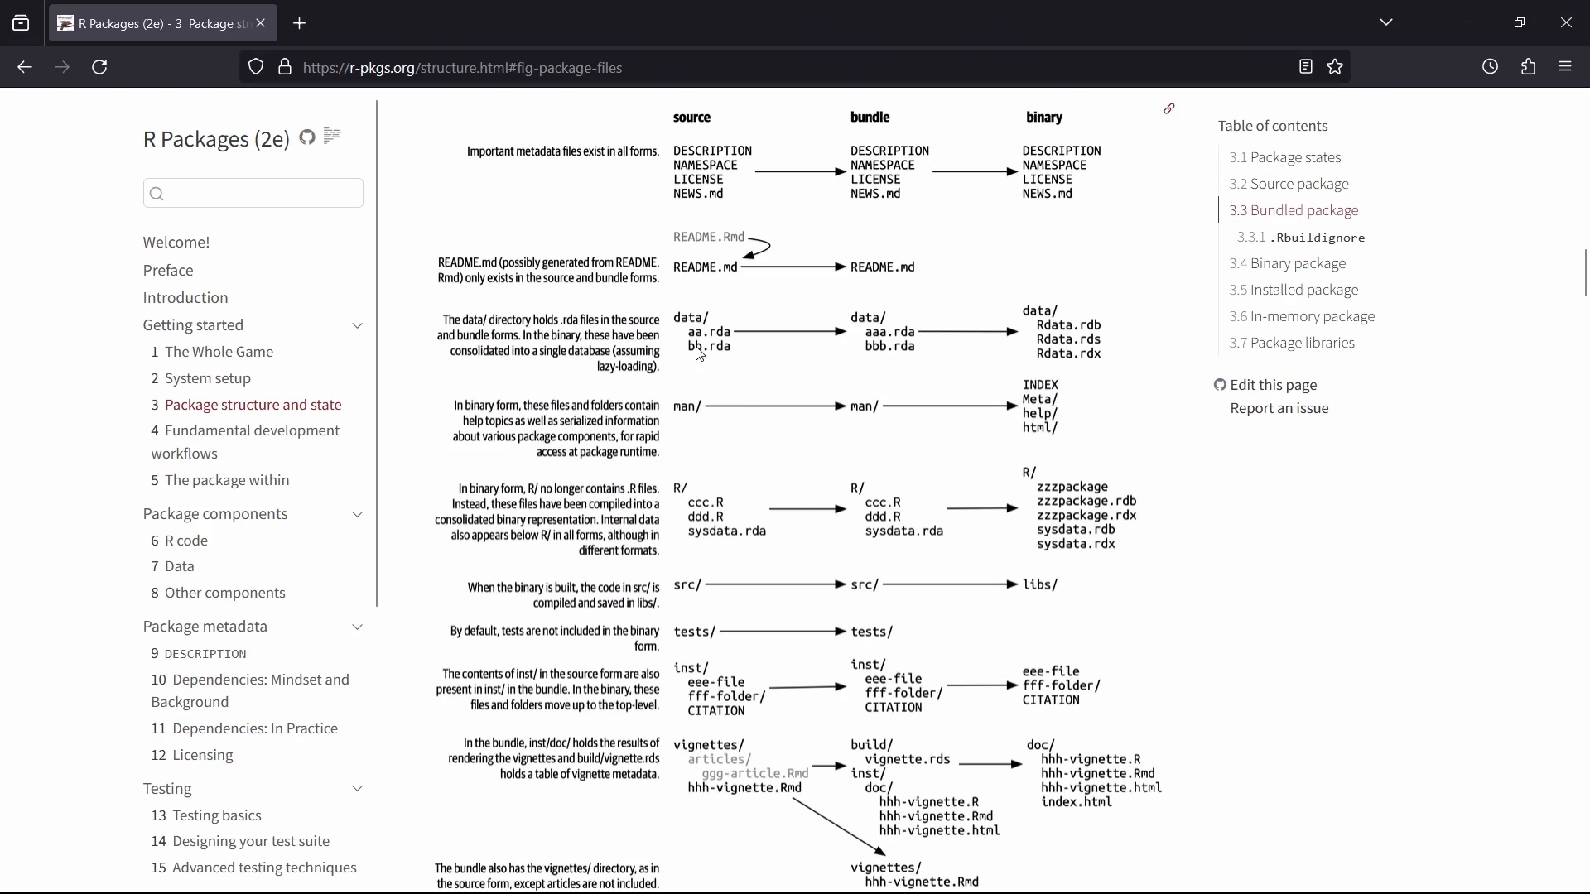
mouse_move(666, 309)
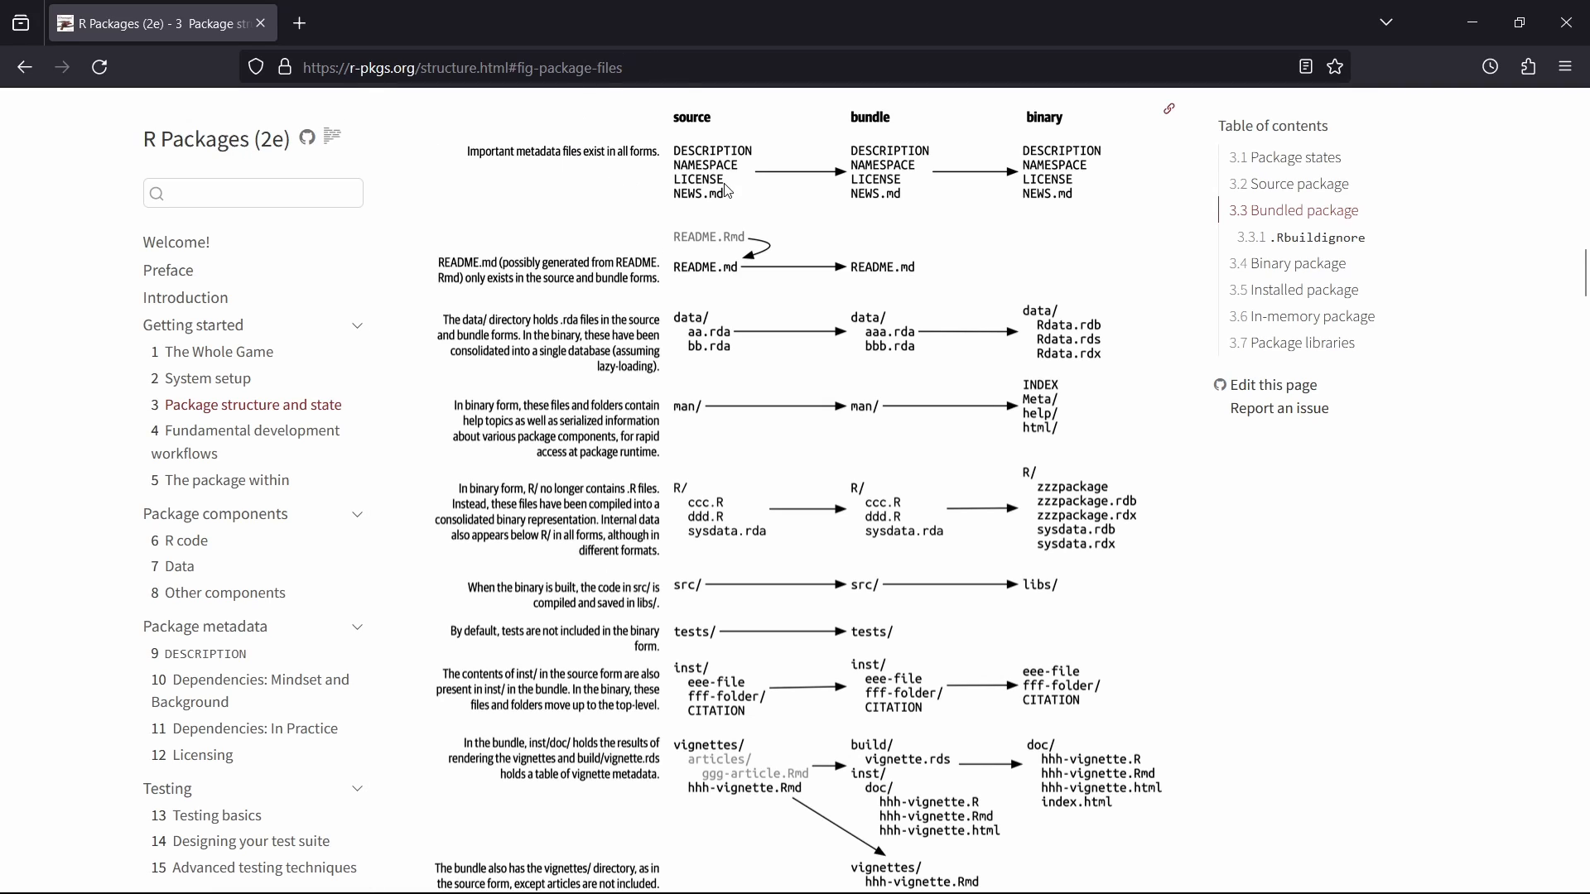
mouse_move(690, 638)
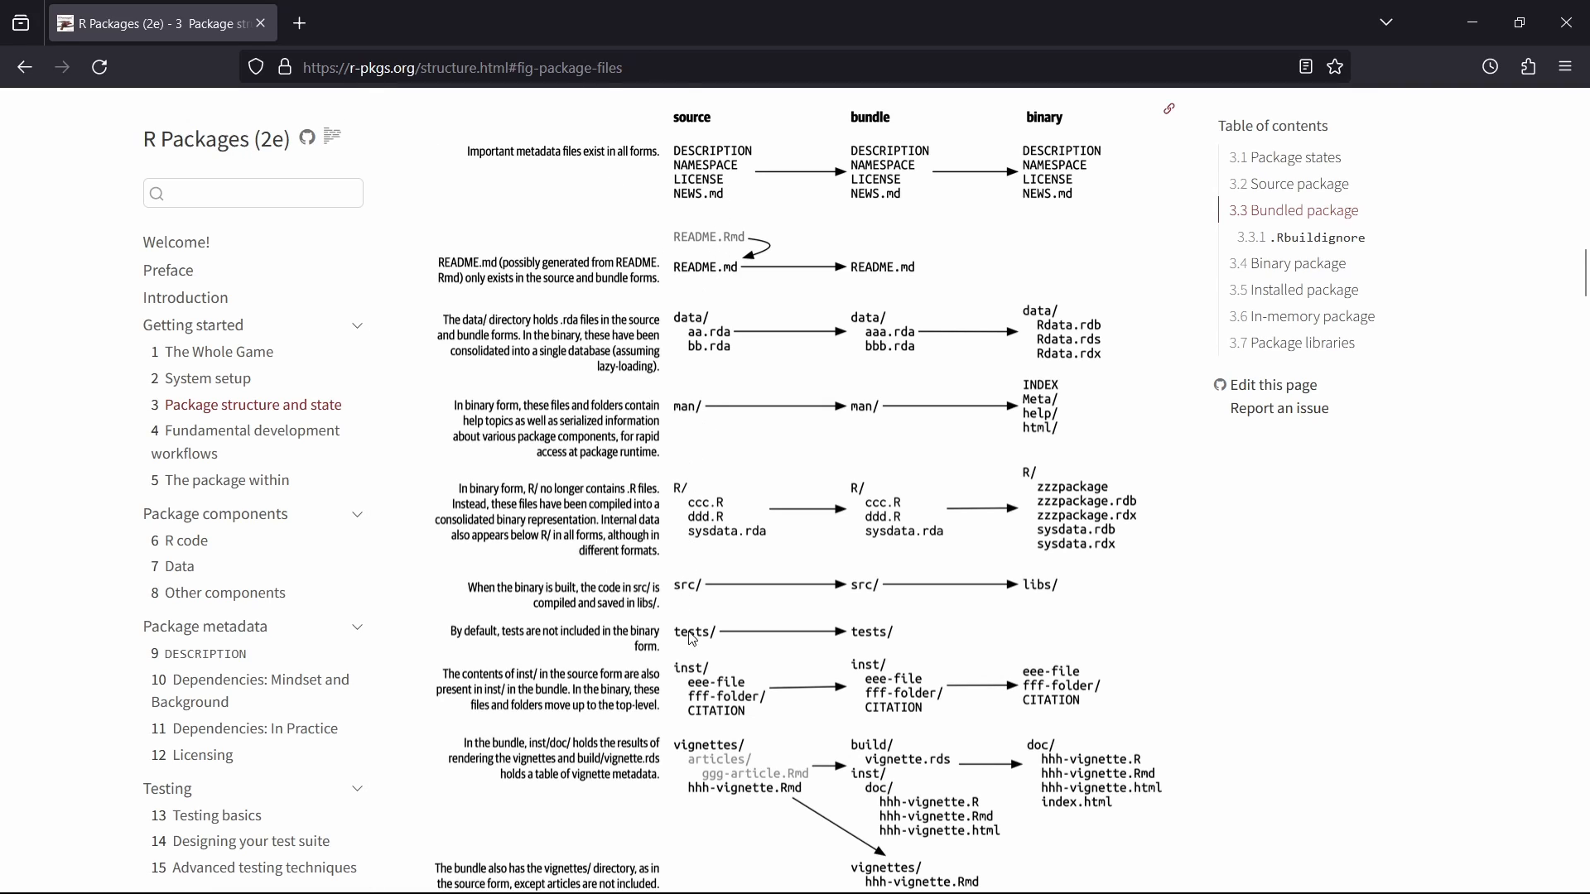
mouse_move(472, 222)
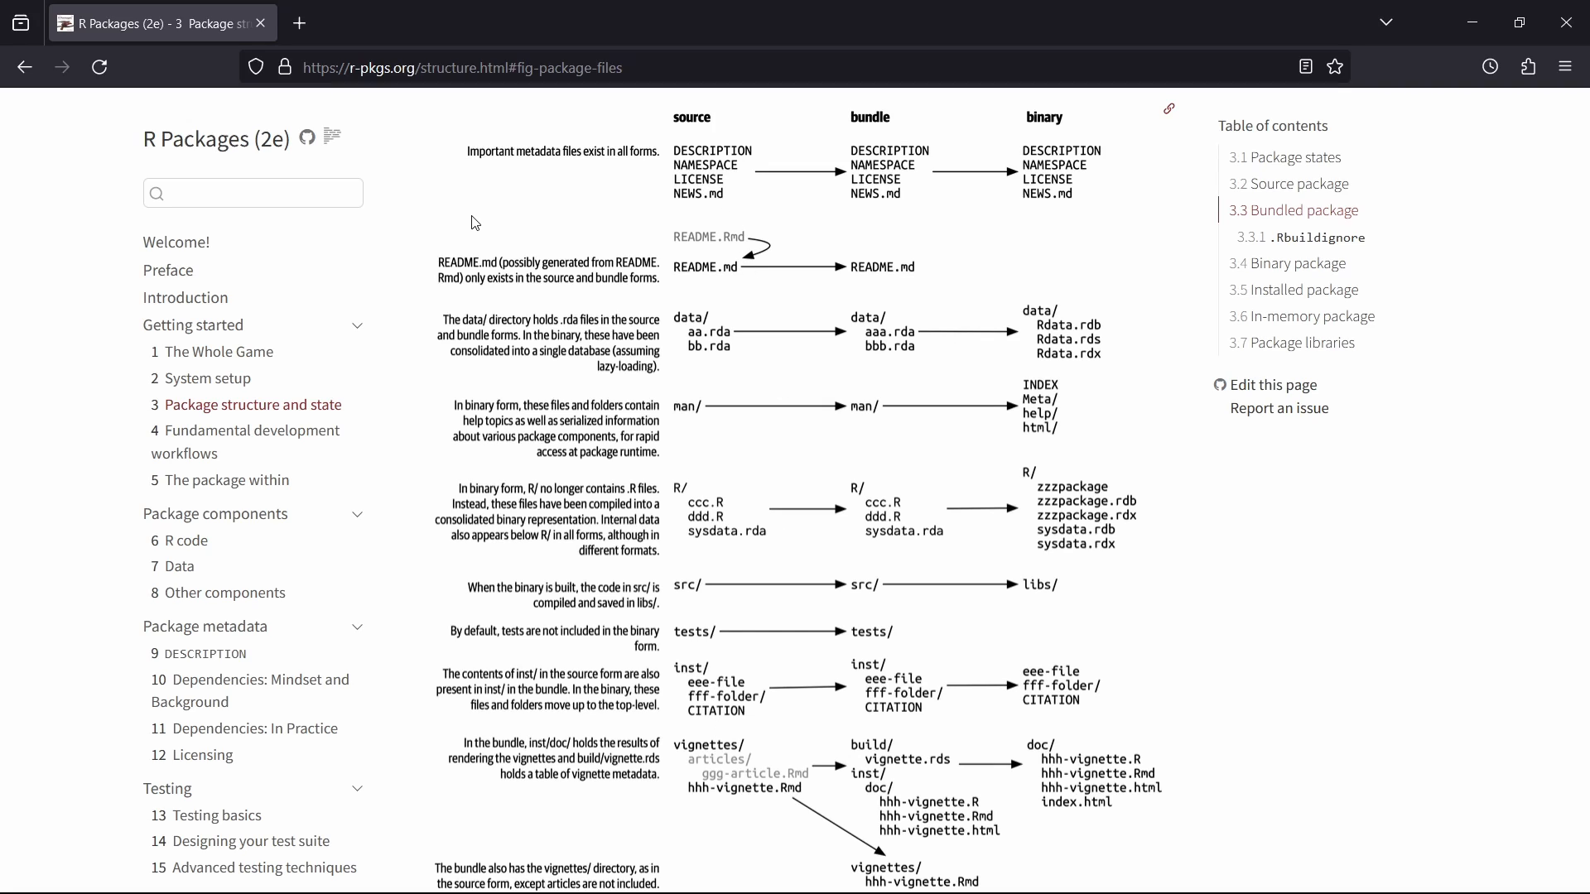
mouse_move(833, 587)
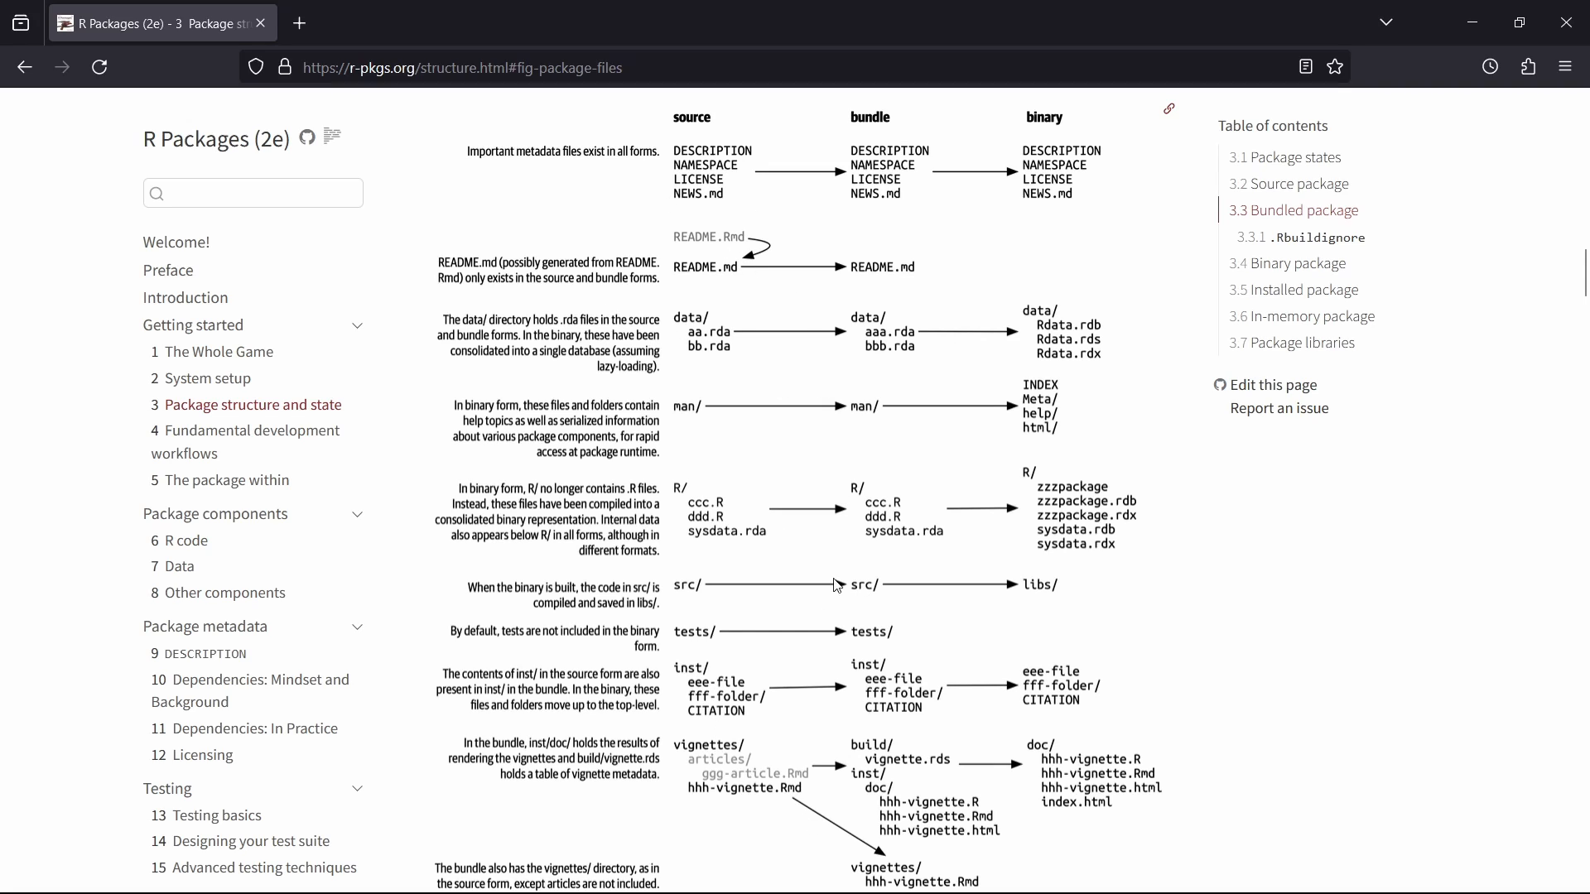
mouse_move(677, 371)
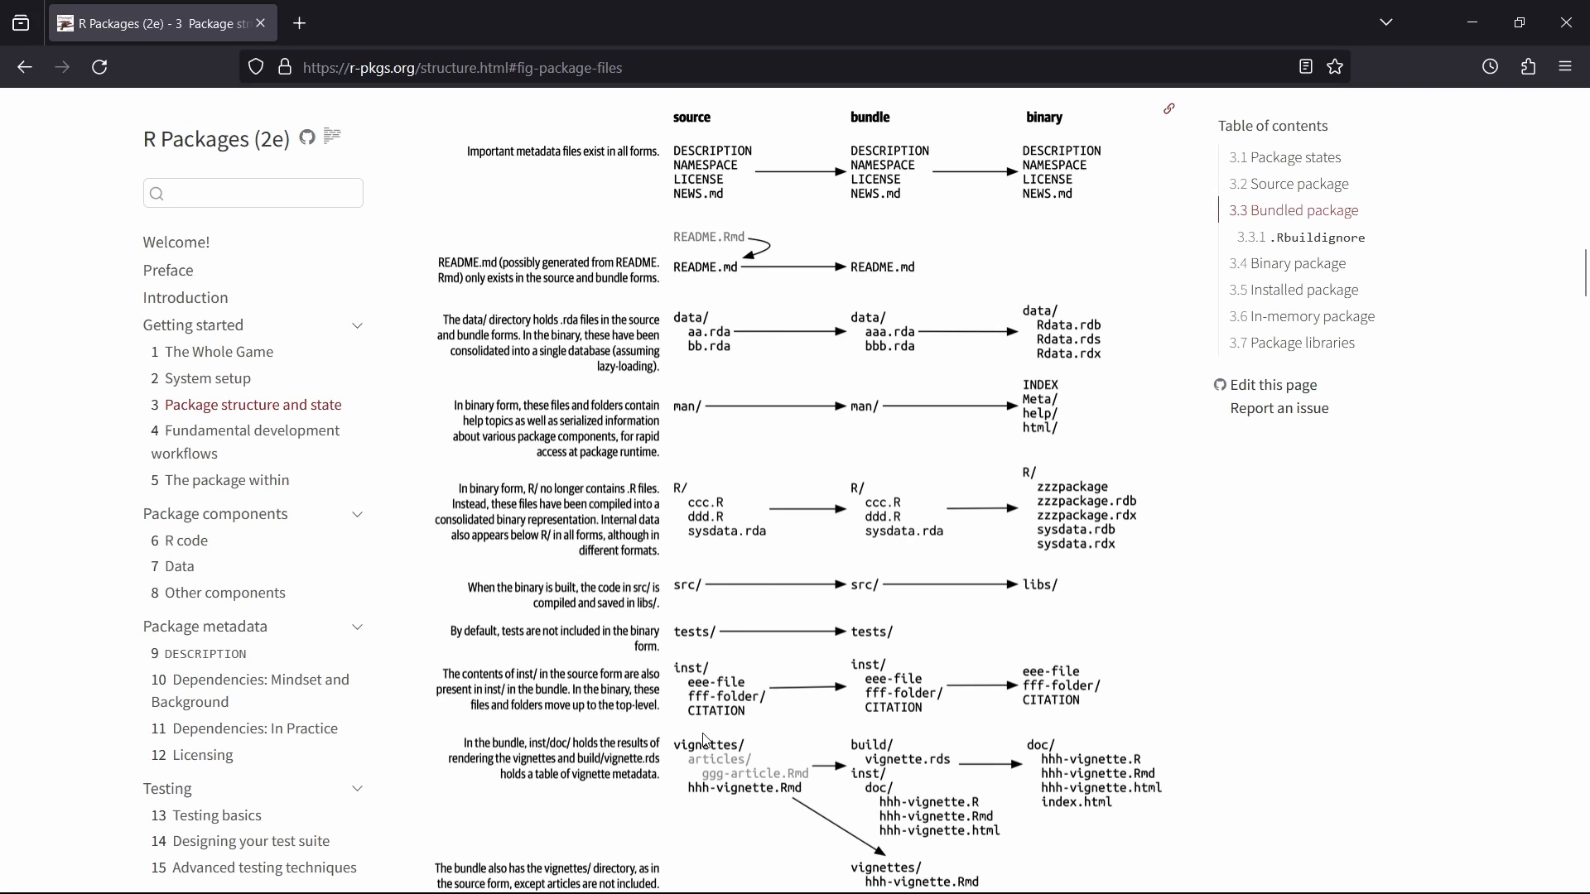
mouse_move(190, 142)
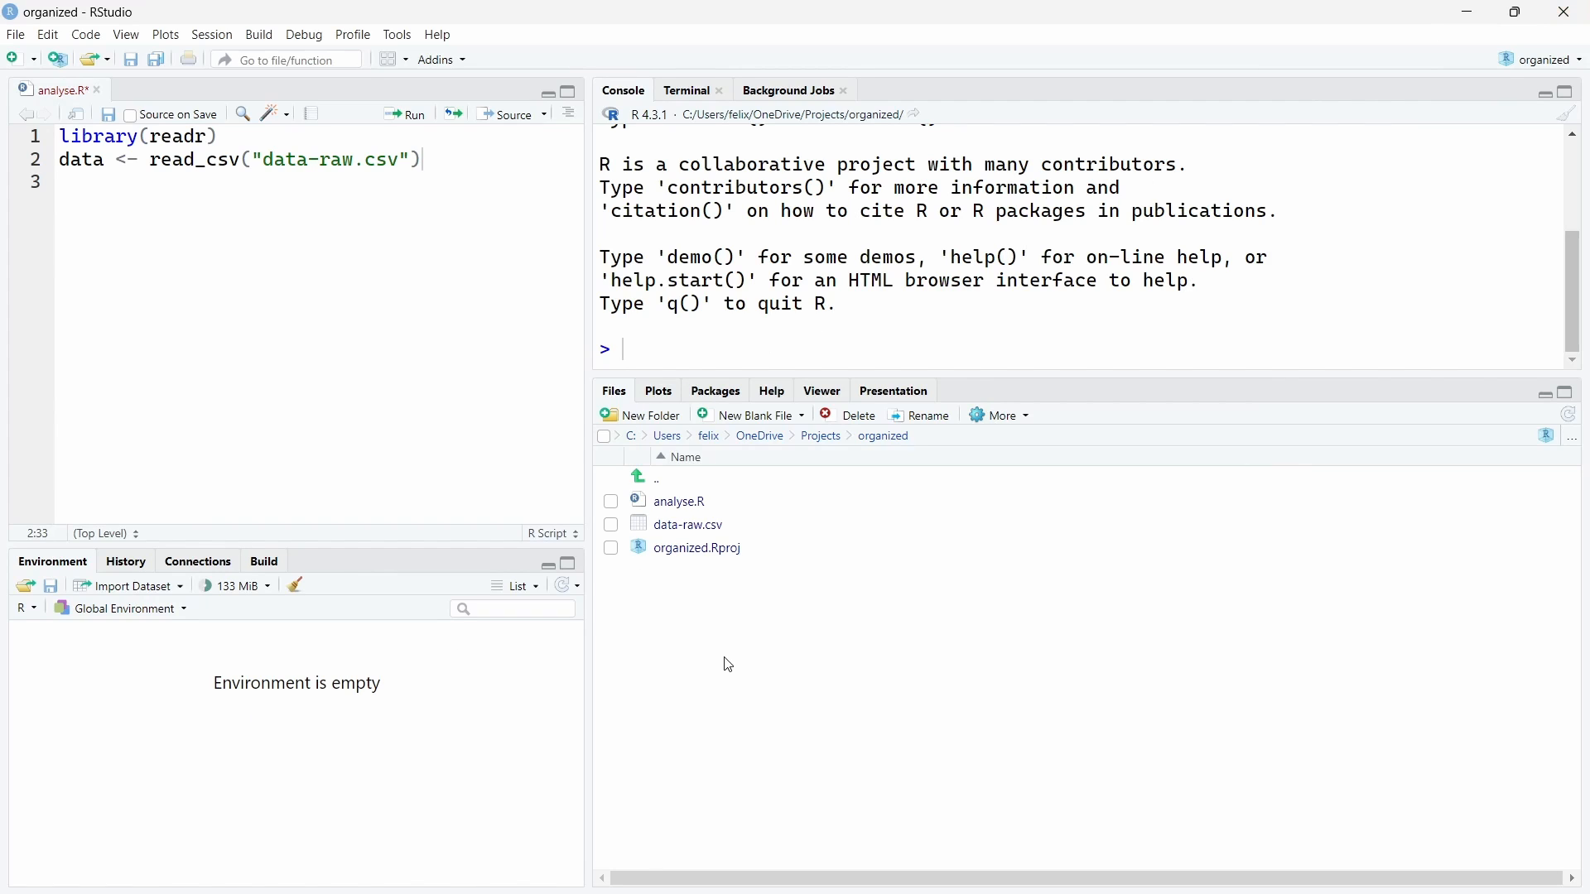
mouse_move(710, 658)
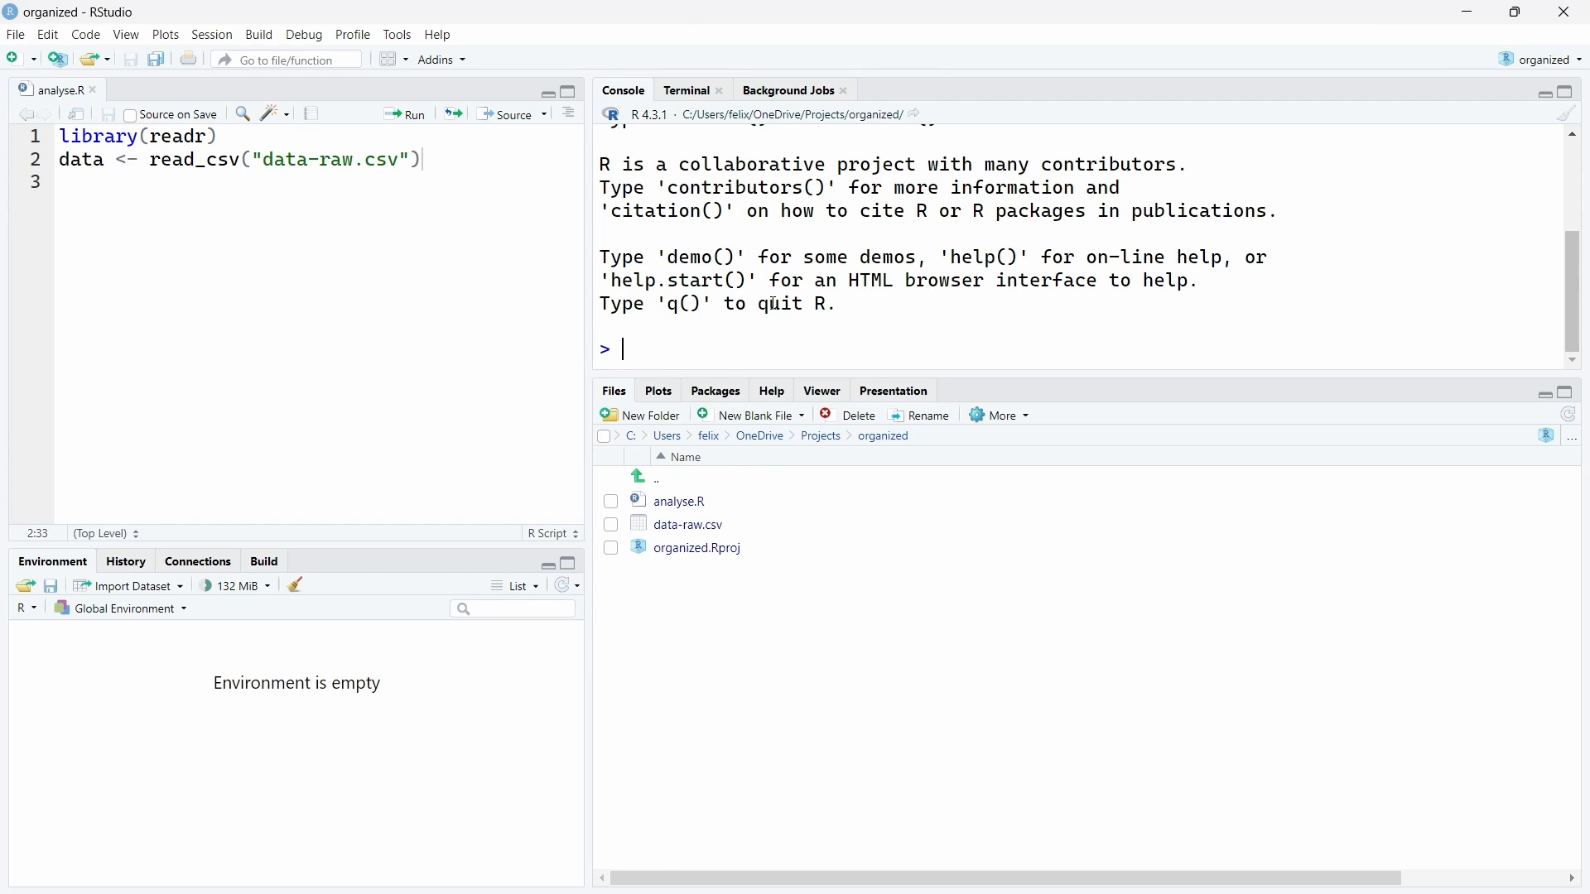
text(usethi)
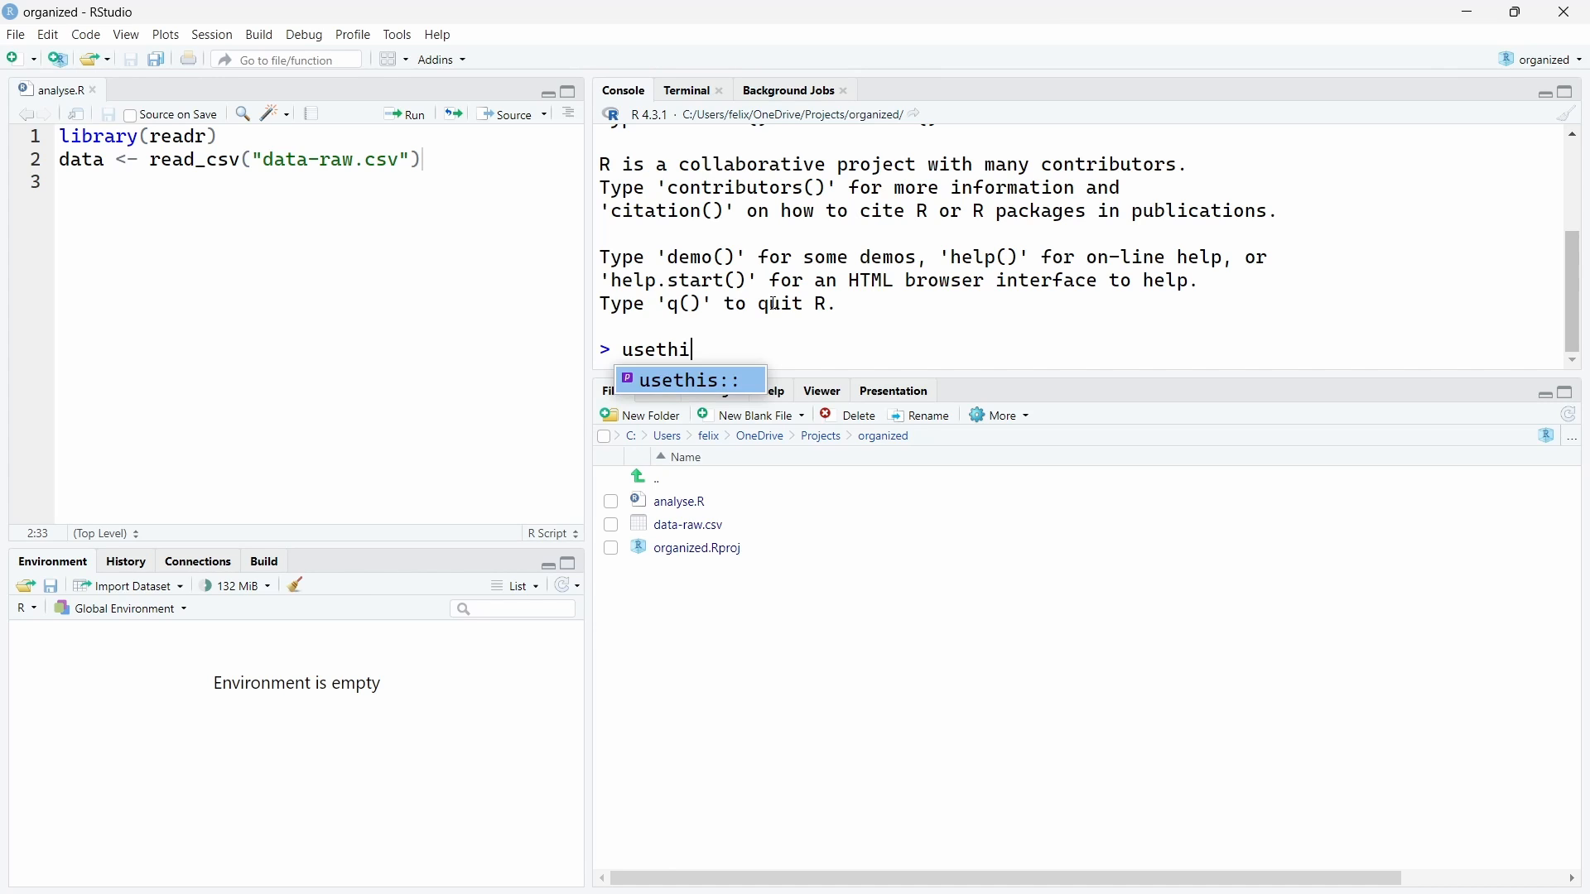
text(s::use_)
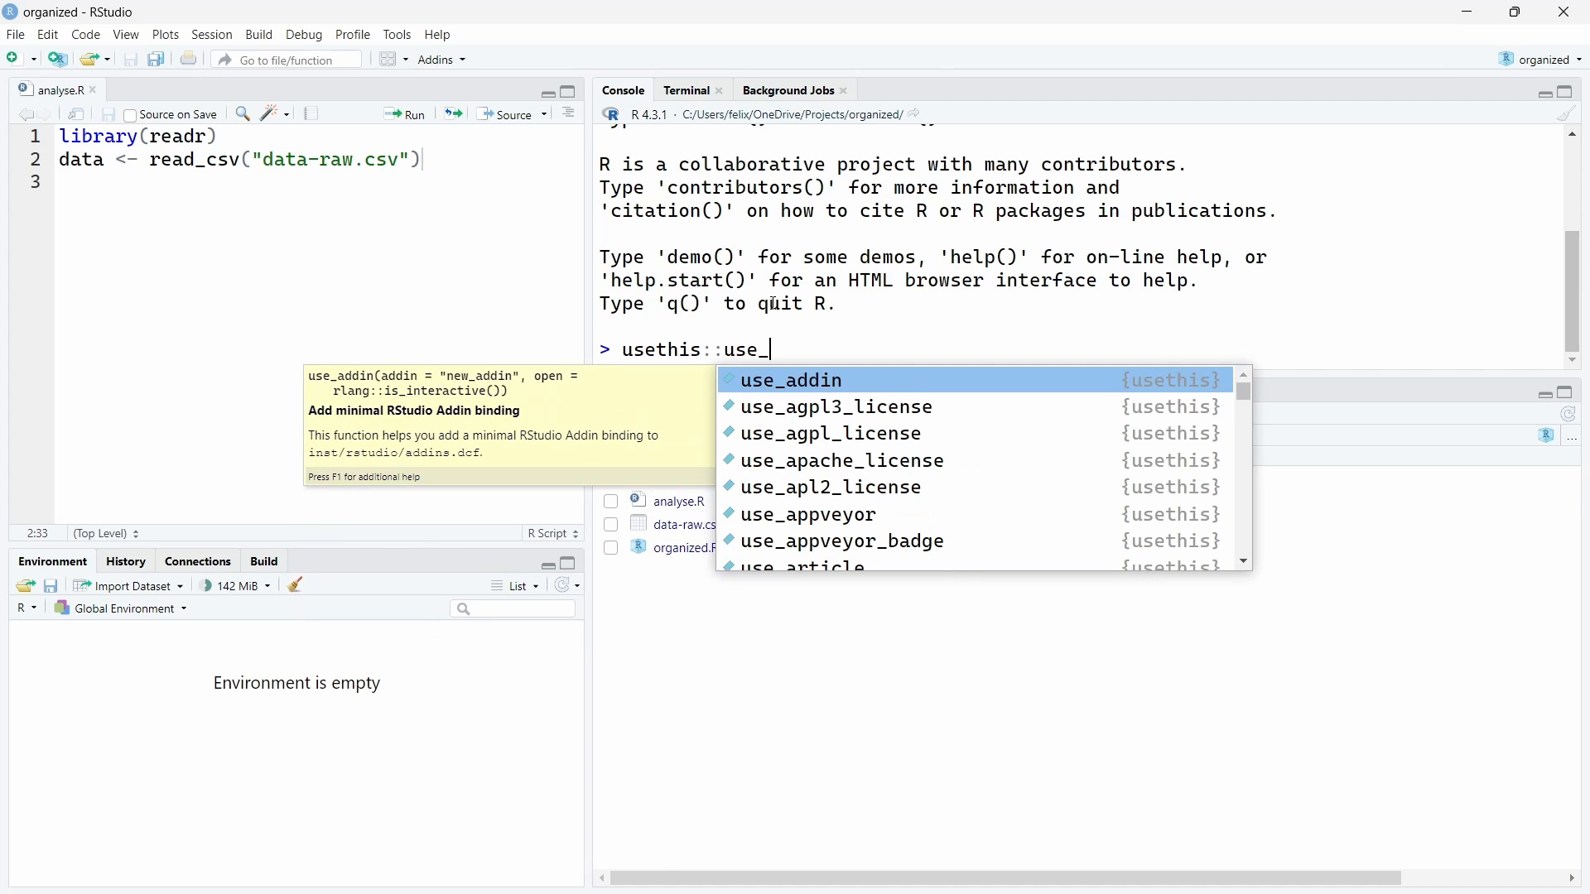
text(github(pr)
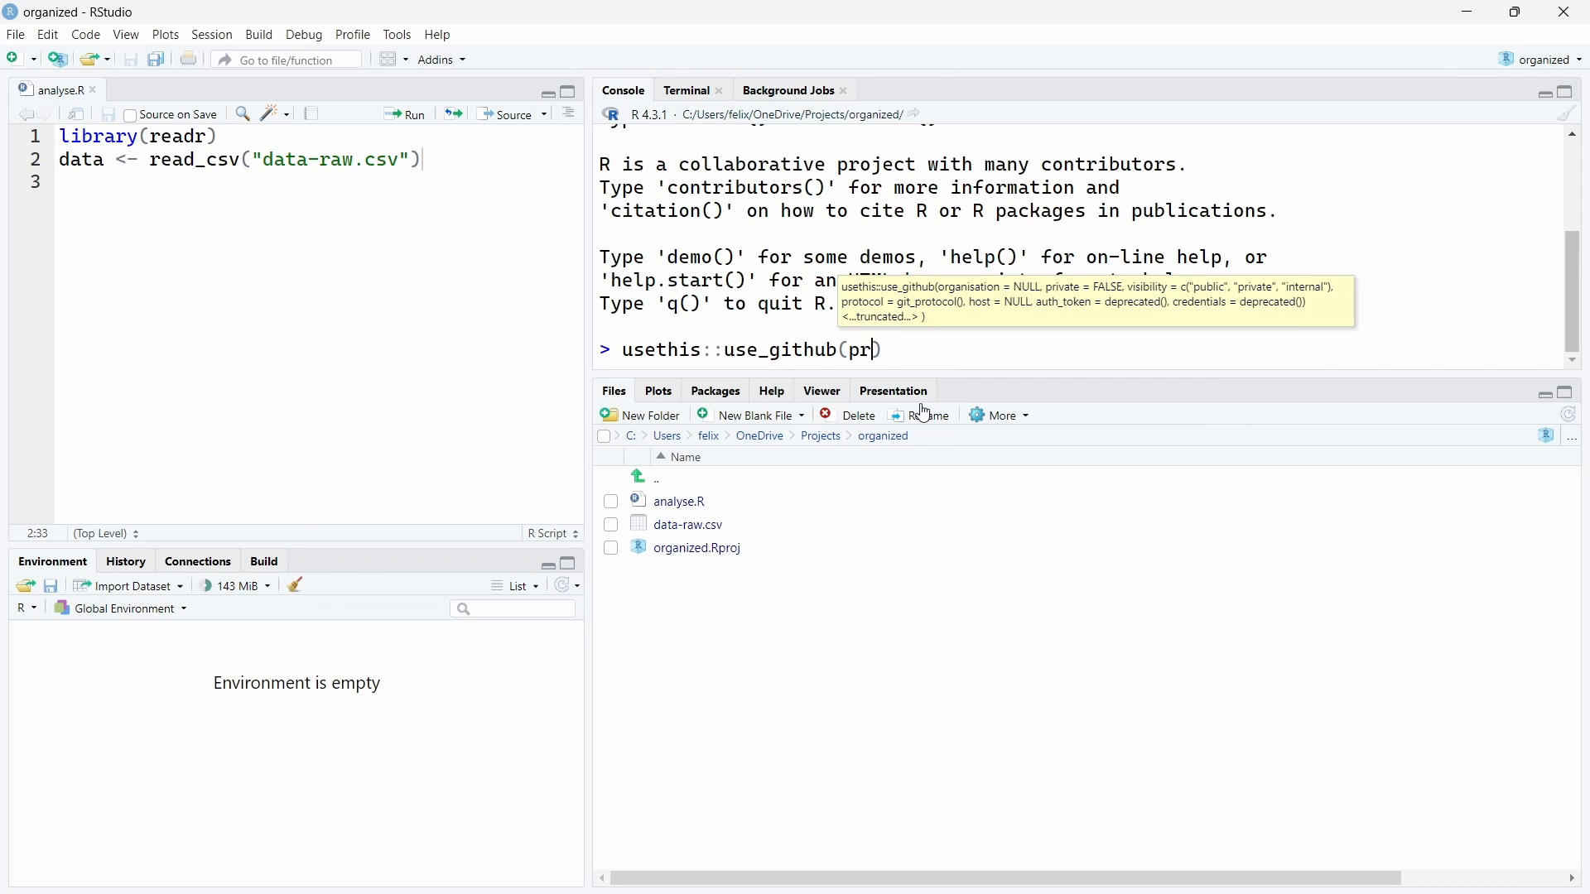
text(ivate =)
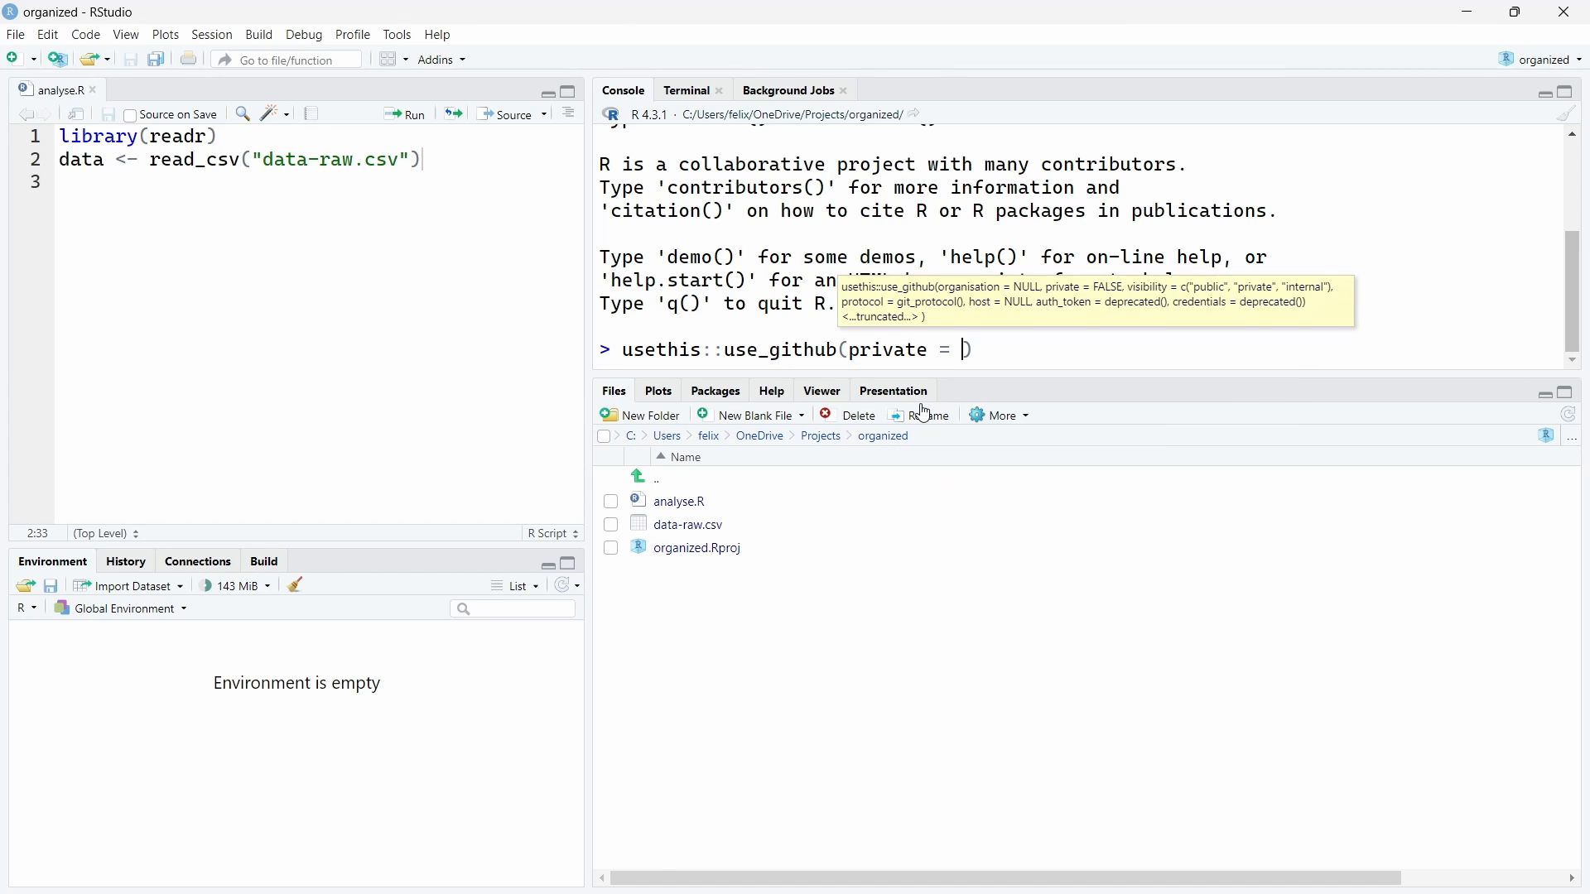
text(TRUE)
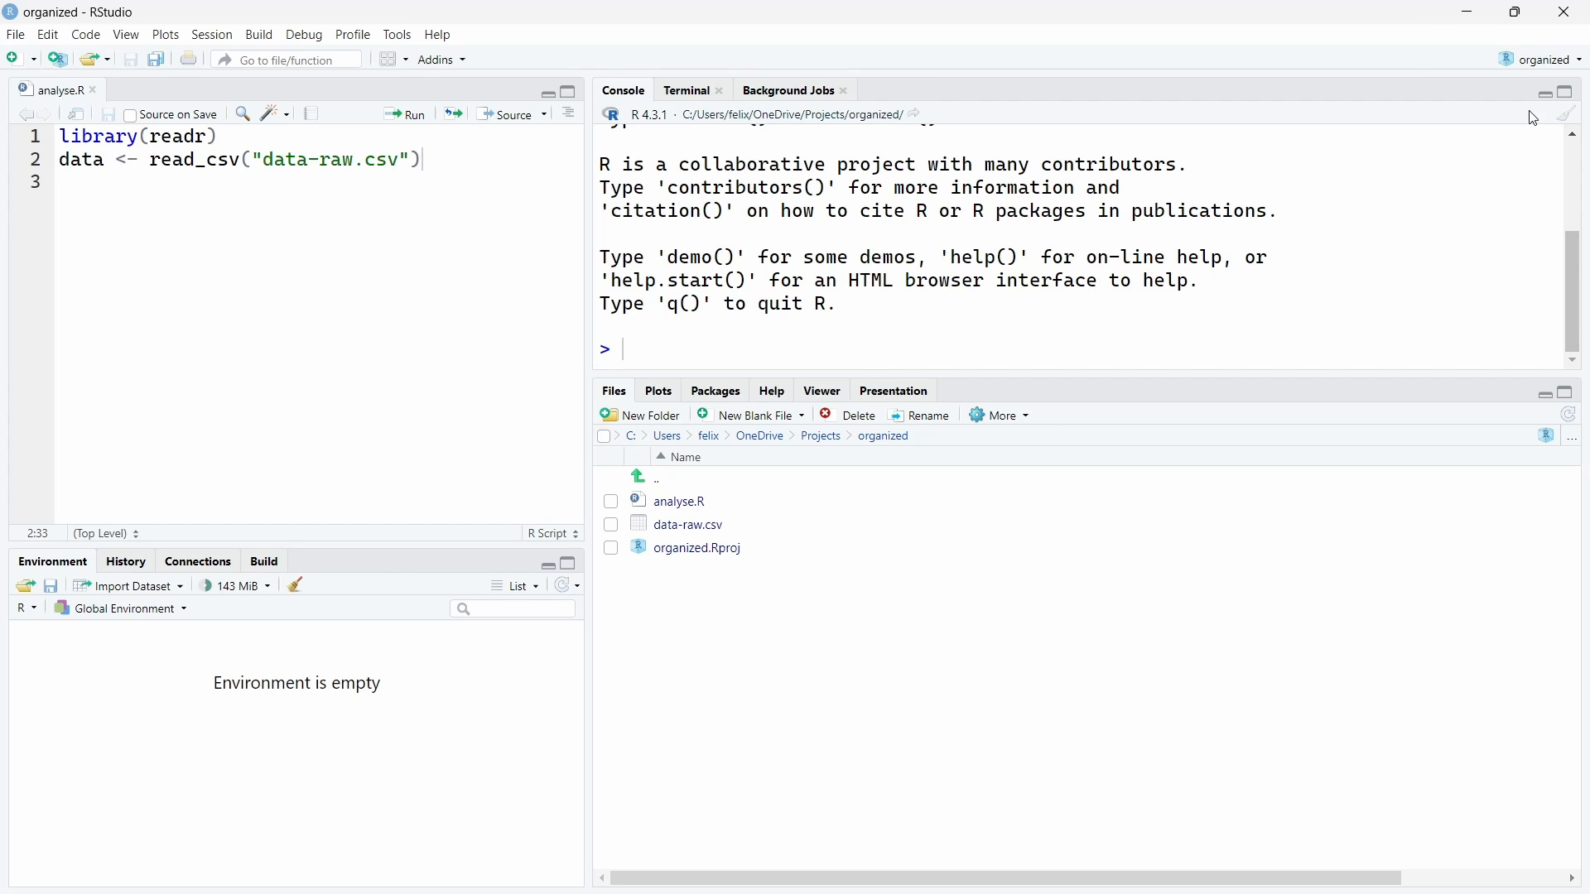
Start a new project based on version control, choosing to clone a Git repository.
click(1542, 60)
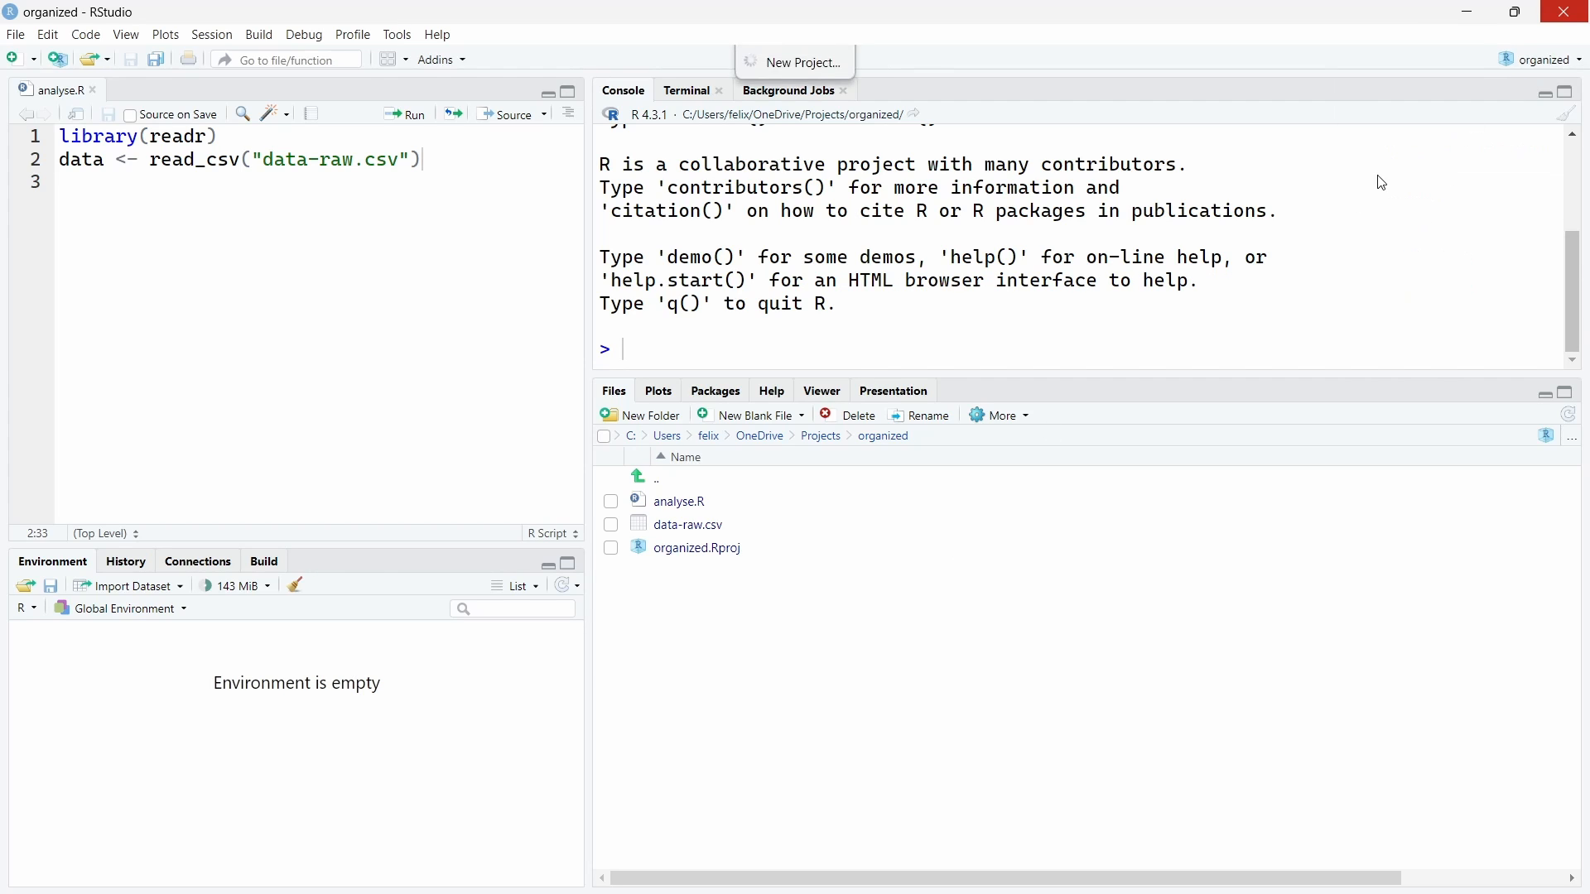
click(802, 61)
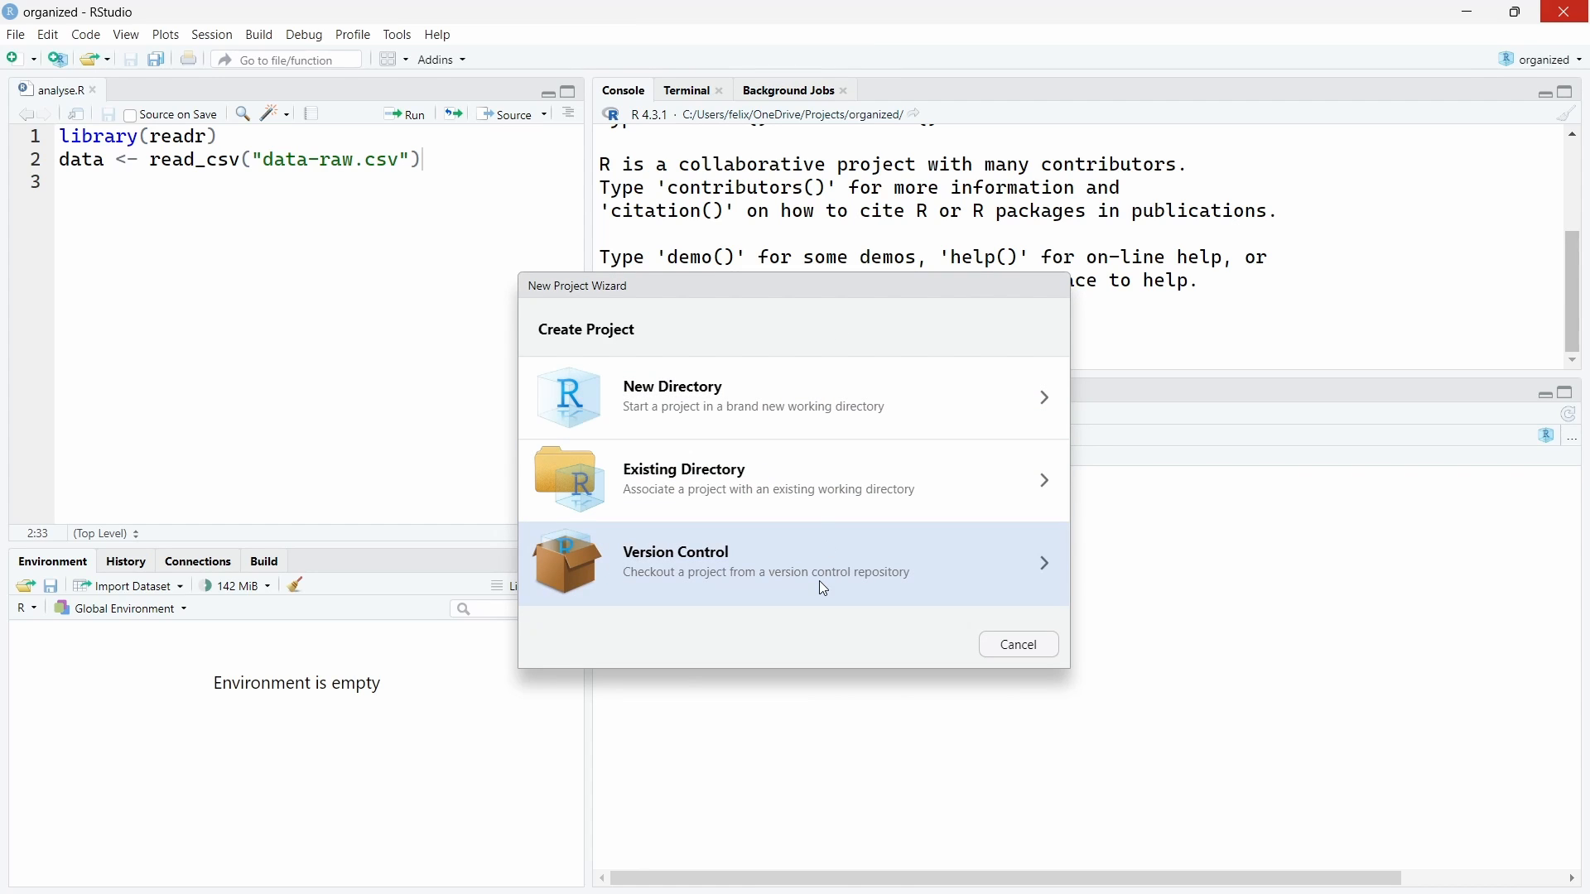
click(793, 563)
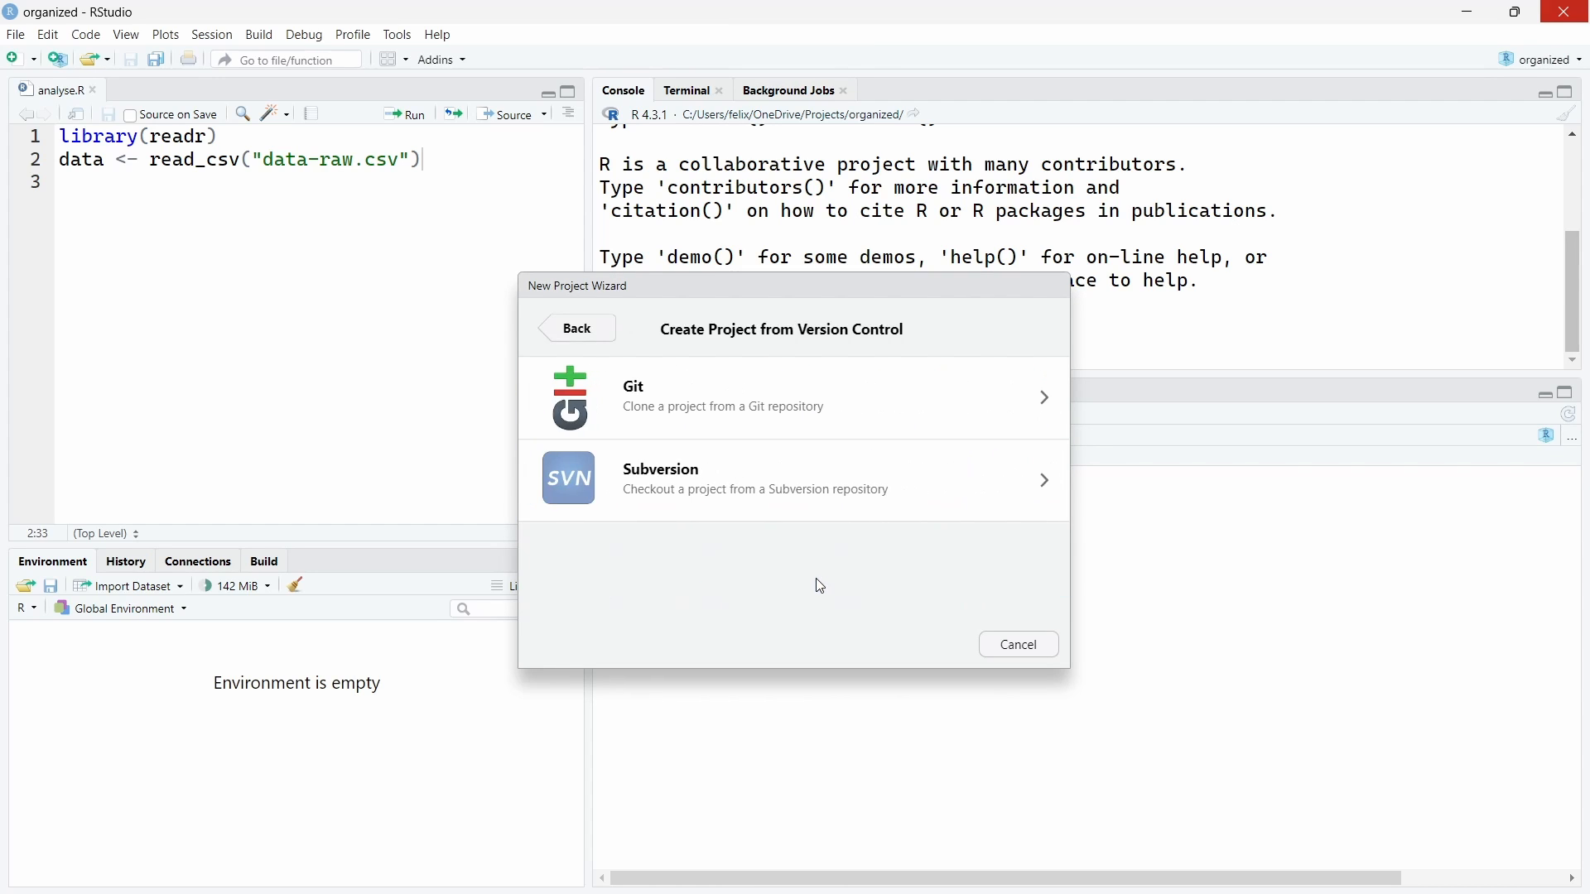
click(792, 398)
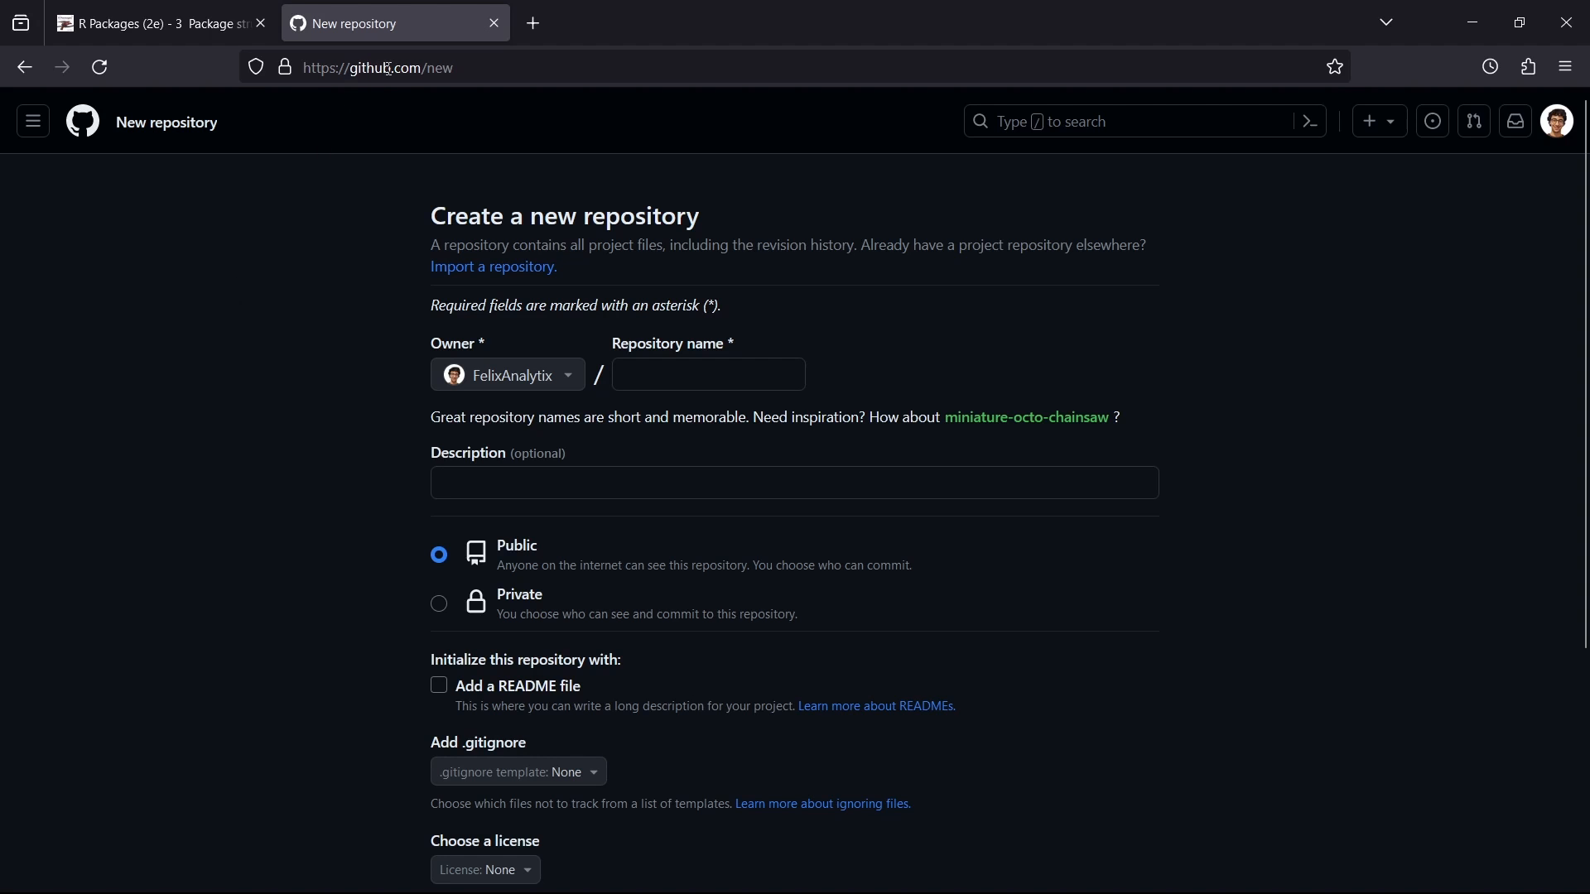
mouse_move(386, 90)
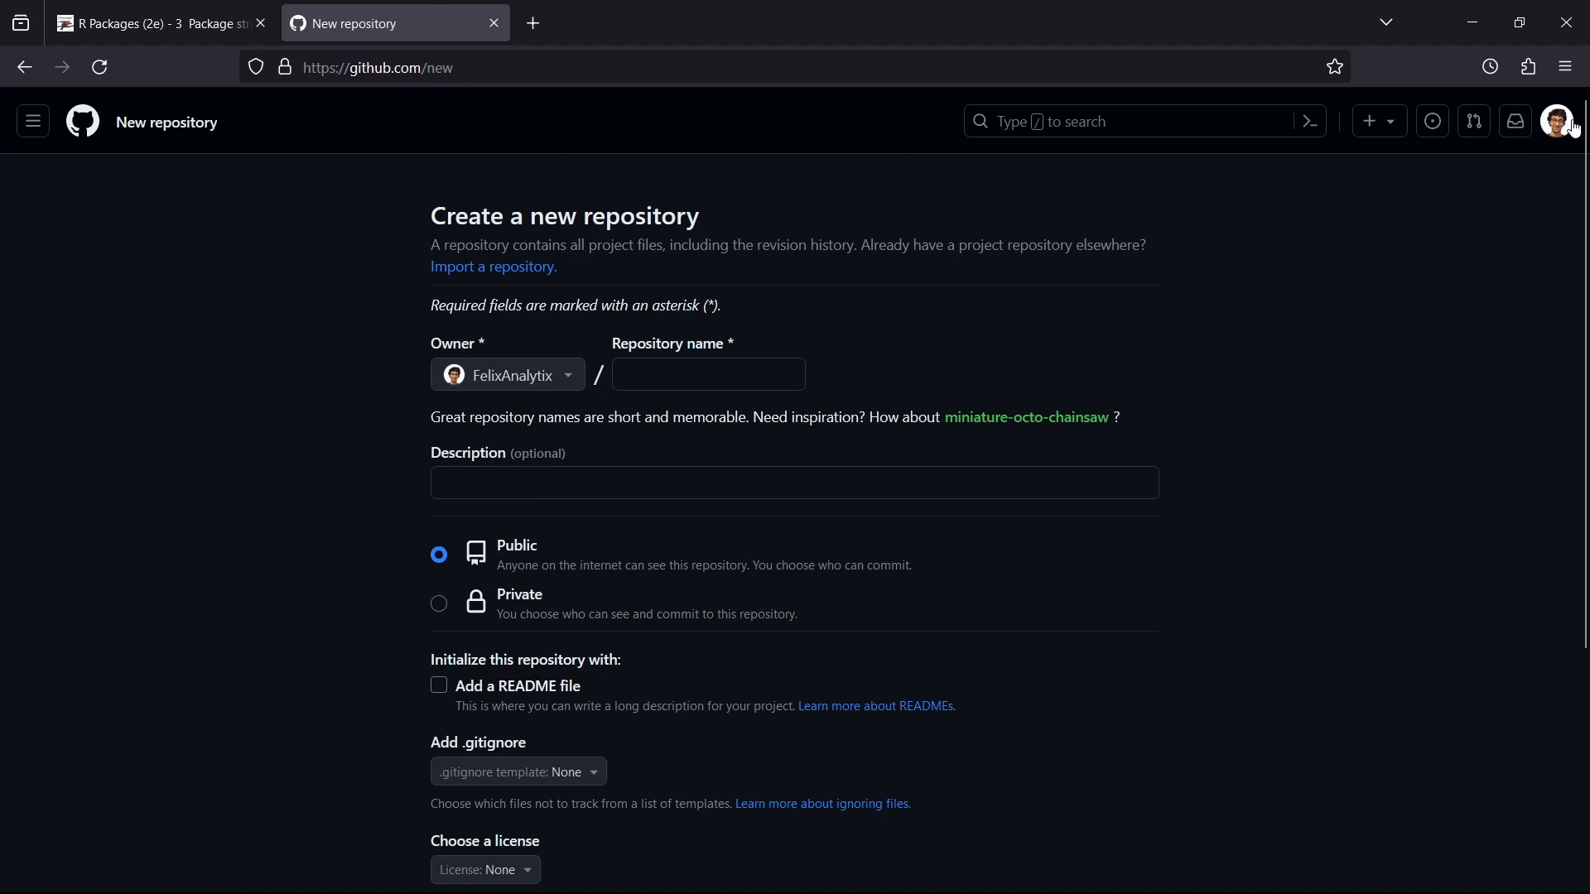
Name the GitHub repository 'datascience' with the description 'Data science project'.
click(707, 374)
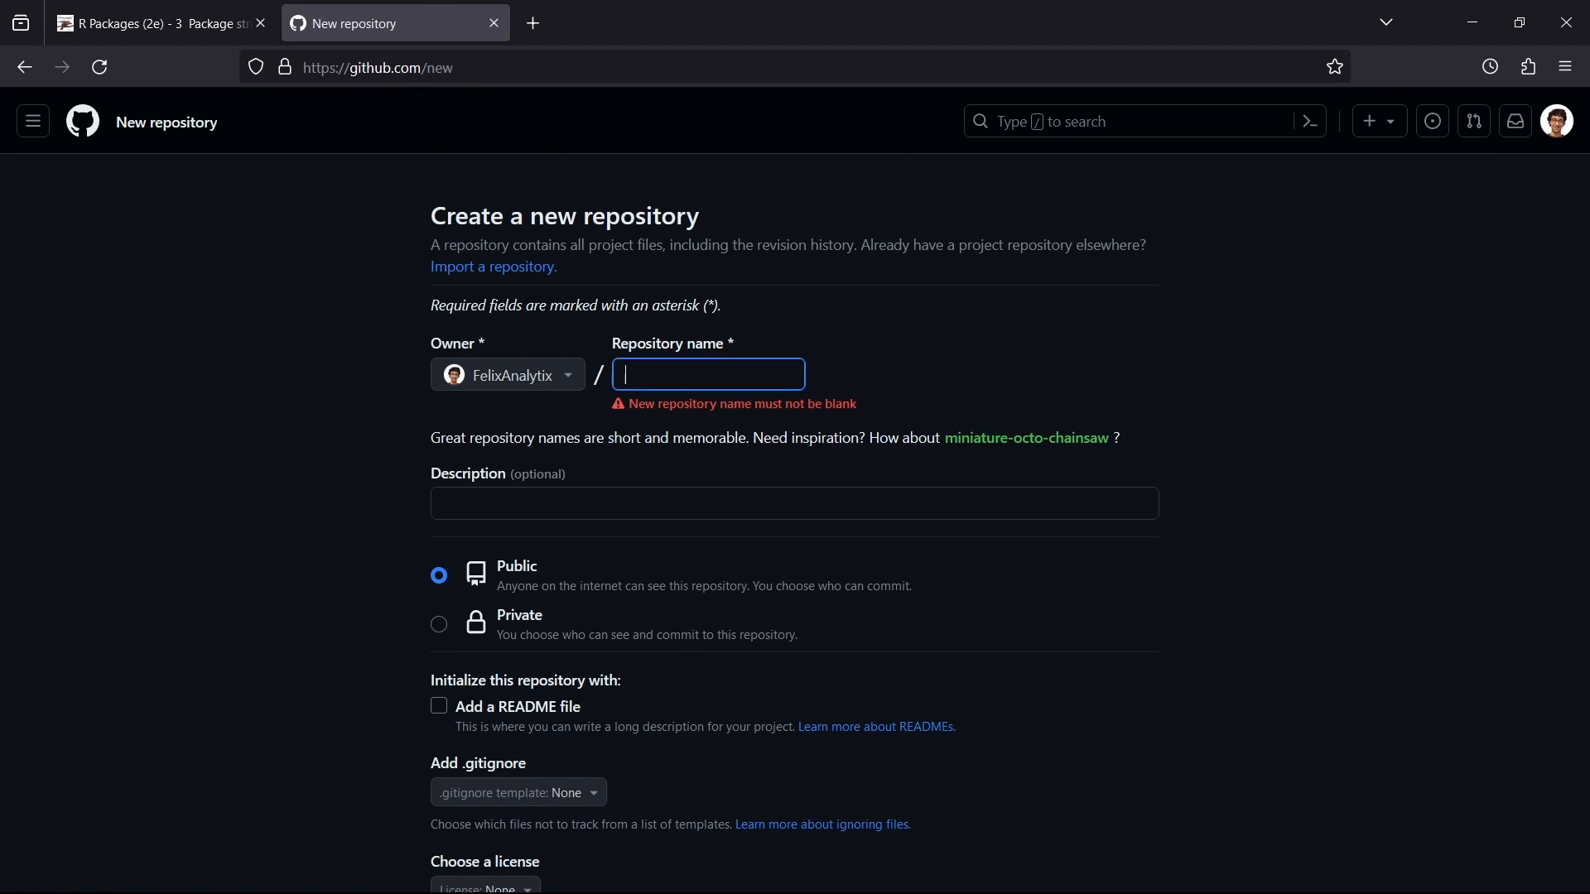
text(datascience)
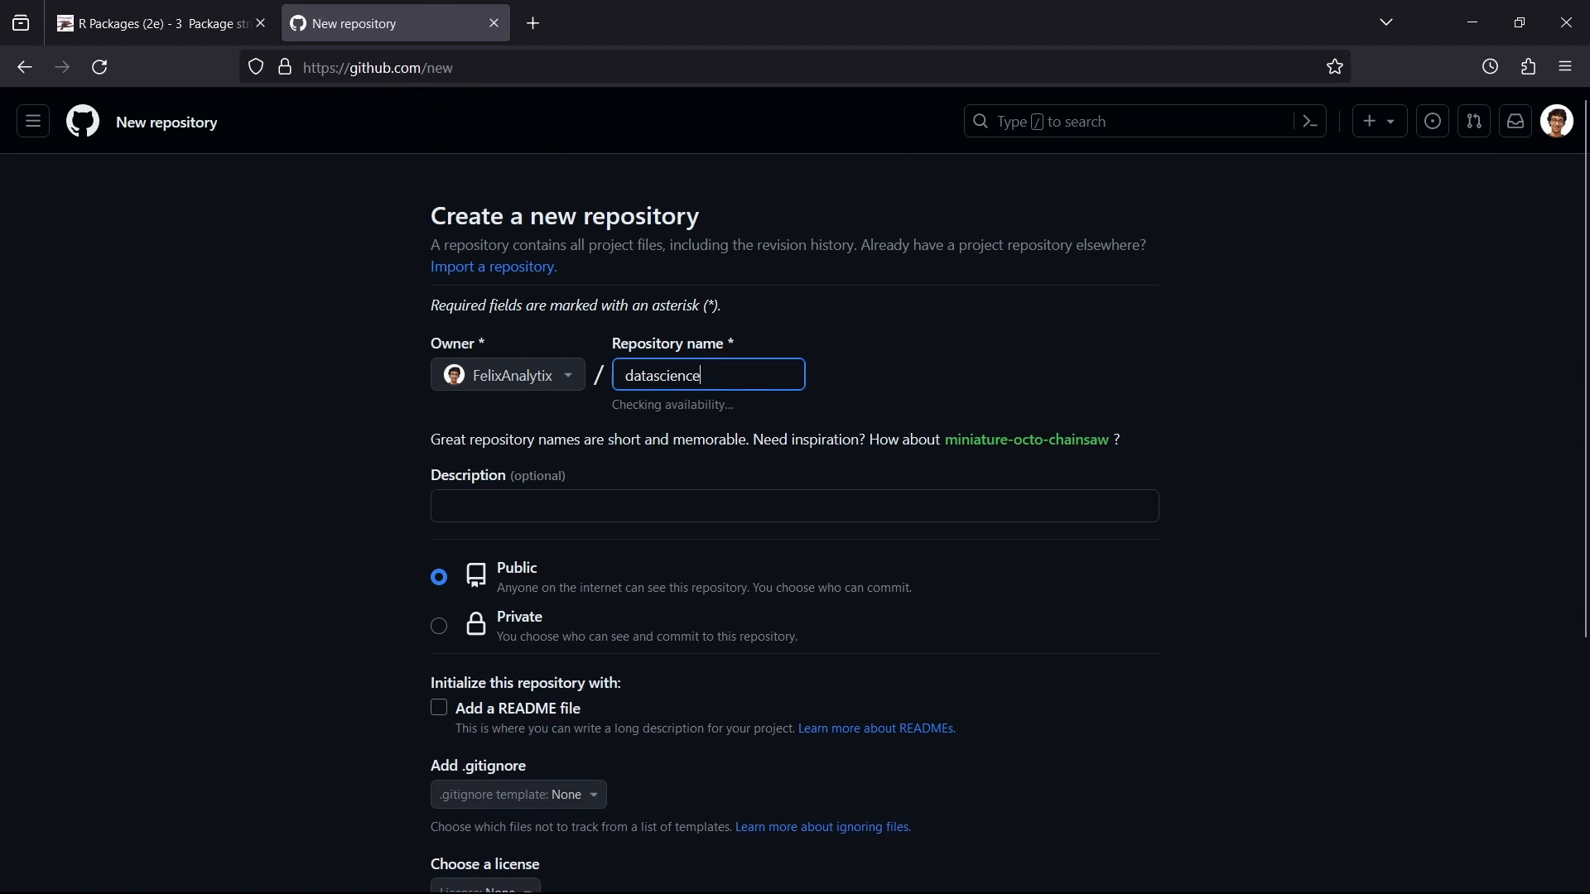
text(Data scien)
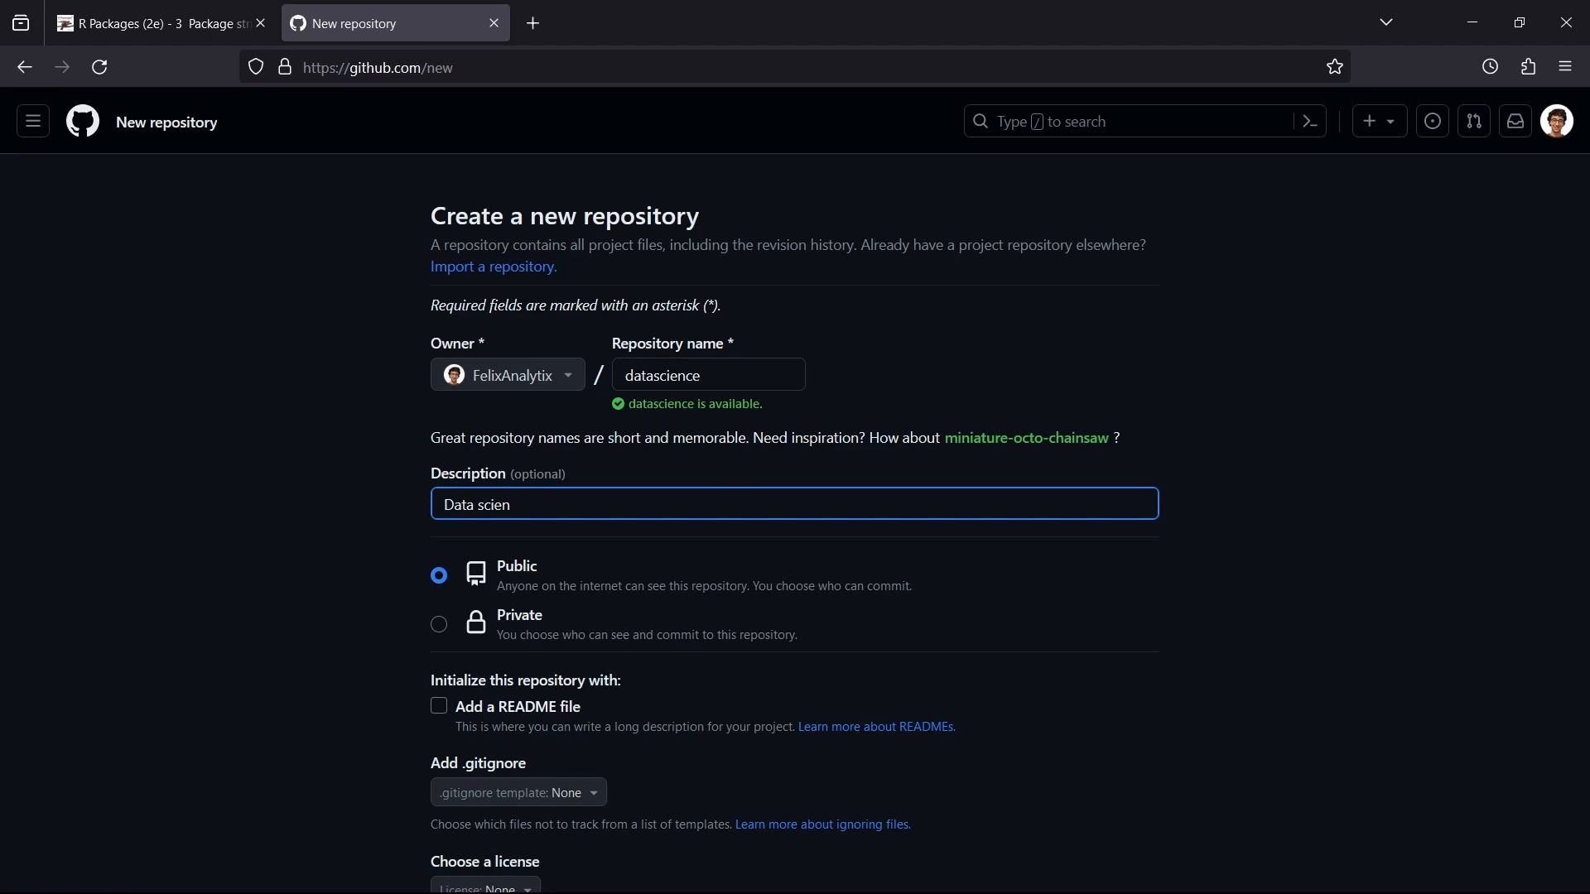
text(ce)
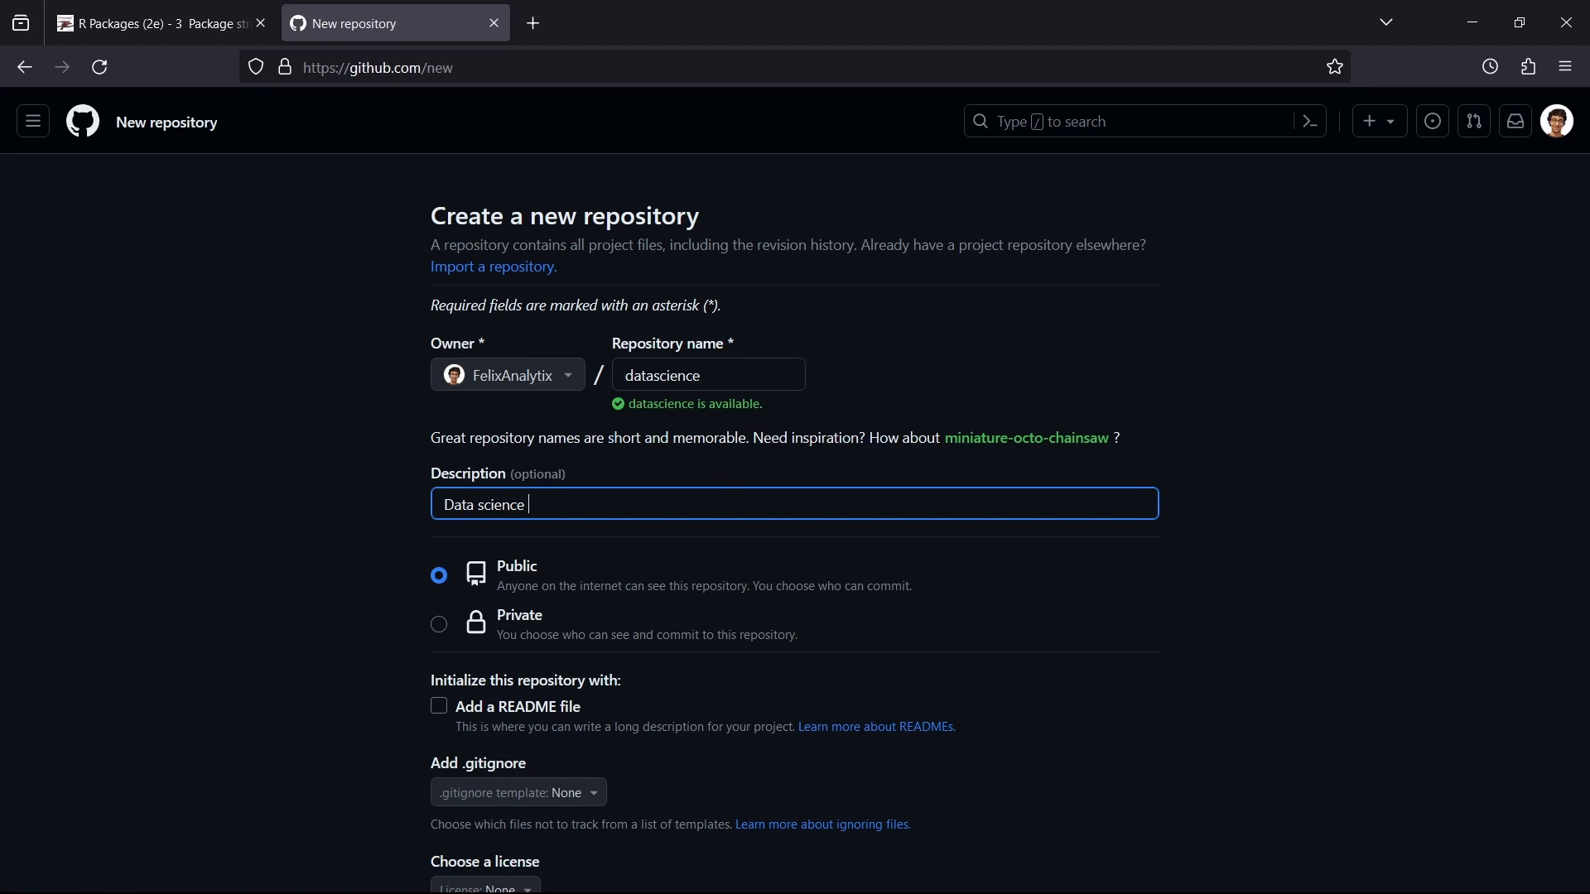
text(project)
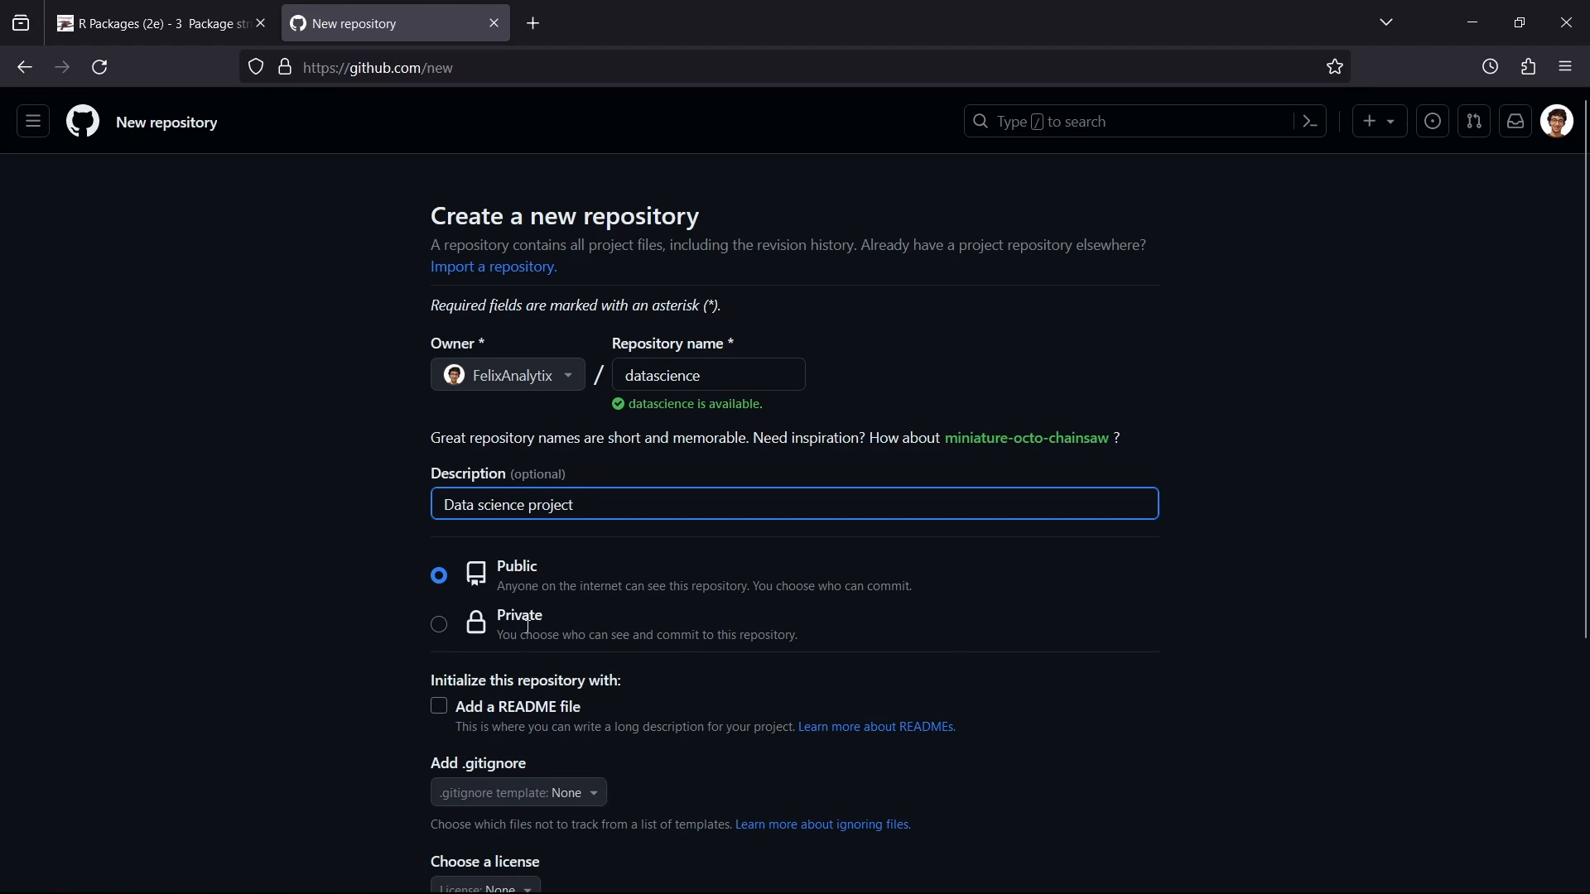
Make the repository private and create it.
click(439, 625)
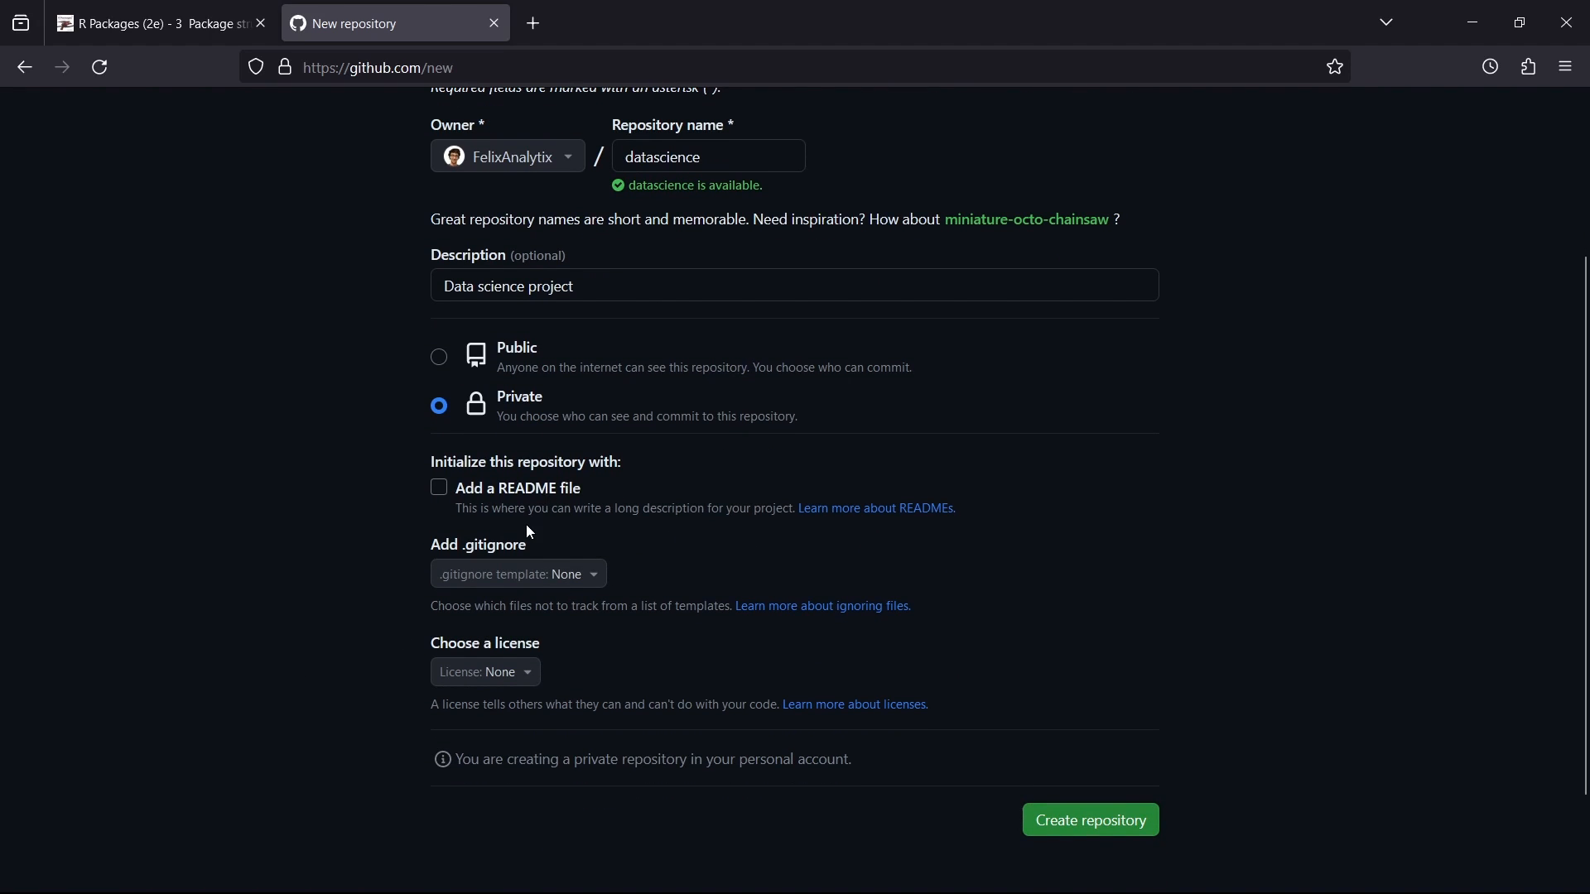
mouse_move(525, 694)
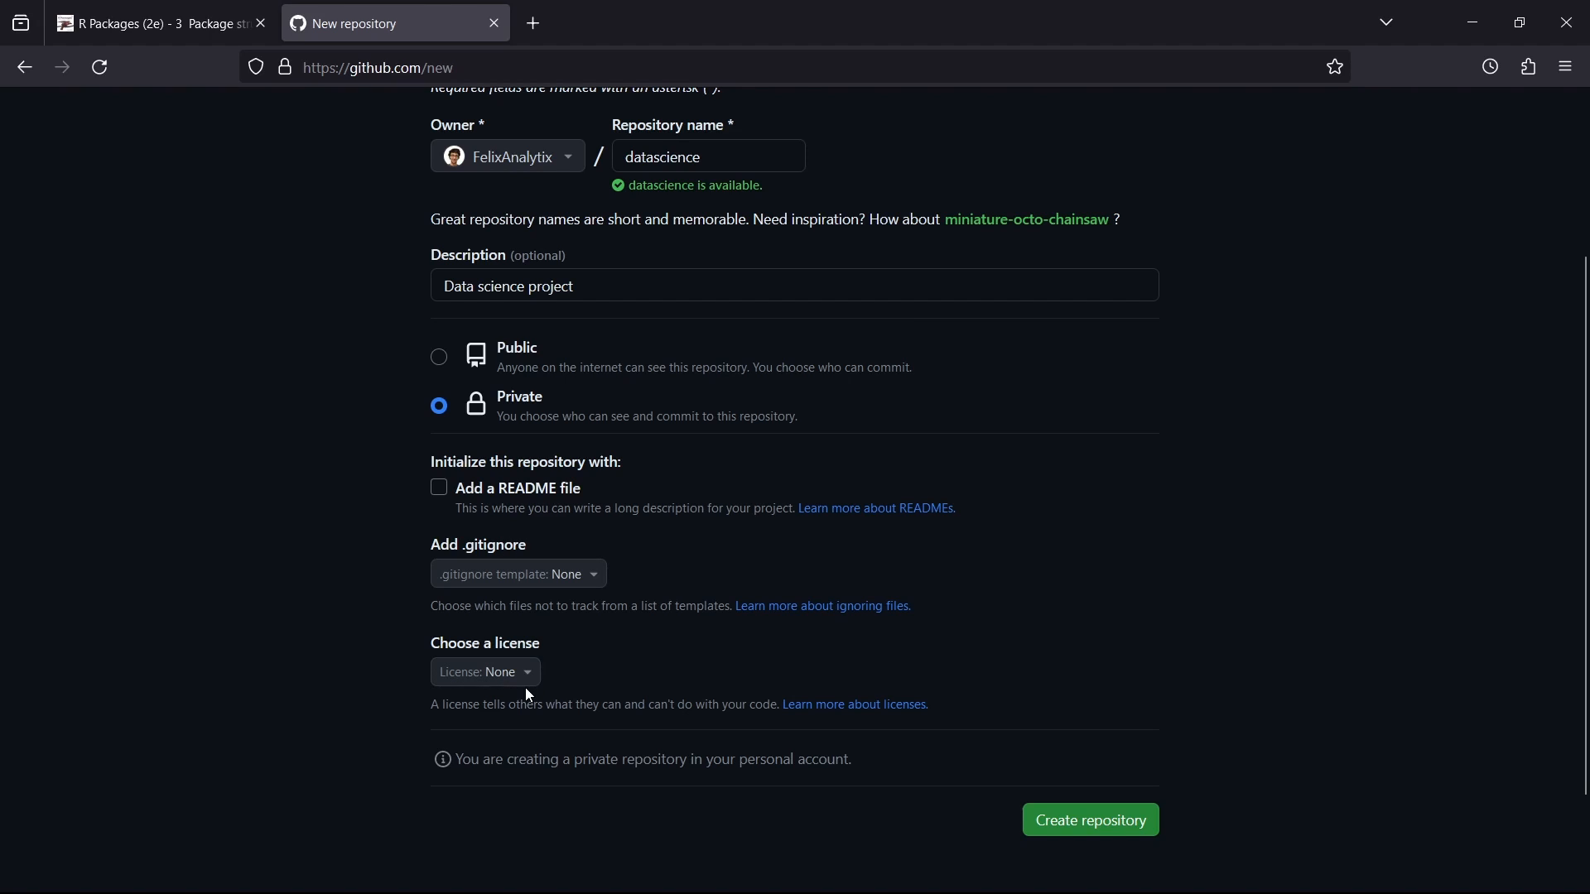
click(1089, 820)
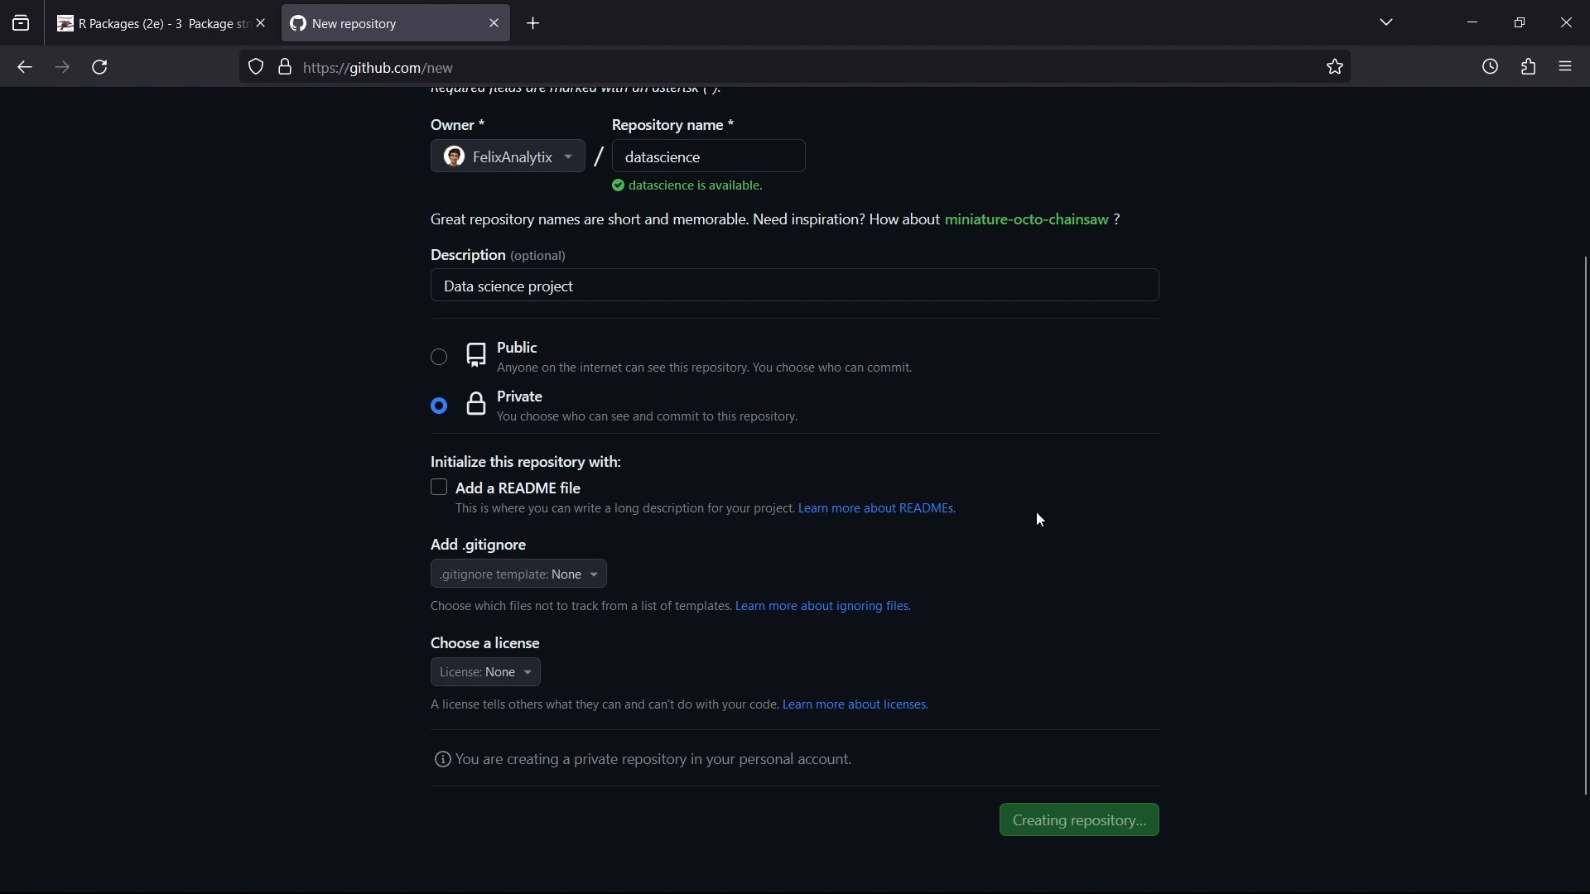
click(1077, 820)
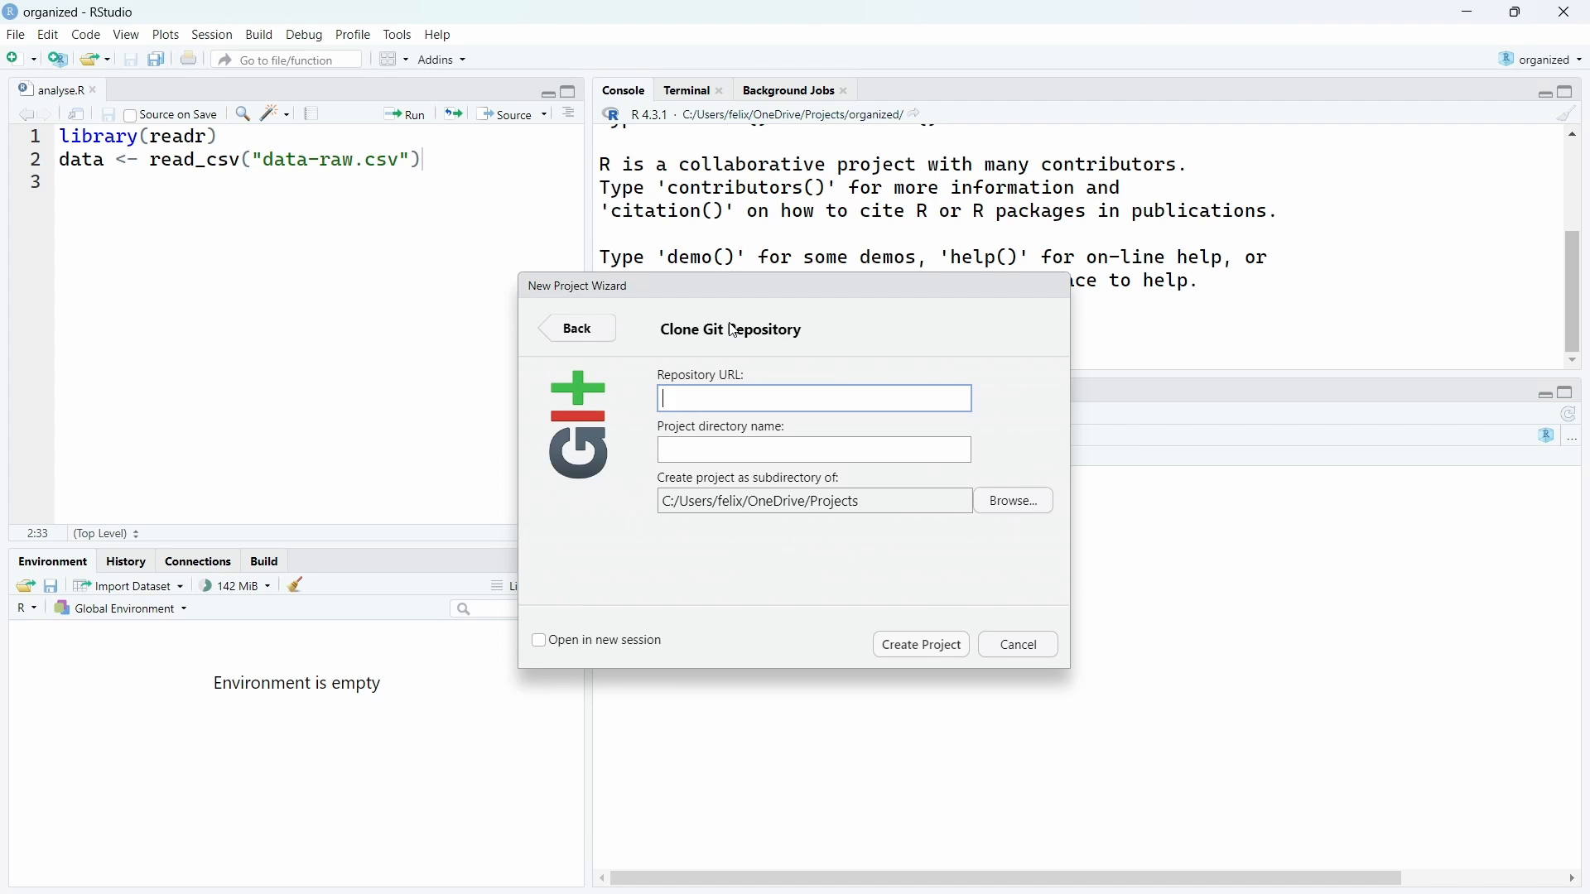
click(575, 328)
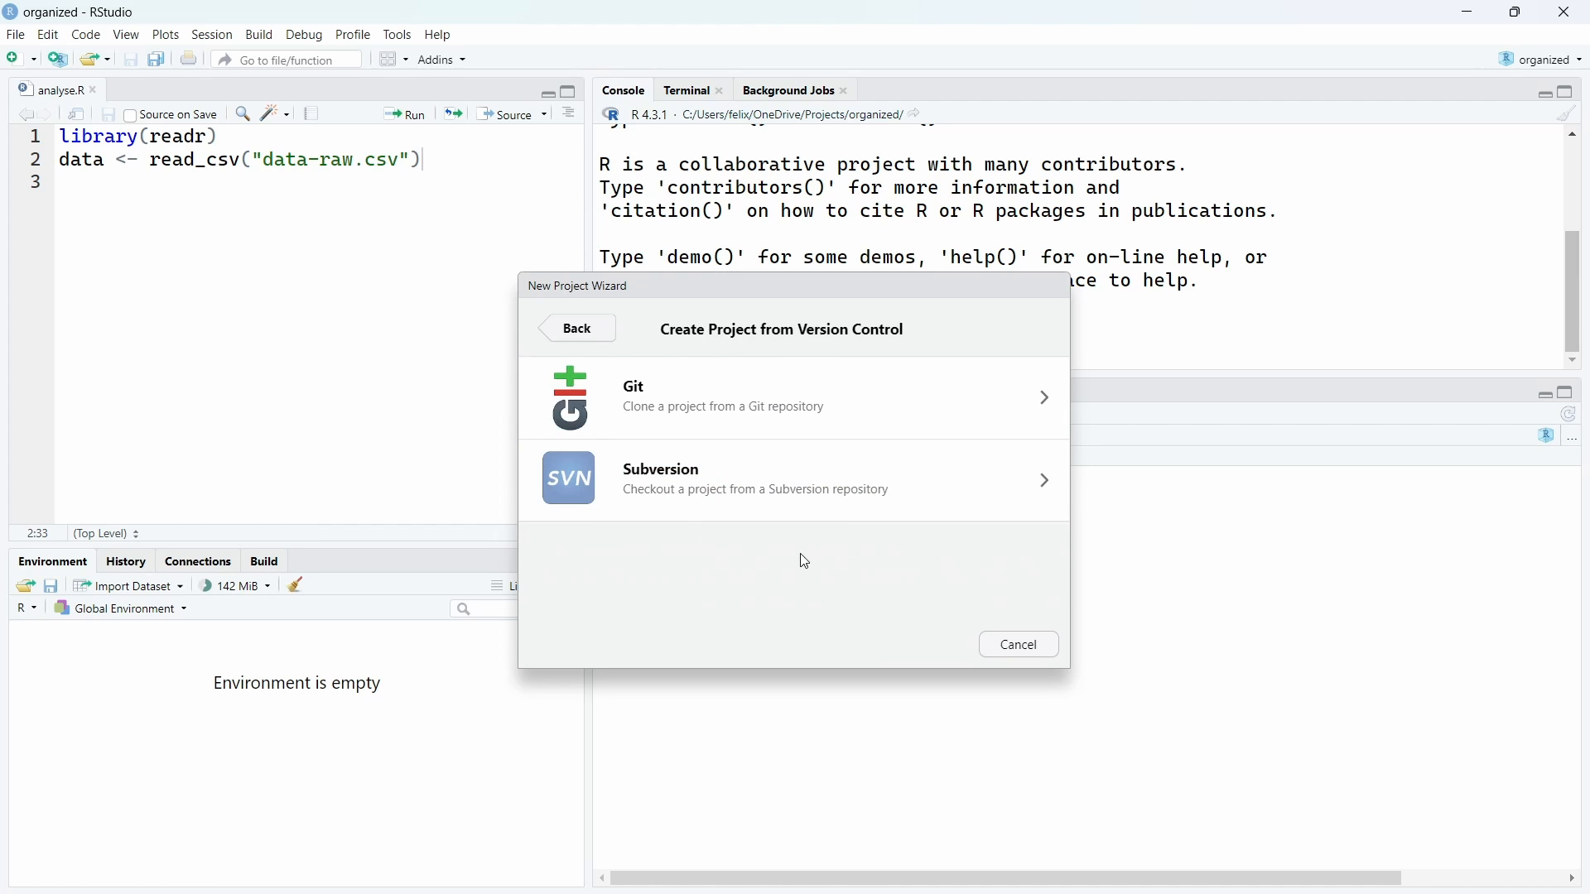
click(575, 328)
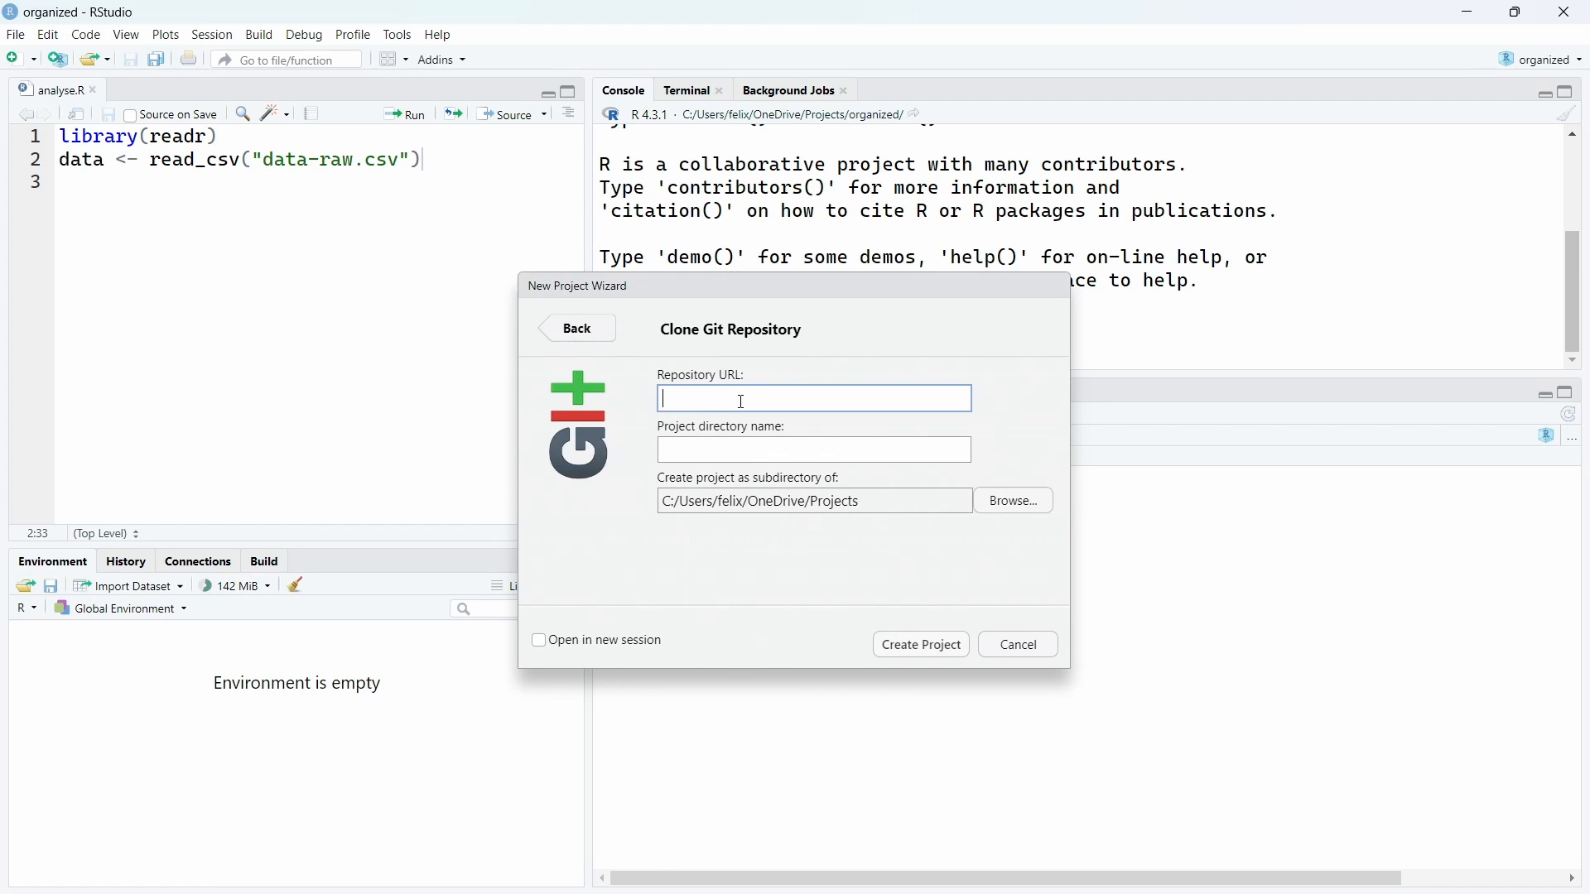
text(https://github.com/FelixAnalytix/datascience.git)
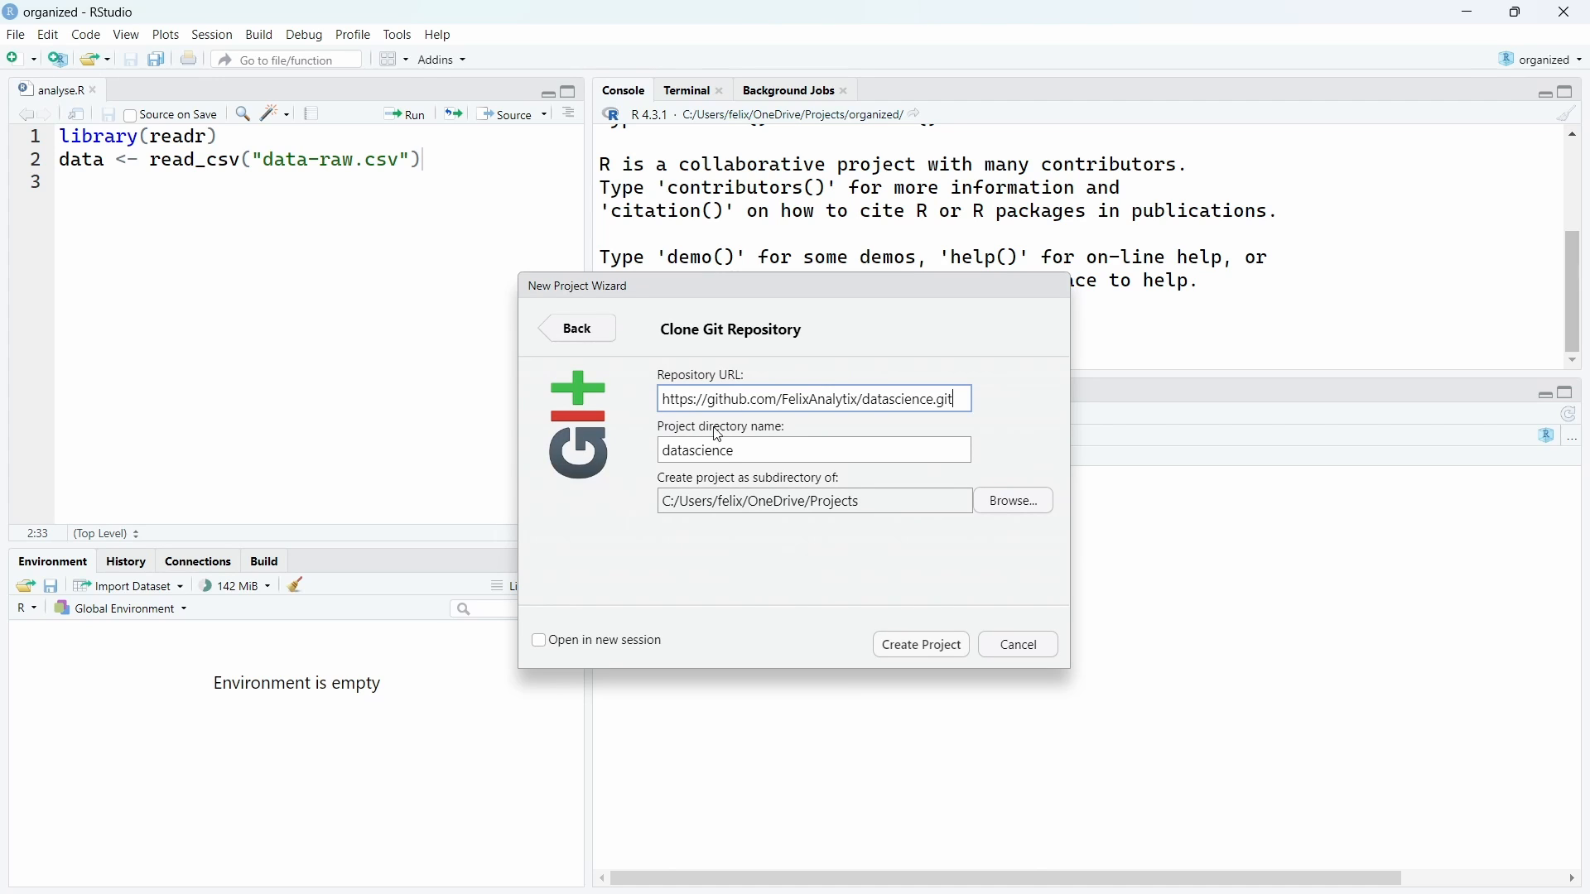
click(685, 449)
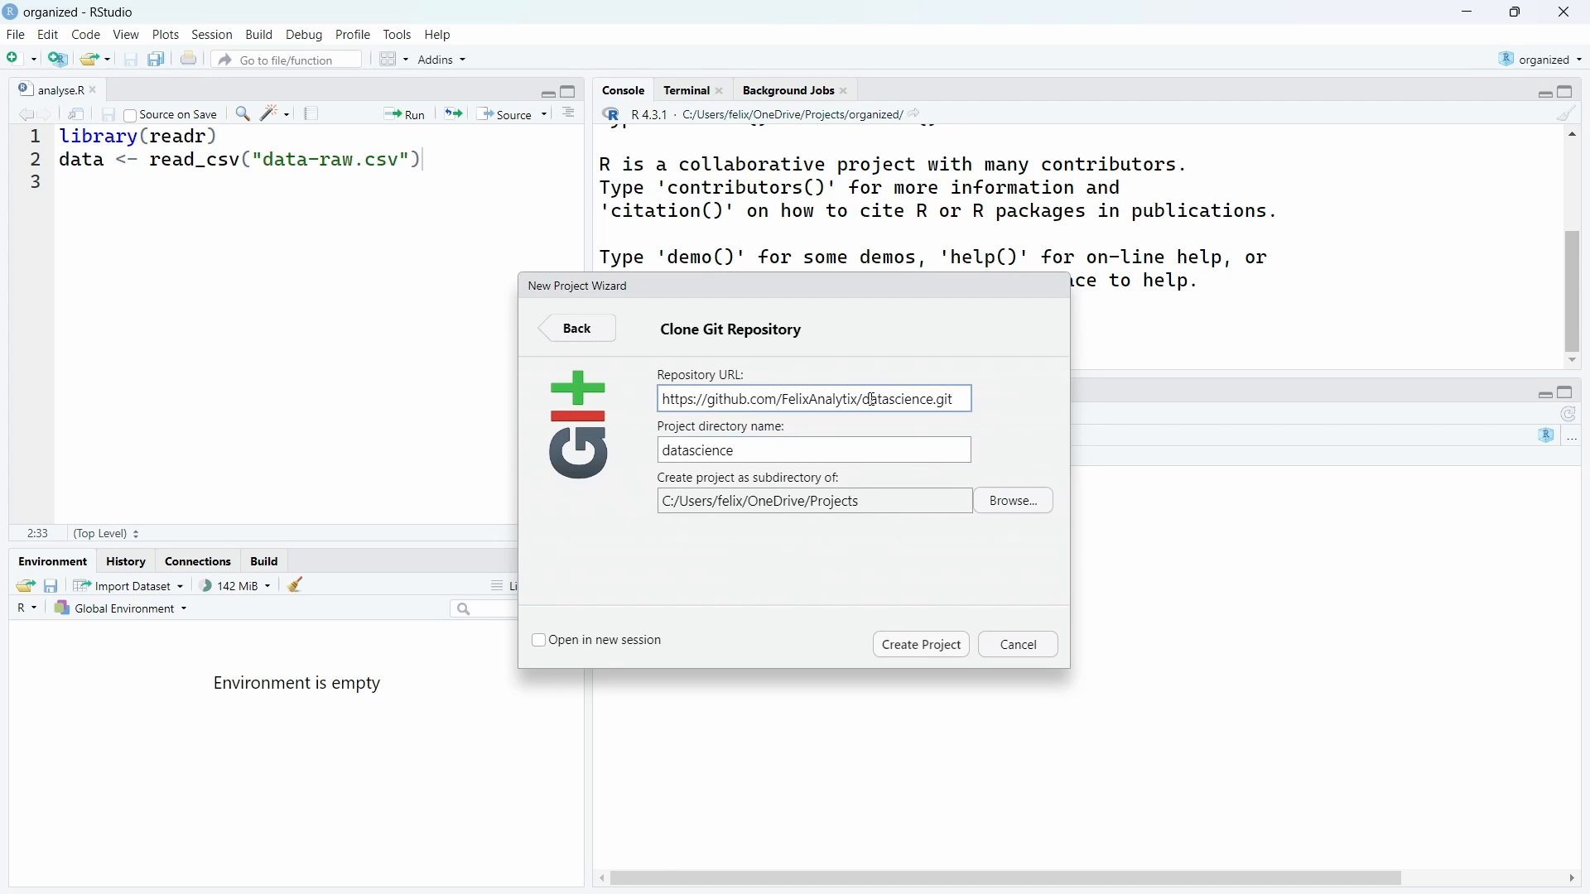
double_click(892, 399)
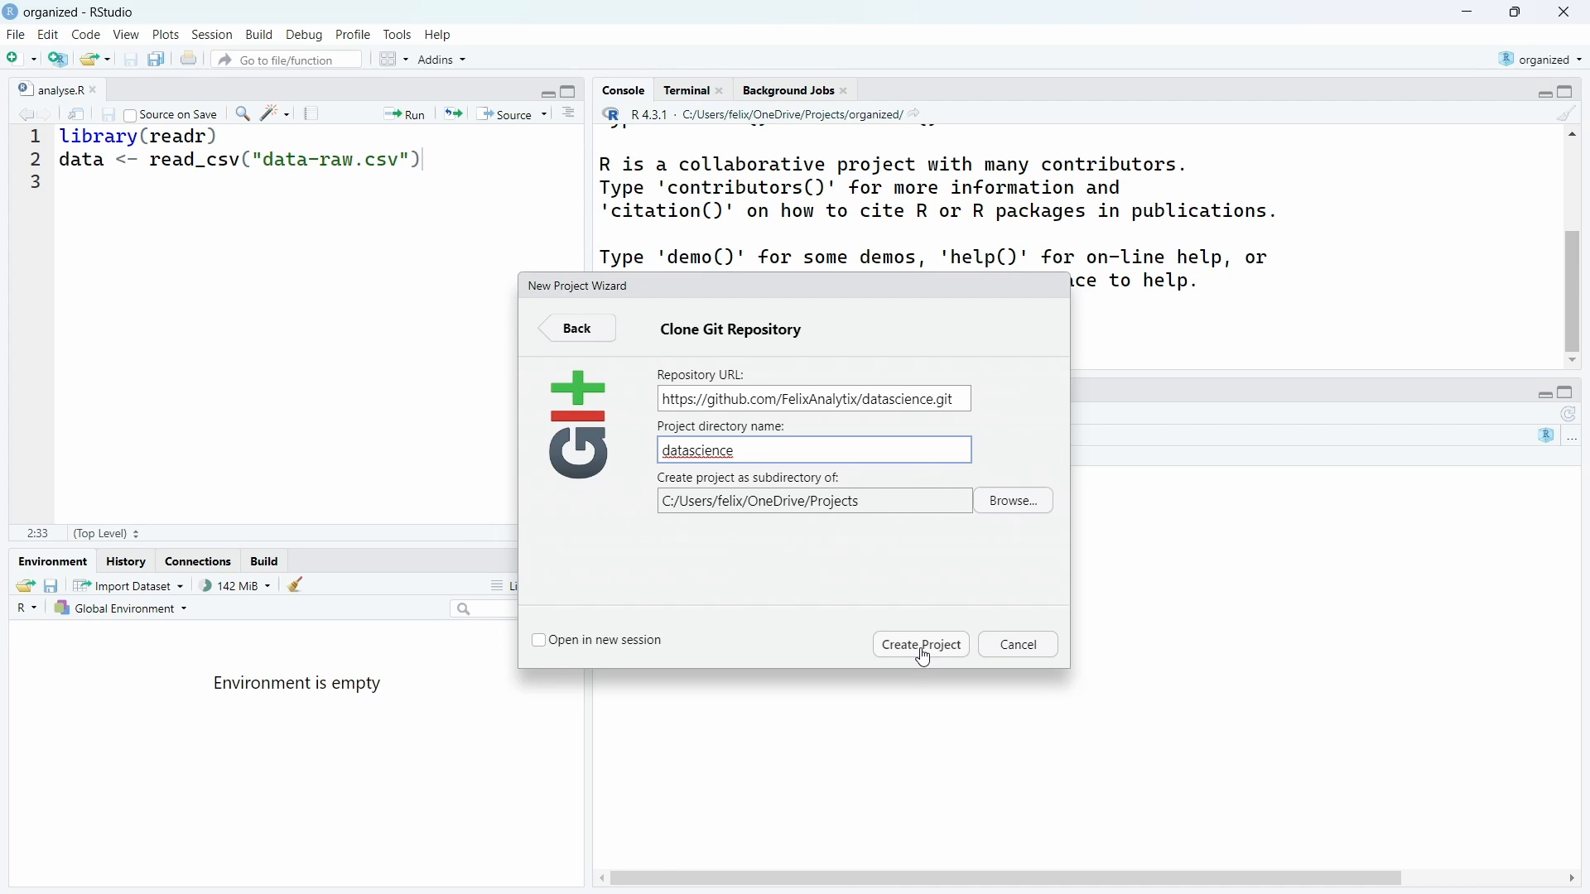
Clone the datascience repository into a new RStudio project.
click(919, 645)
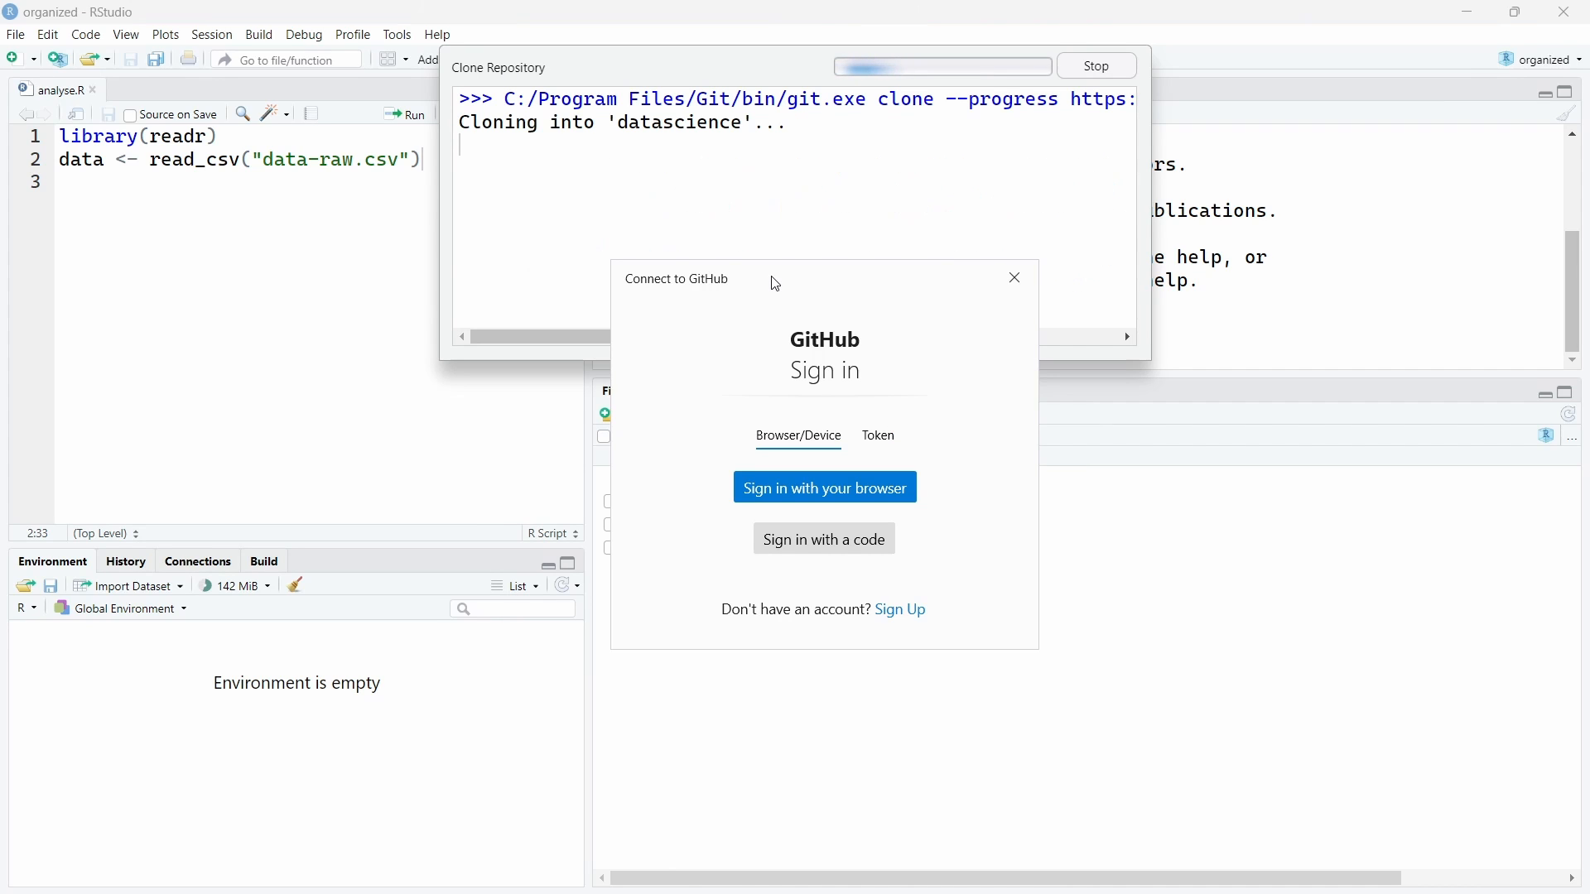
mouse_move(850, 363)
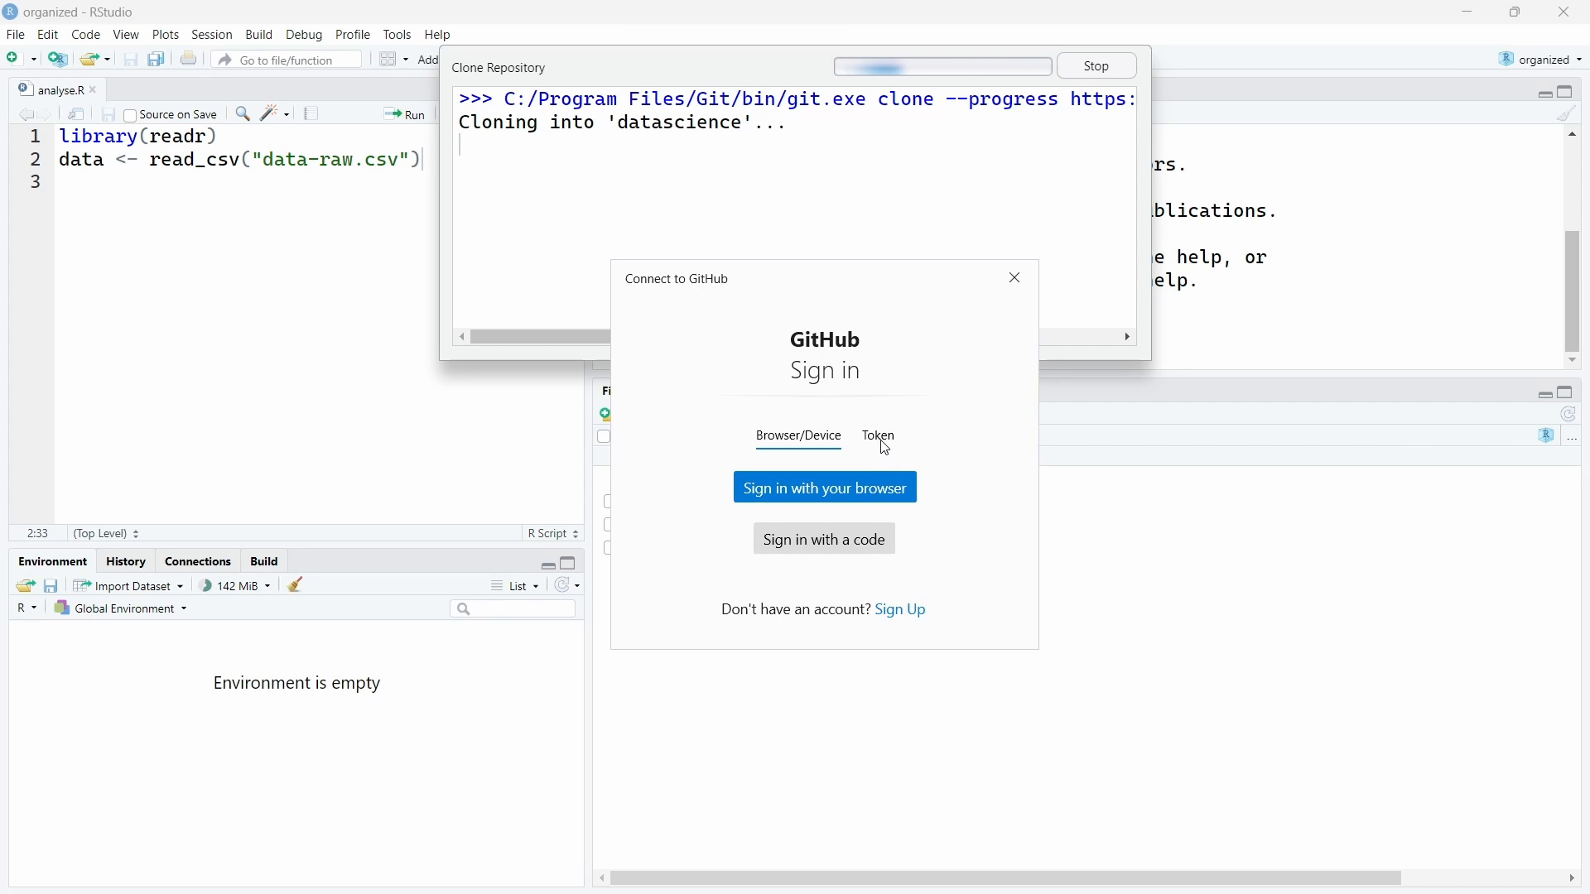
mouse_move(823, 487)
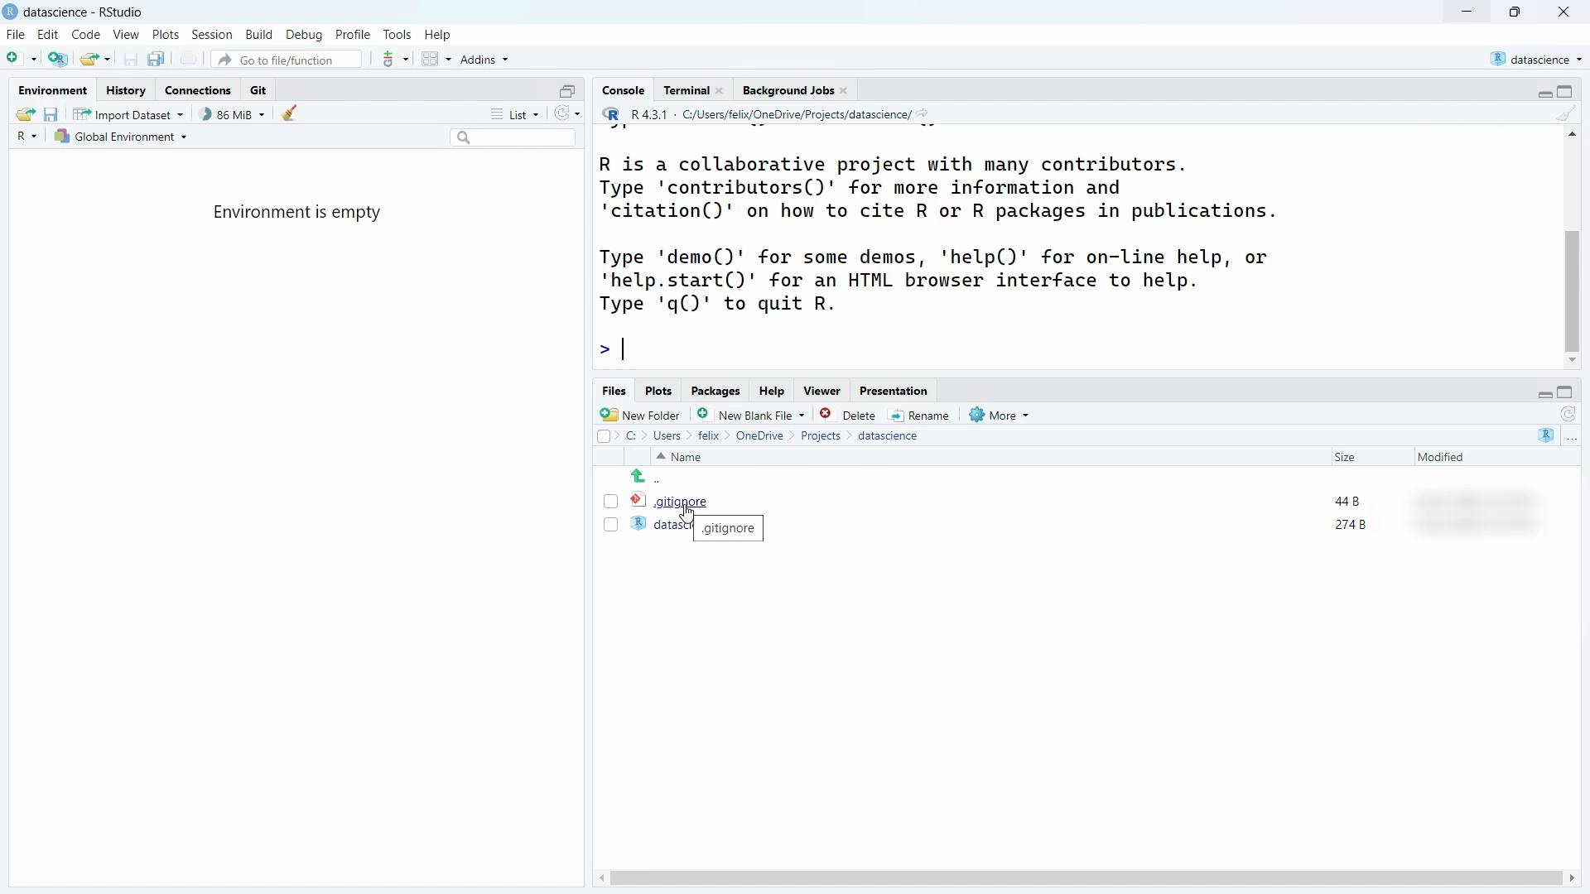
Add an empty analyse.R script and show the project's untracked files in the Git pane.
click(756, 414)
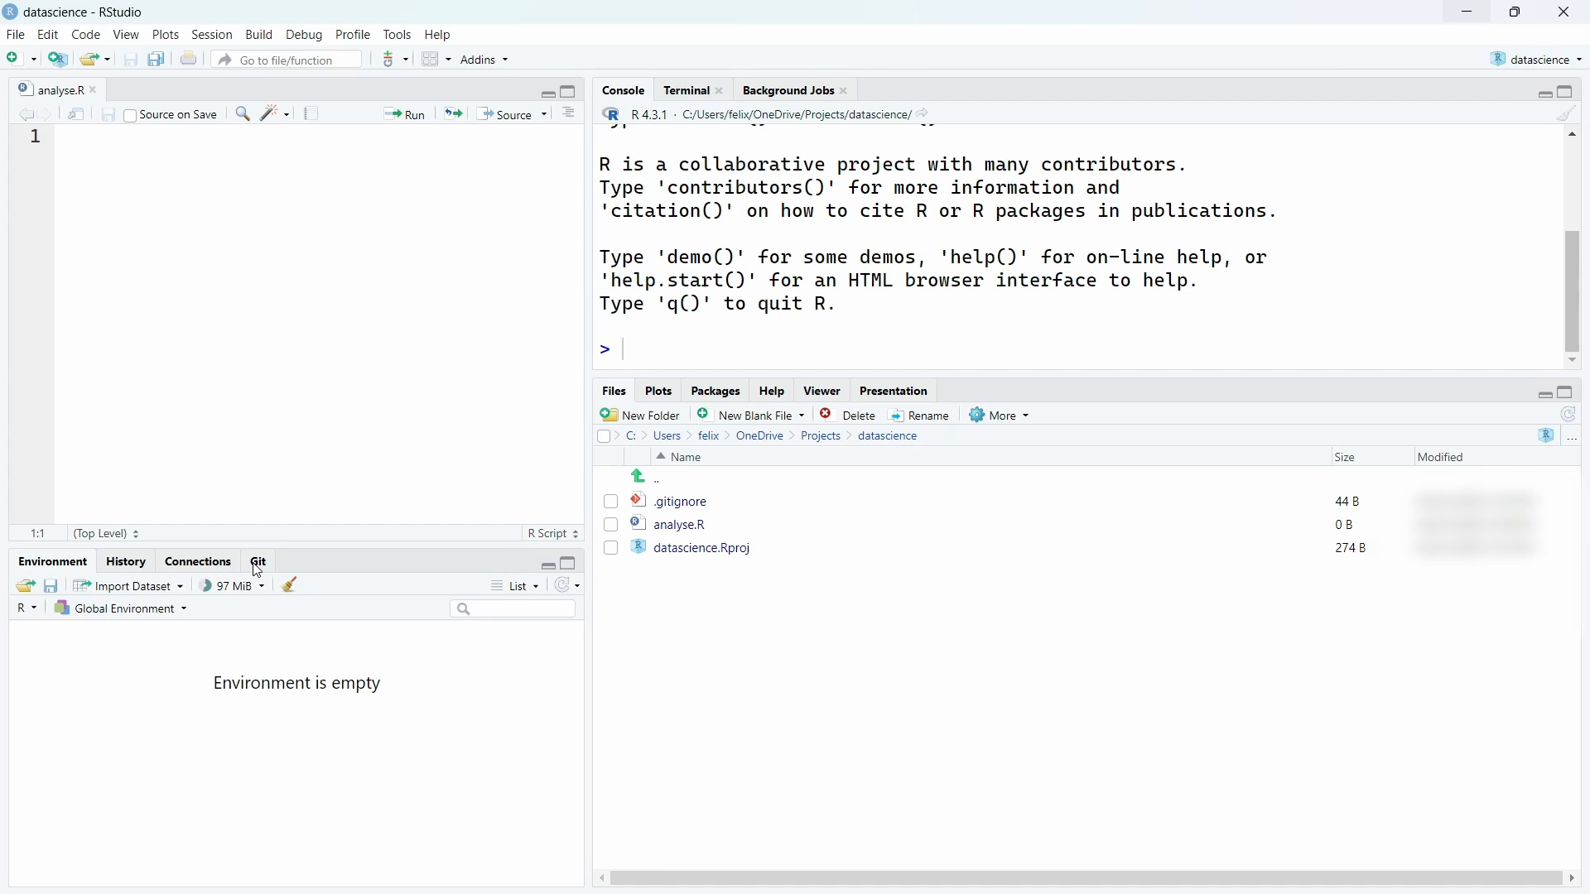
click(258, 561)
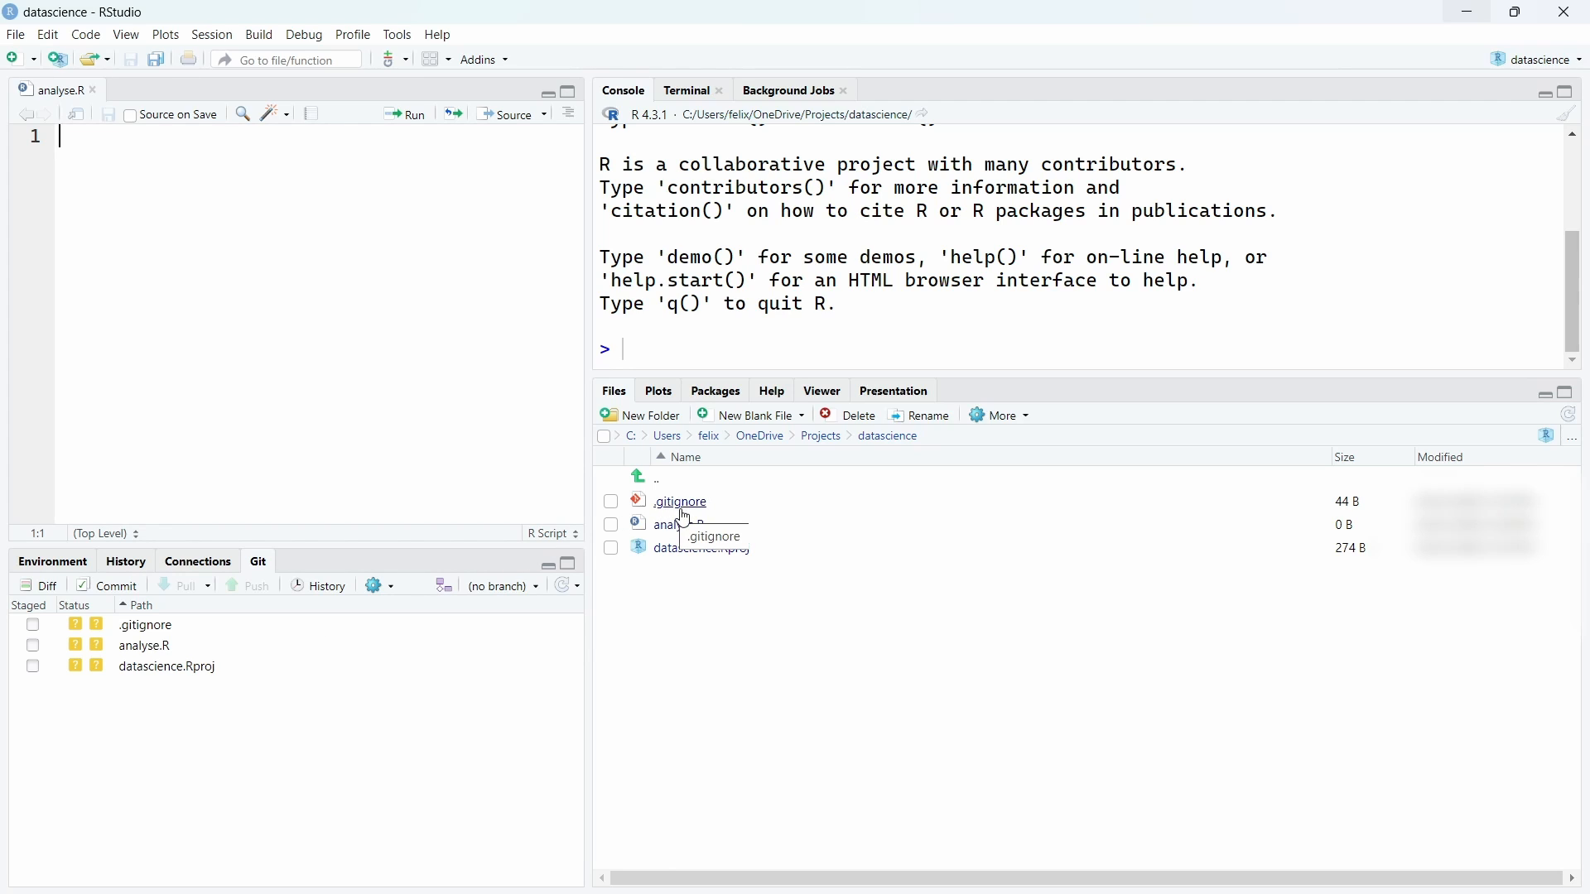
Stage .gitignore, analyse.R and datascience.Rproj and bring up the commit review window.
click(679, 500)
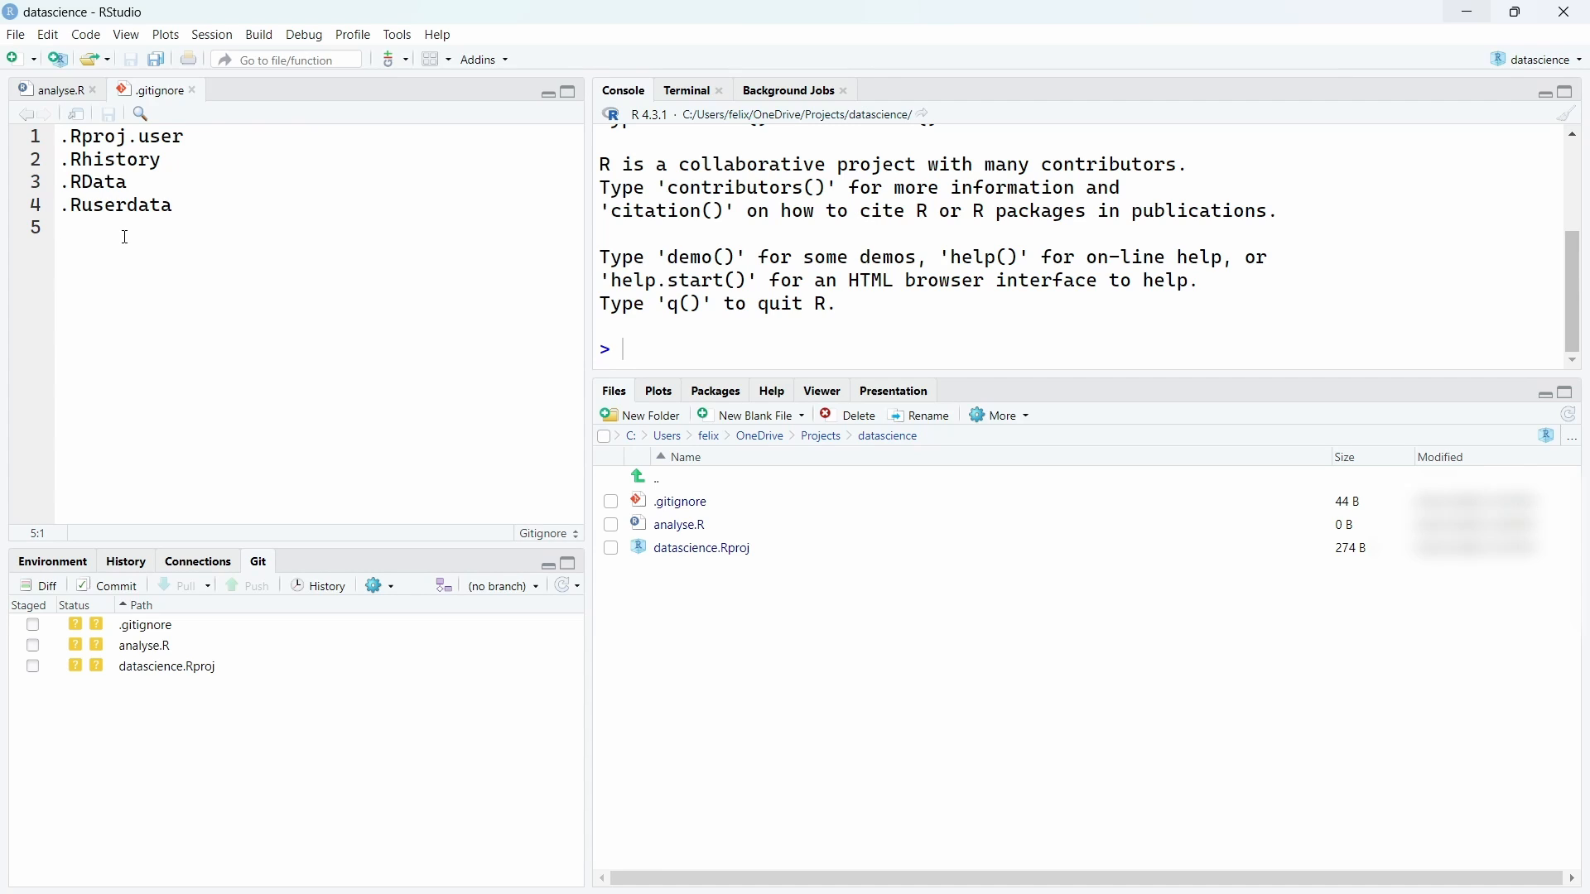
mouse_move(121, 685)
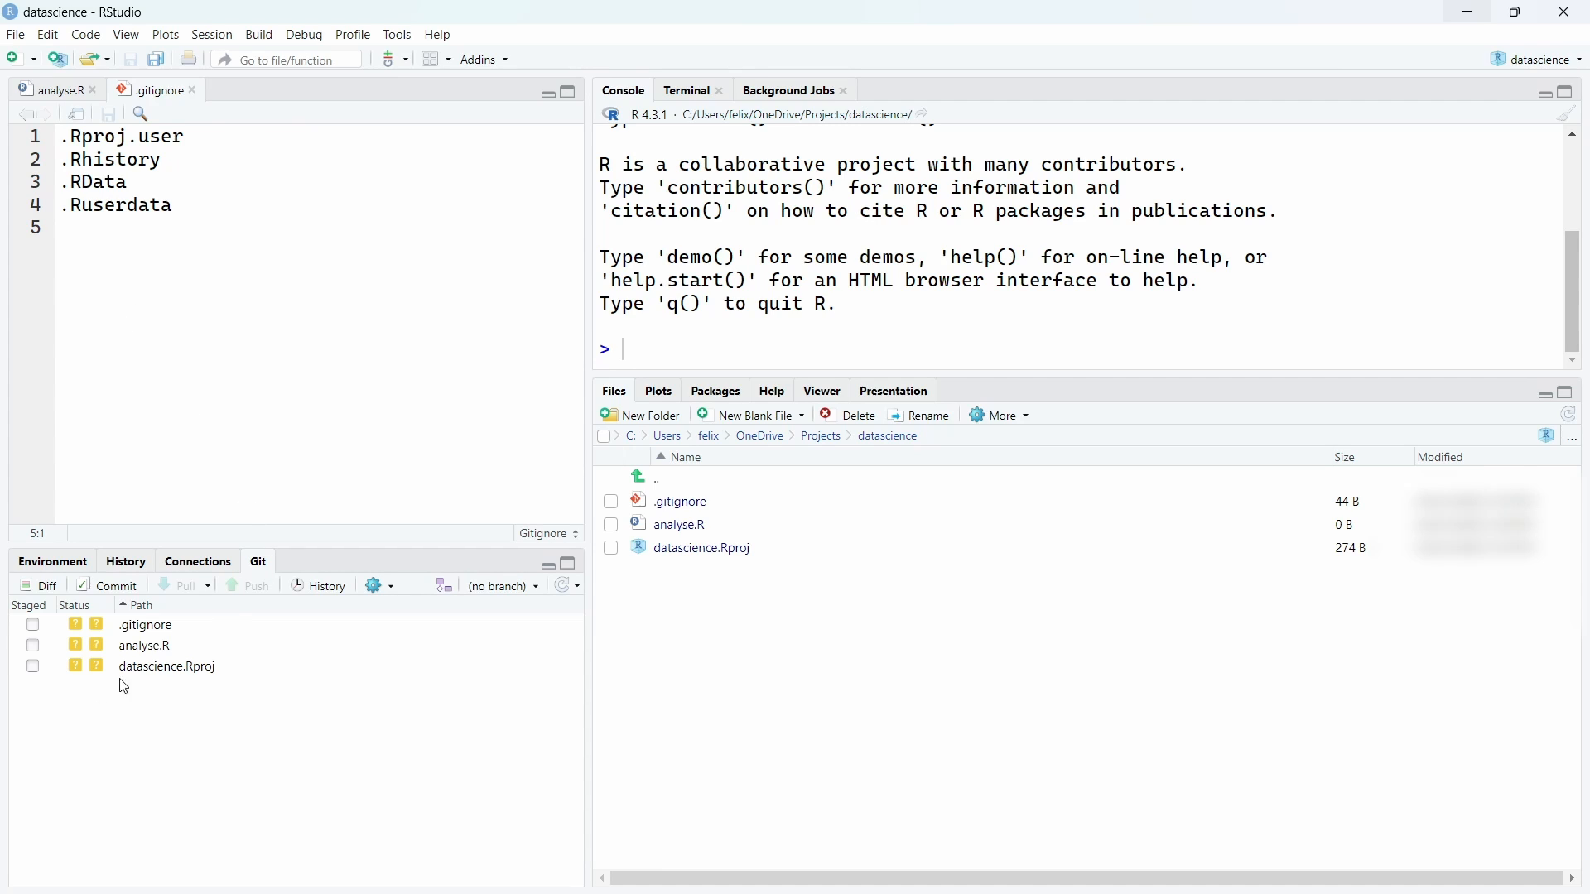
click(166, 666)
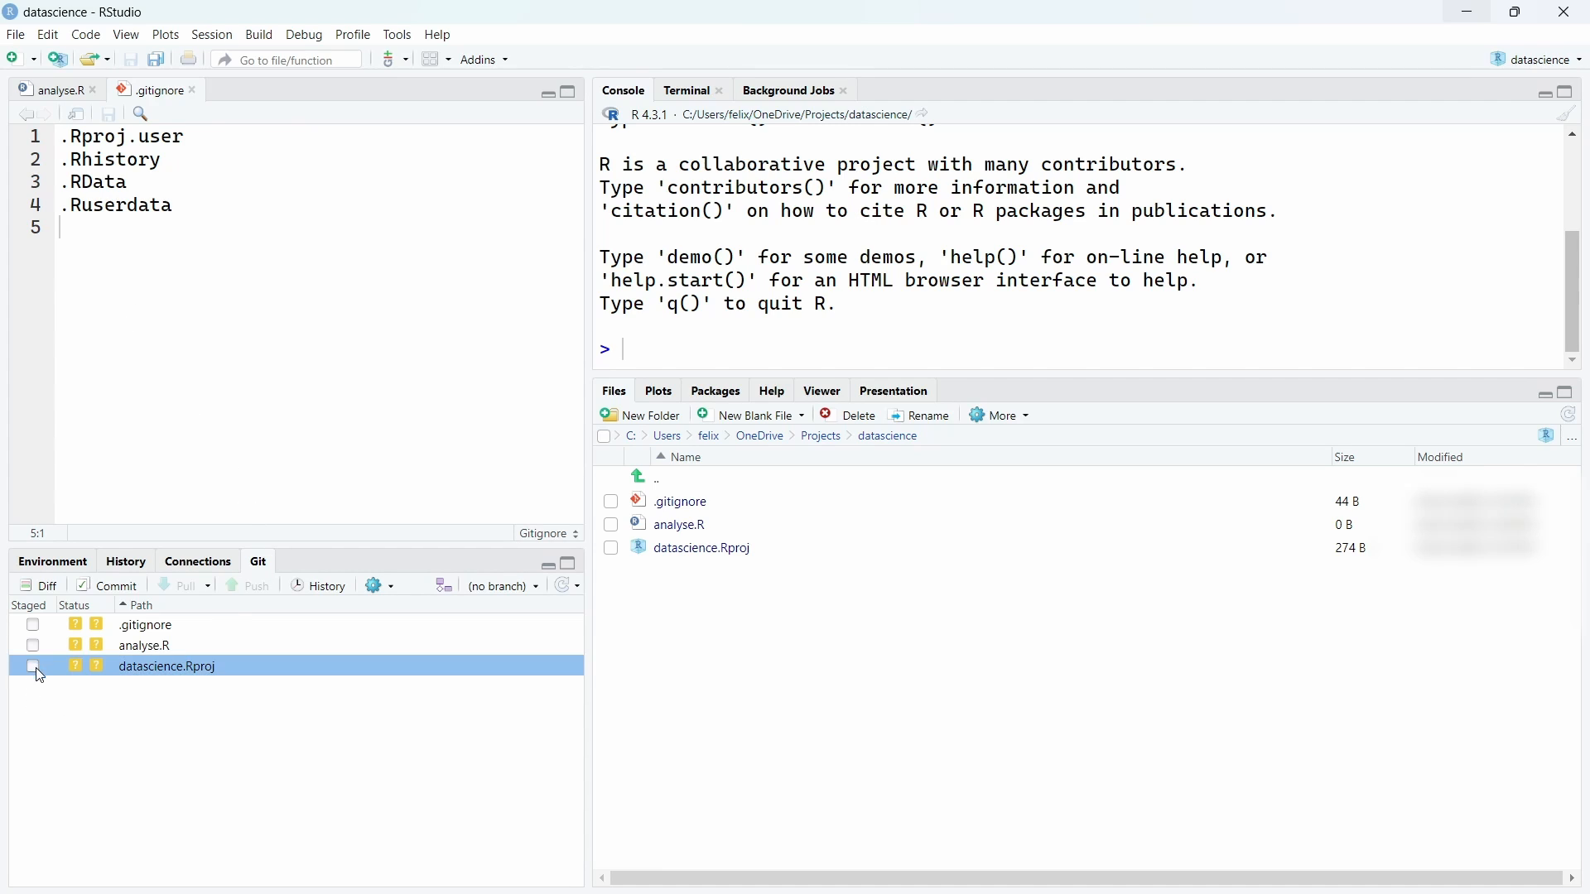
click(33, 666)
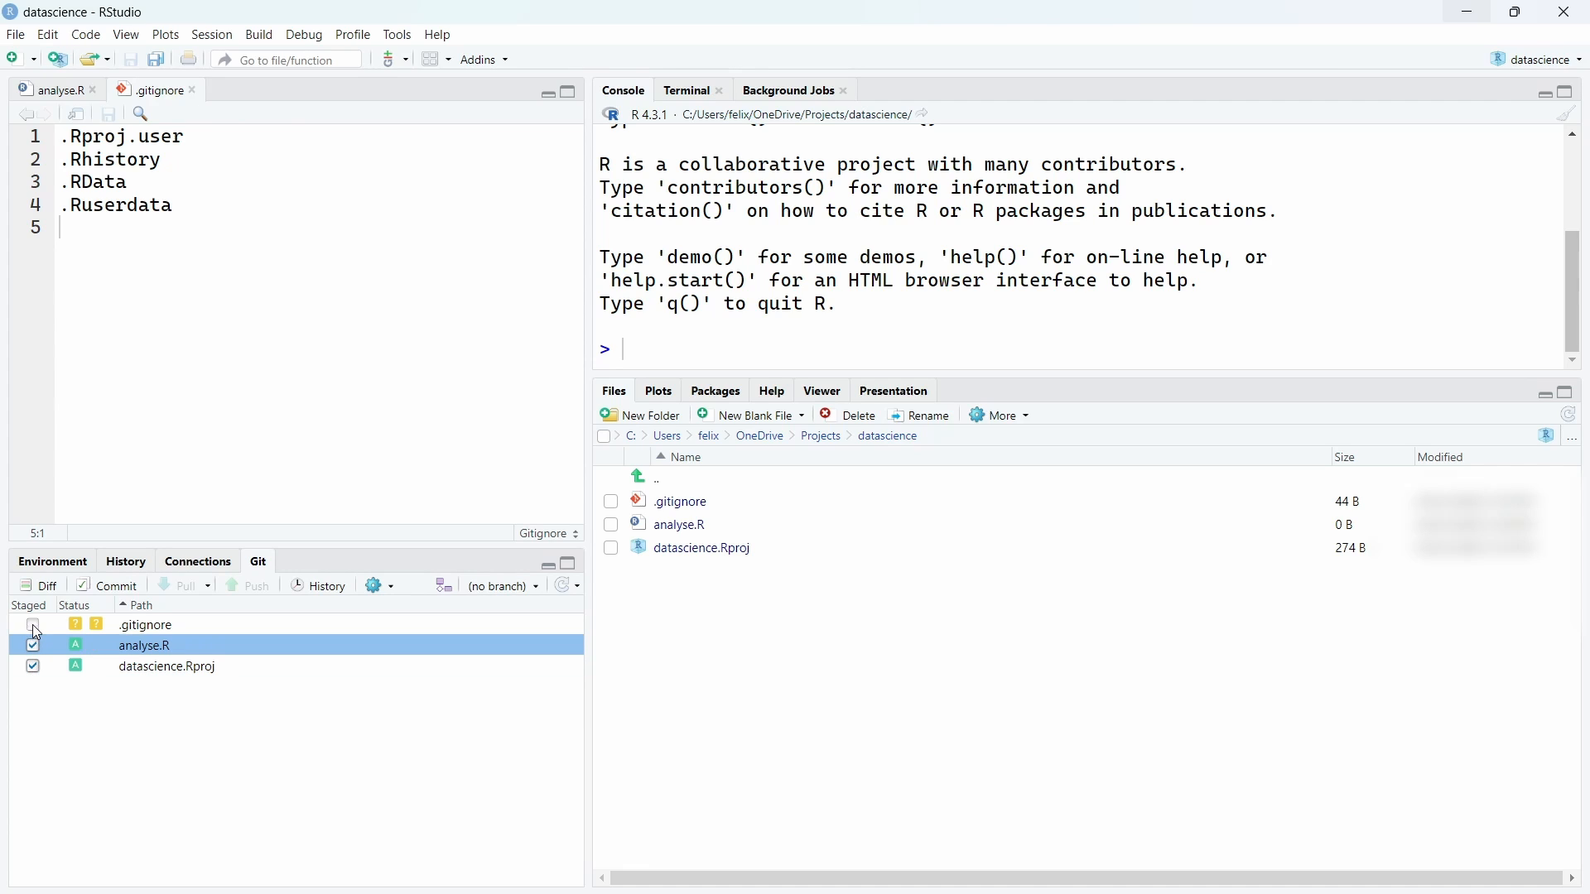
click(32, 625)
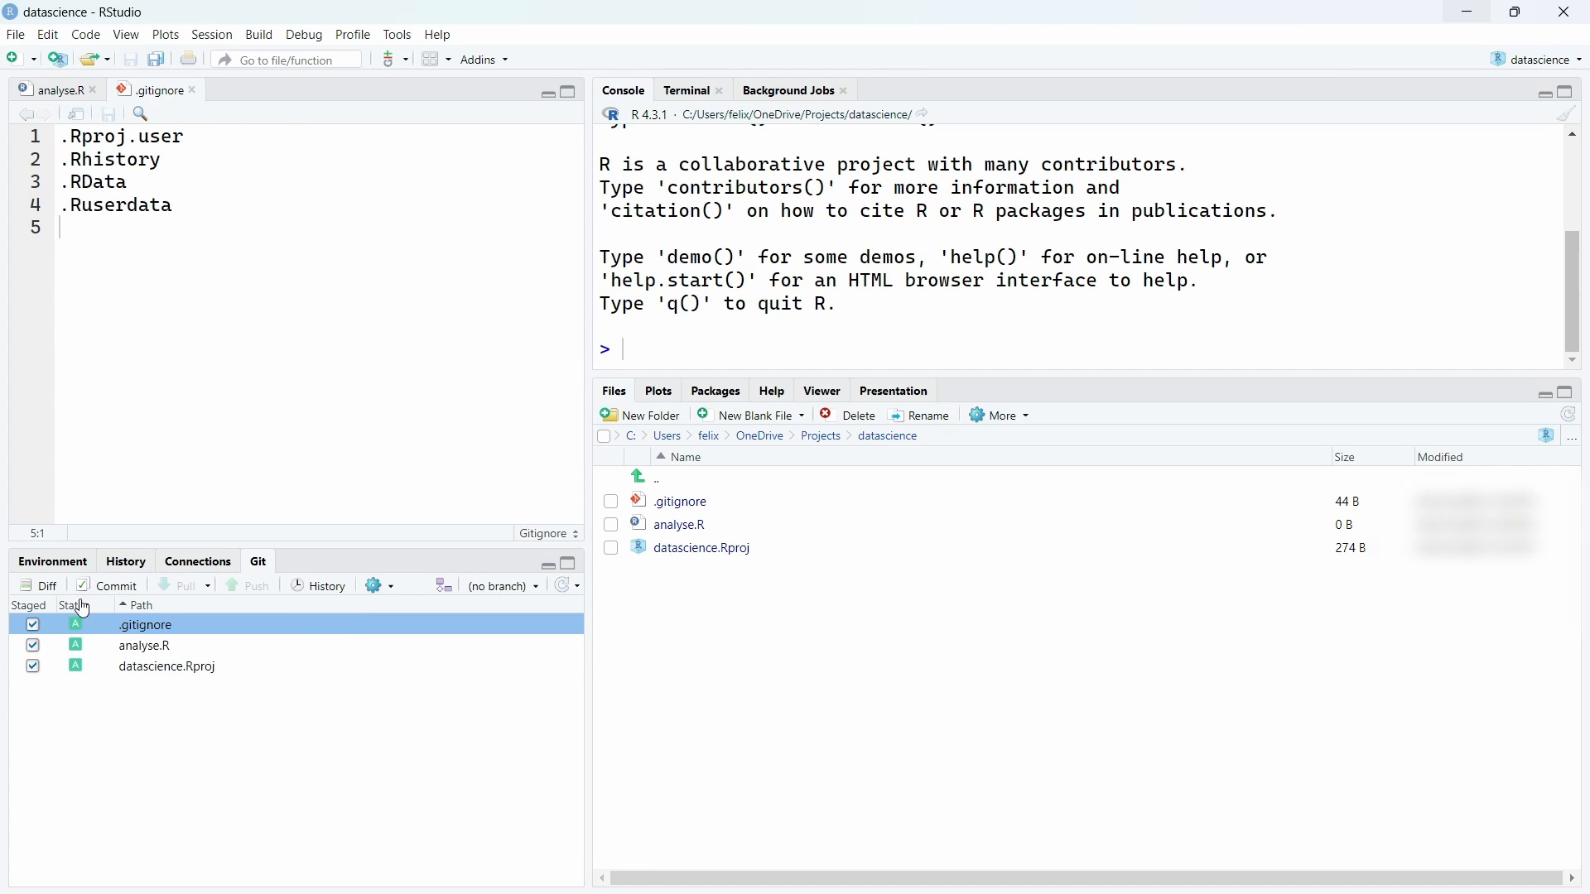
click(114, 586)
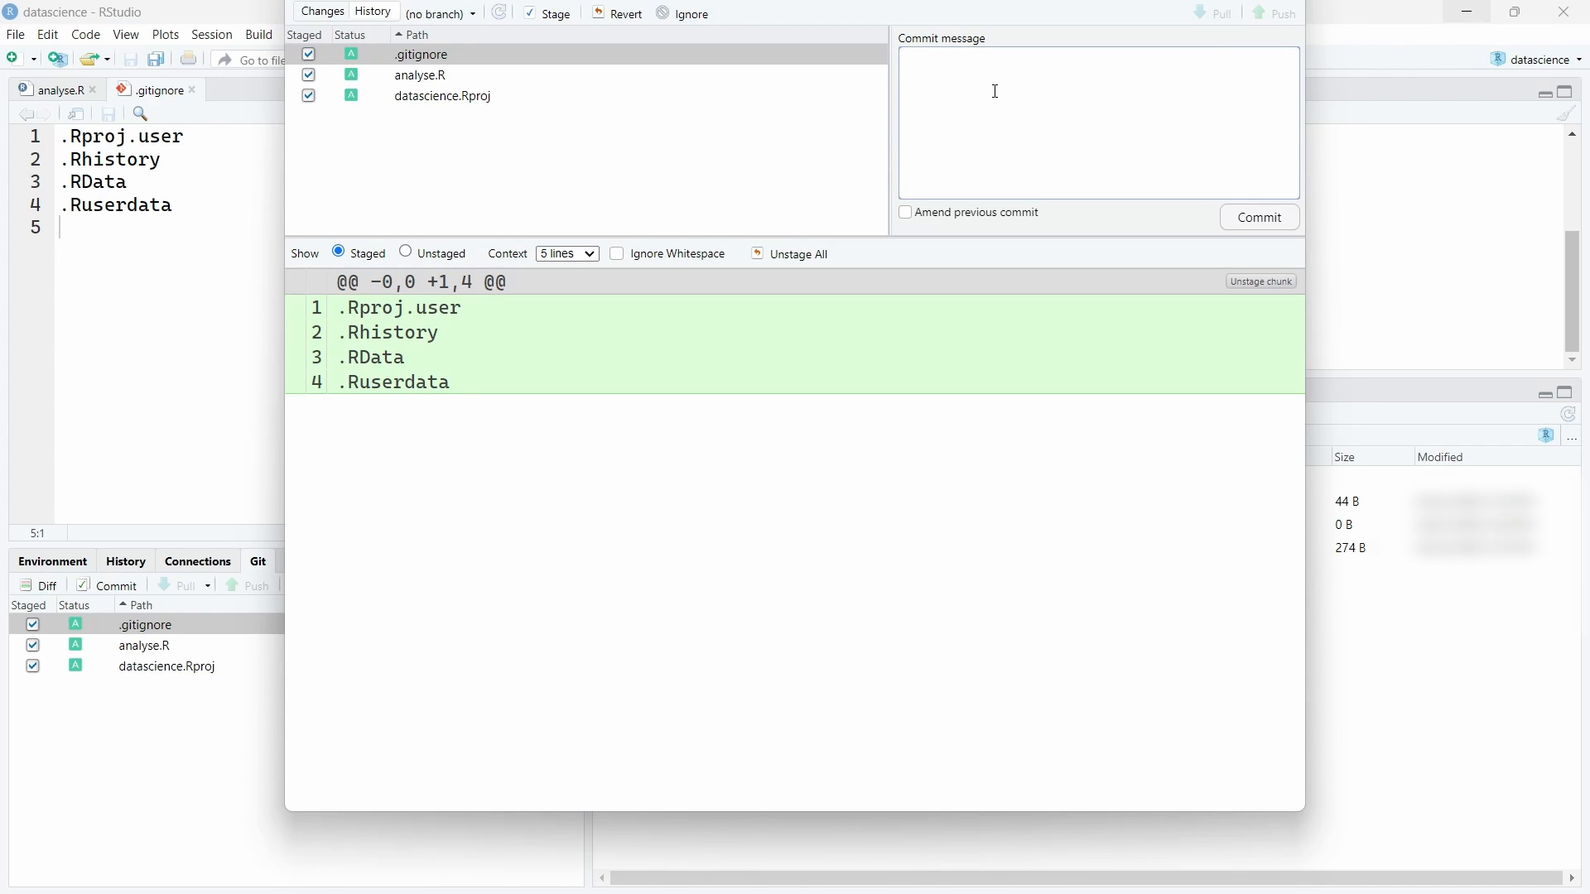
Commit the three staged files with the message 'initial commit'.
text(initial commit)
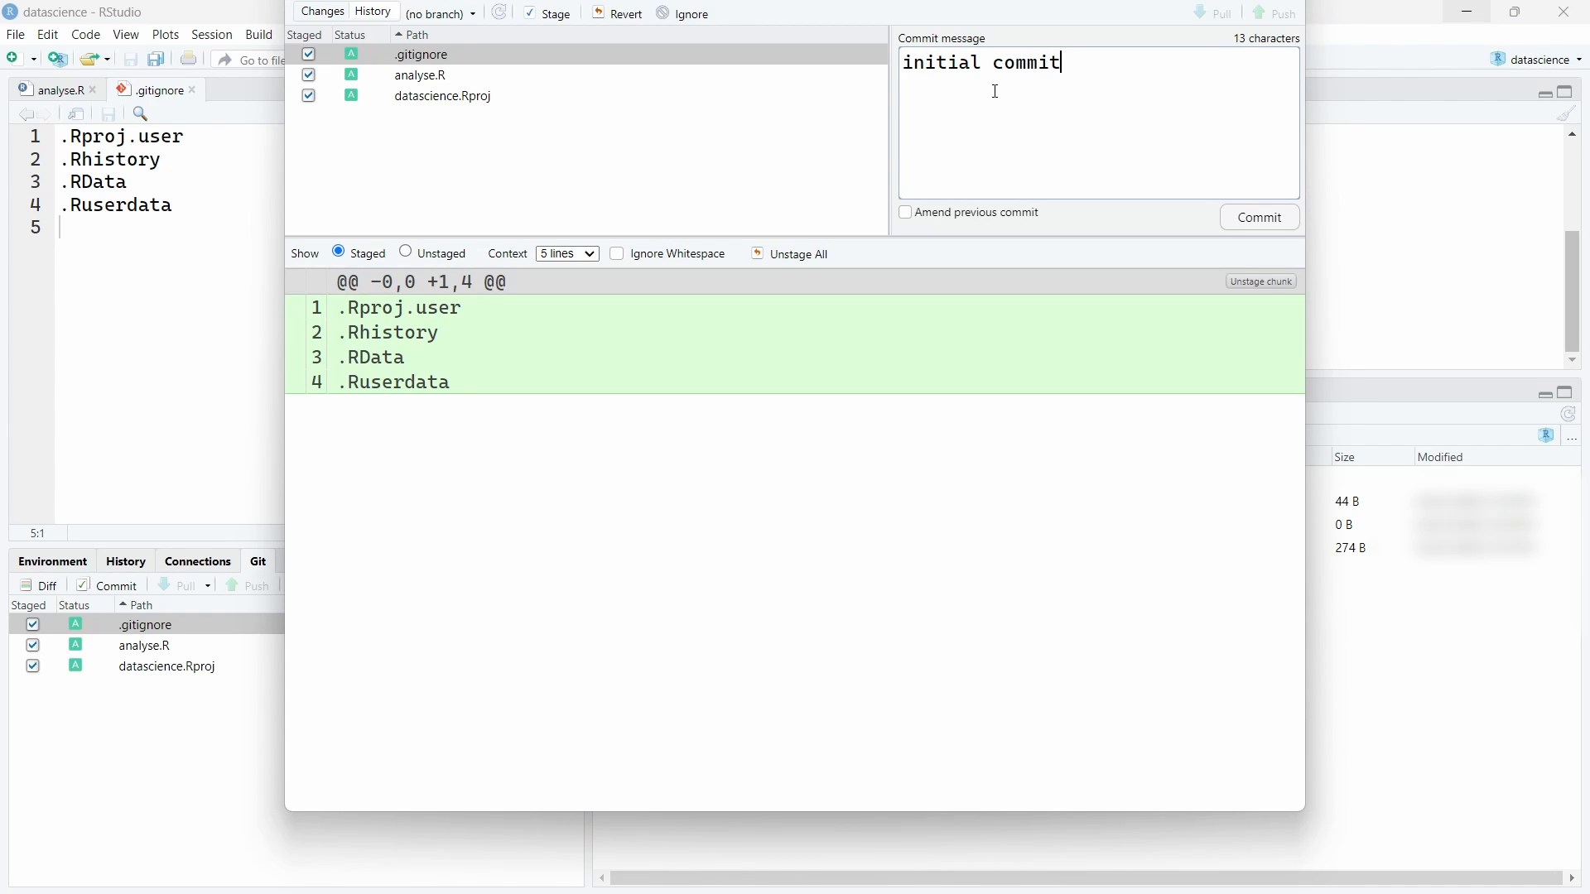
click(1257, 217)
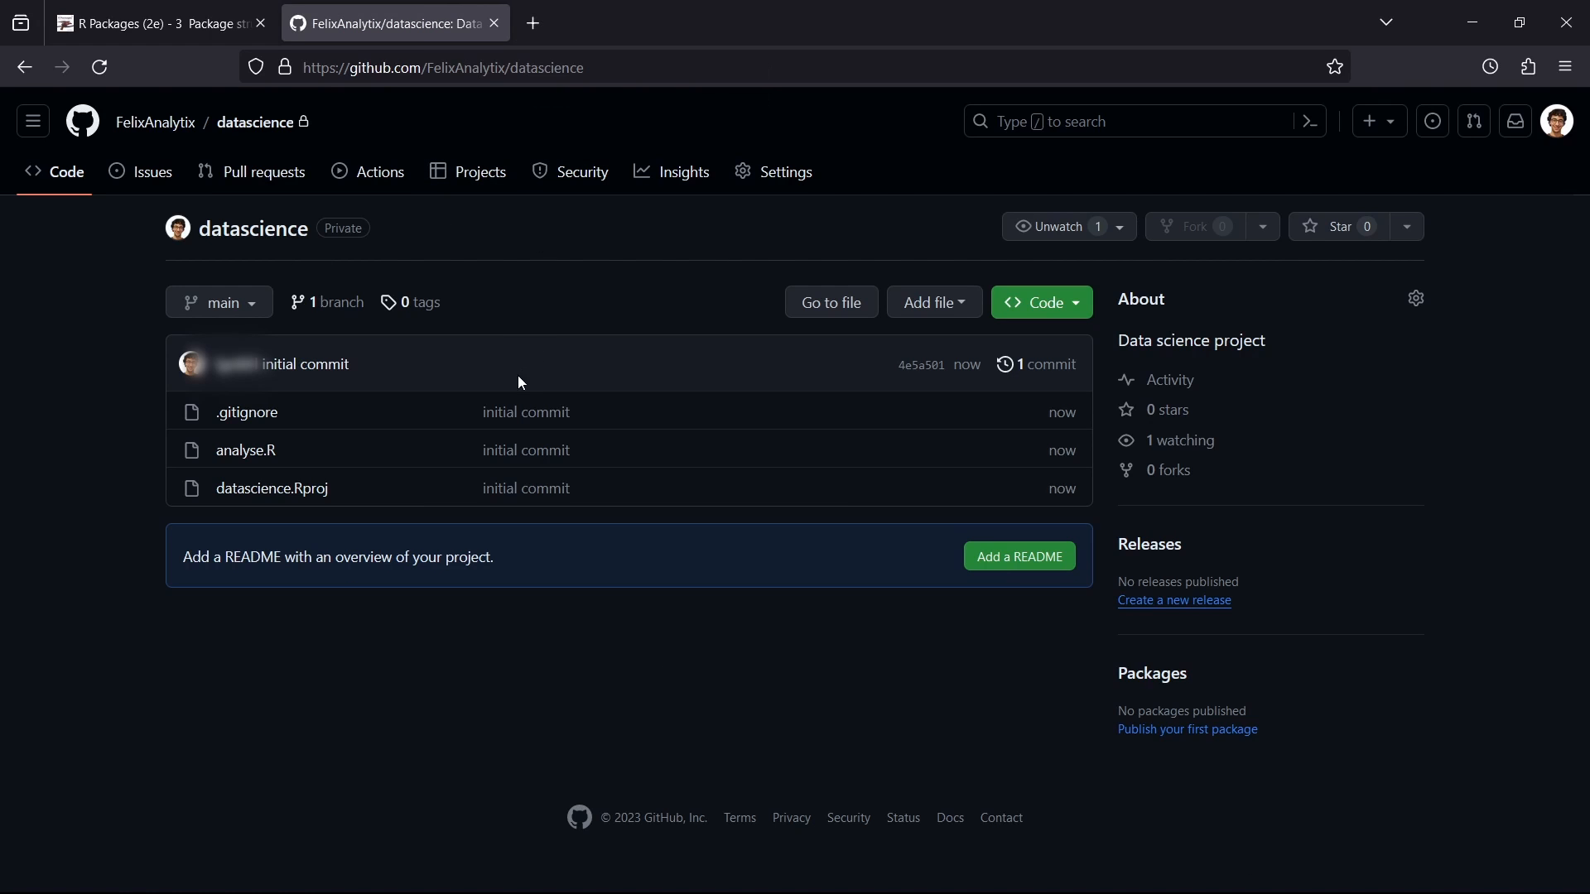
mouse_move(247, 413)
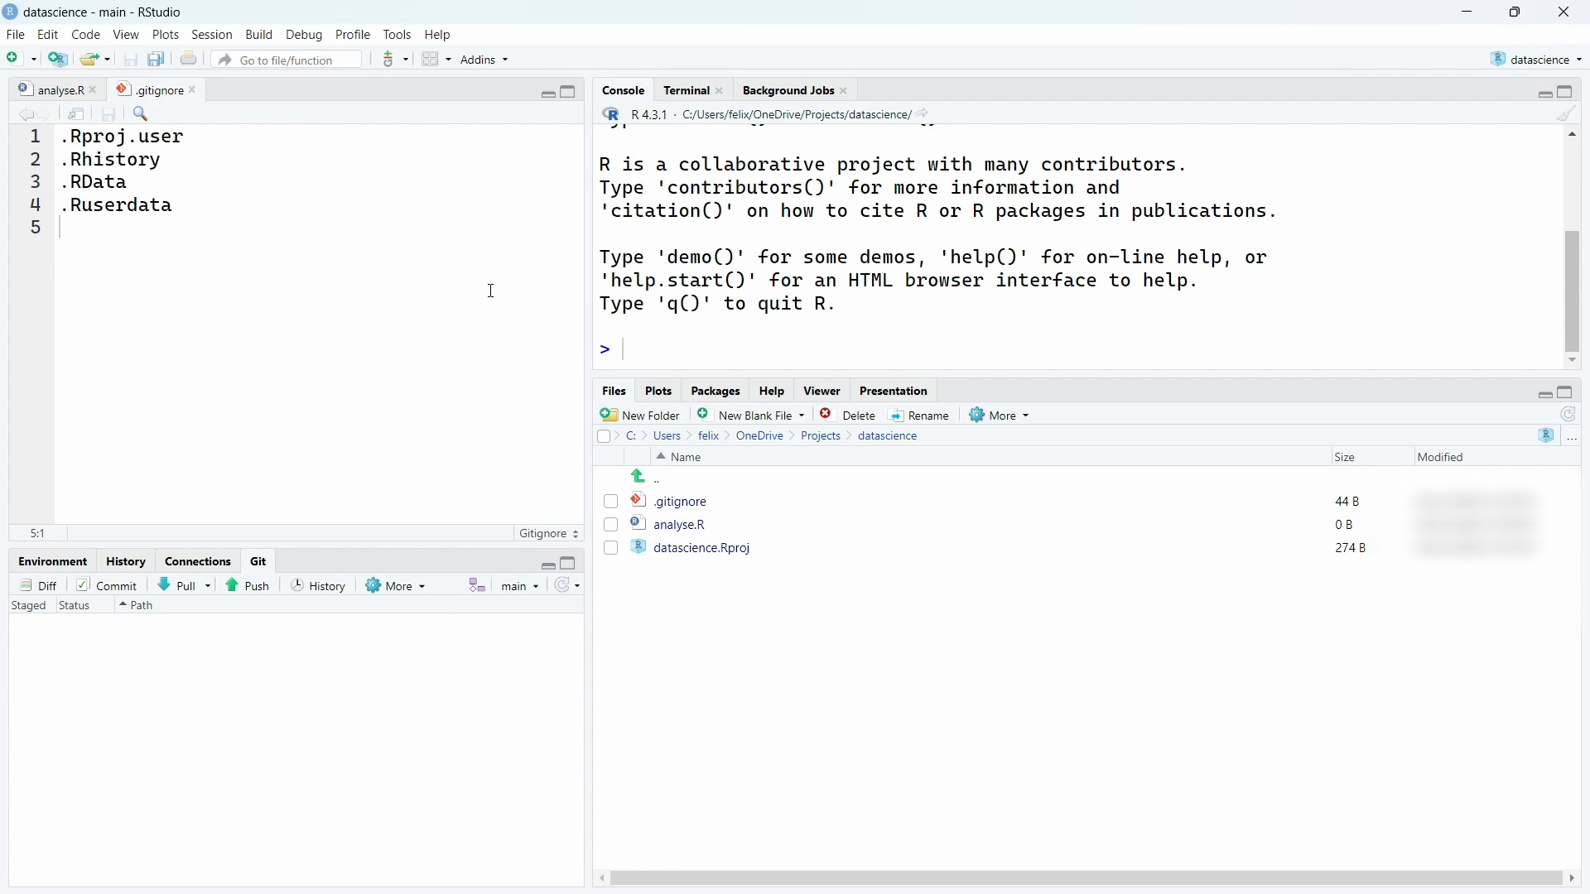
mouse_move(184, 592)
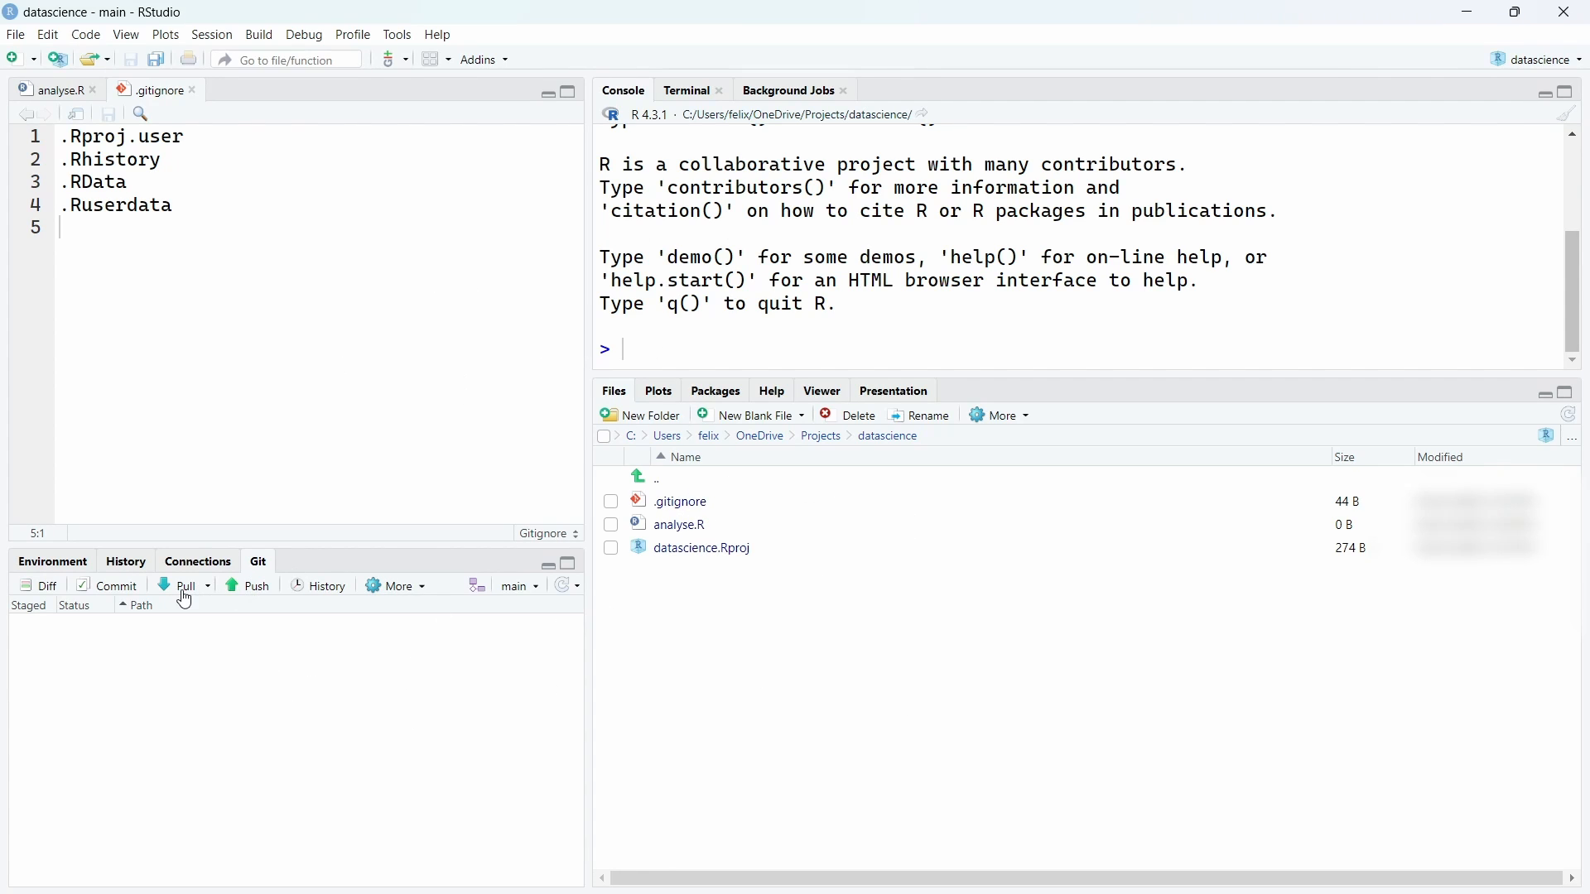
click(182, 584)
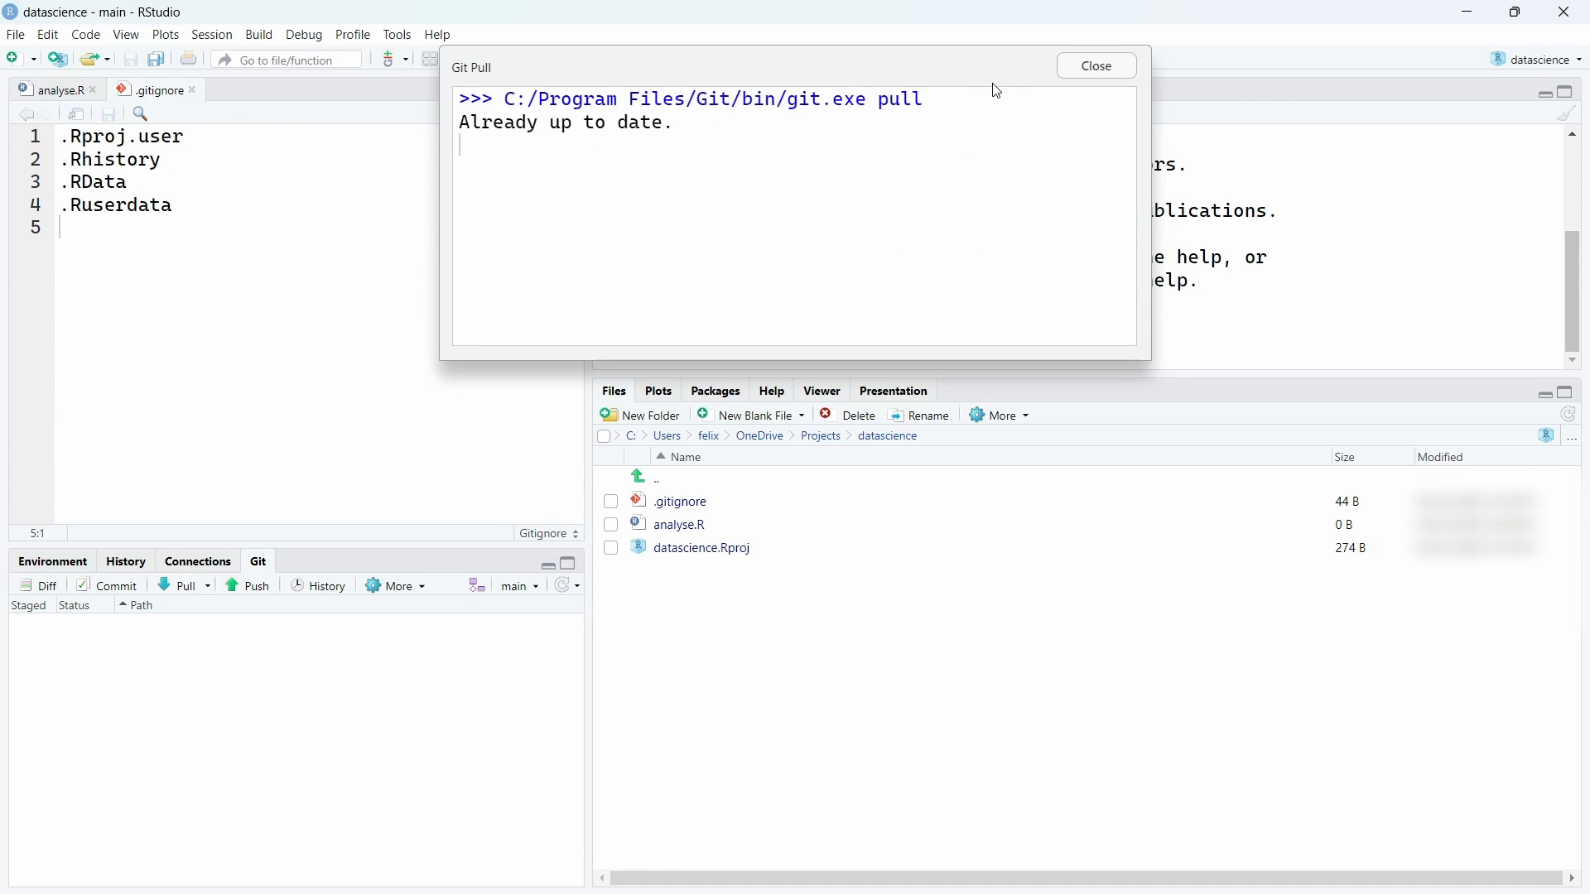
click(1095, 64)
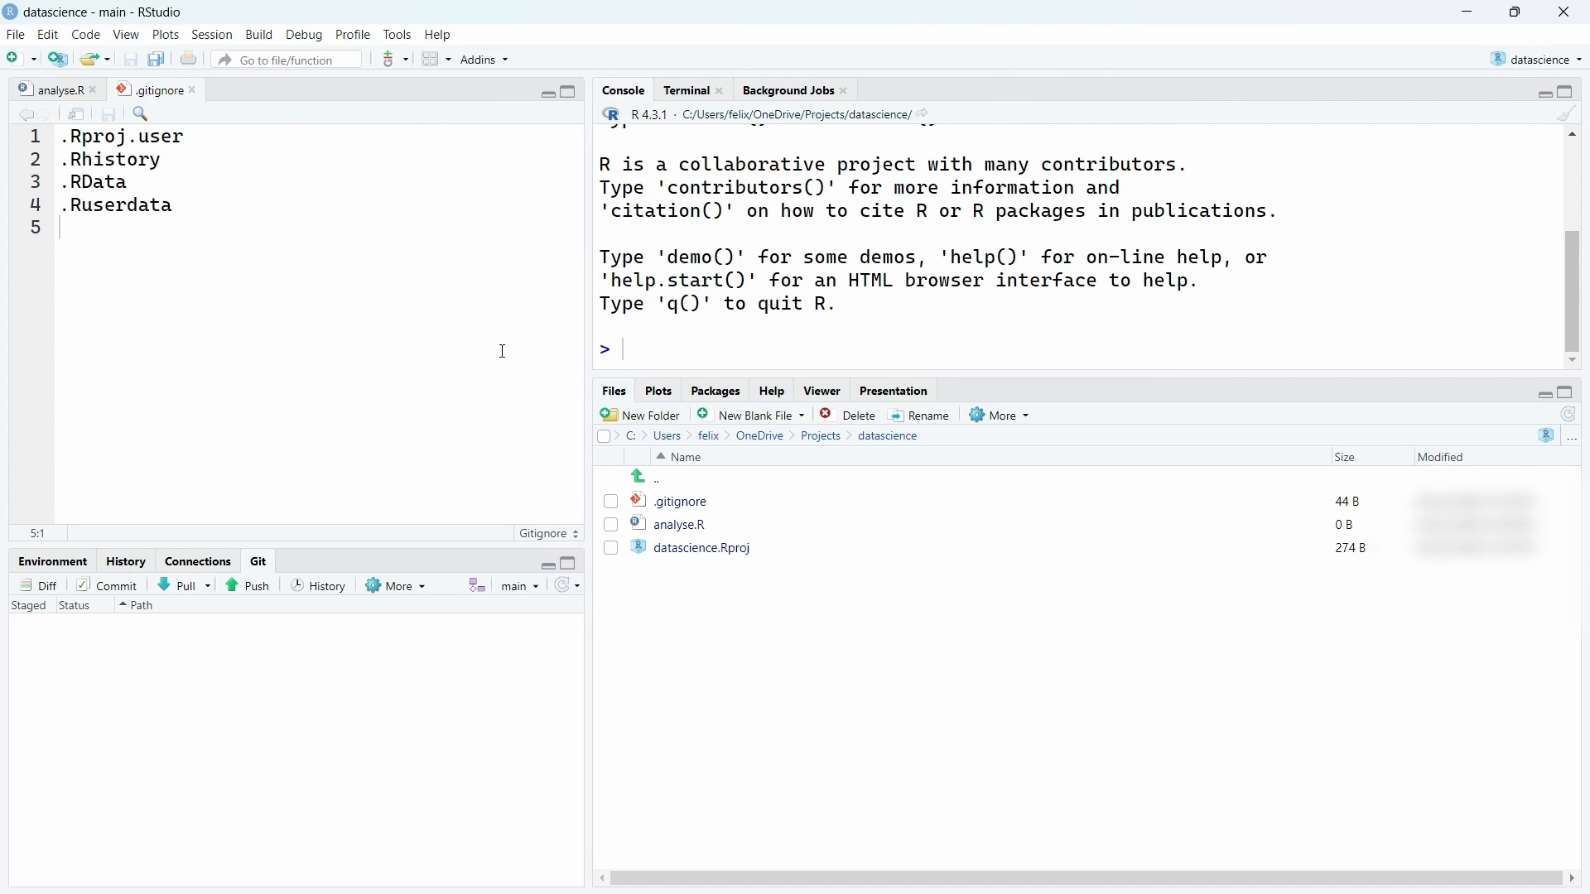
mouse_move(497, 351)
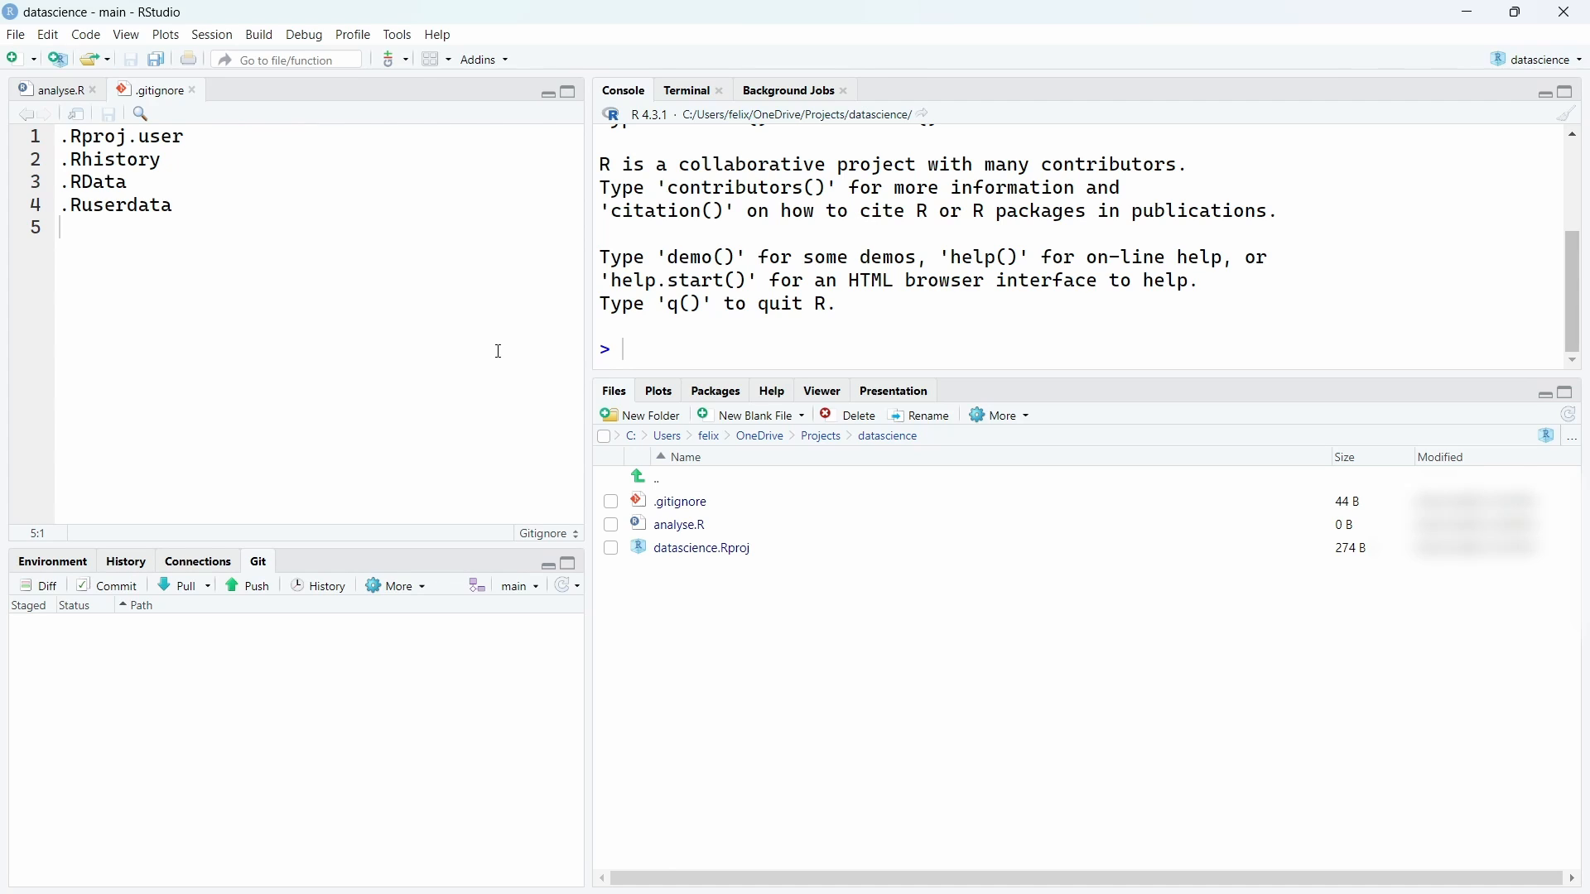
mouse_move(678, 525)
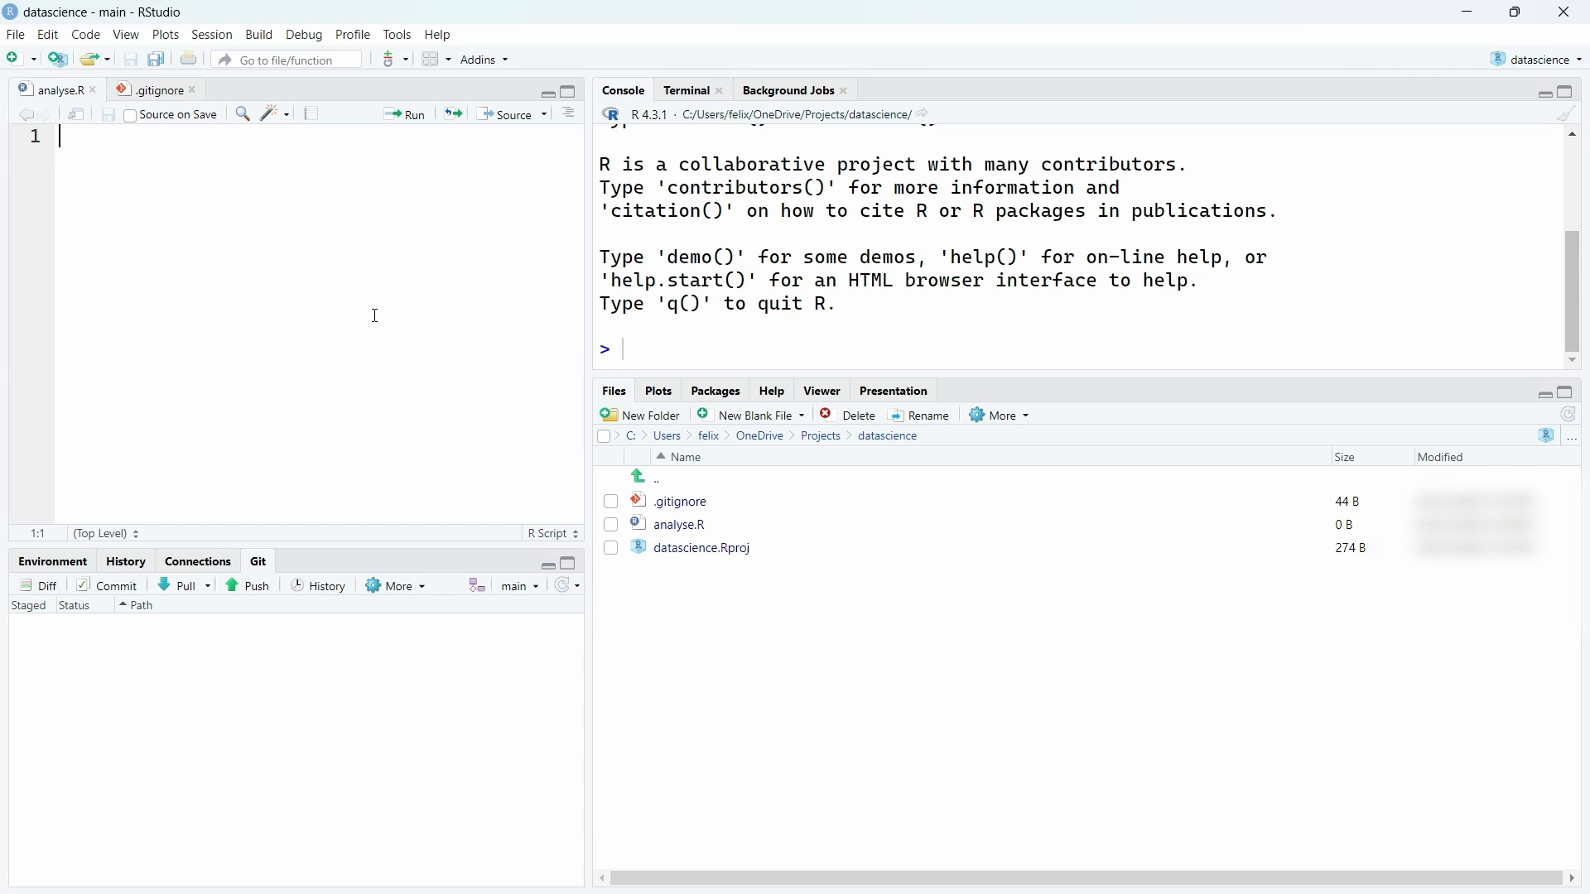
Add a '# New analysis' comment and library(tidyverse) to analyse.R.
text(#)
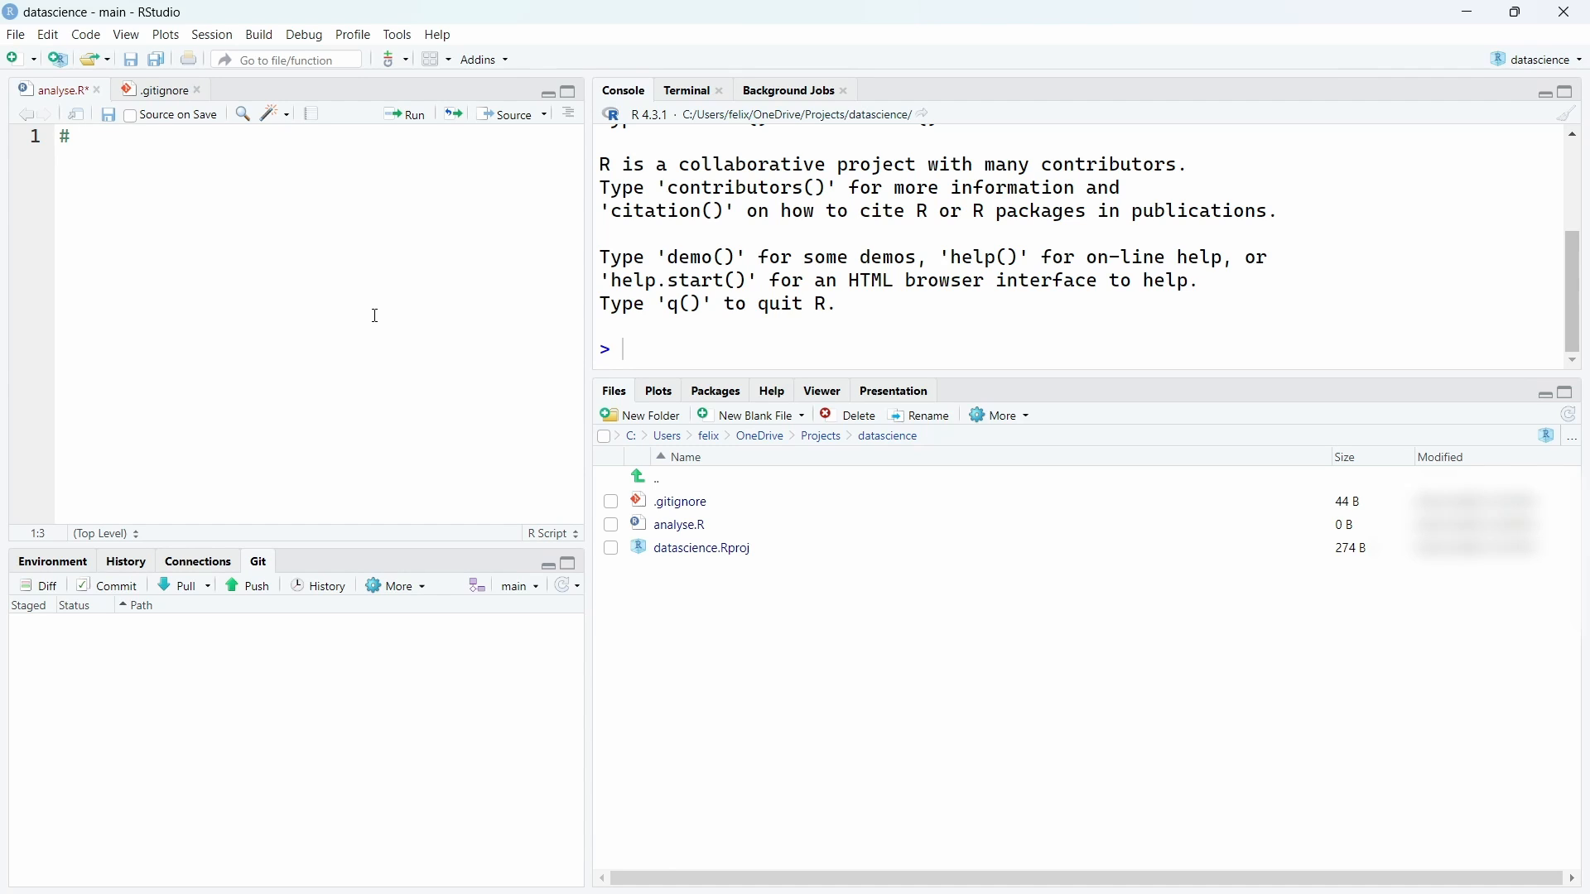
text(library(tidyverse))
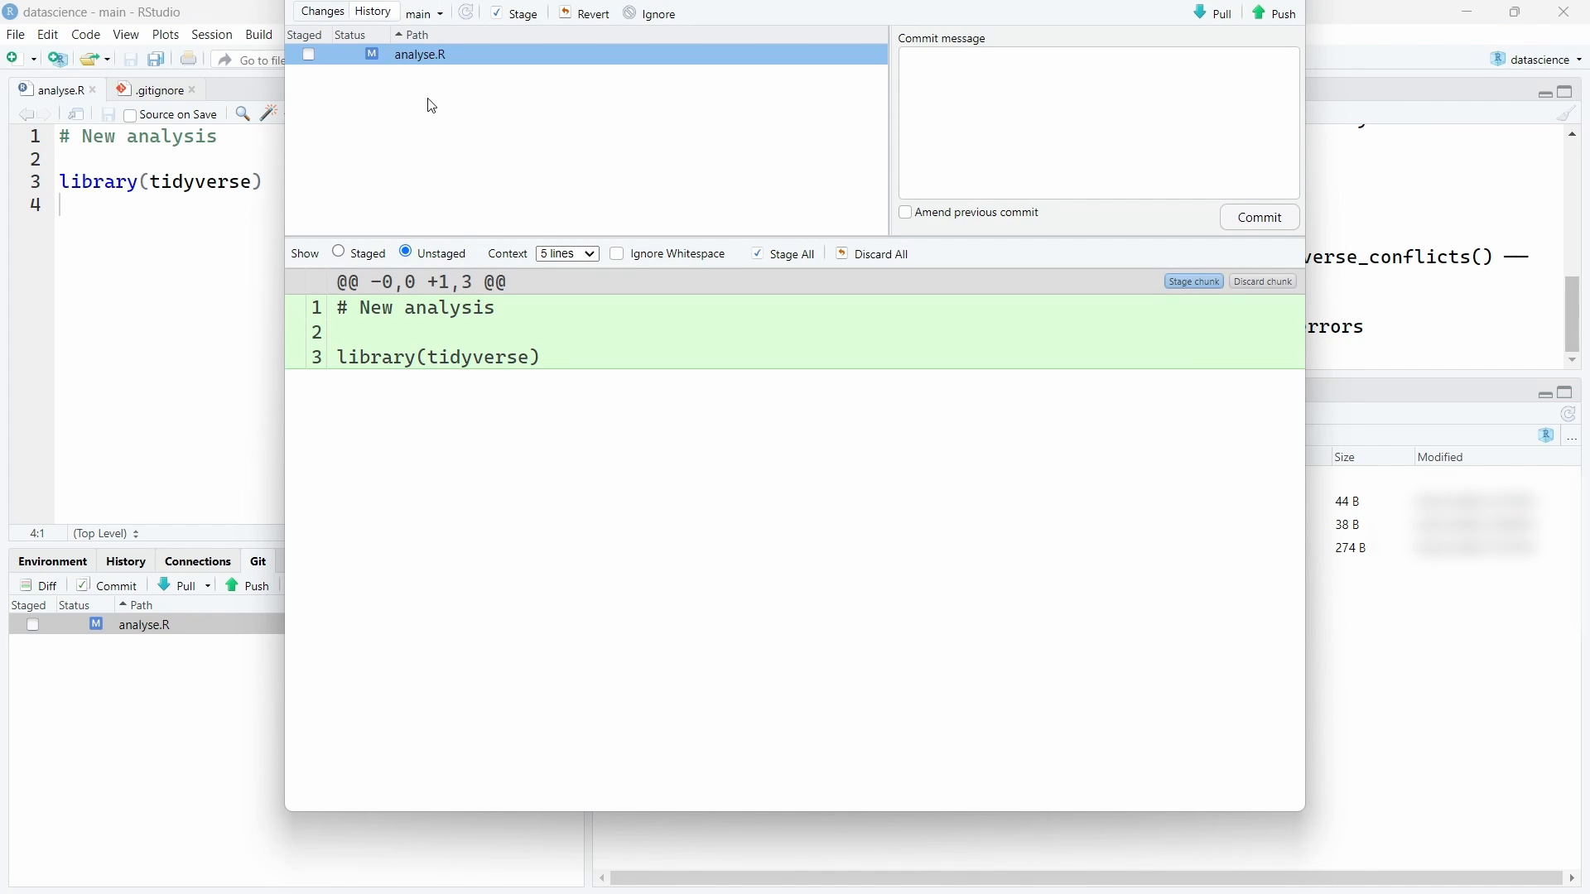
mouse_move(388, 344)
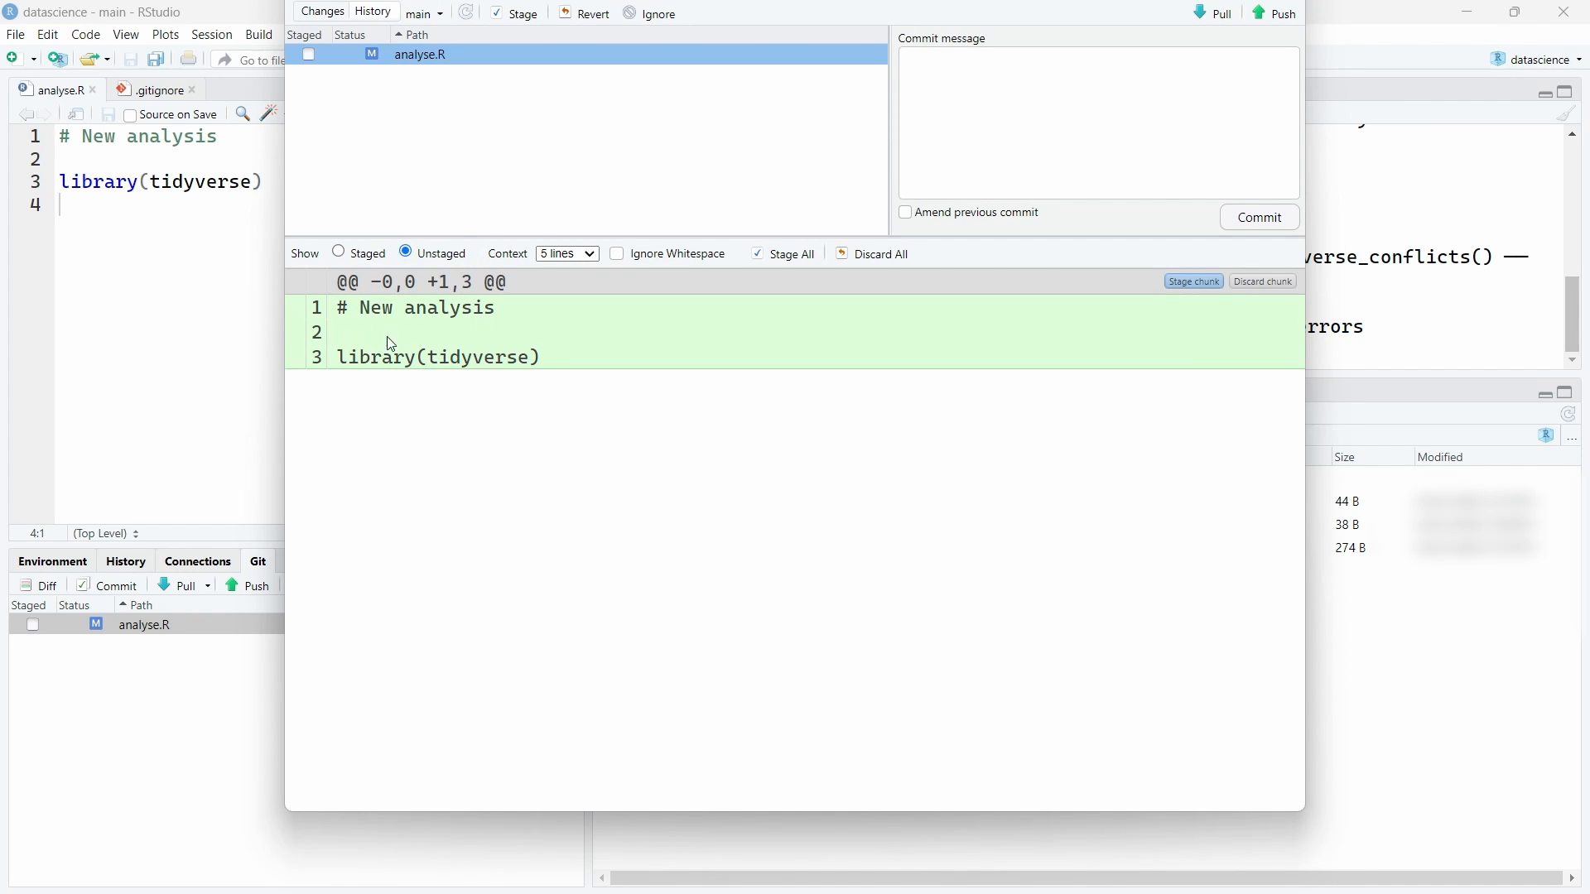
Commit analyse.R with the message 'loaded r packages'.
click(1025, 104)
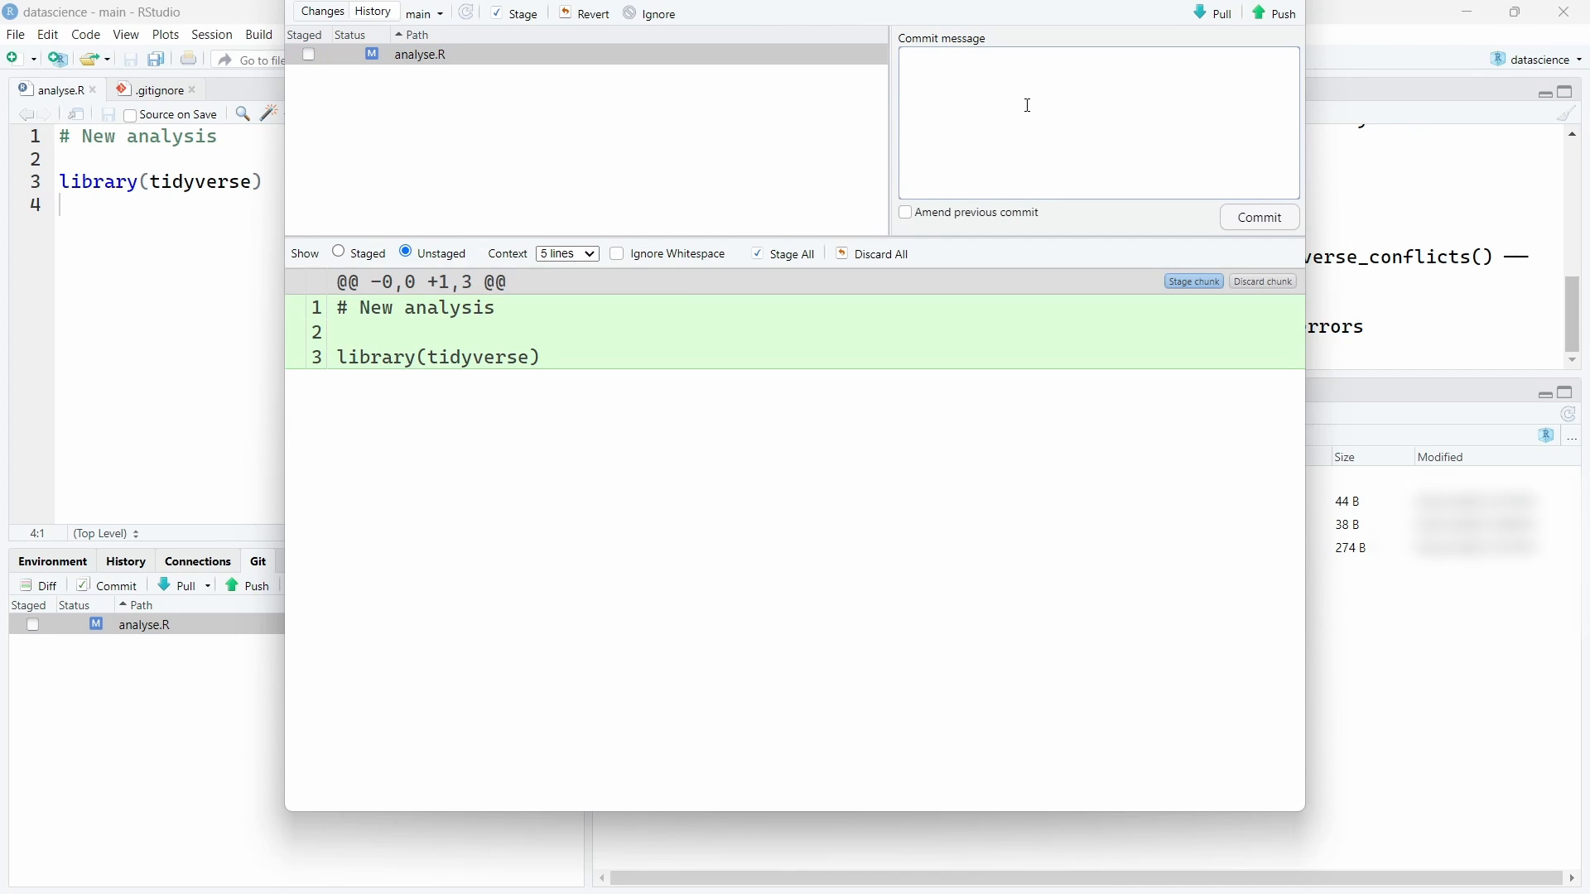
text(loaded r packages)
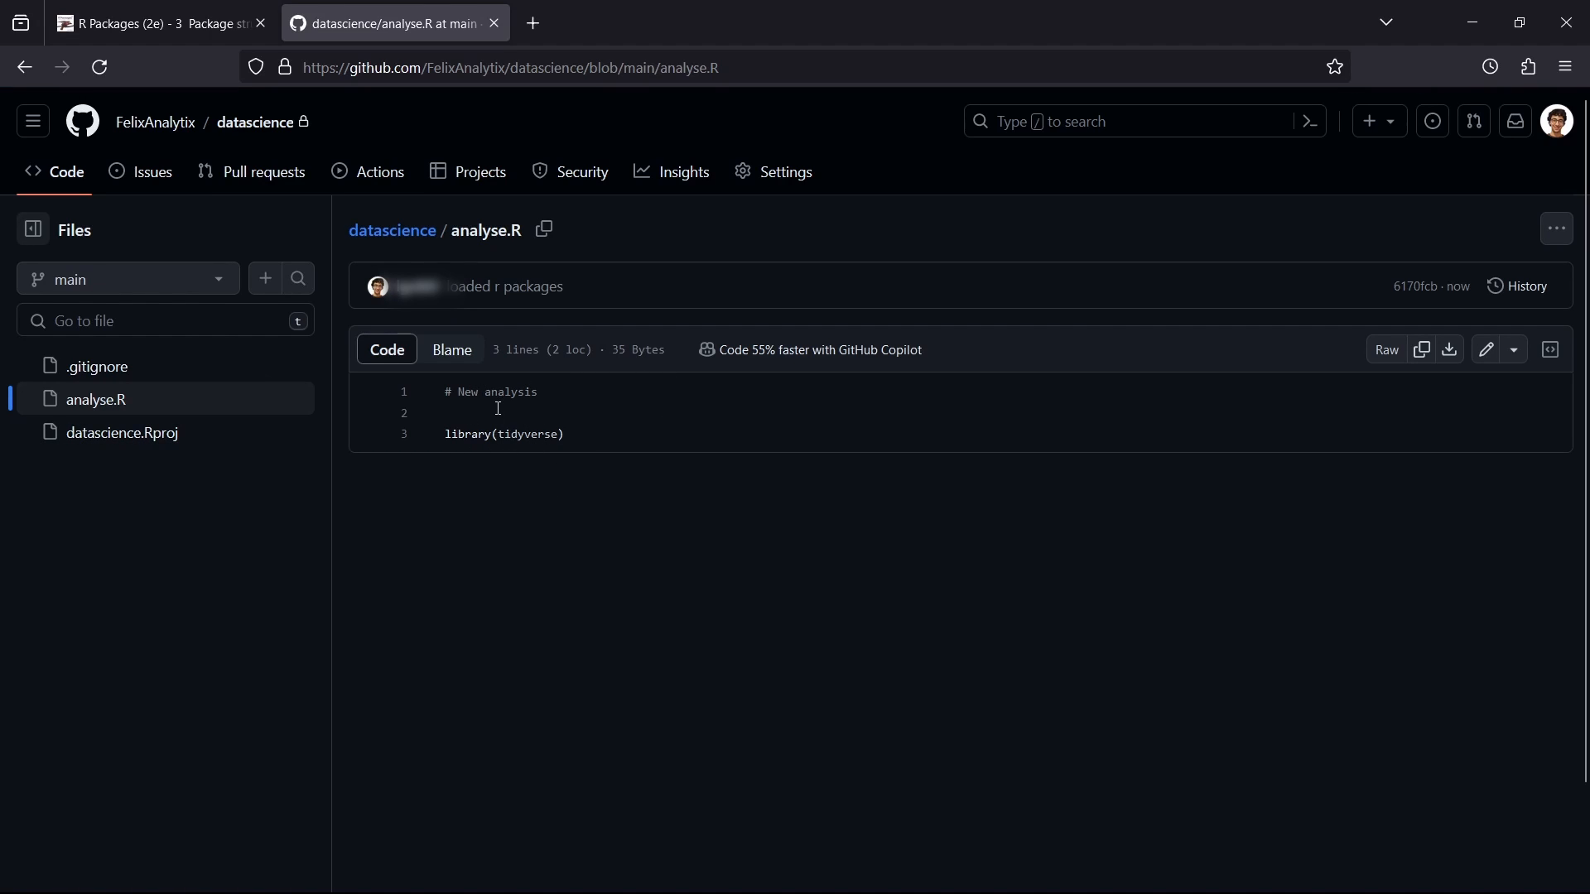
mouse_move(504, 286)
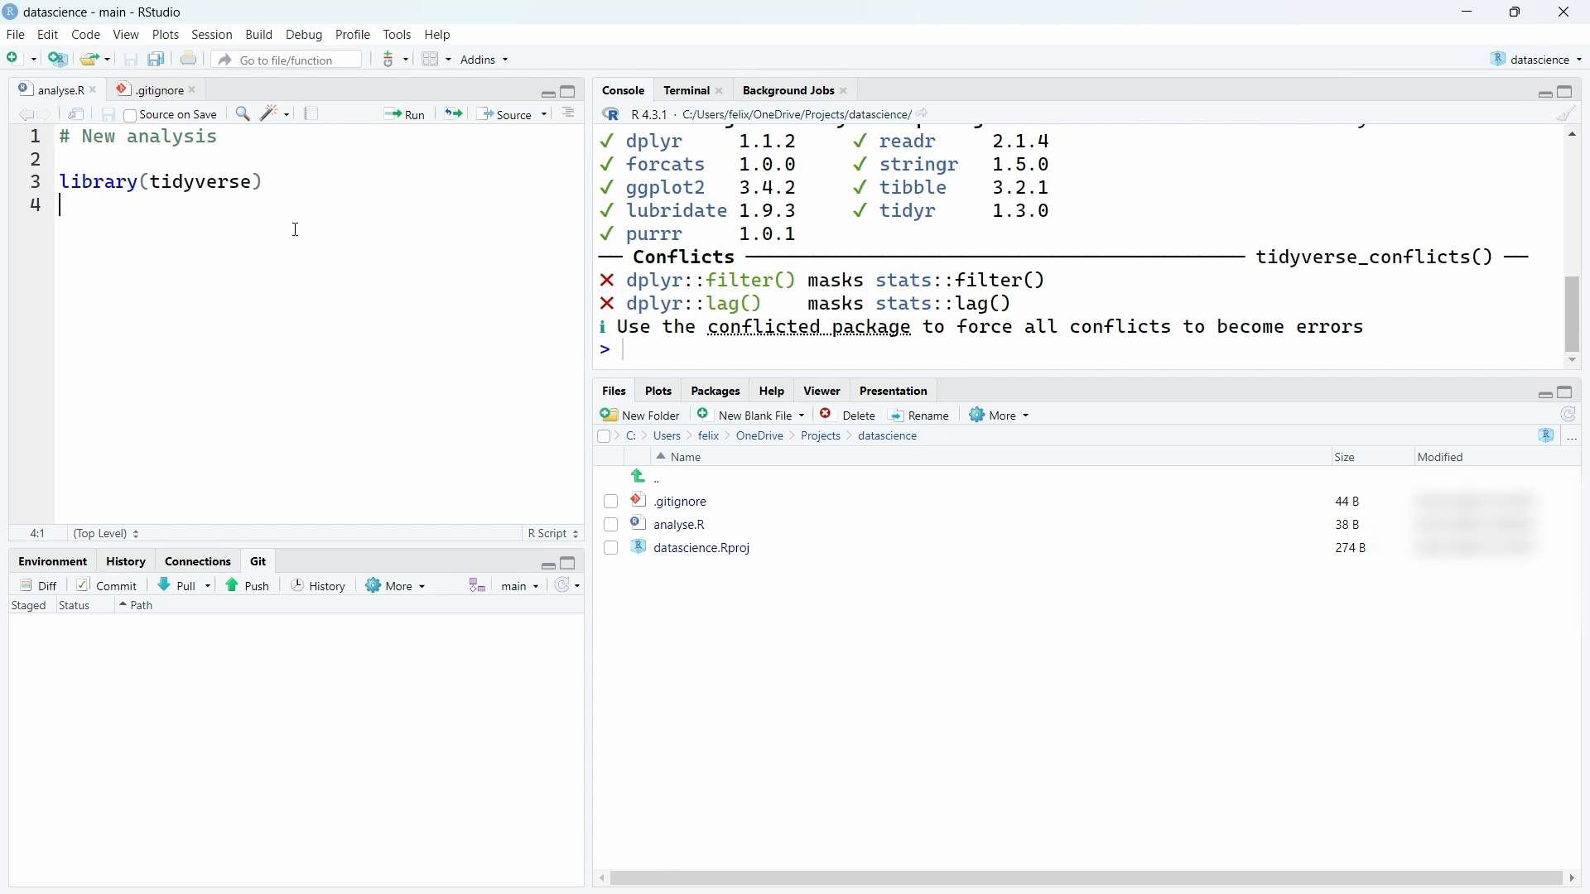
Edit the library line to read tidyveerse and select the modified analyse.R in the Git pane.
text(asd)
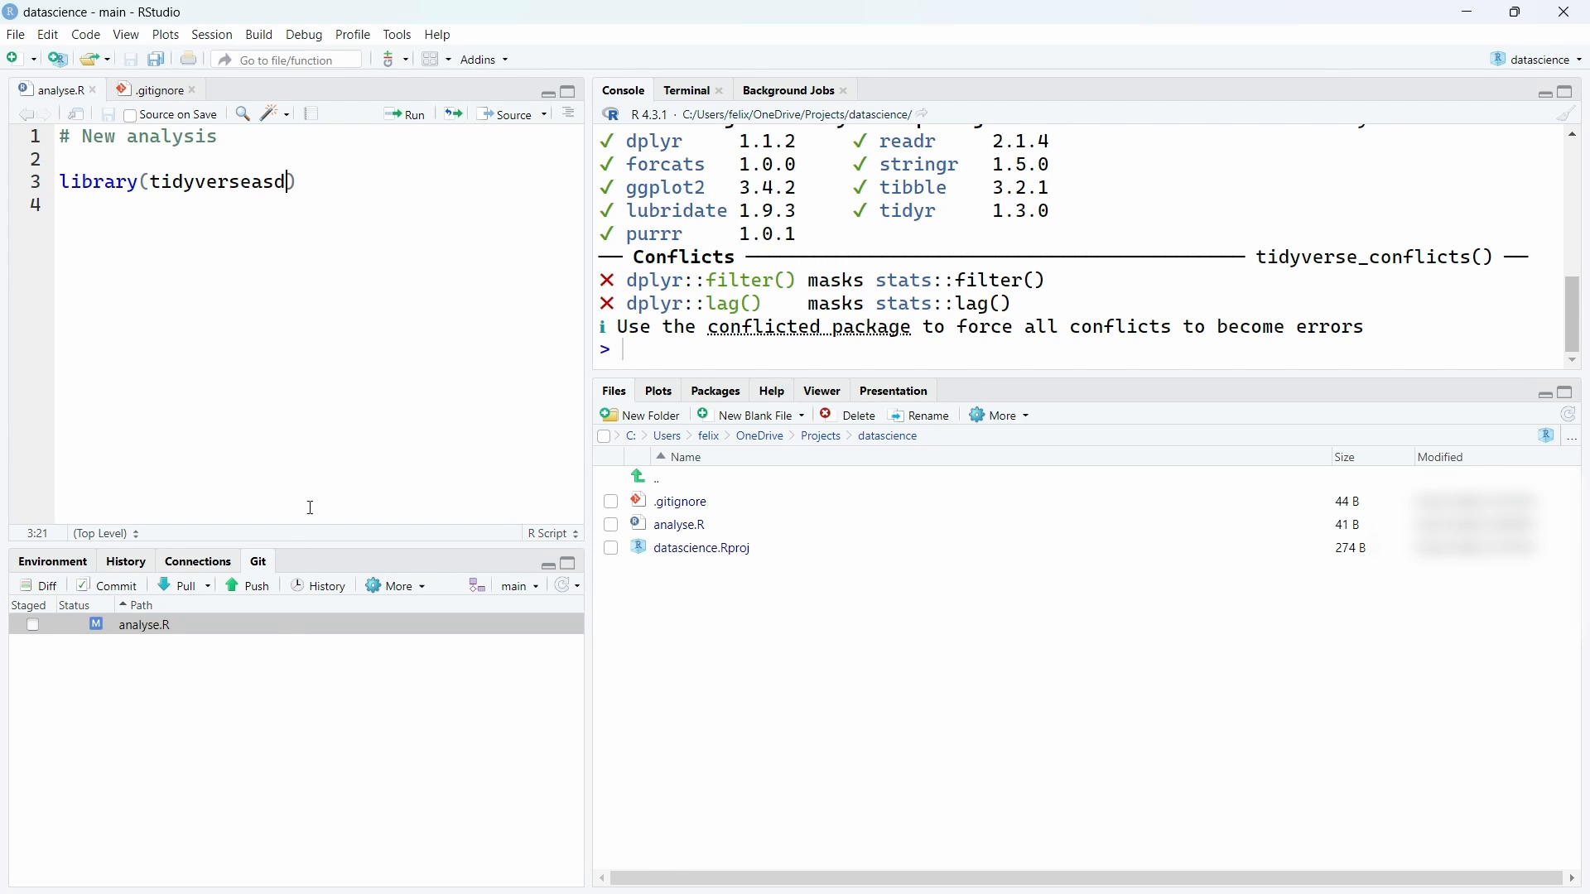
click(230, 195)
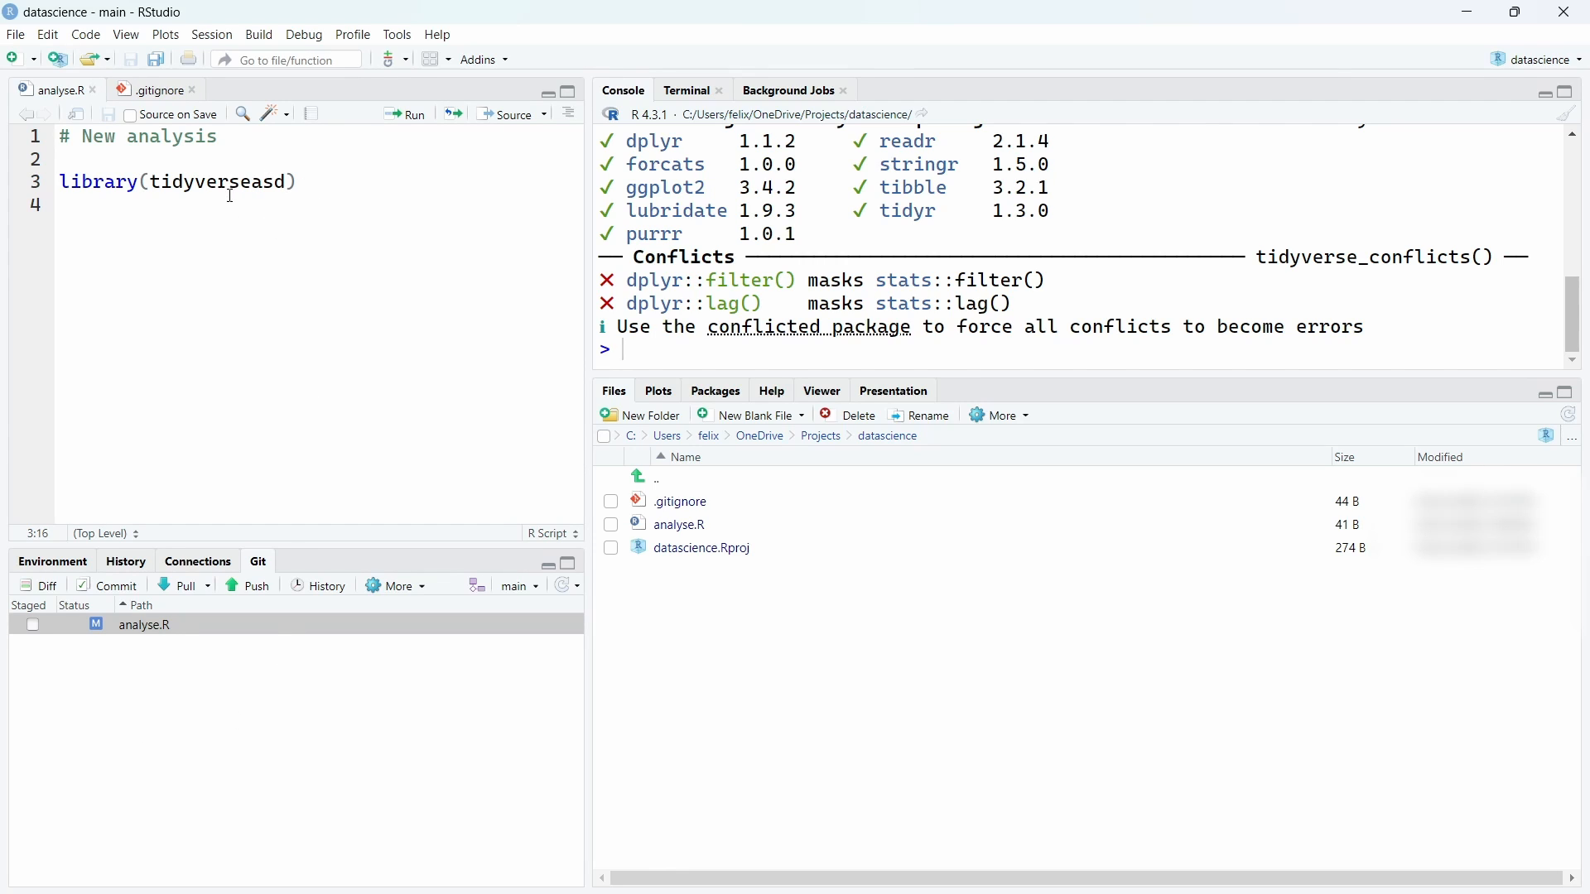
click(277, 200)
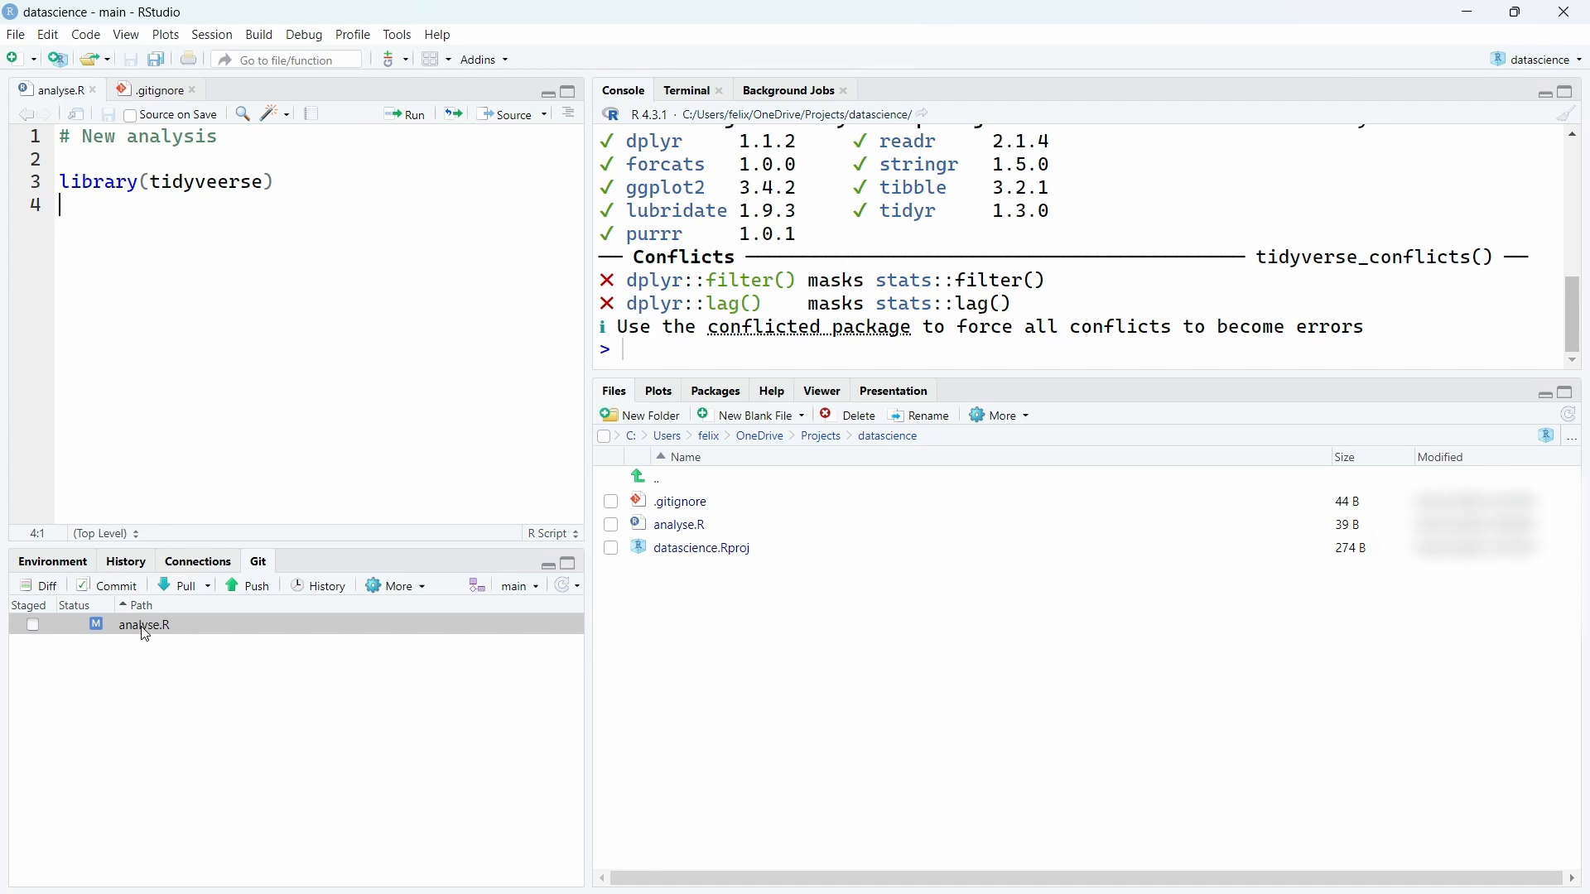
click(144, 624)
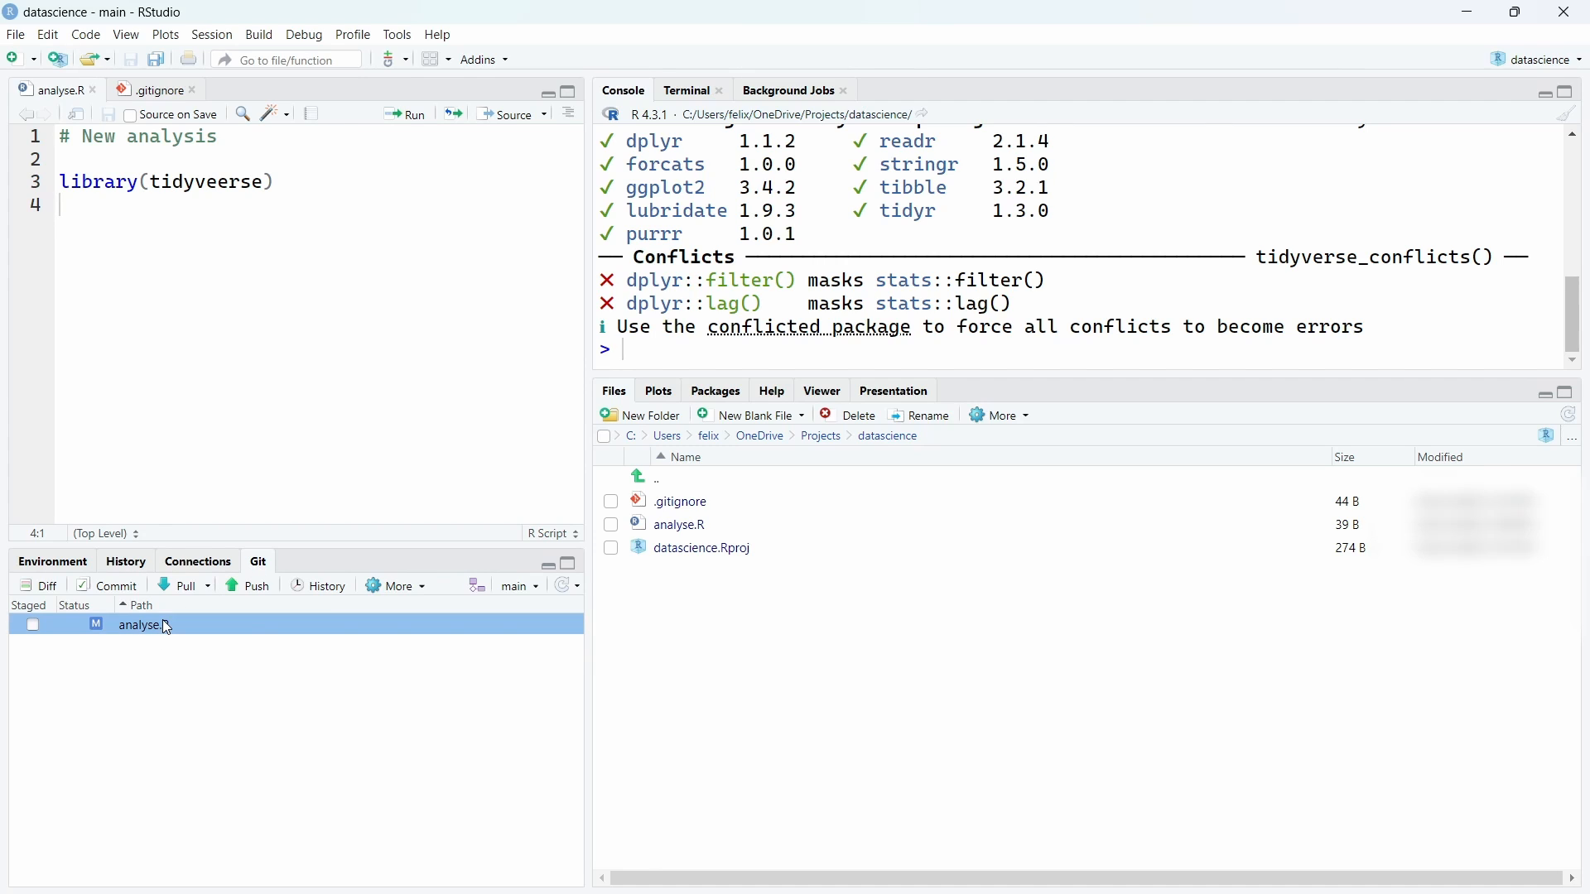
Show the diff of analyse.R with library(tidyverse) replaced by library(tidyveerse).
right_click(152, 625)
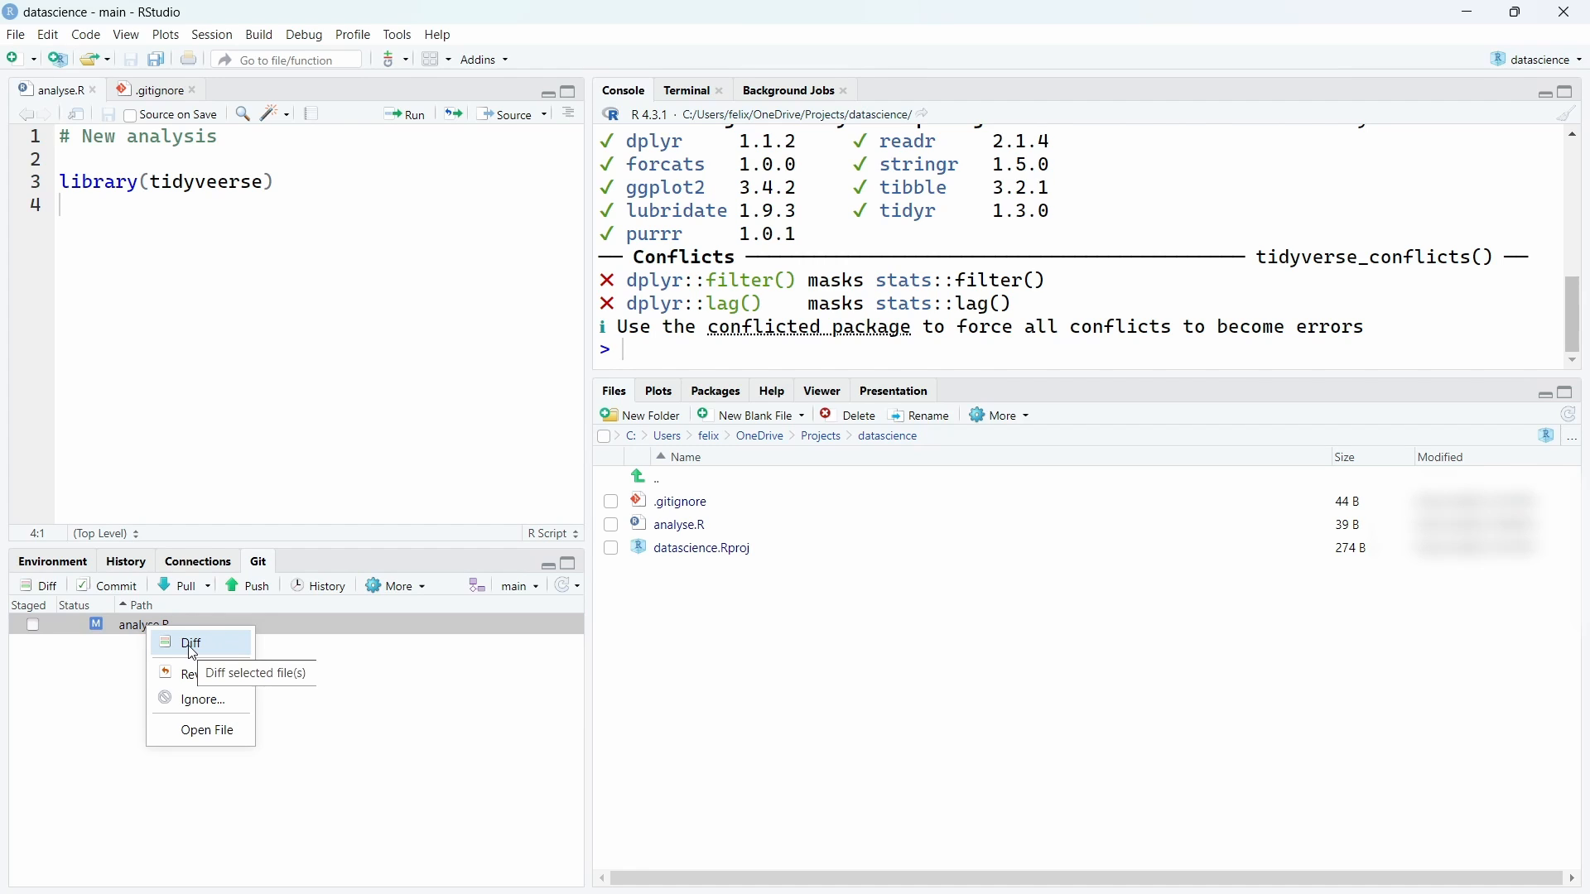
click(191, 643)
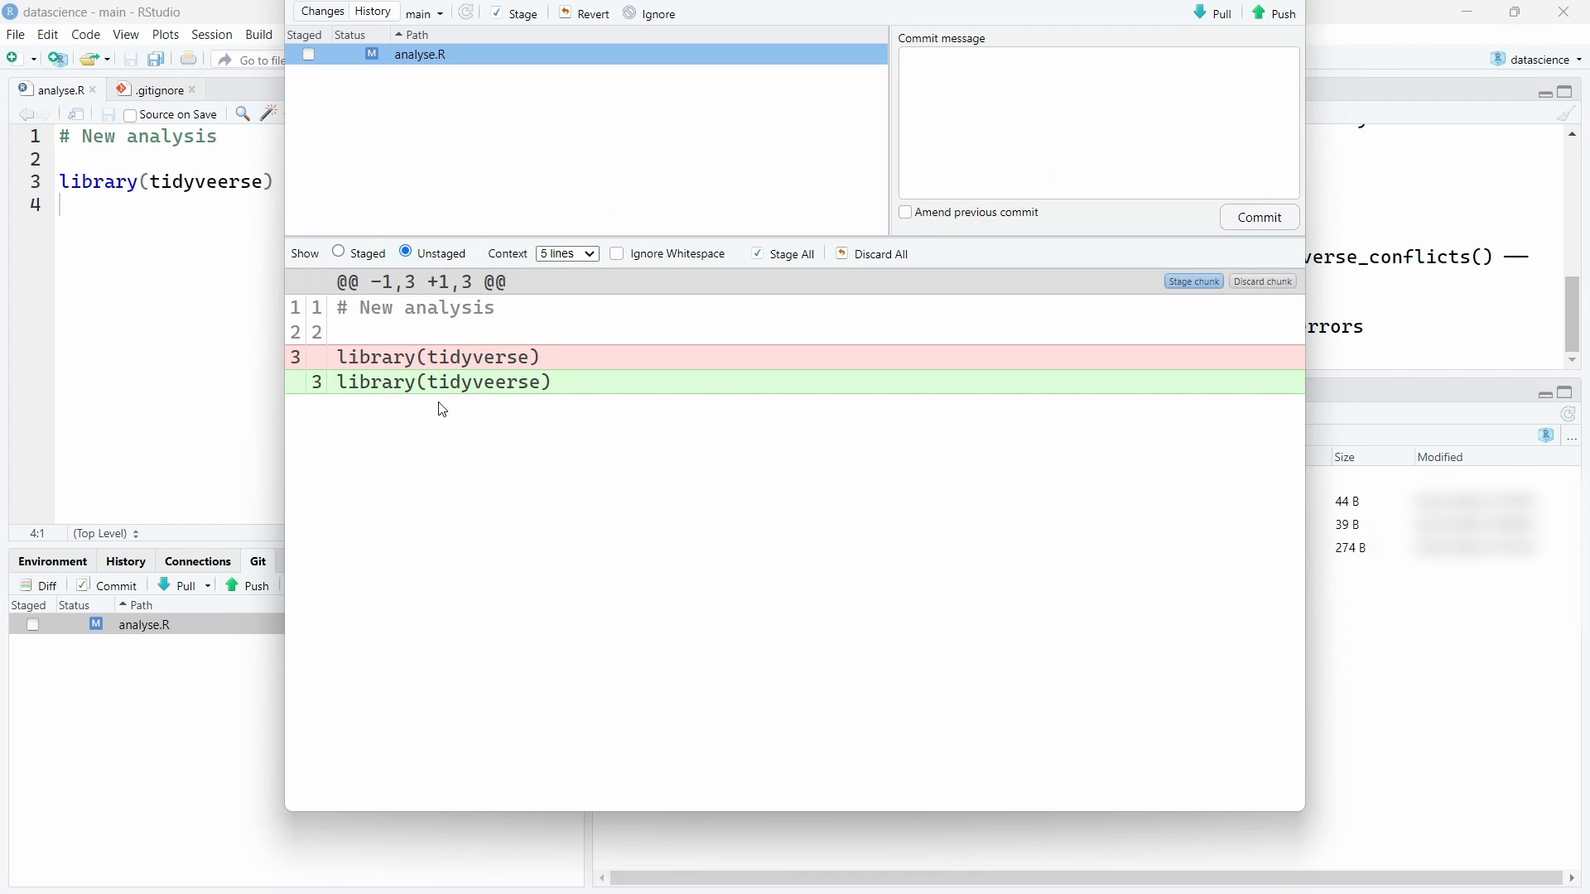
mouse_move(464, 494)
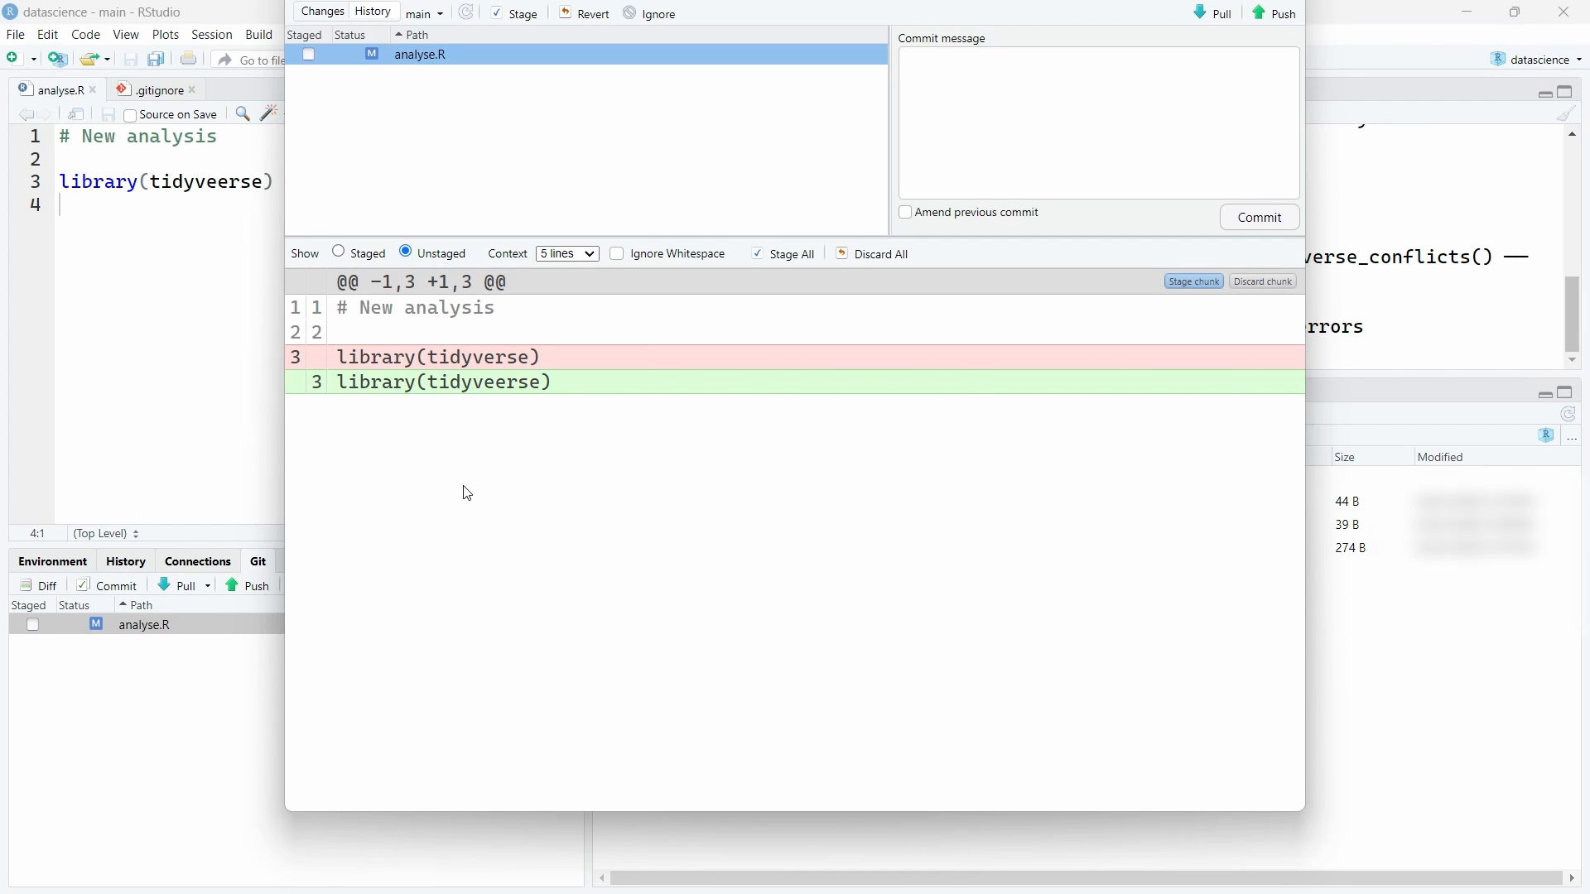
mouse_move(454, 326)
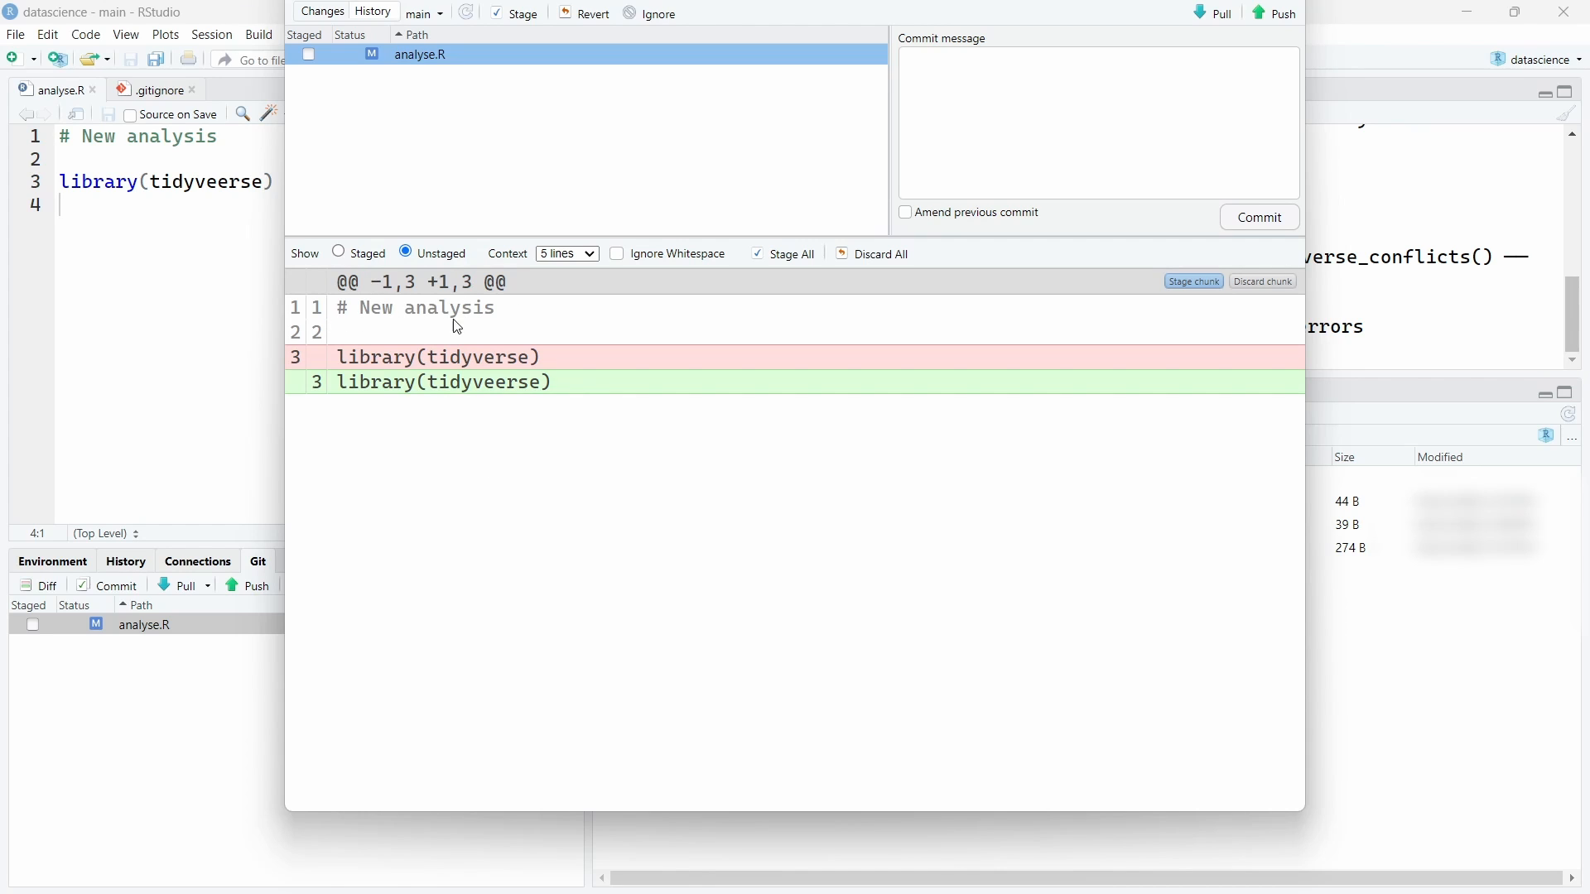
mouse_move(467, 334)
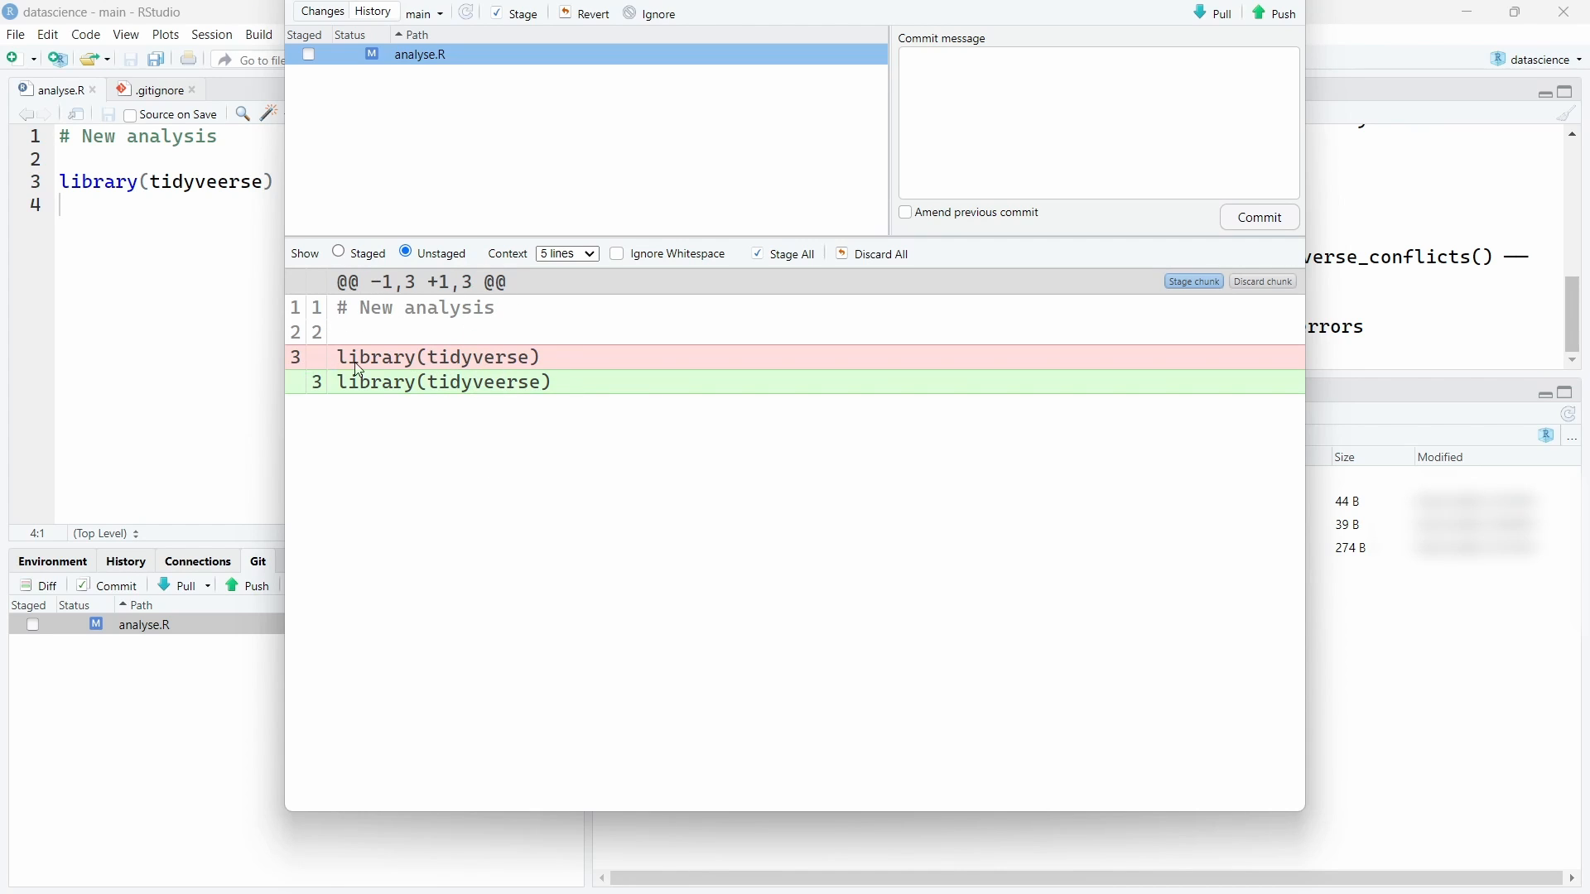
mouse_move(506, 394)
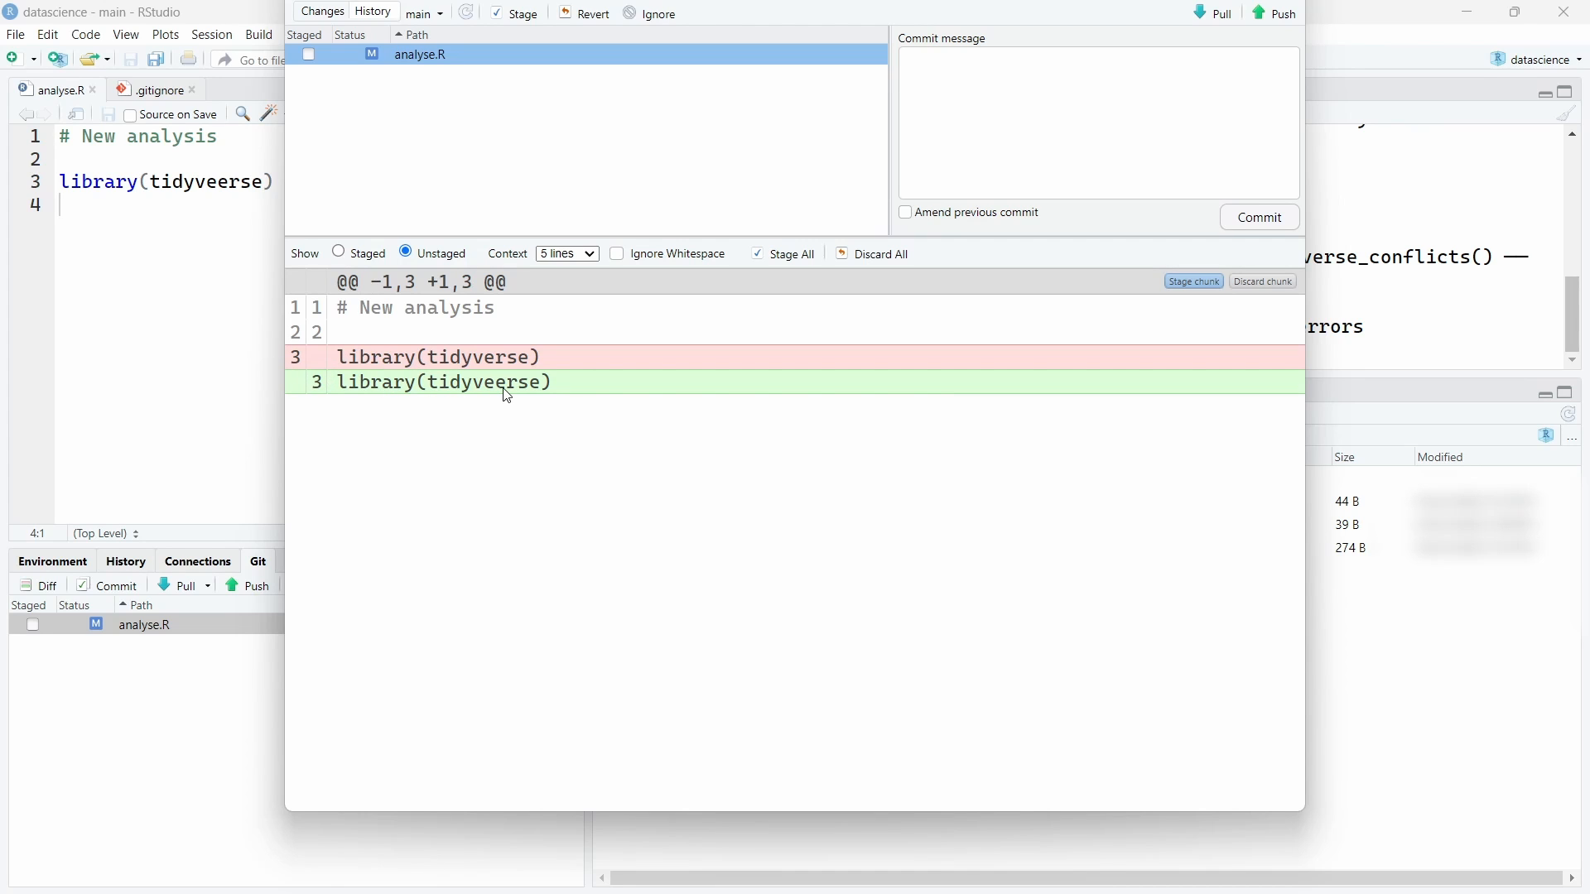
mouse_move(497, 396)
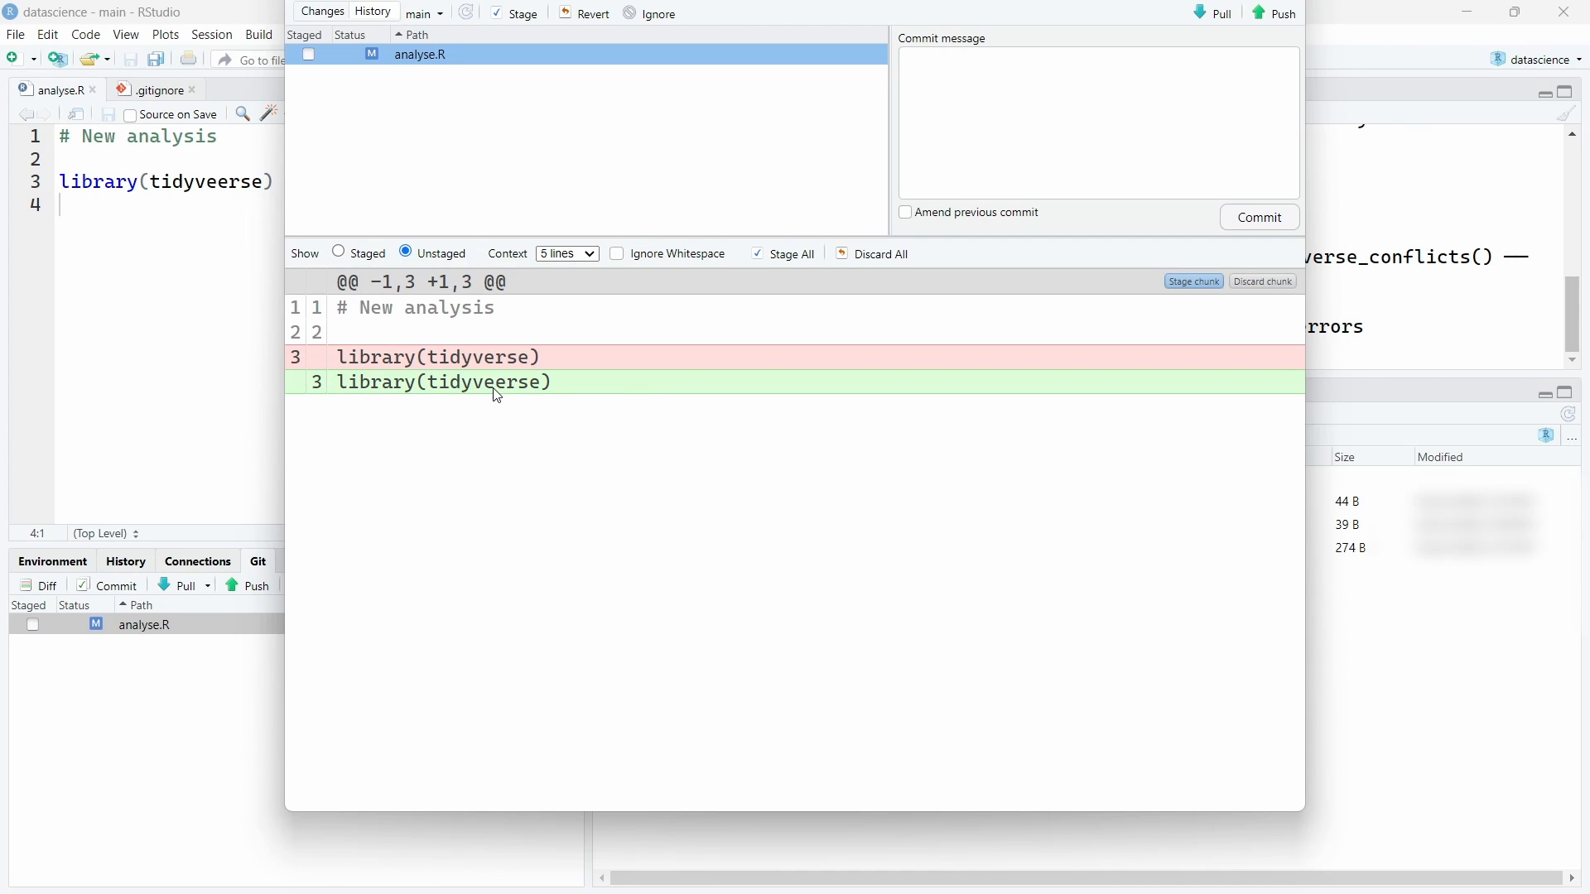